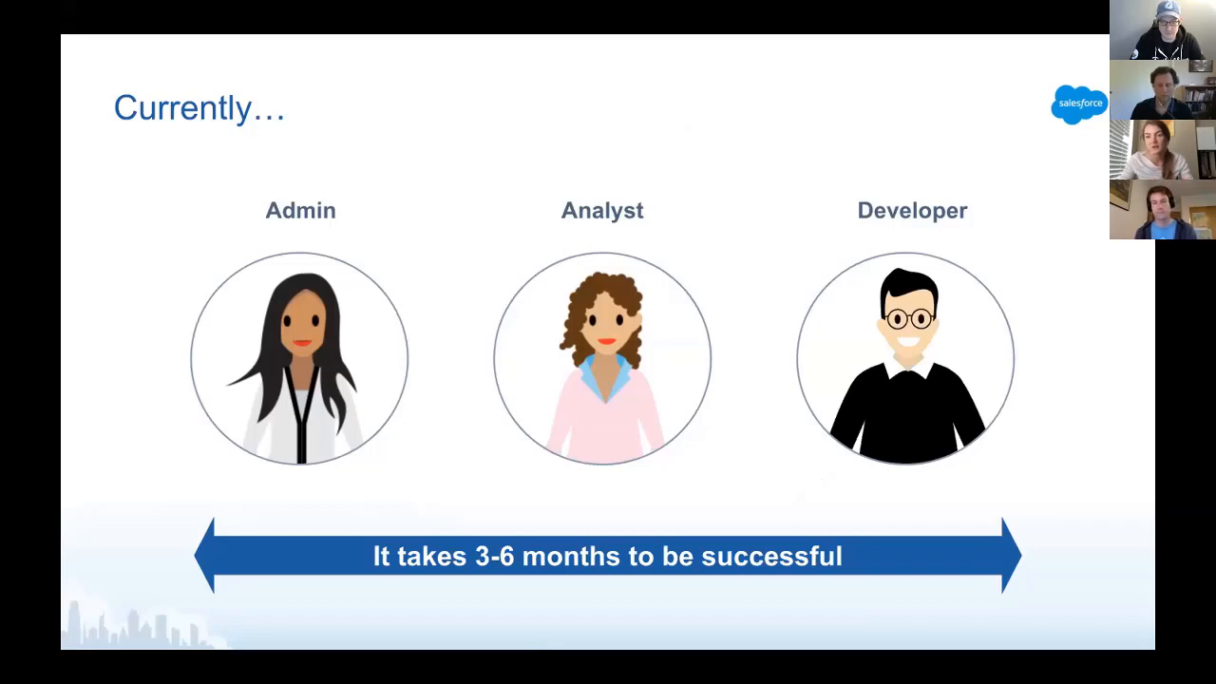
- Advance through 'But what if?' to the 'What we did?' slide (8 studies, 8 months, 115 users)
key(Right)
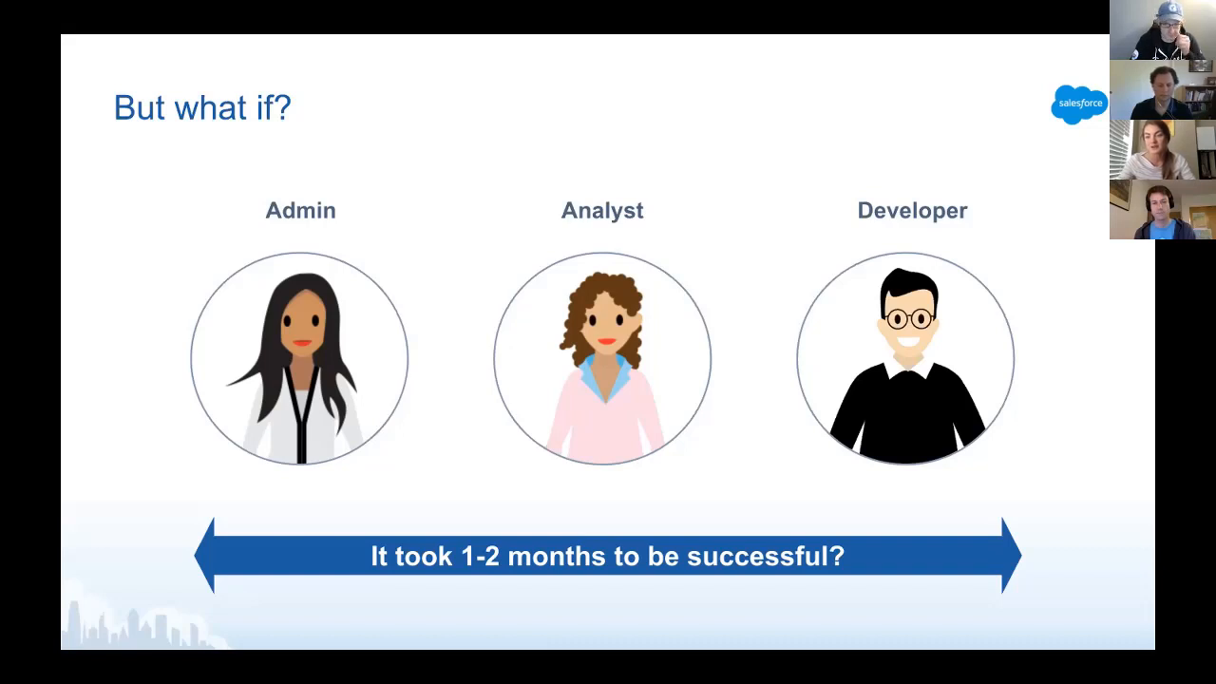
key(Right)
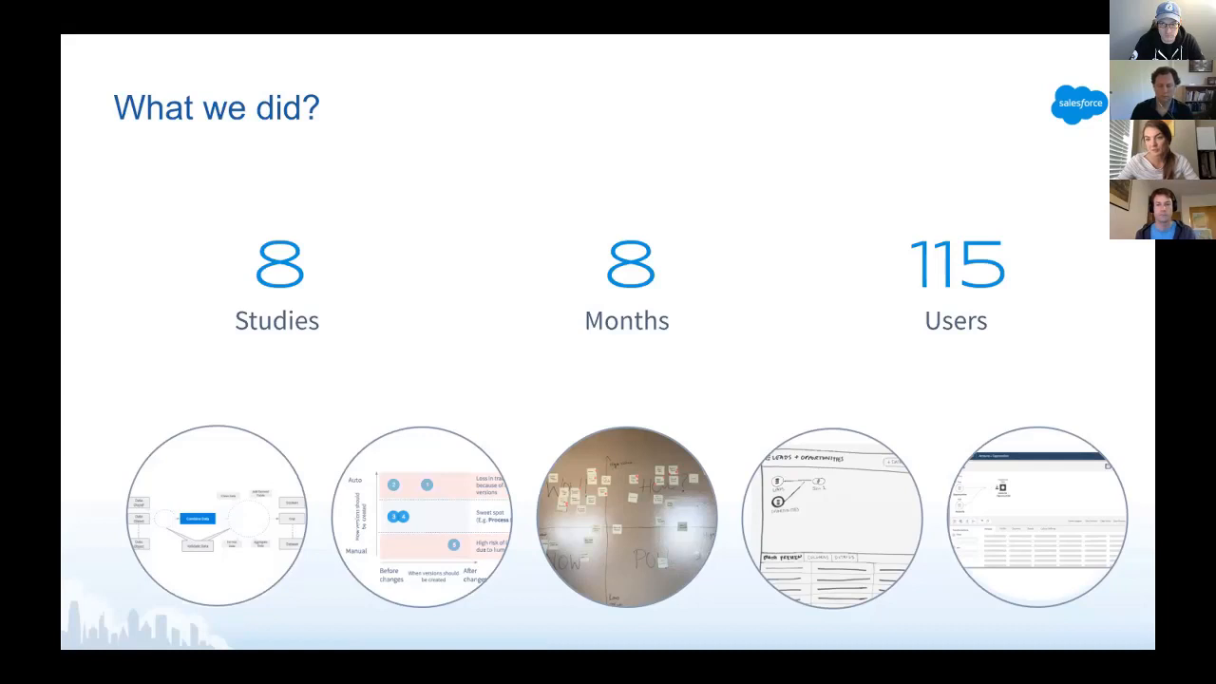
key(right)
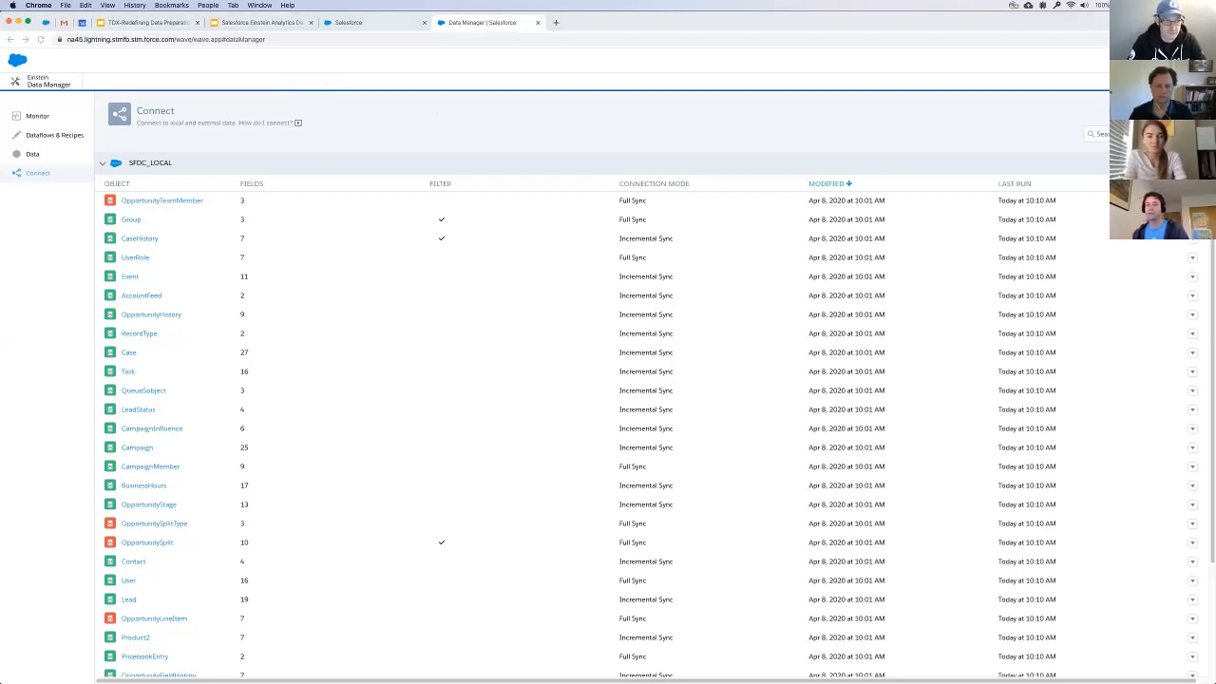
mouse_move(467, 135)
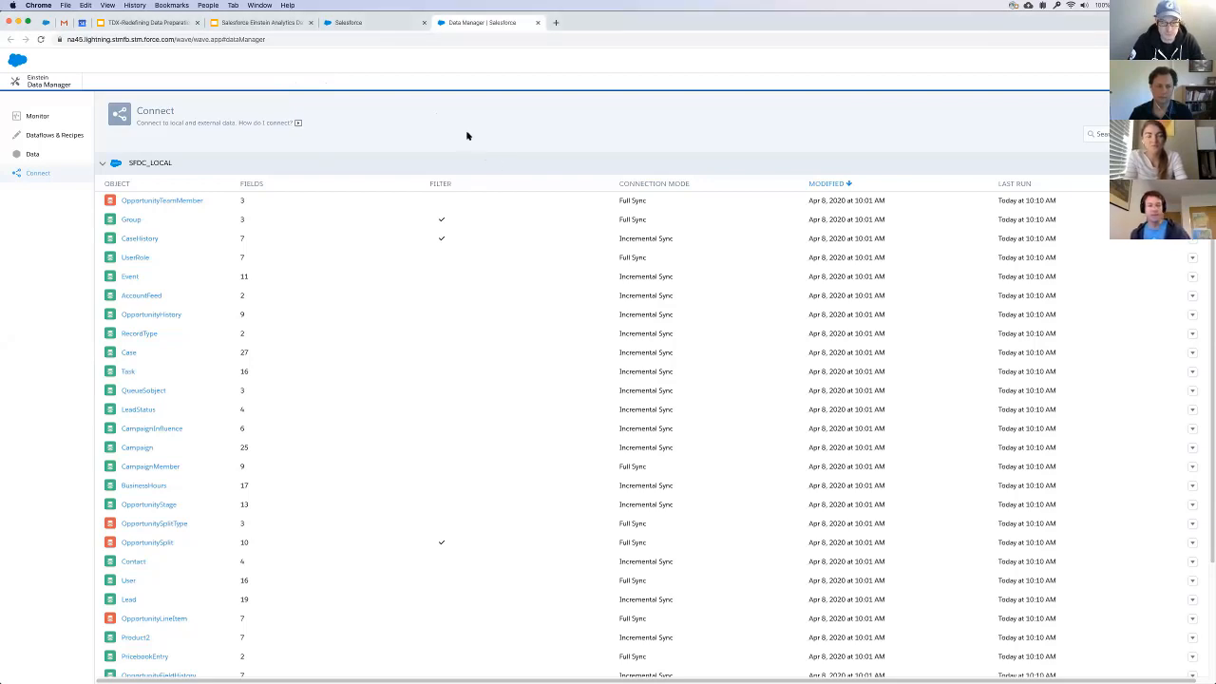
- Scroll the Connect page's object list down toward the Connect to Data control
scroll(down, 3)
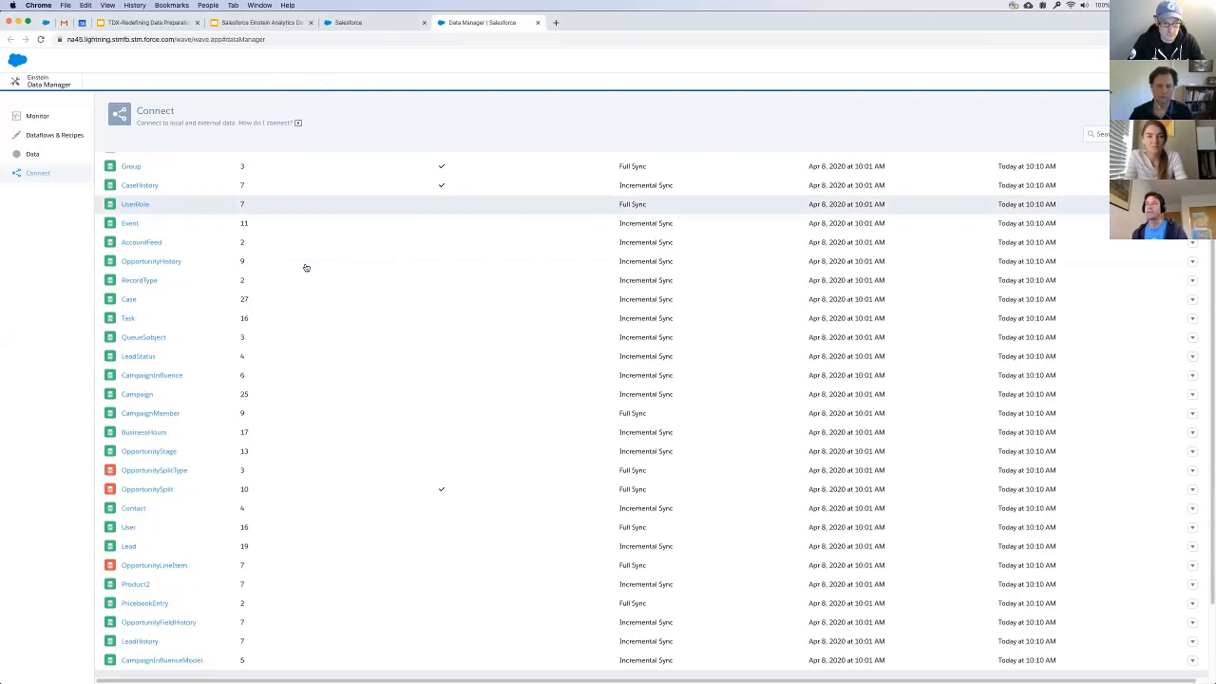
scroll(down, 3)
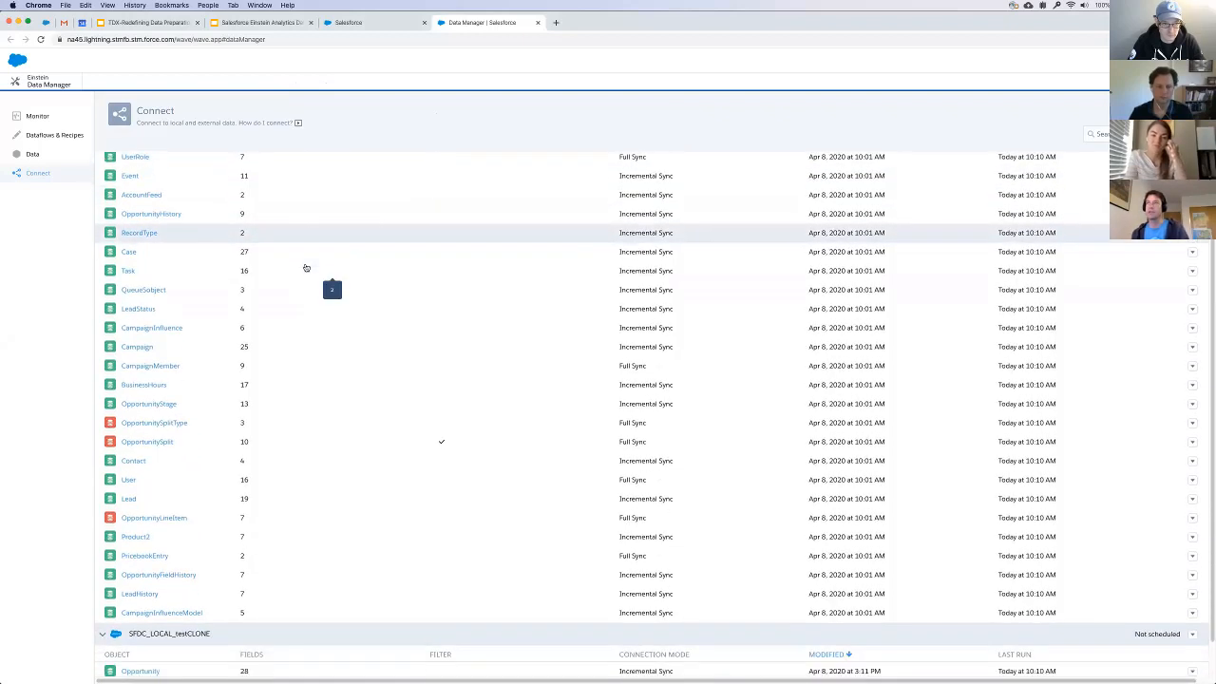
scroll(down, 3)
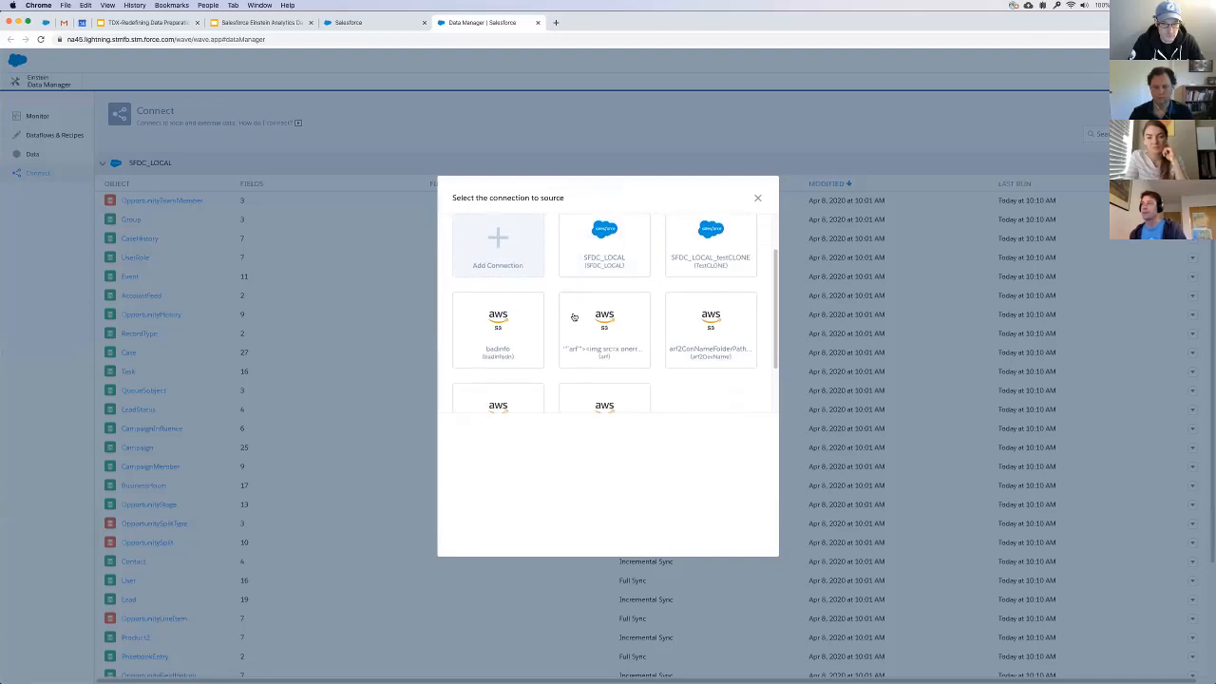
- Browse the available connector types from Add Connection
scroll(down, 3)
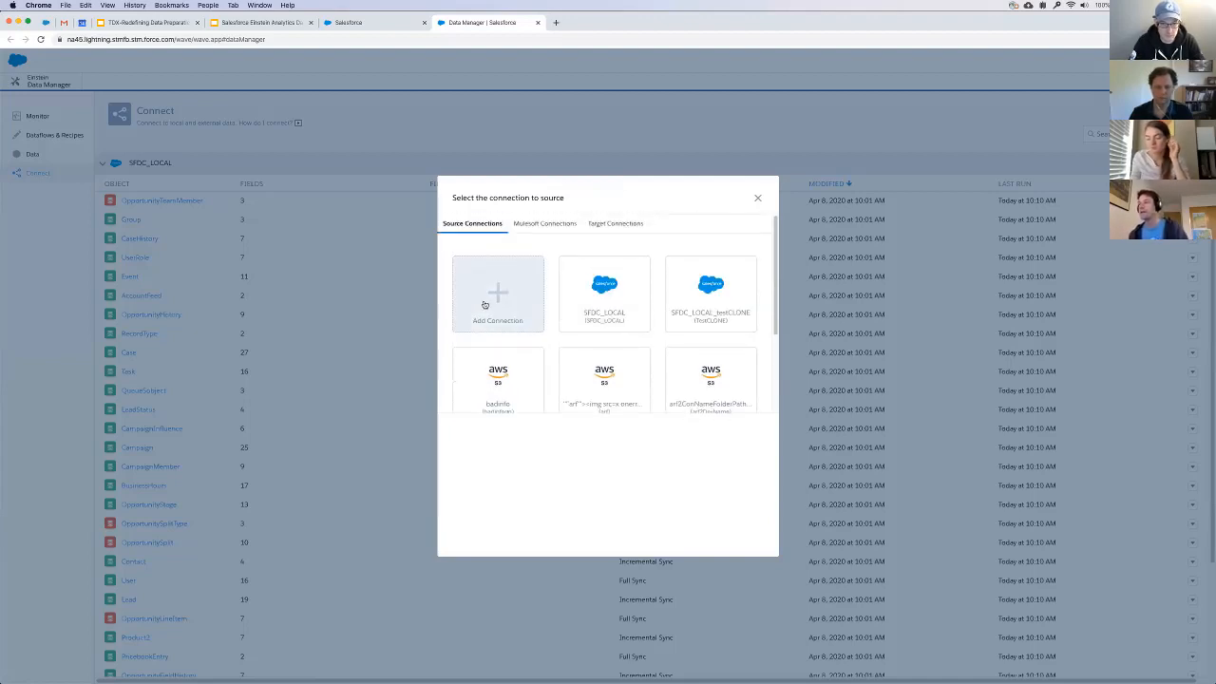
click(498, 293)
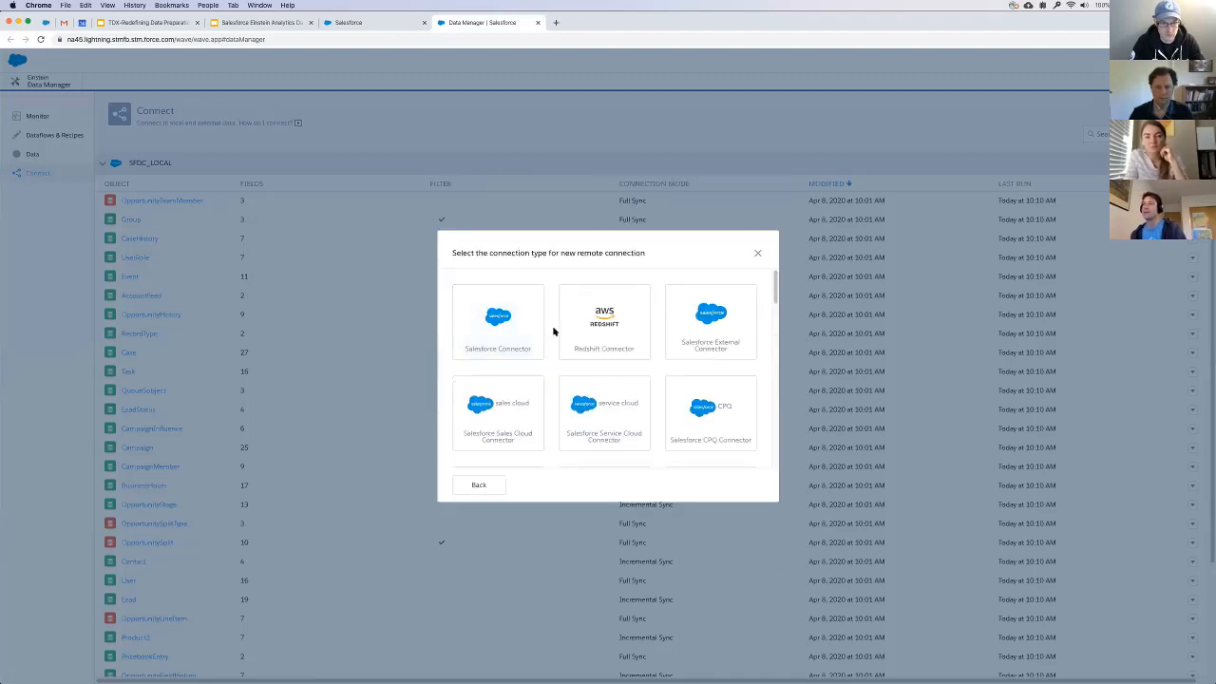
scroll(down, 3)
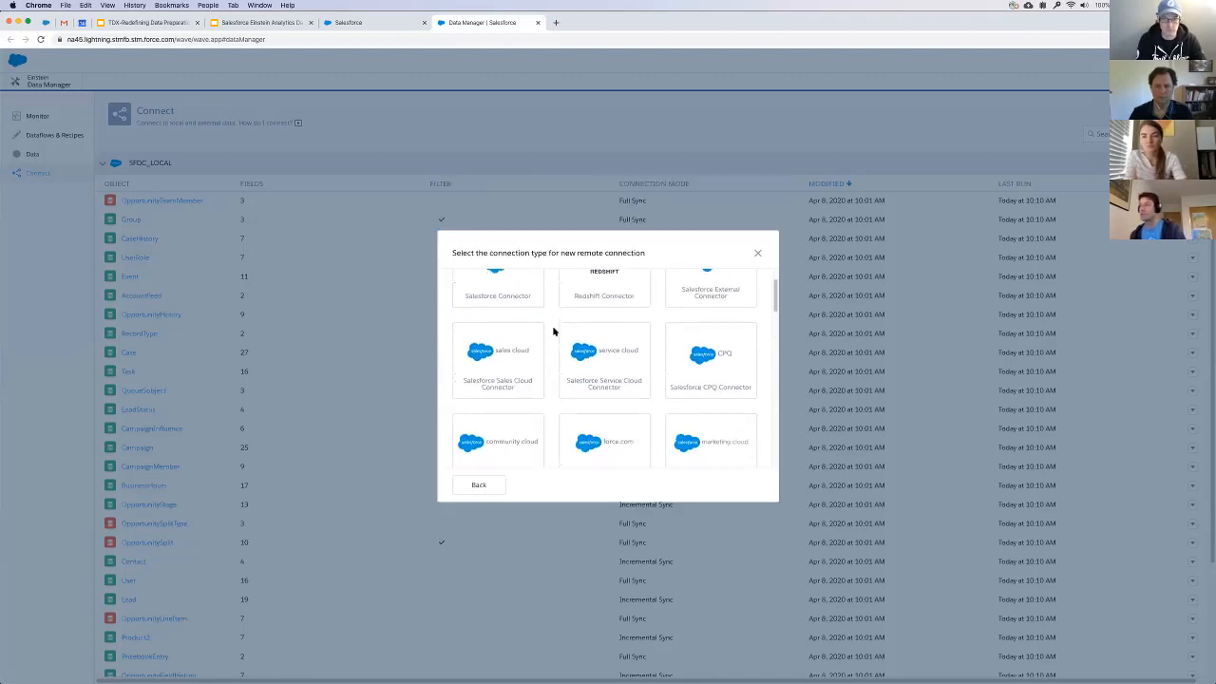
scroll(down, 3)
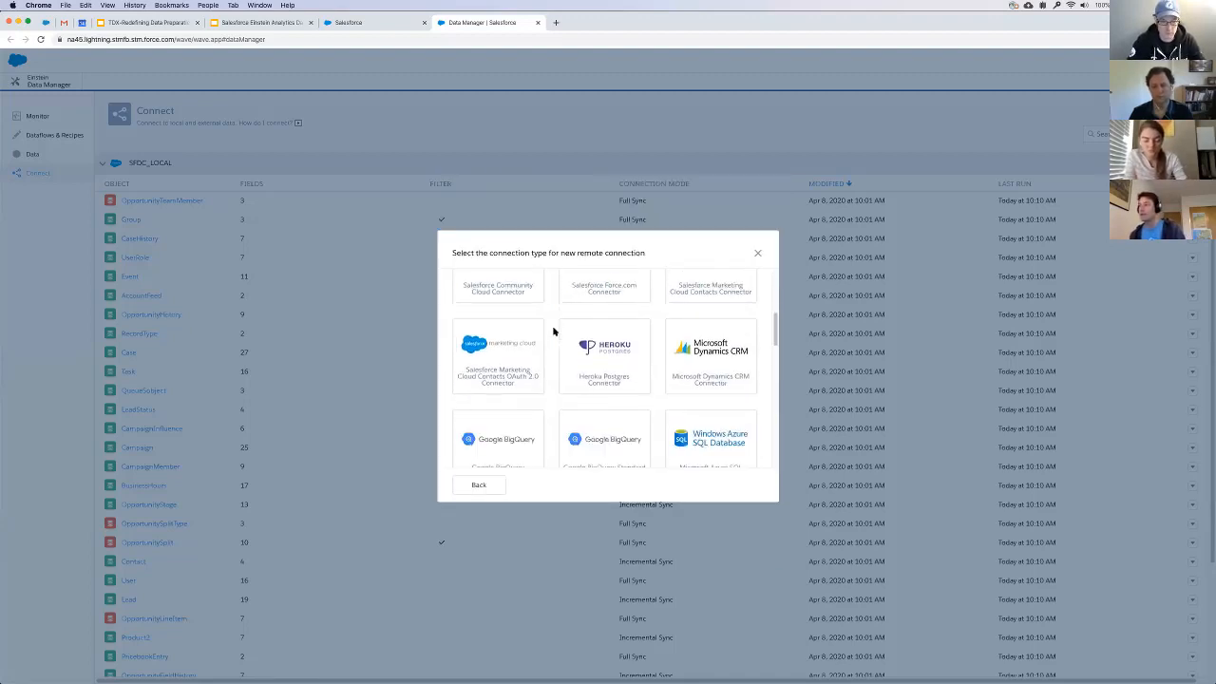
scroll(down, 3)
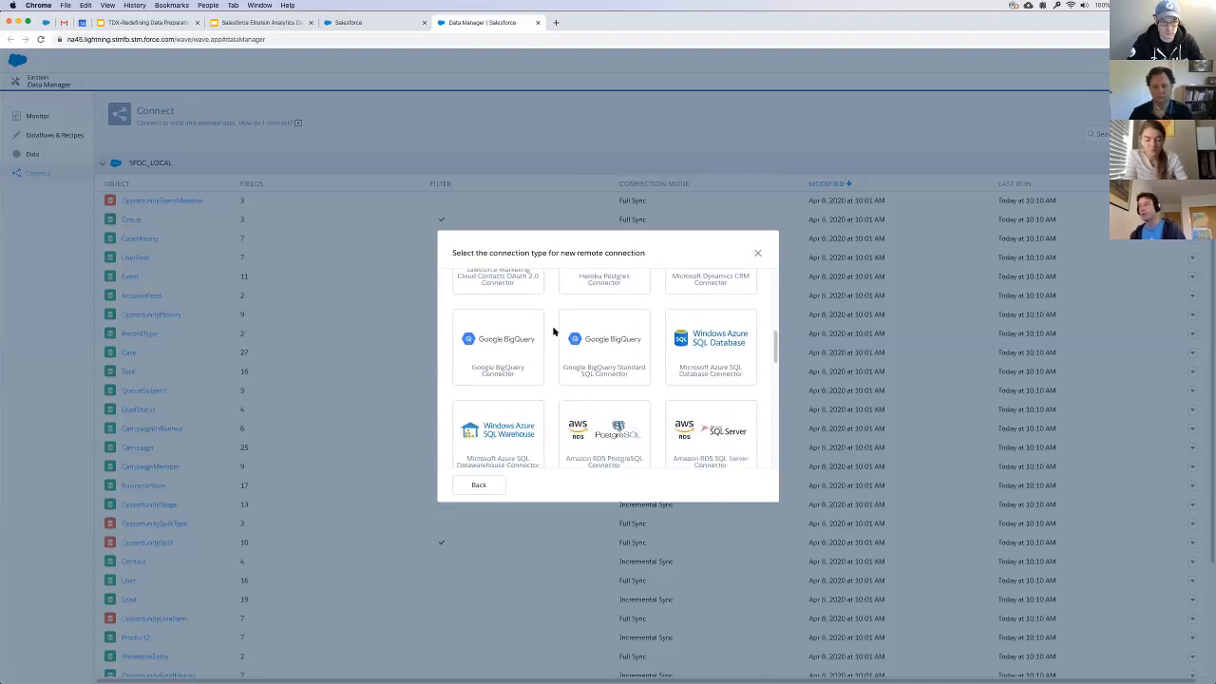
scroll(down, 3)
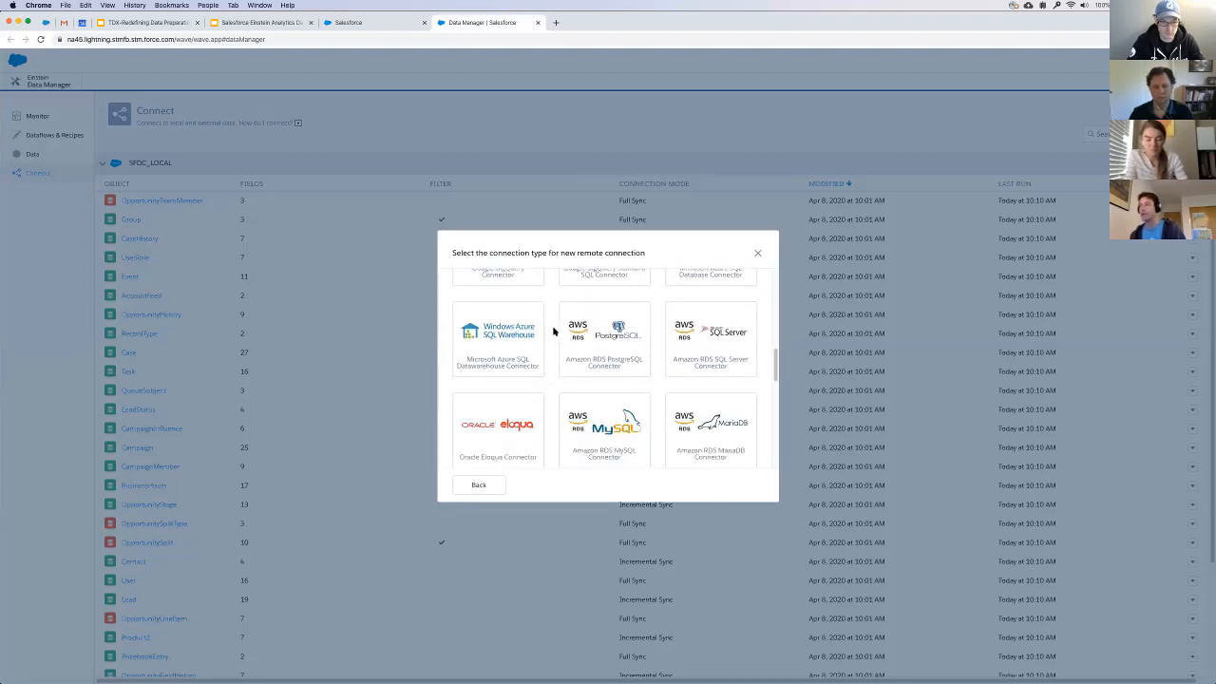
scroll(down, 3)
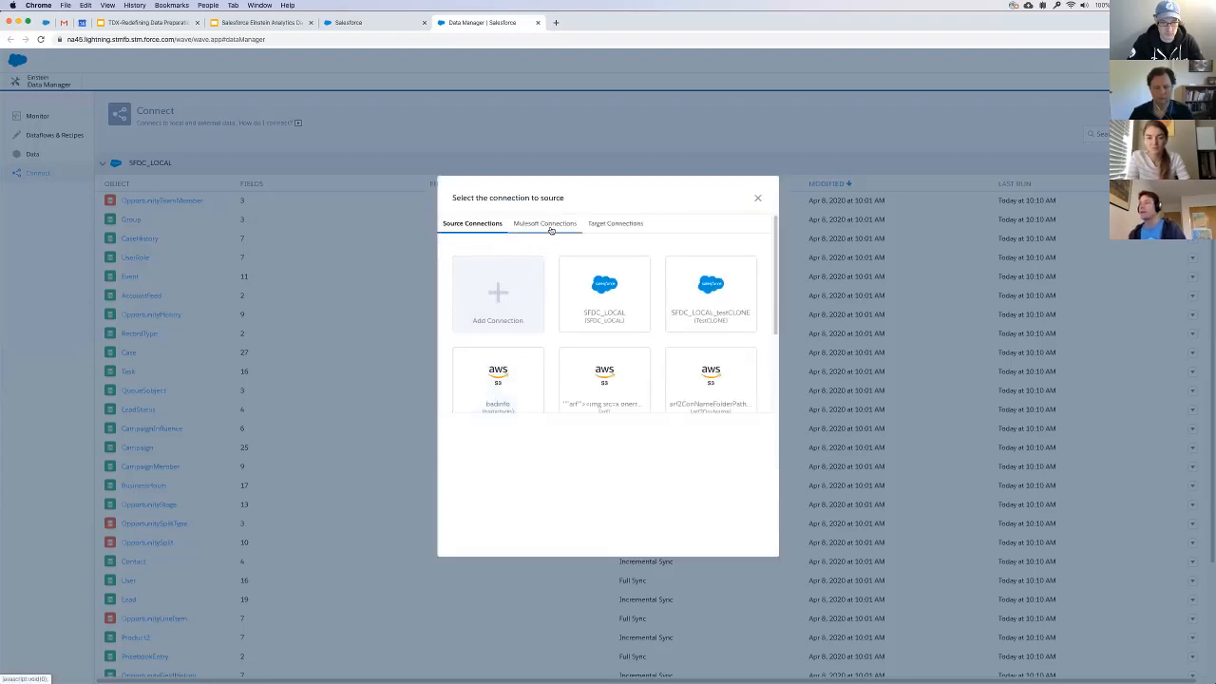
mouse_move(543, 225)
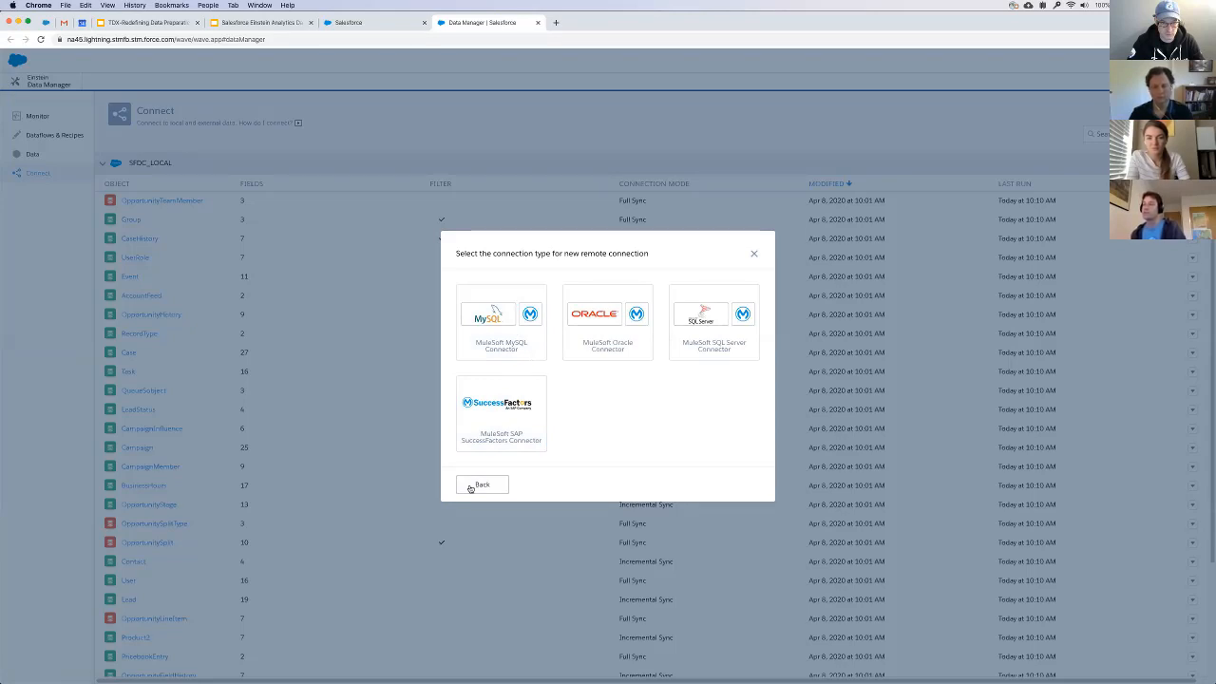
- Return from the connector types and view the Target Connections tab
click(482, 485)
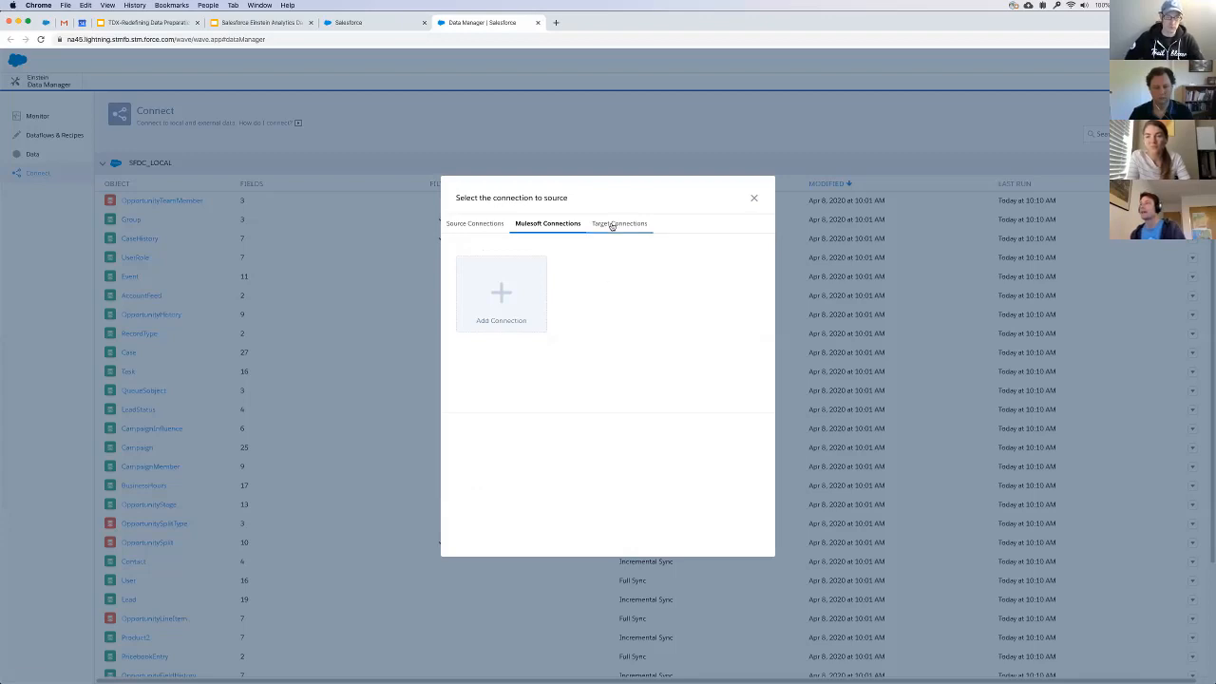
click(617, 225)
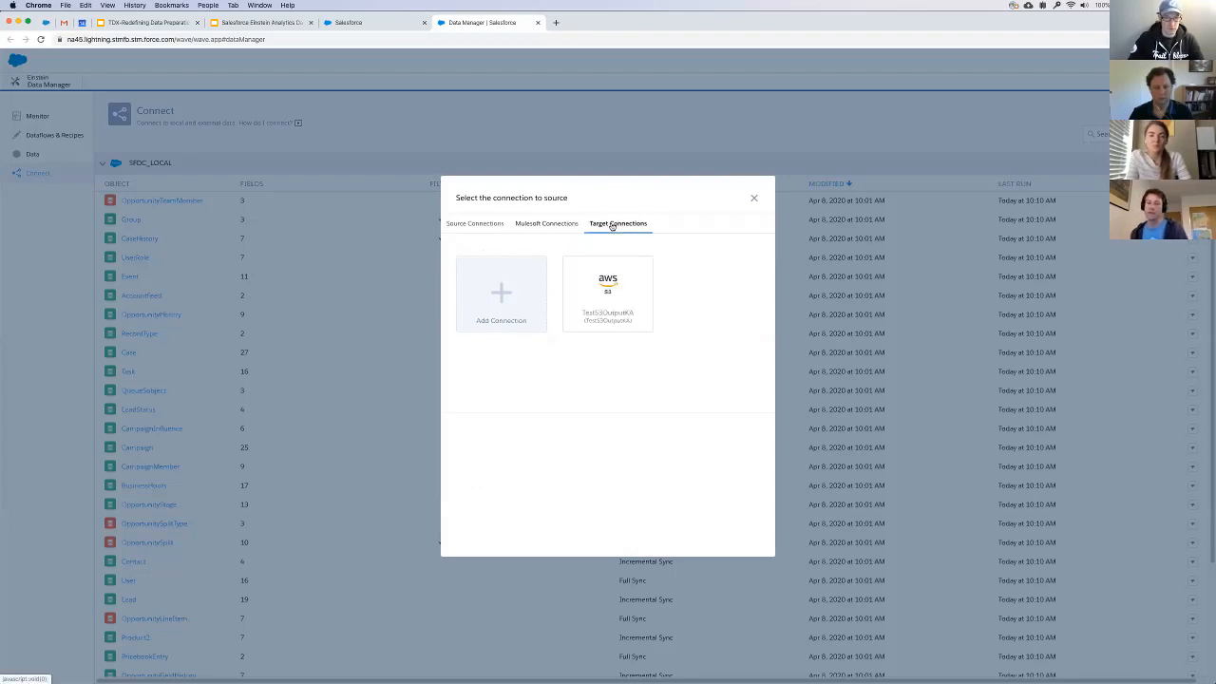
mouse_move(637, 223)
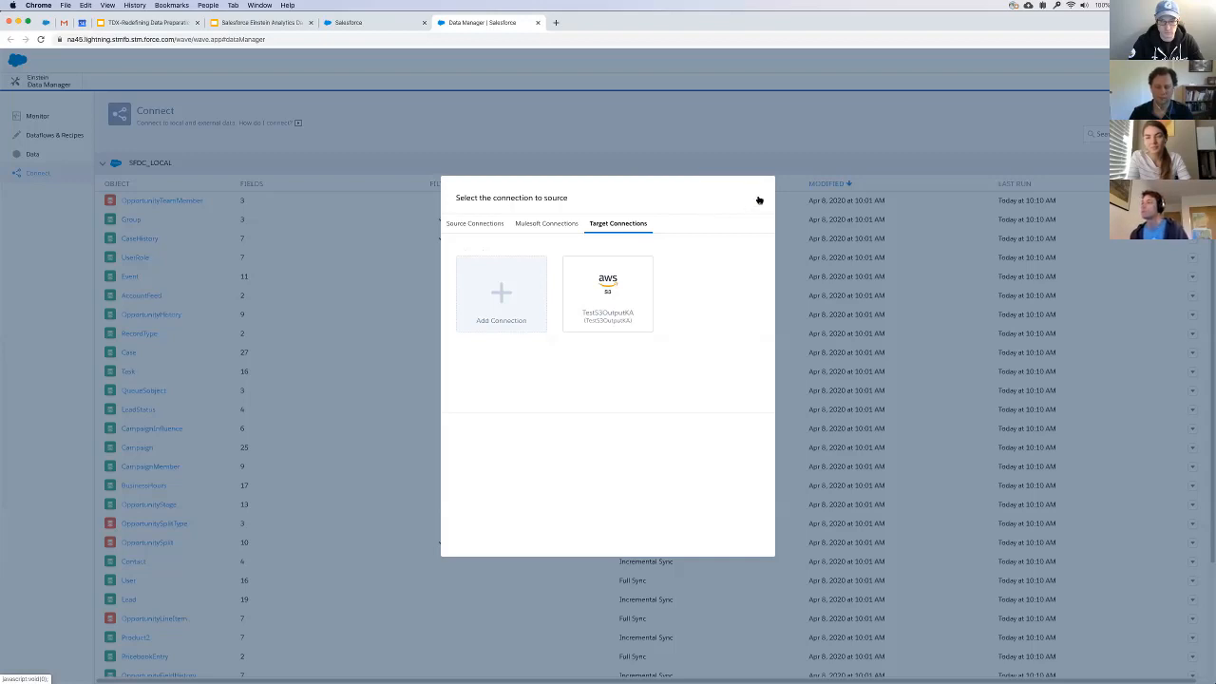
- Close the connection chooser, go to Dataflows & Recipes and create a new recipe
click(760, 202)
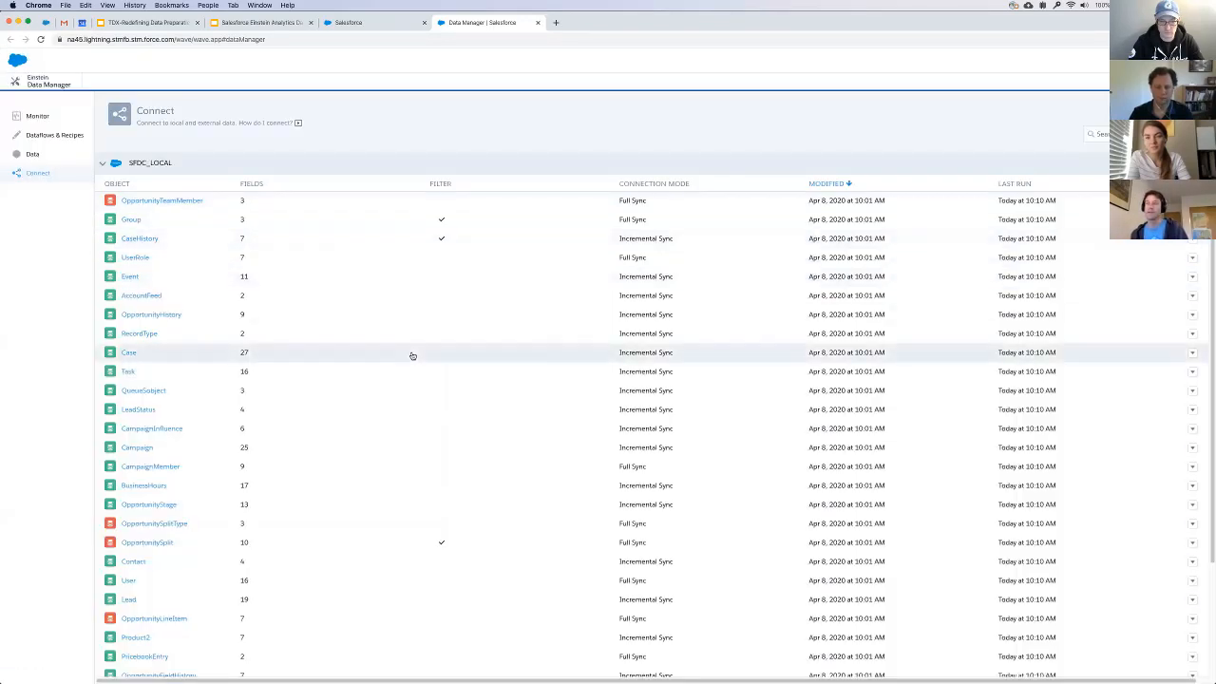
scroll(down, 3)
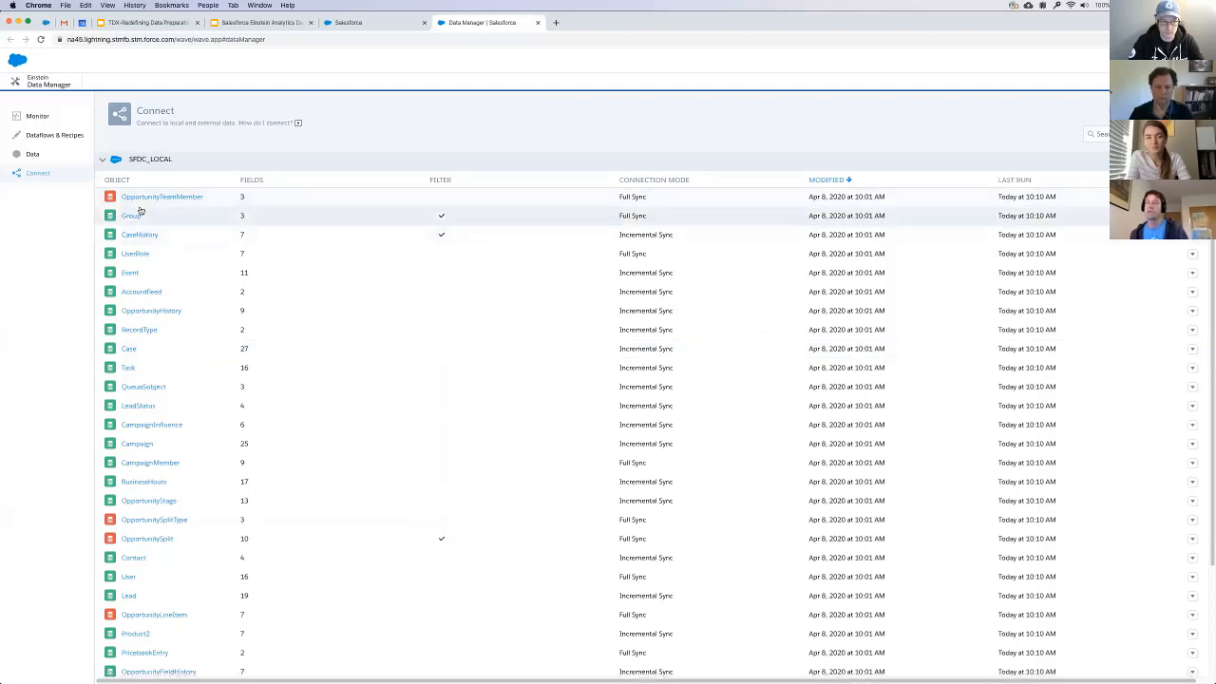
scroll(down, 3)
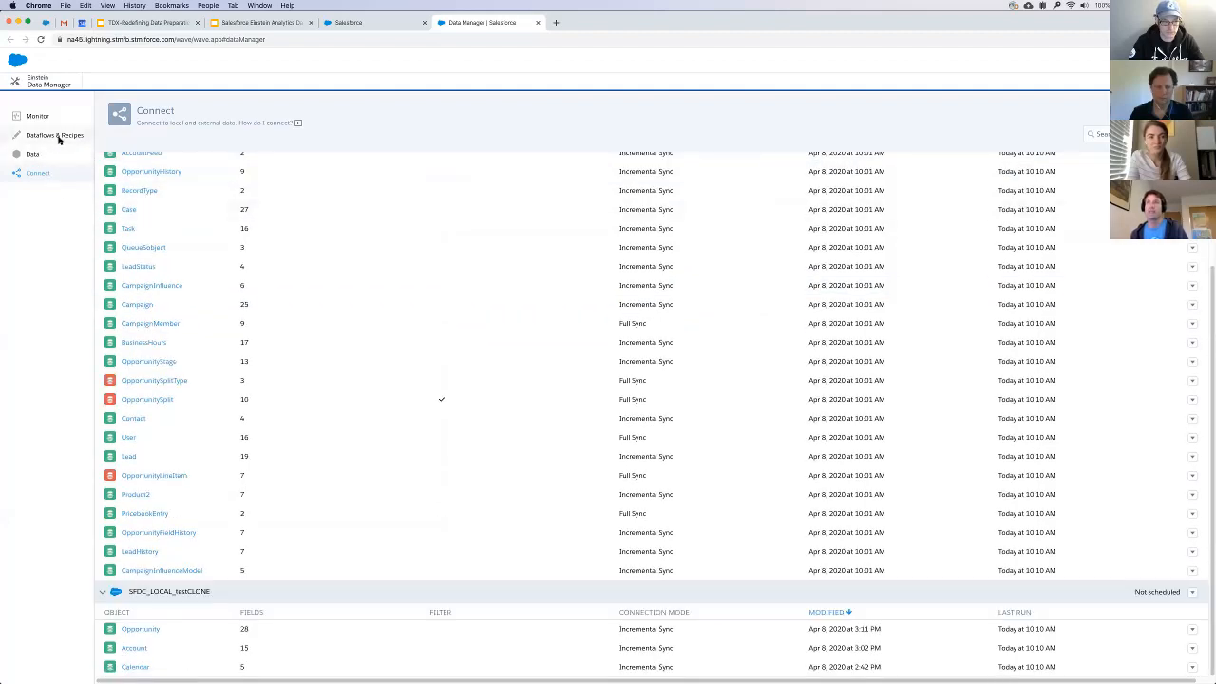
click(53, 135)
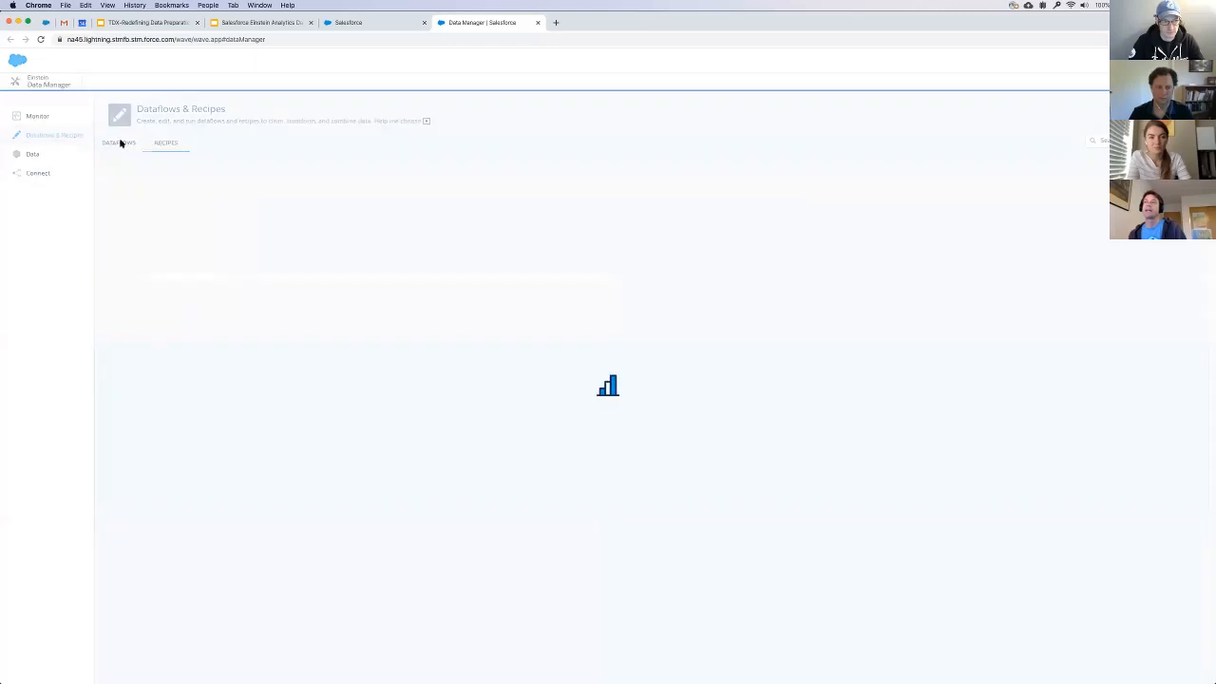
click(118, 143)
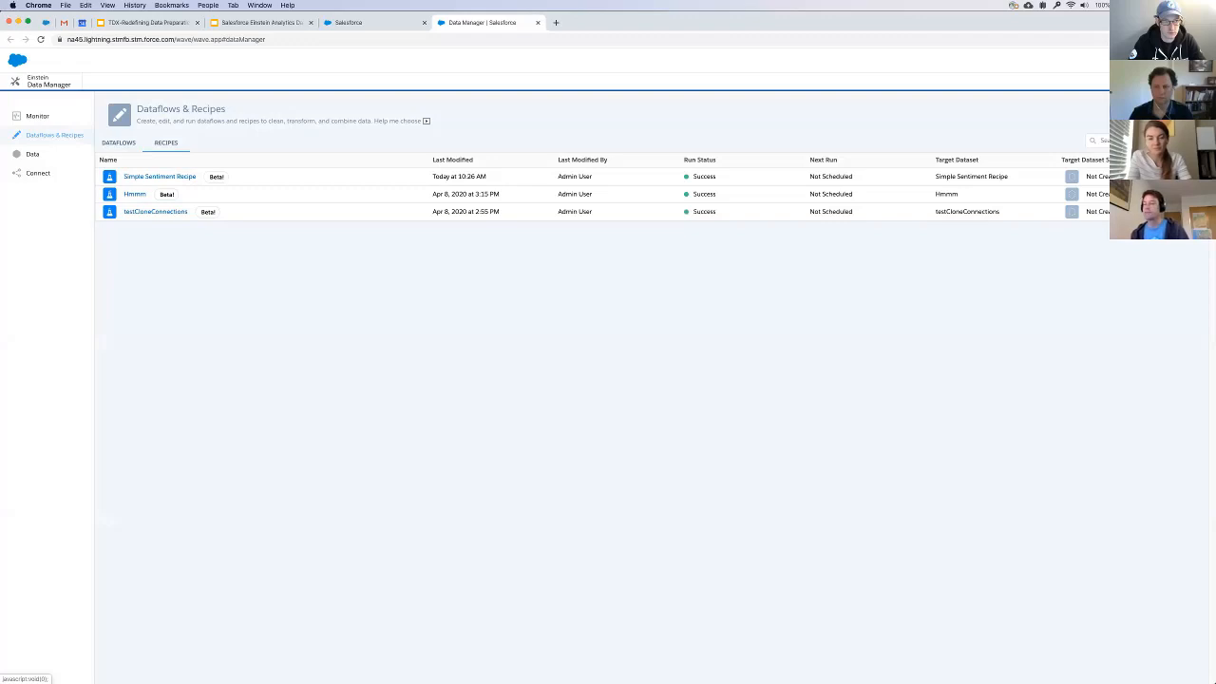
click(159, 175)
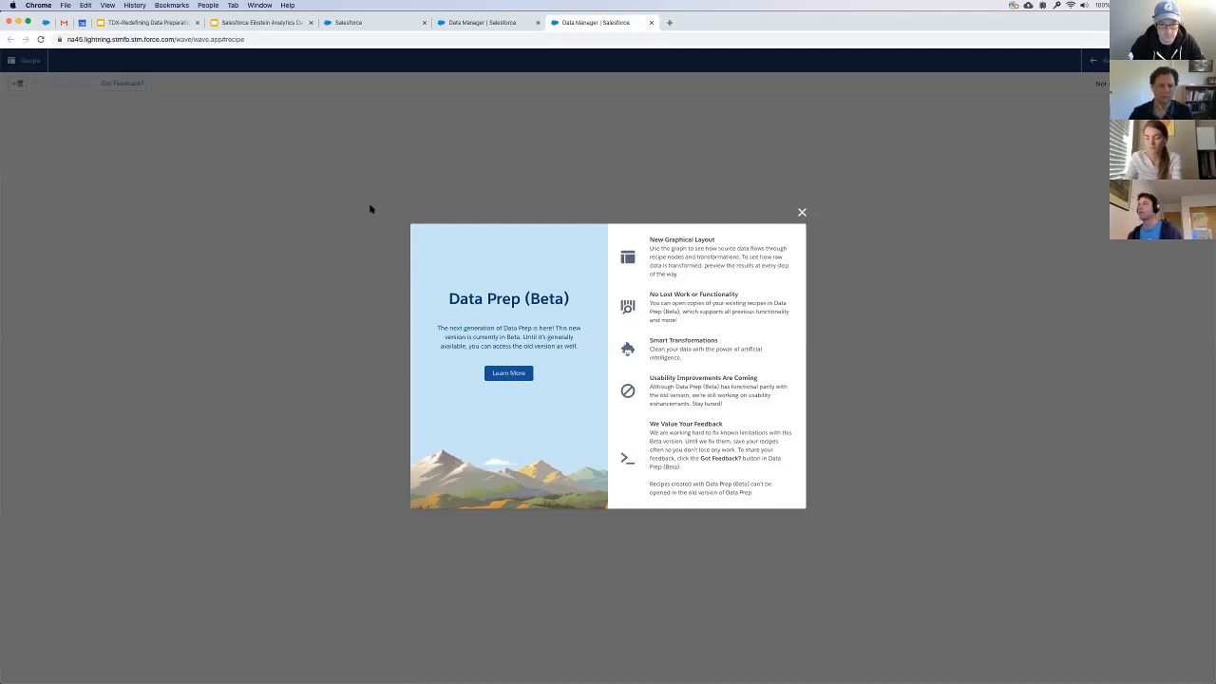
mouse_move(479, 226)
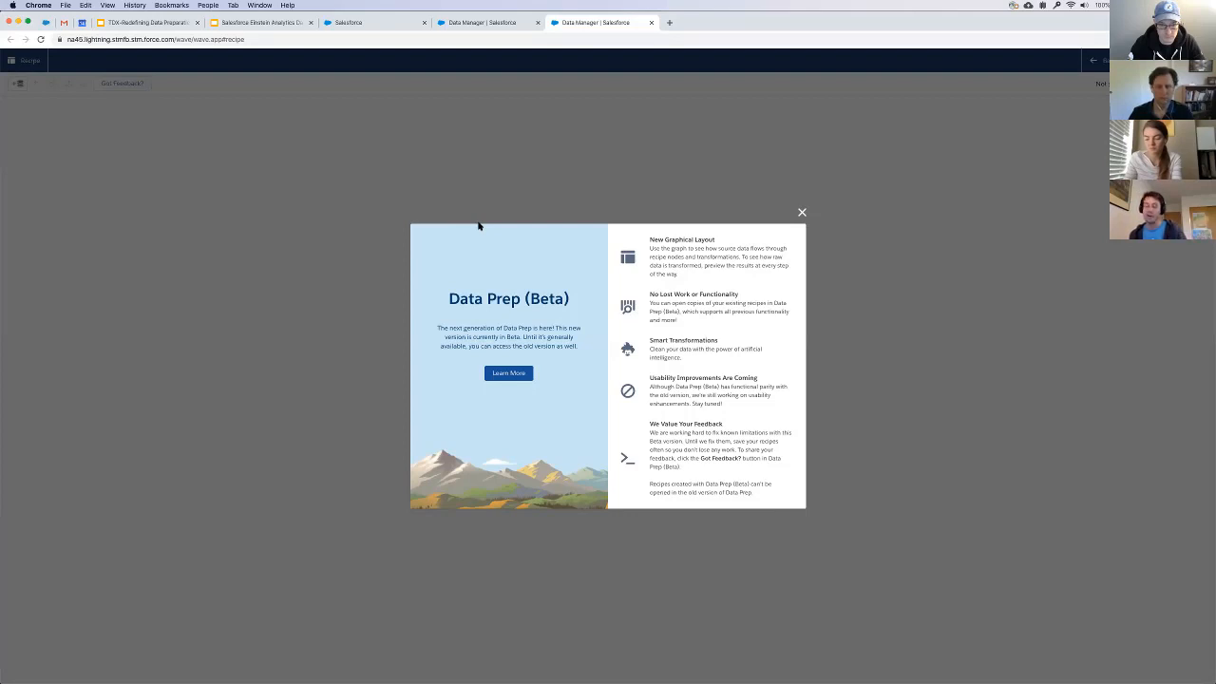
mouse_move(722, 209)
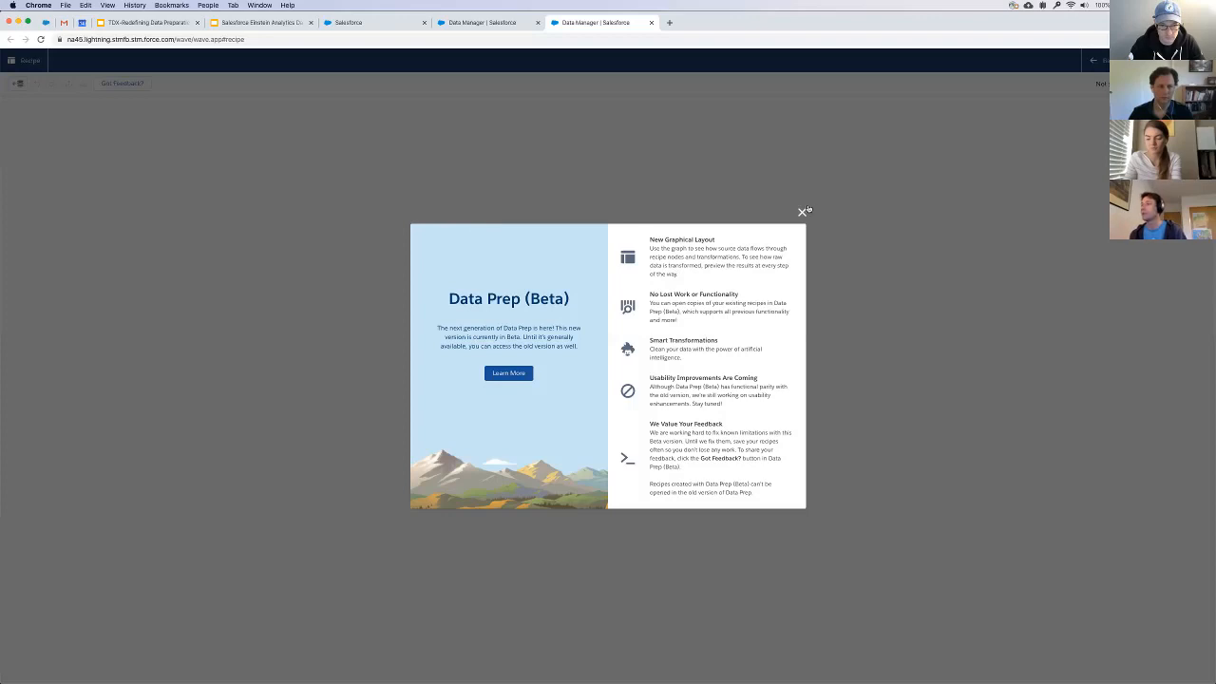
- Dismiss the Data Prep welcome and begin choosing input data, leaving the source type unchanged
click(802, 211)
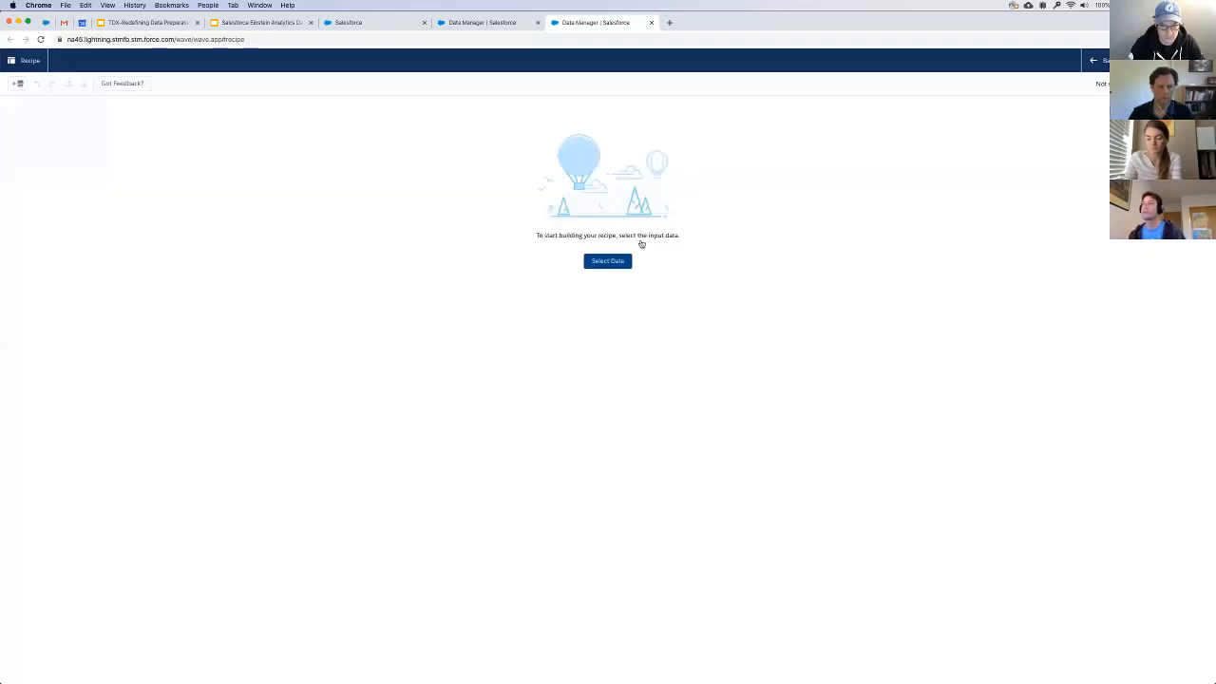
click(608, 262)
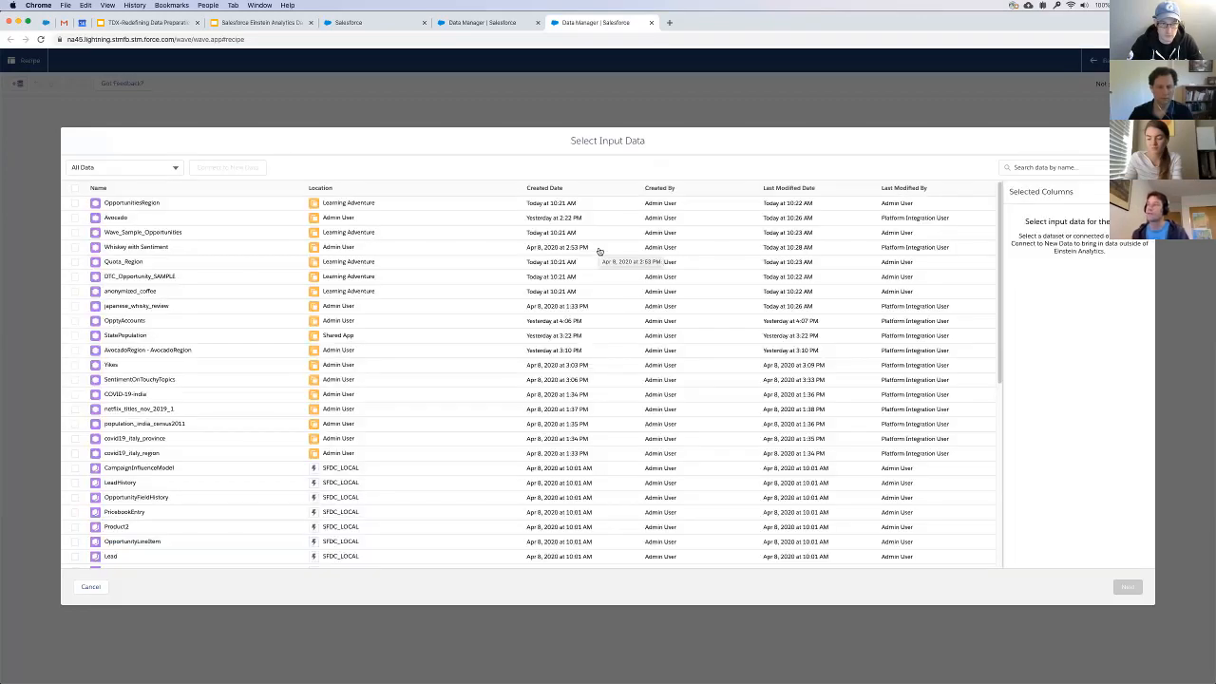
mouse_move(479, 278)
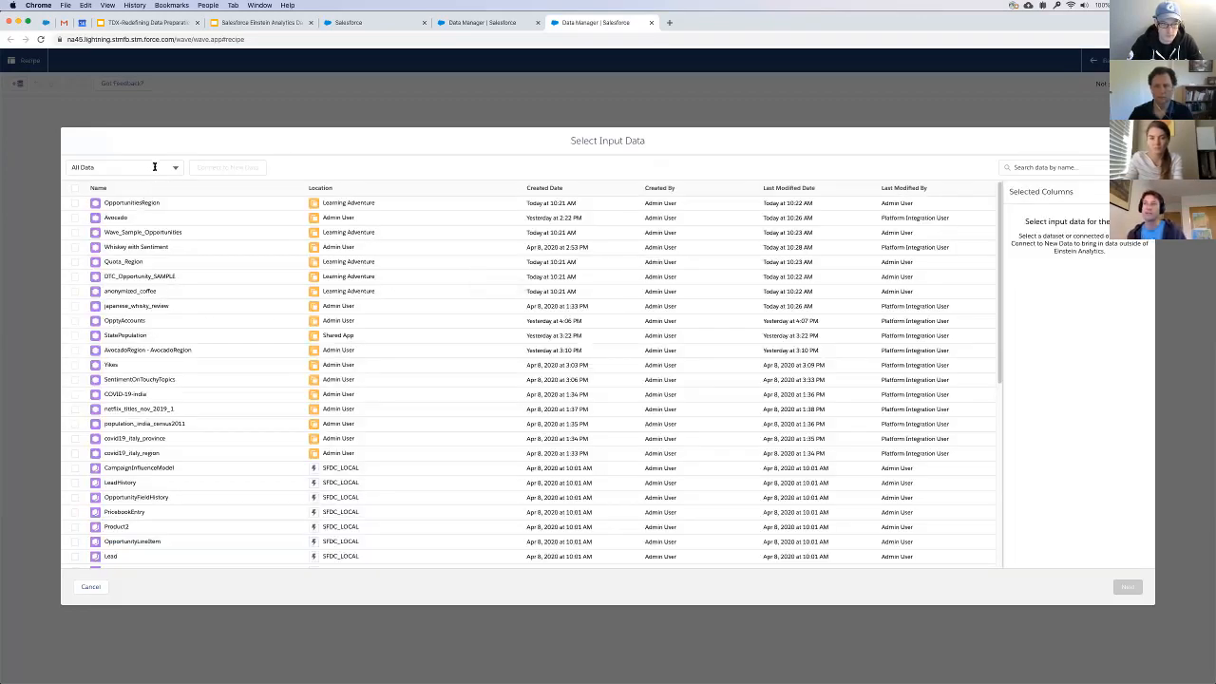
click(124, 168)
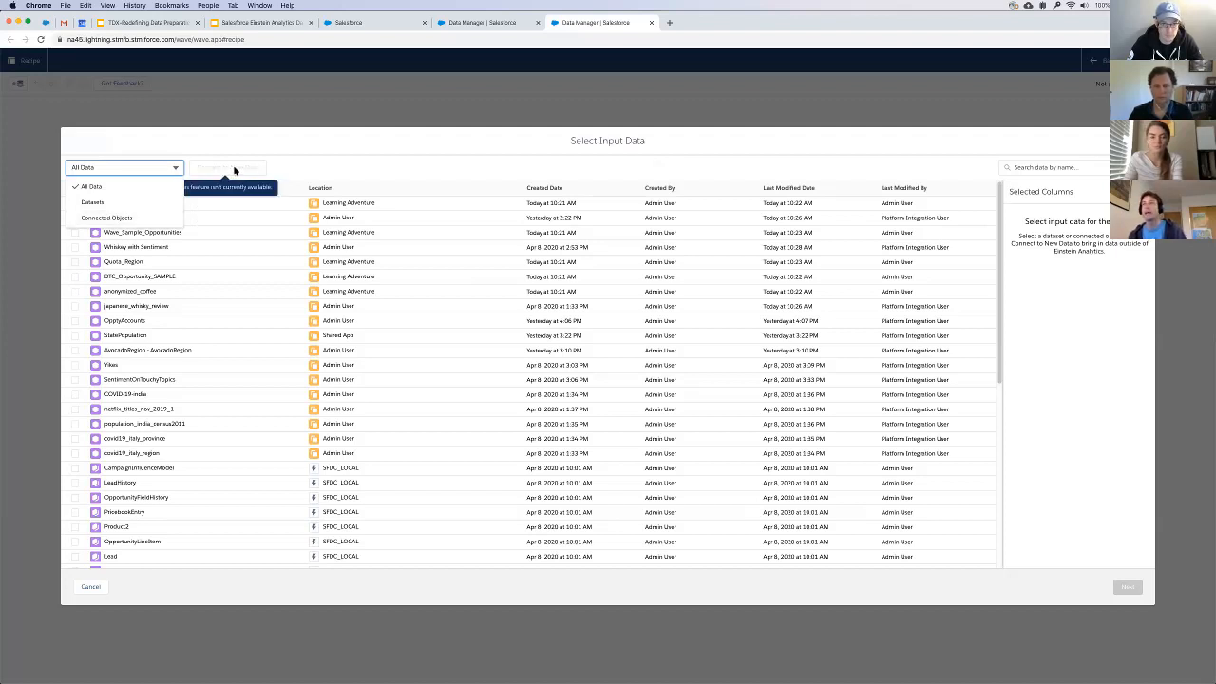
click(124, 168)
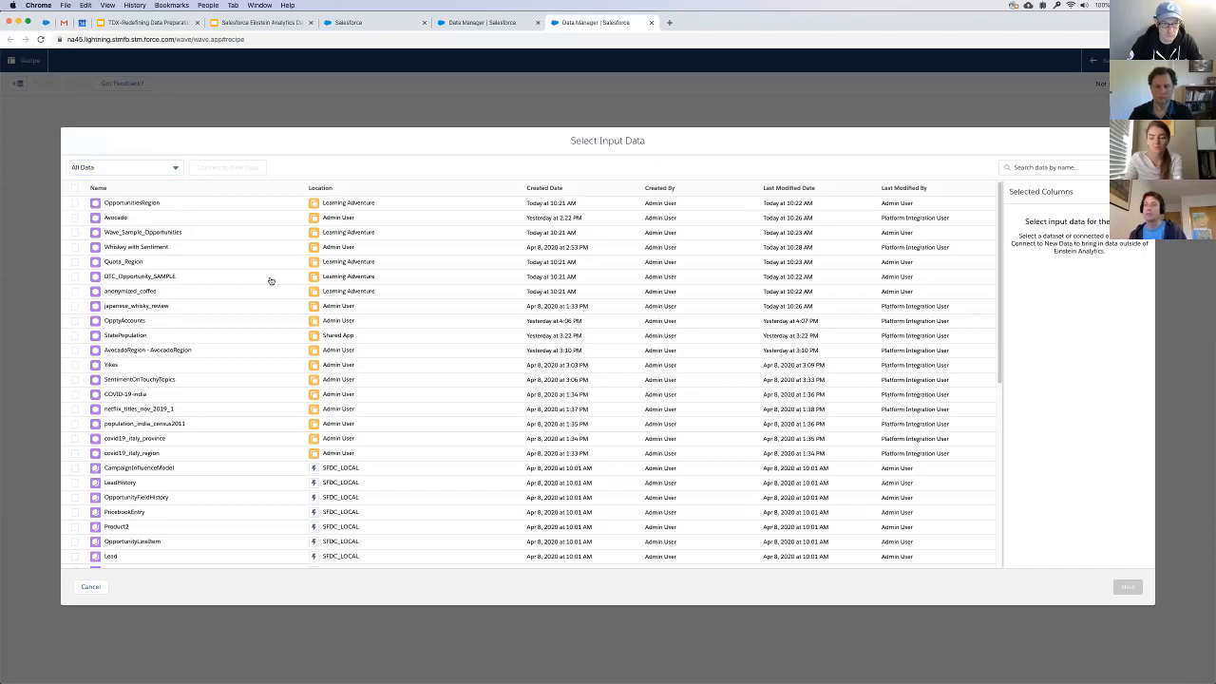
- Select the Avocado dataset and add it to the recipe canvas as input
scroll(down, 3)
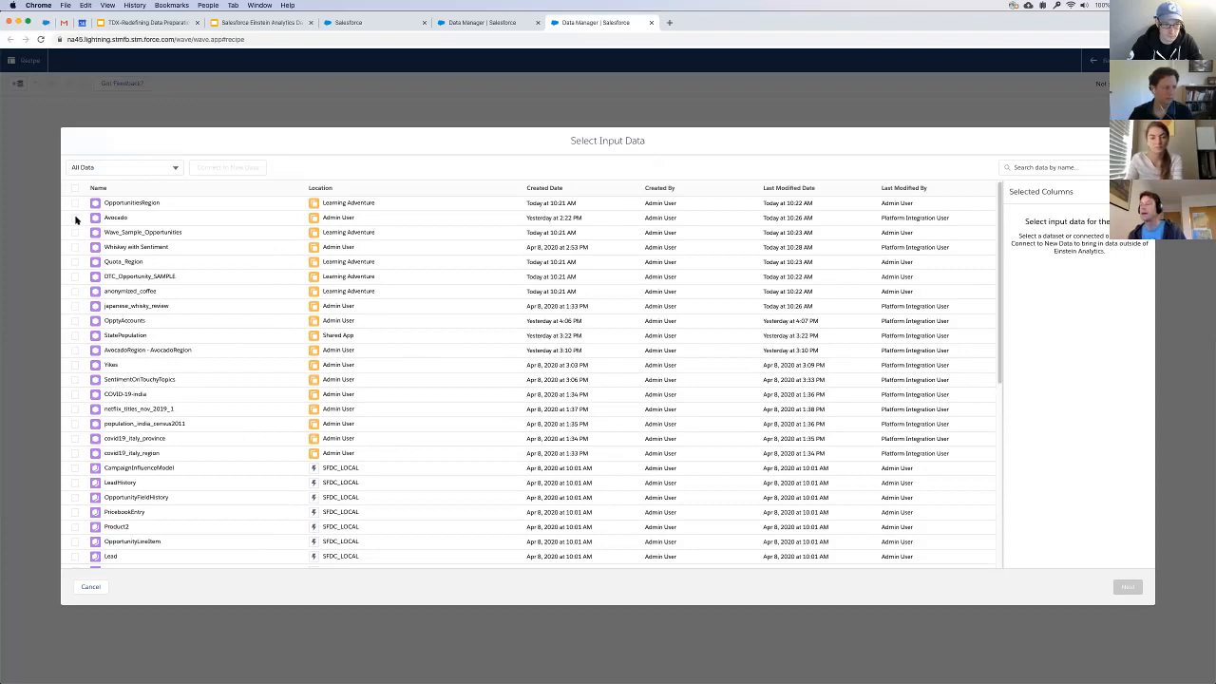
click(74, 216)
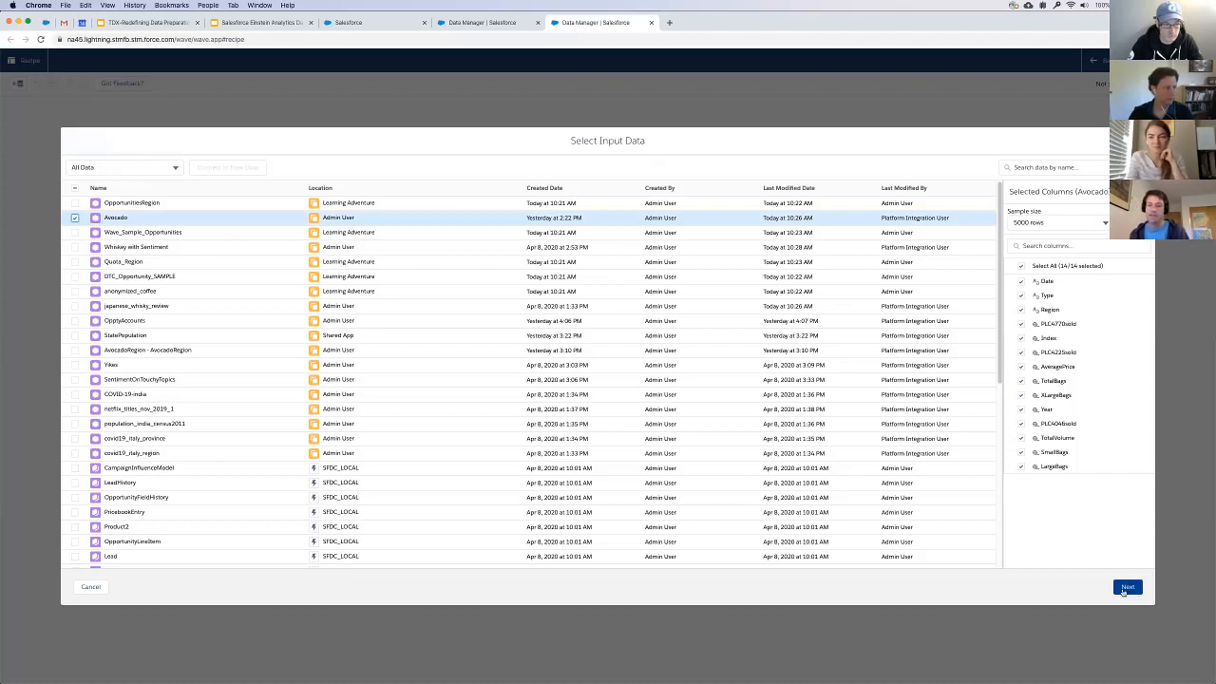
click(1129, 587)
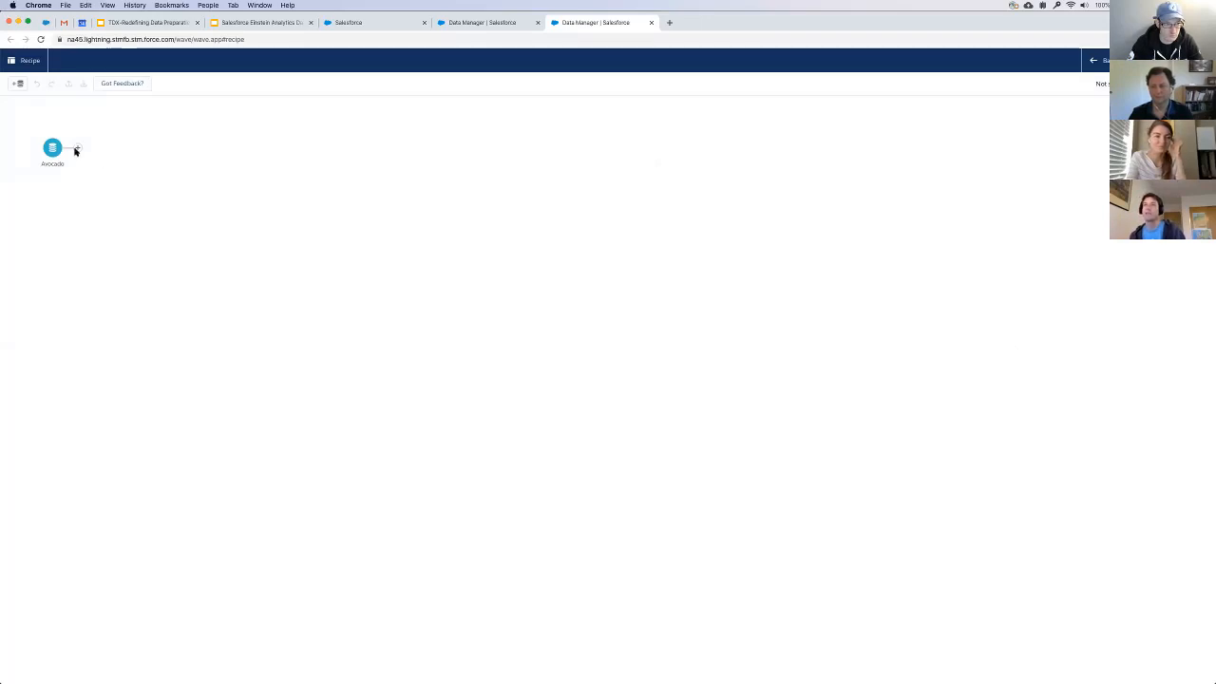
- Preview the Avocado node's rows, then its Columns list with names and types
click(53, 149)
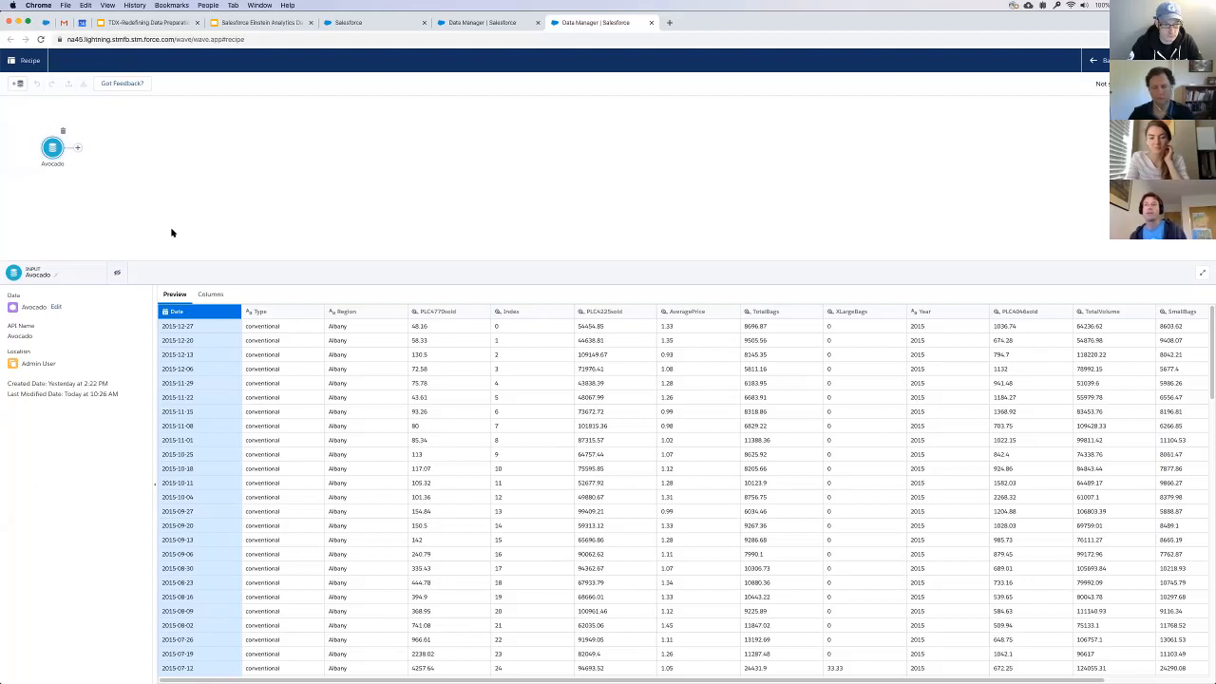
mouse_move(91, 159)
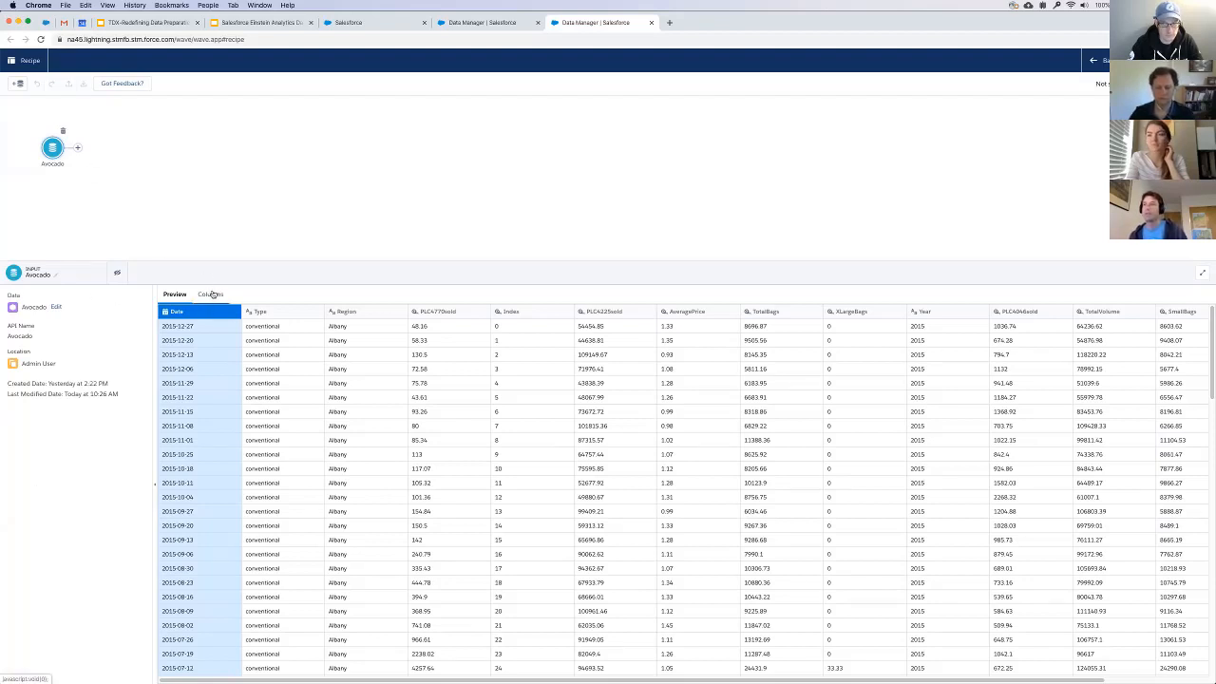
click(209, 293)
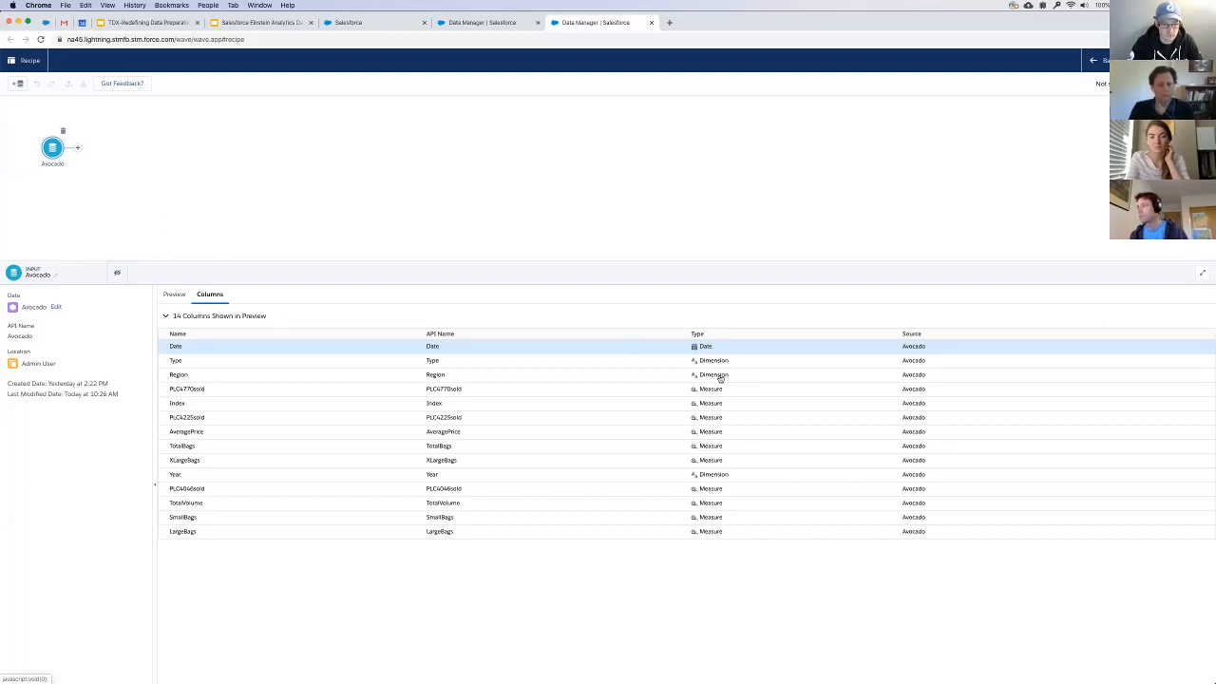
- Add a Transform node after the Avocado input from the Add Node menu
click(76, 148)
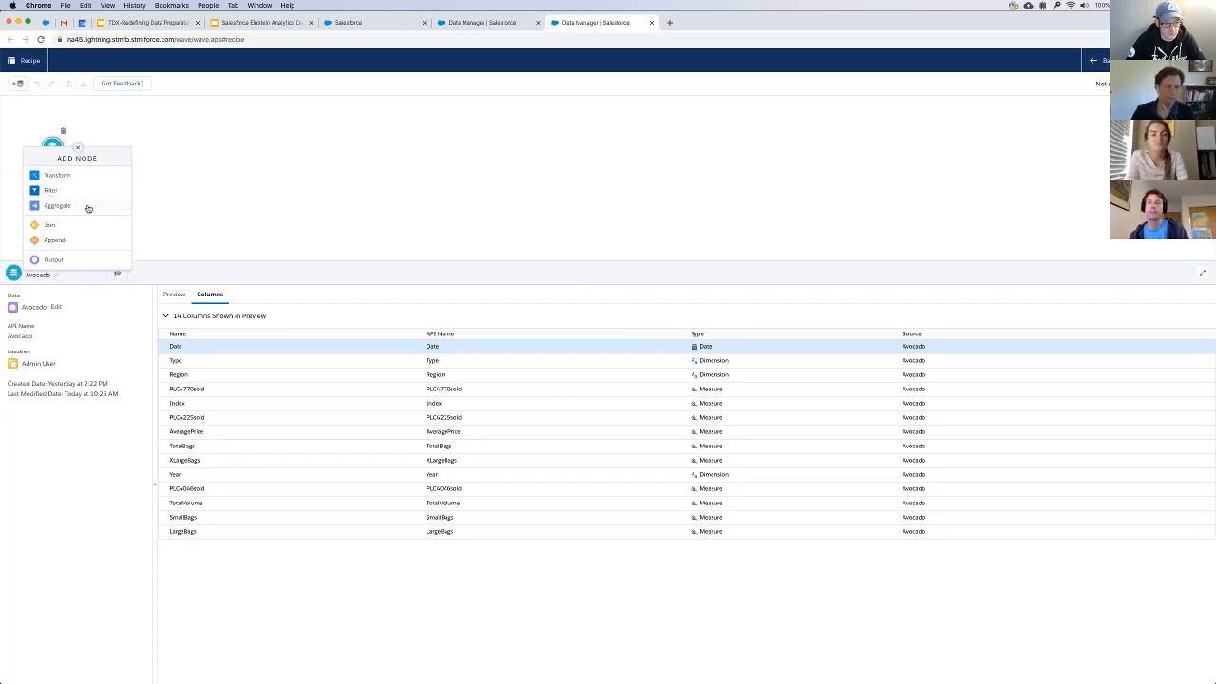
mouse_move(83, 179)
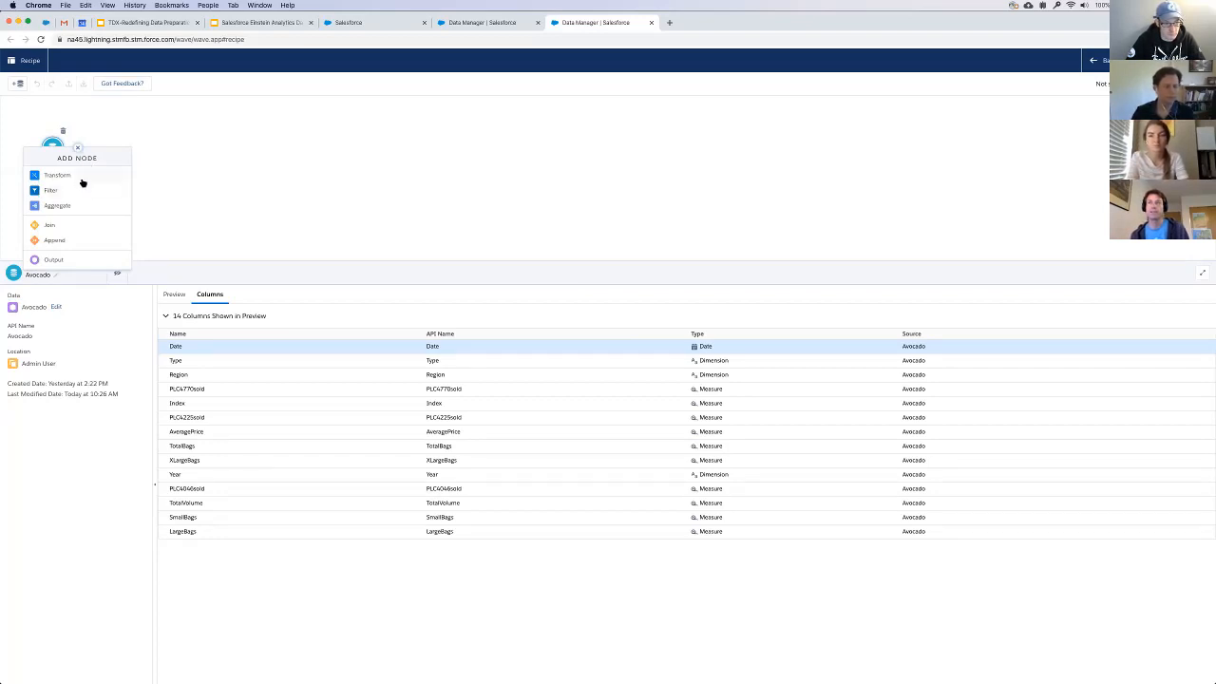
mouse_move(79, 217)
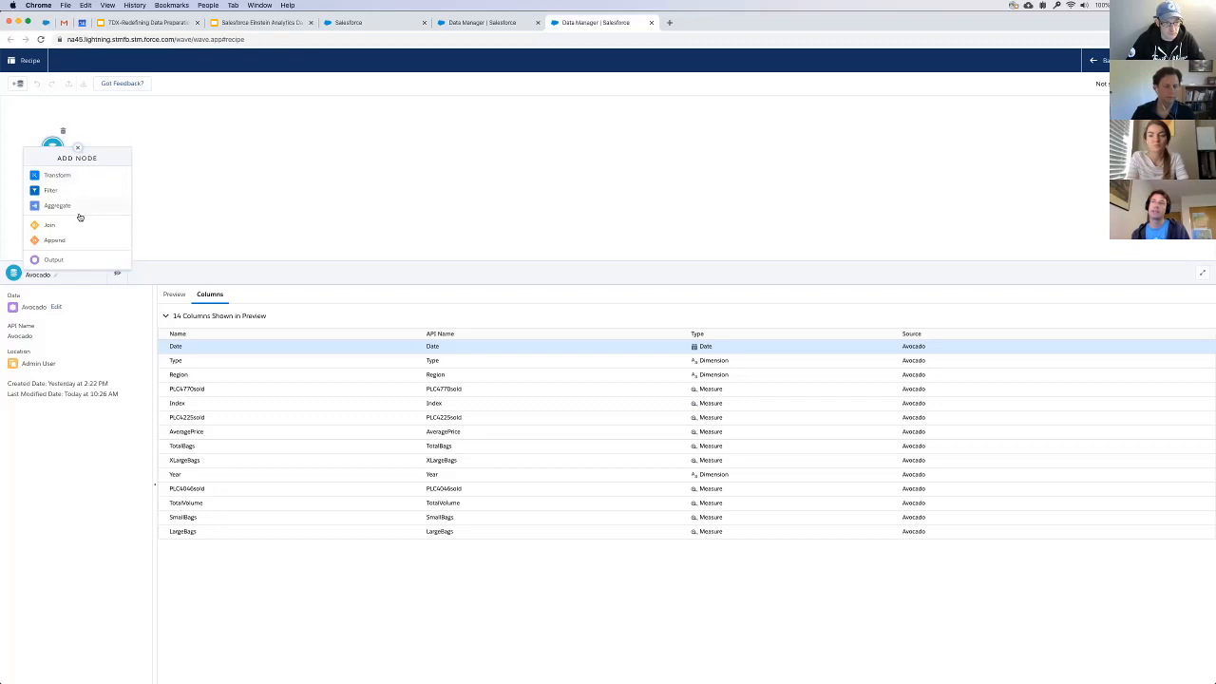
mouse_move(78, 250)
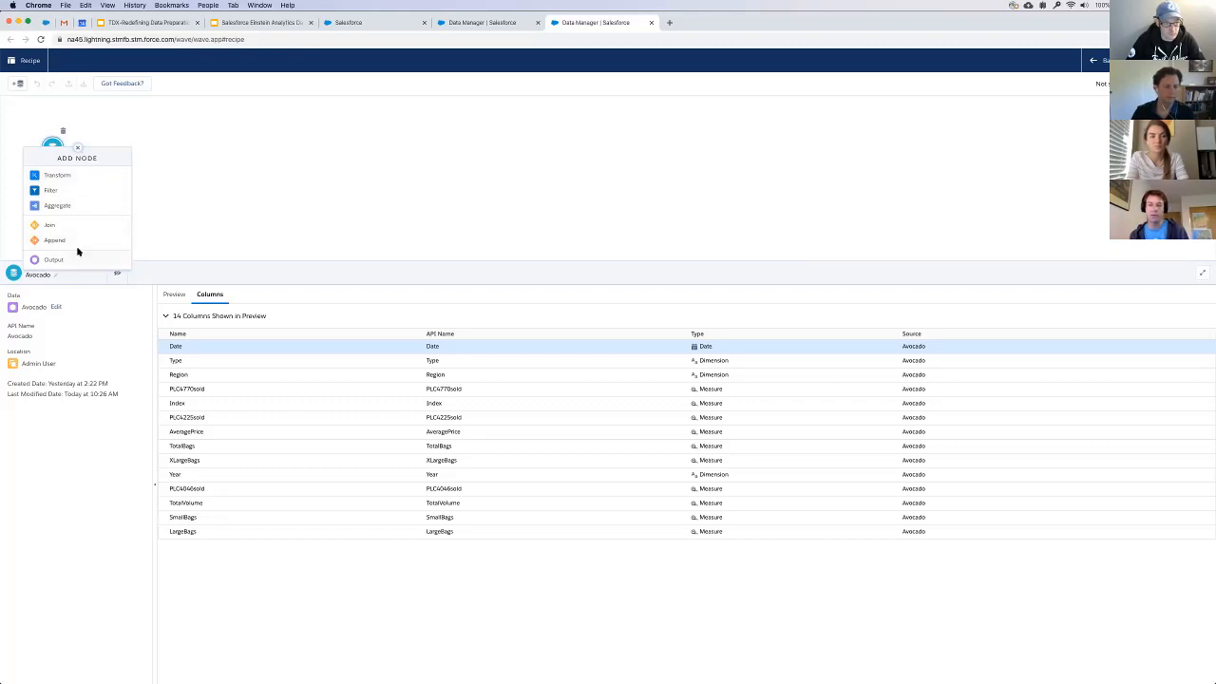
mouse_move(49, 224)
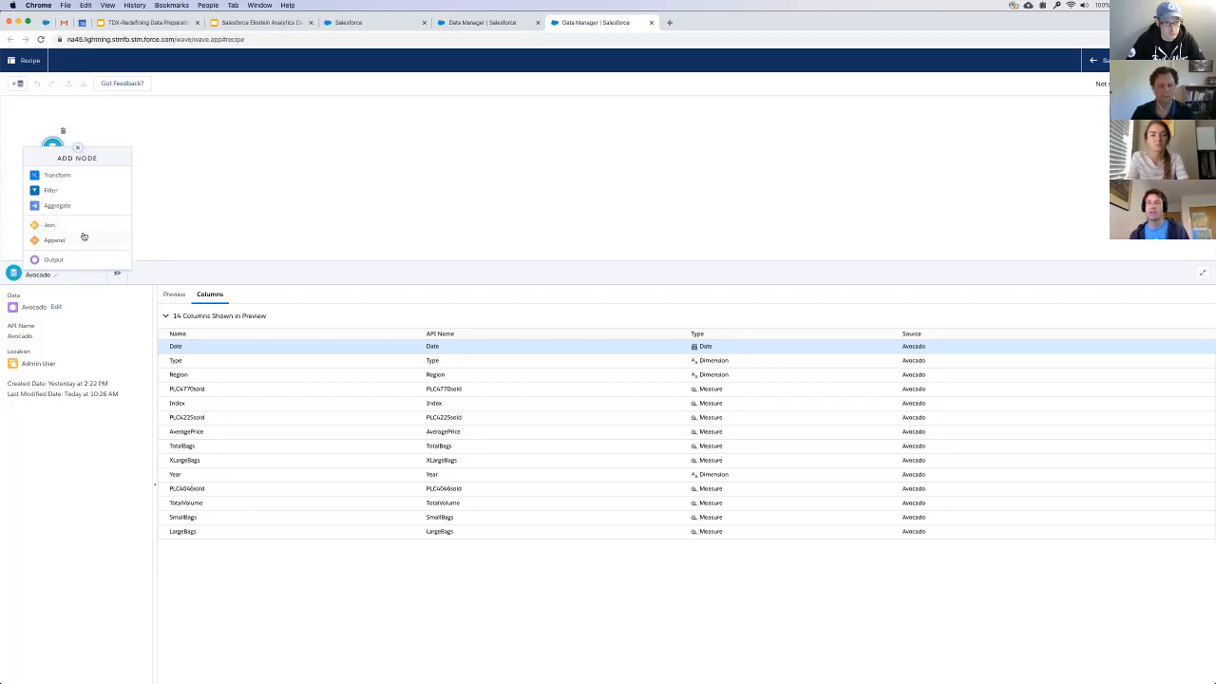
mouse_move(72, 213)
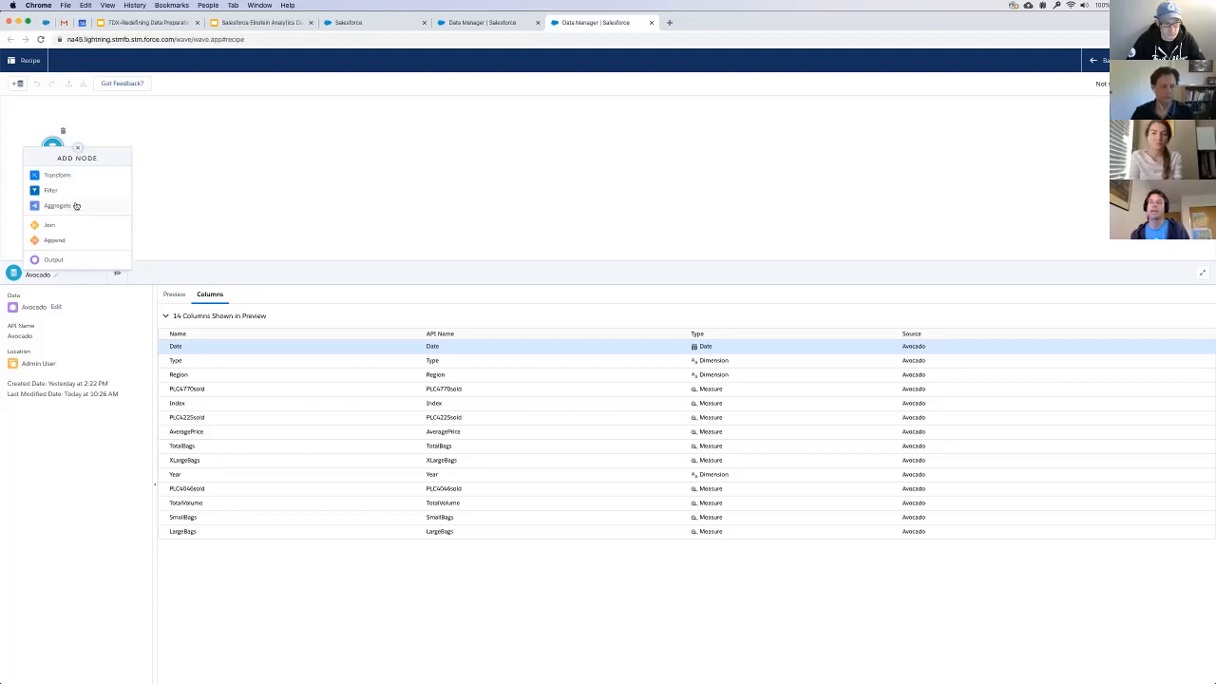
click(57, 174)
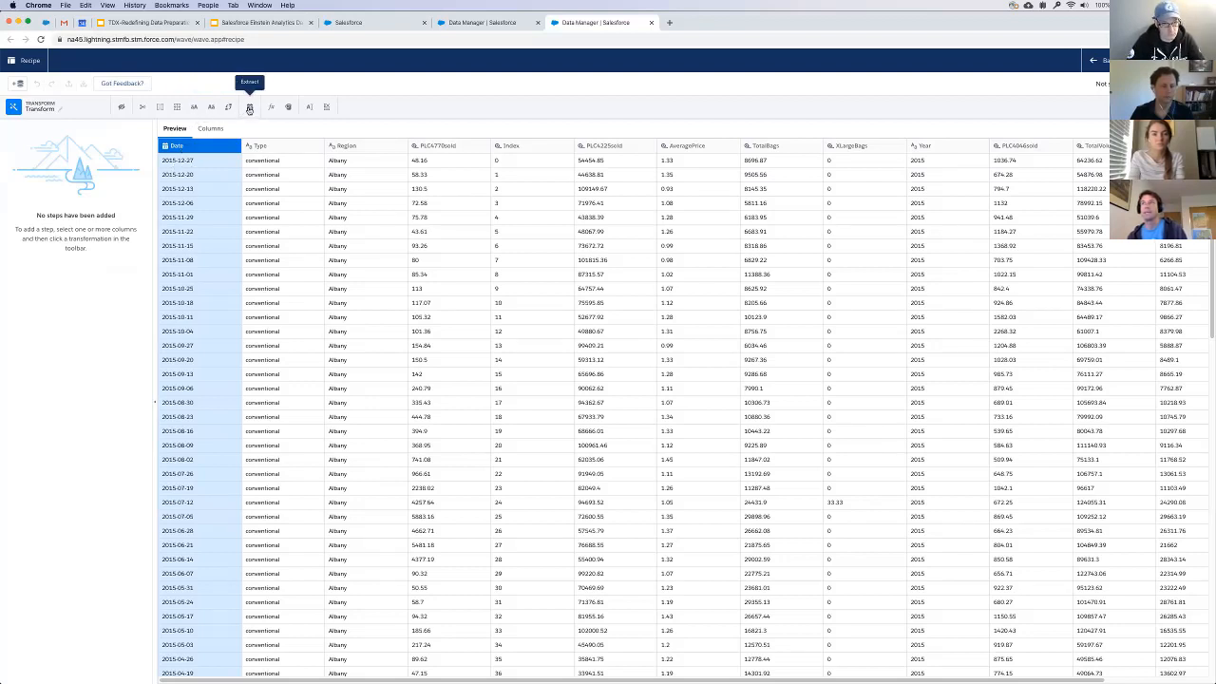
- Extract the Quarter from Date into a new column labelled 'Date Quarter', keeping the original
click(251, 106)
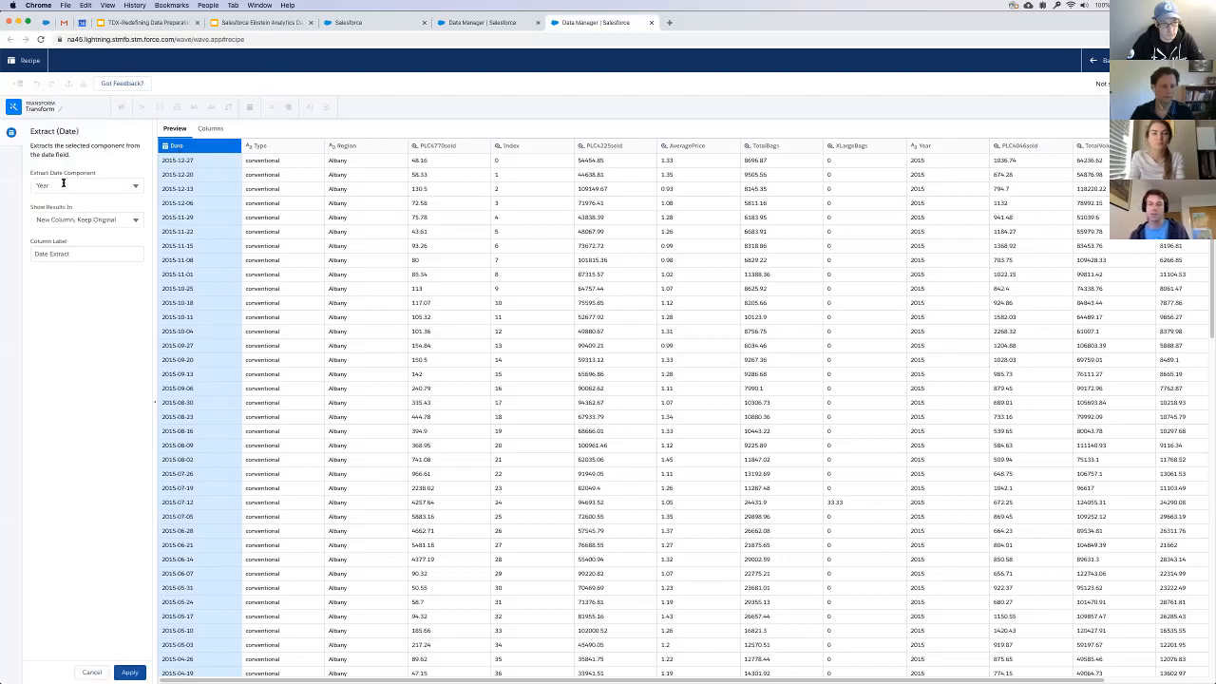
click(85, 186)
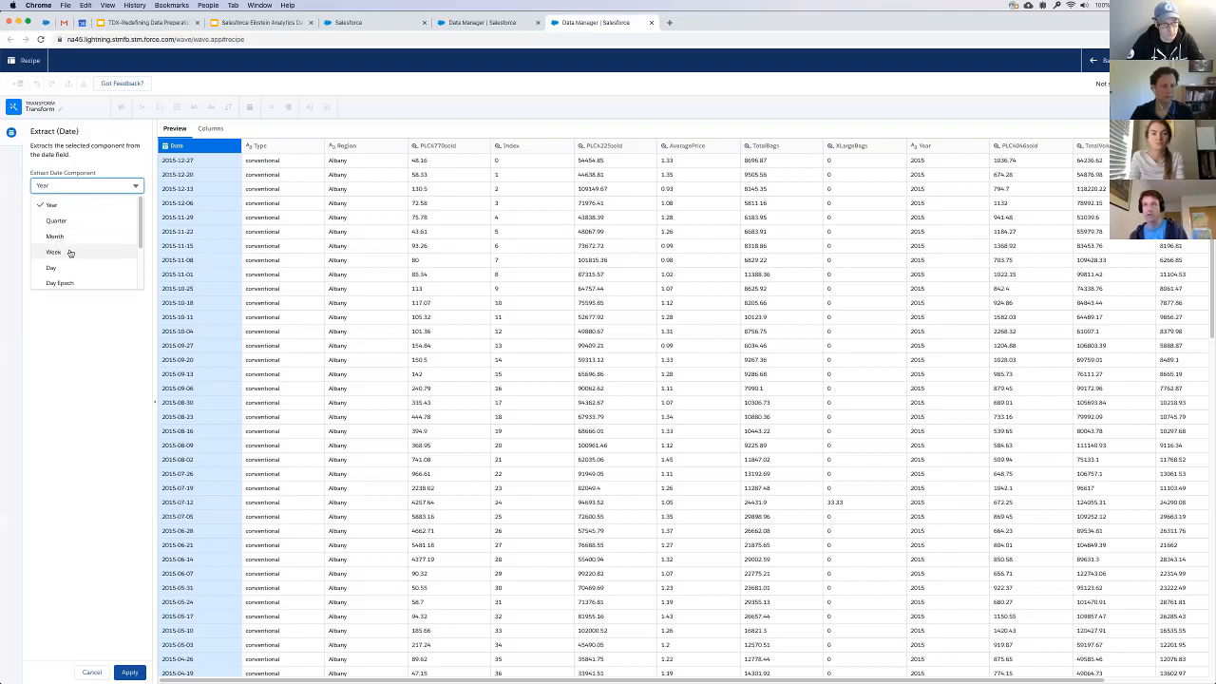
click(57, 221)
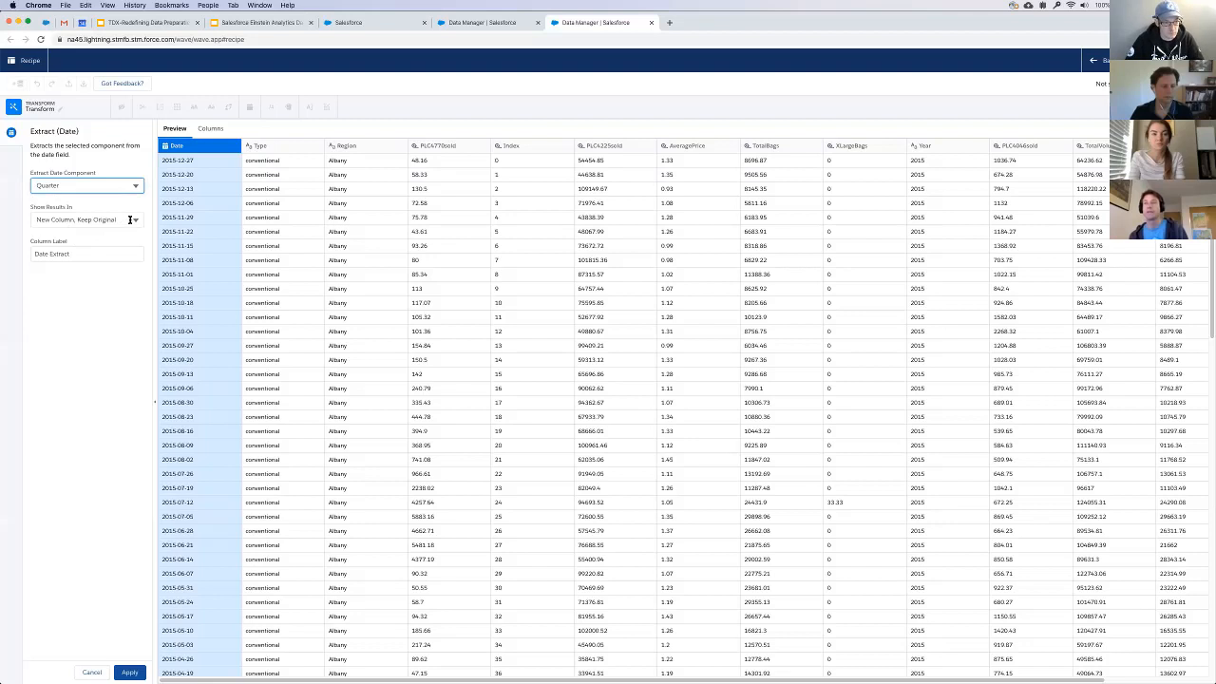
mouse_move(122, 366)
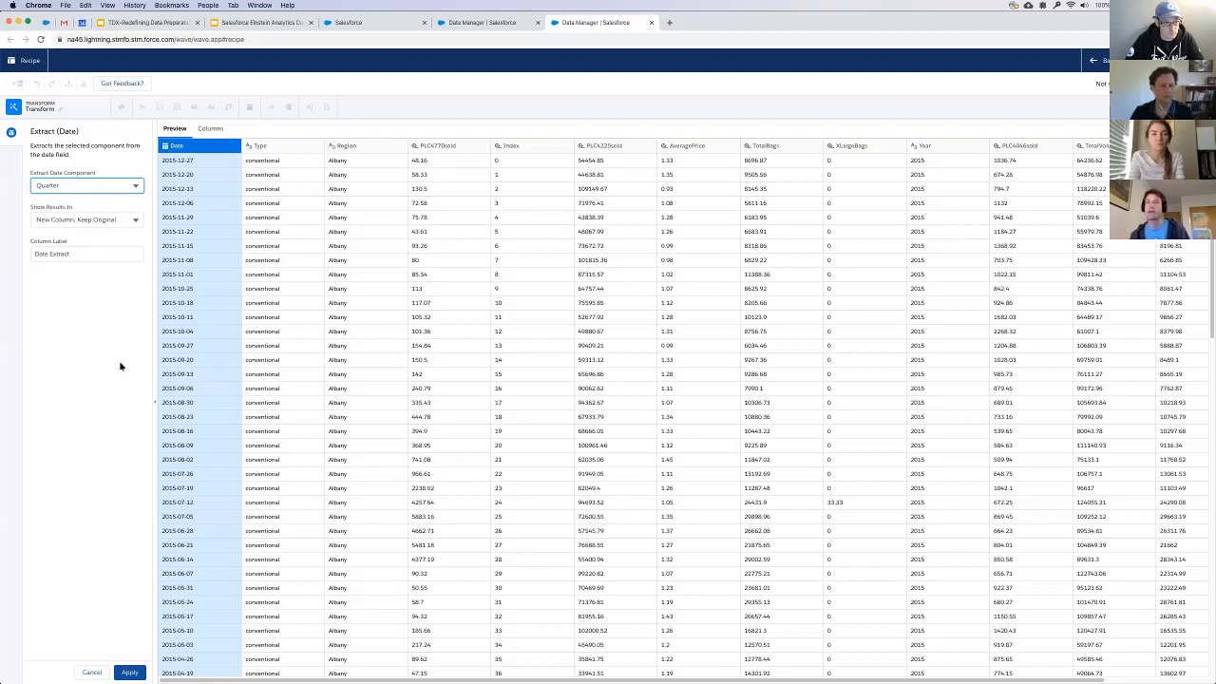
mouse_move(114, 338)
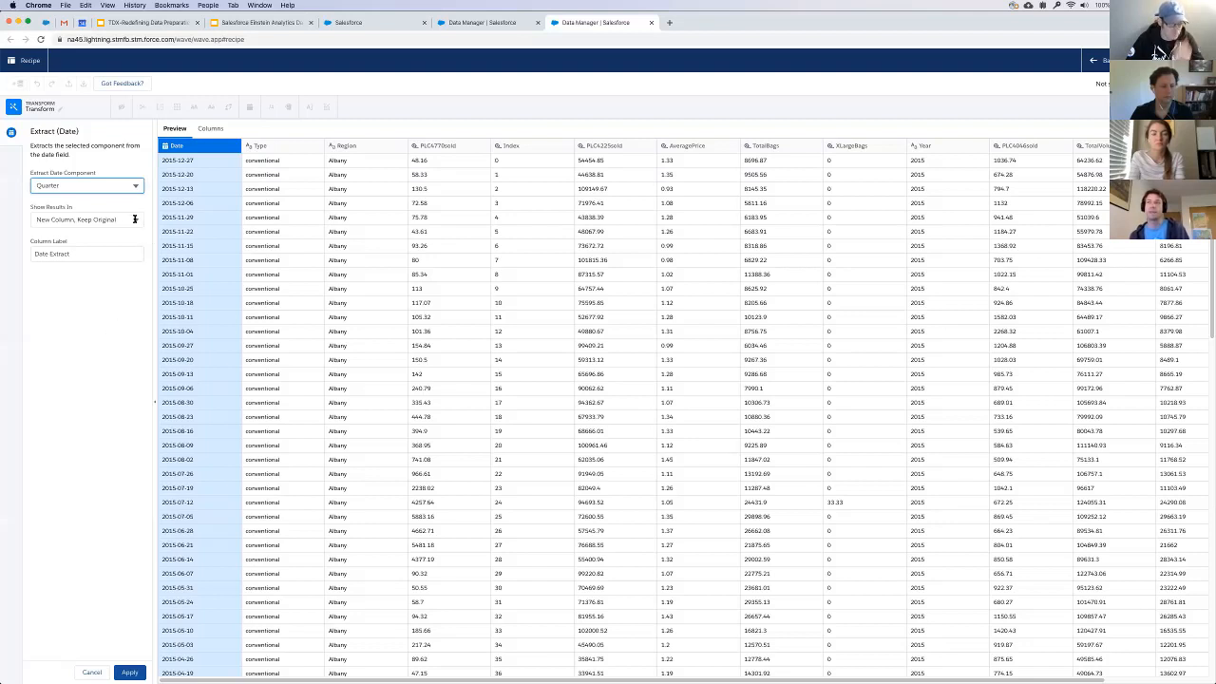
click(87, 220)
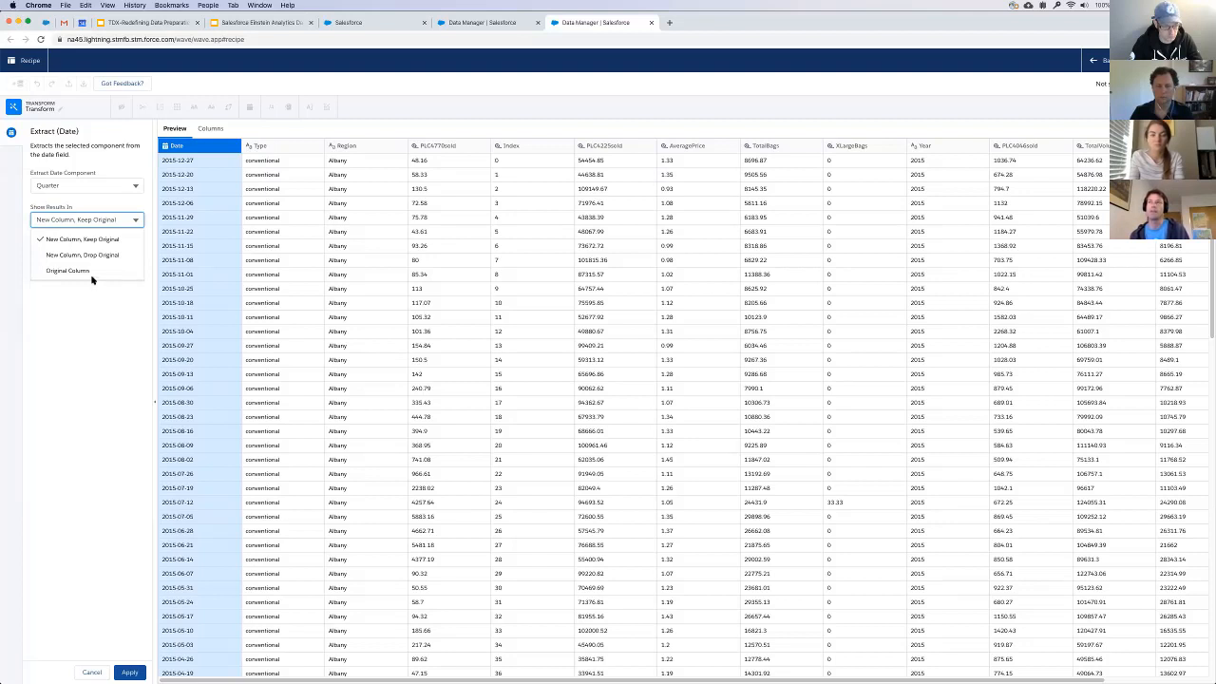
mouse_move(114, 205)
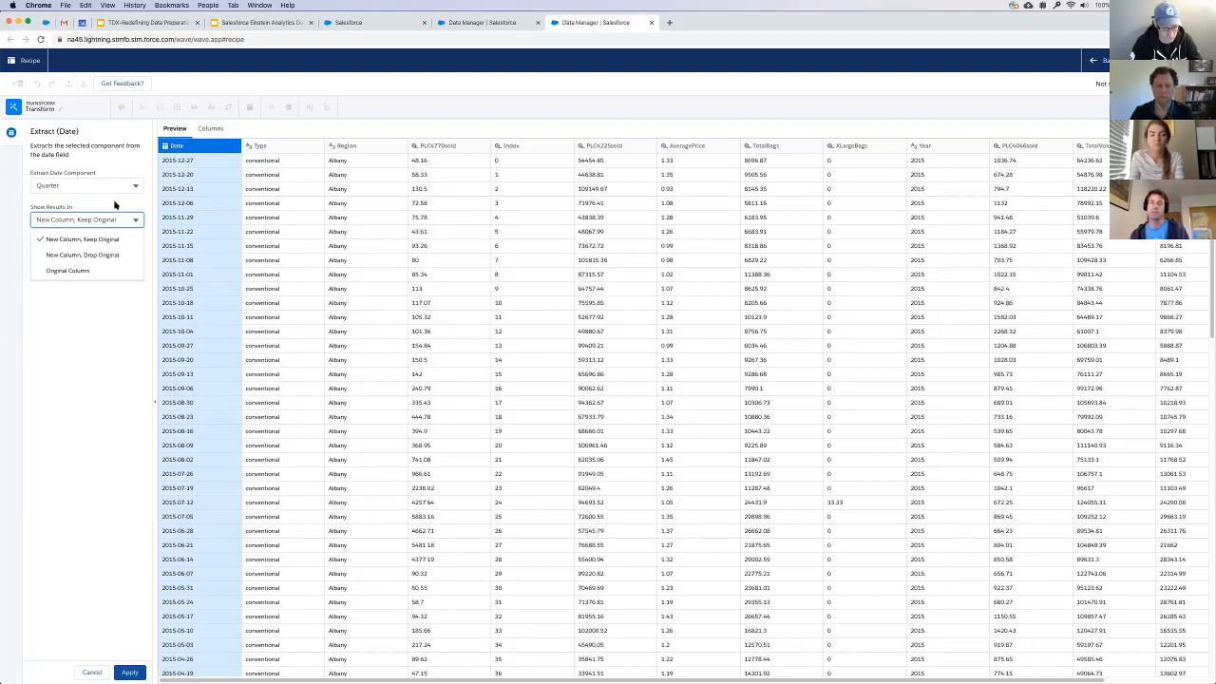
click(85, 240)
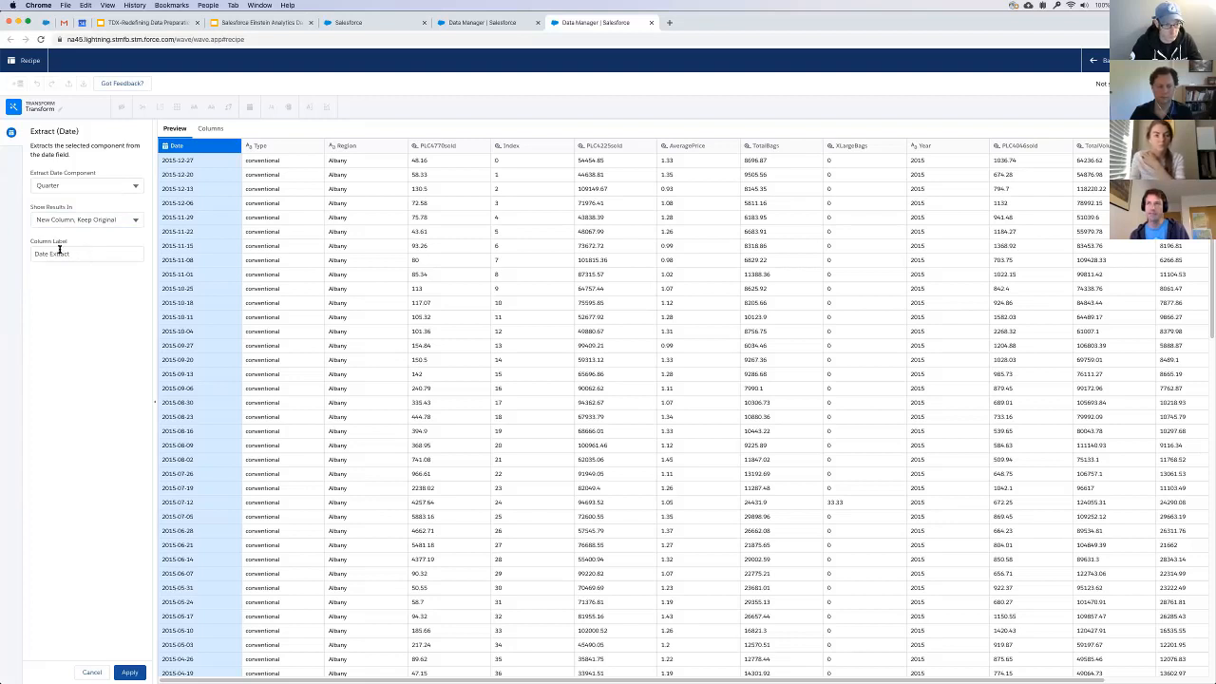
click(85, 254)
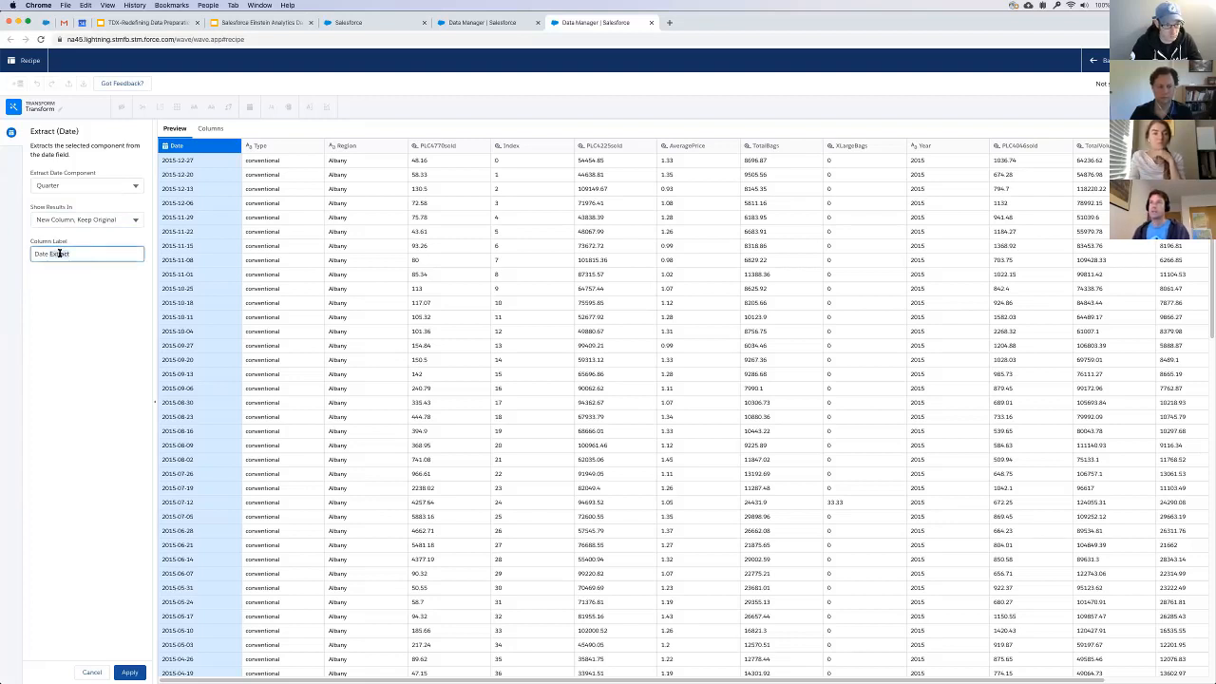
text(Date Quarte)
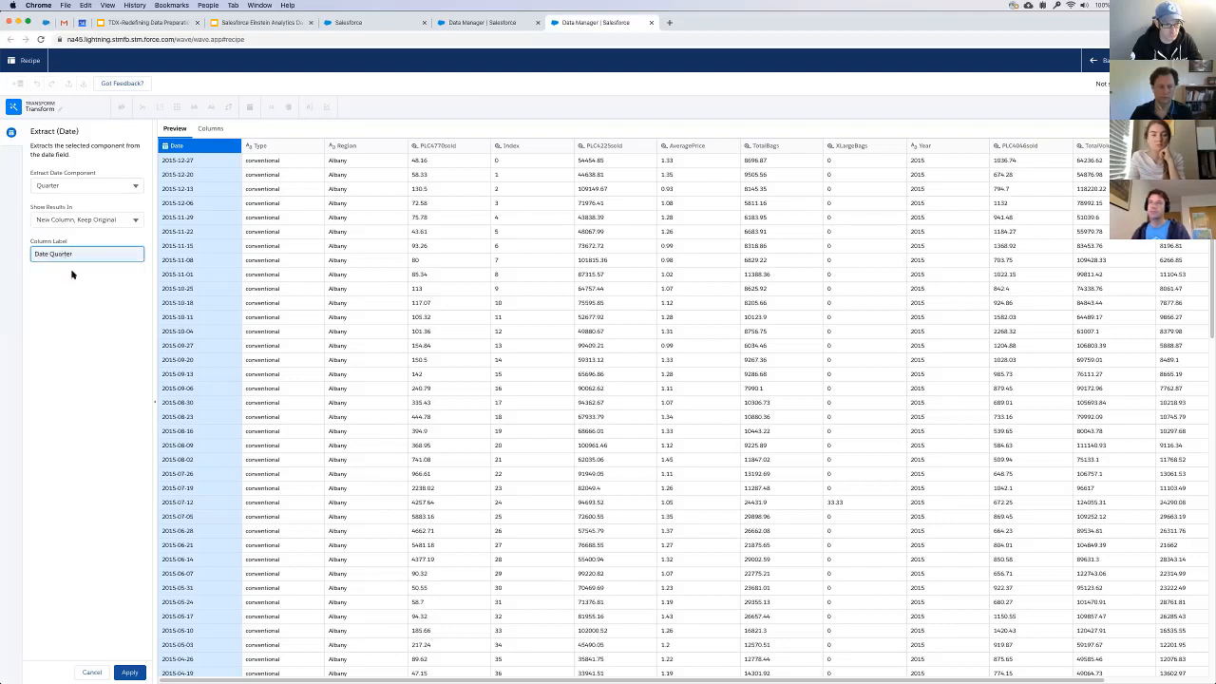
- Apply the quarter extraction and scroll the preview grid right toward the Year column
click(129, 672)
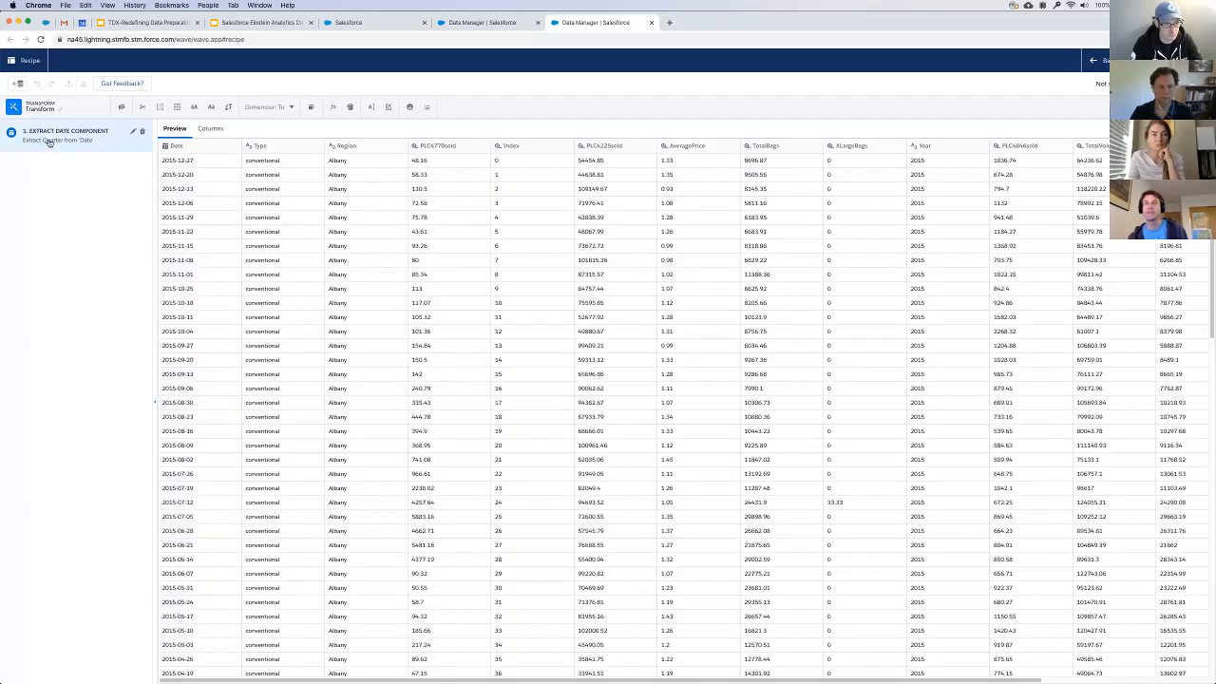
mouse_move(79, 141)
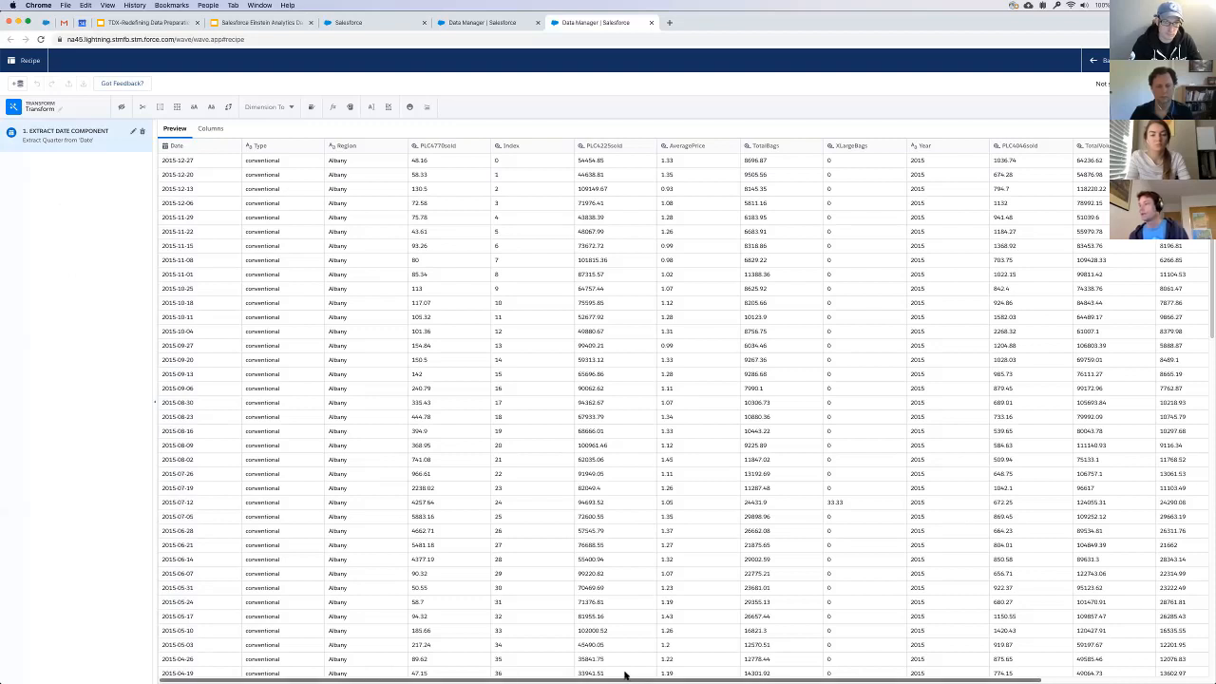
scroll(right, 3)
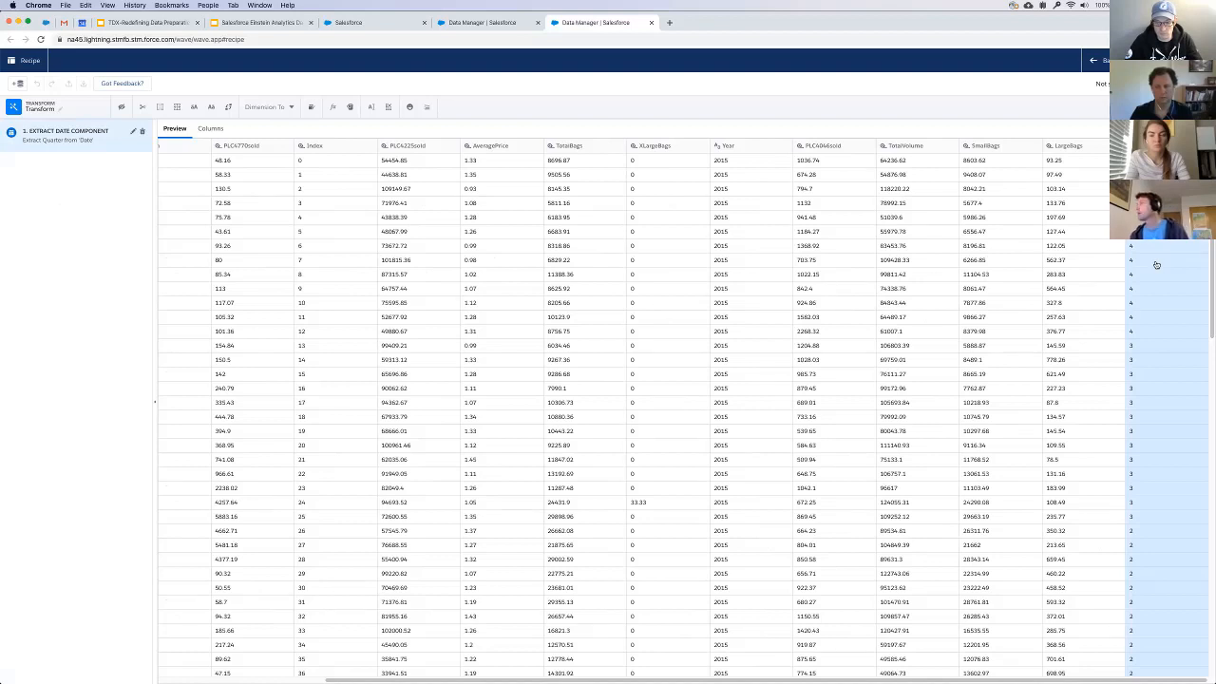
mouse_move(1121, 251)
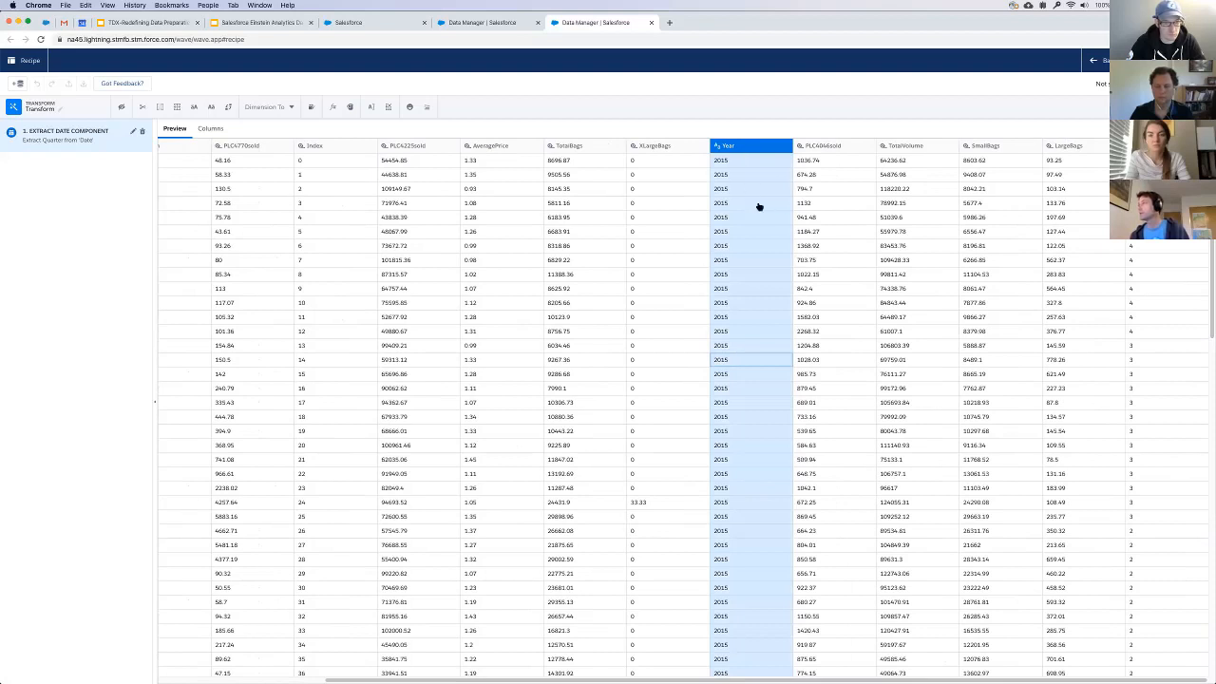
mouse_move(256, 137)
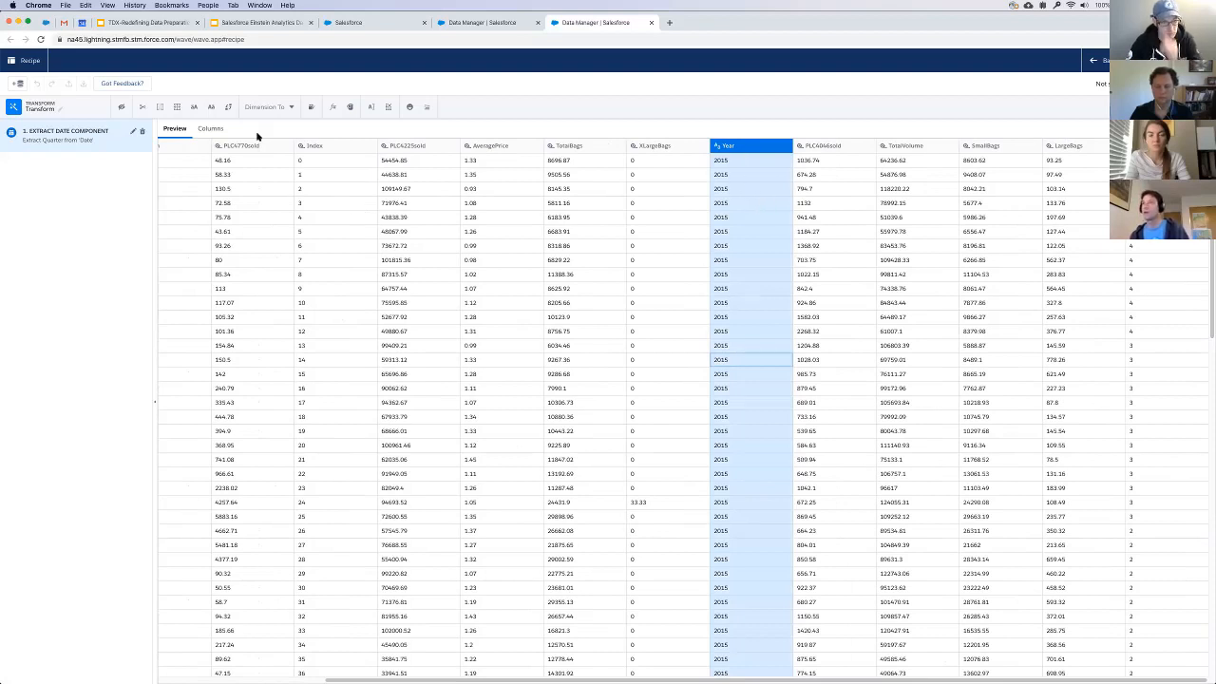
- Show the step's Columns list, with 'Date Quarter' as a derived dimension
click(209, 130)
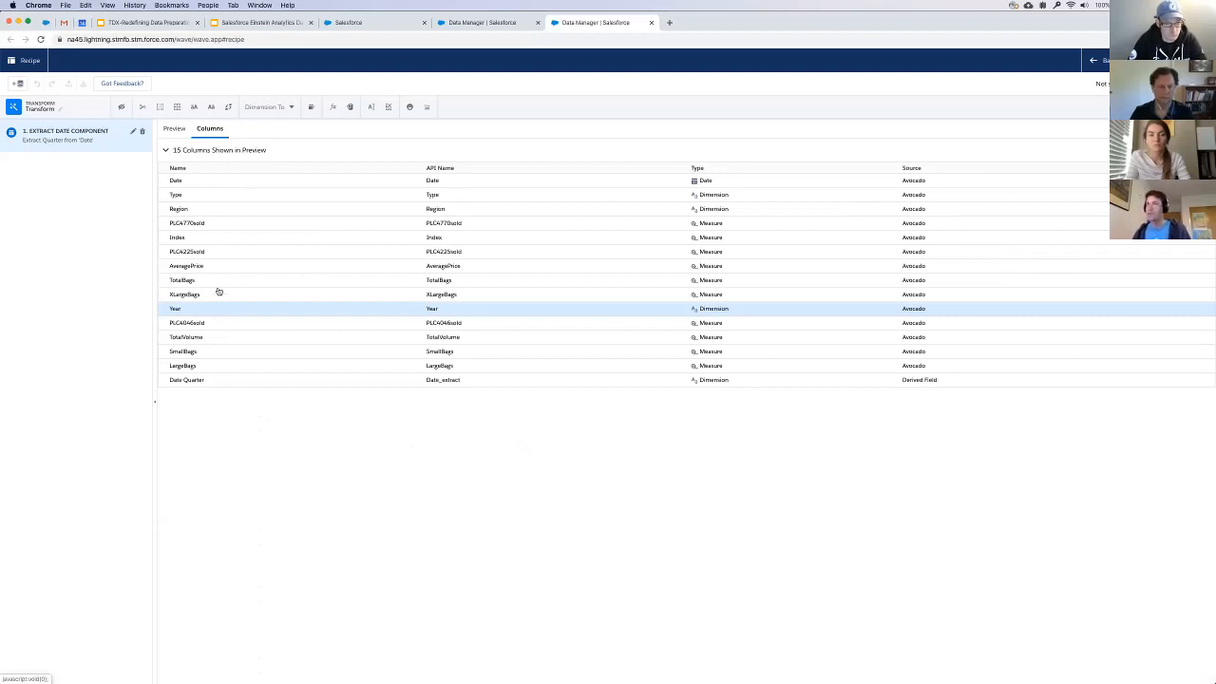
mouse_move(203, 385)
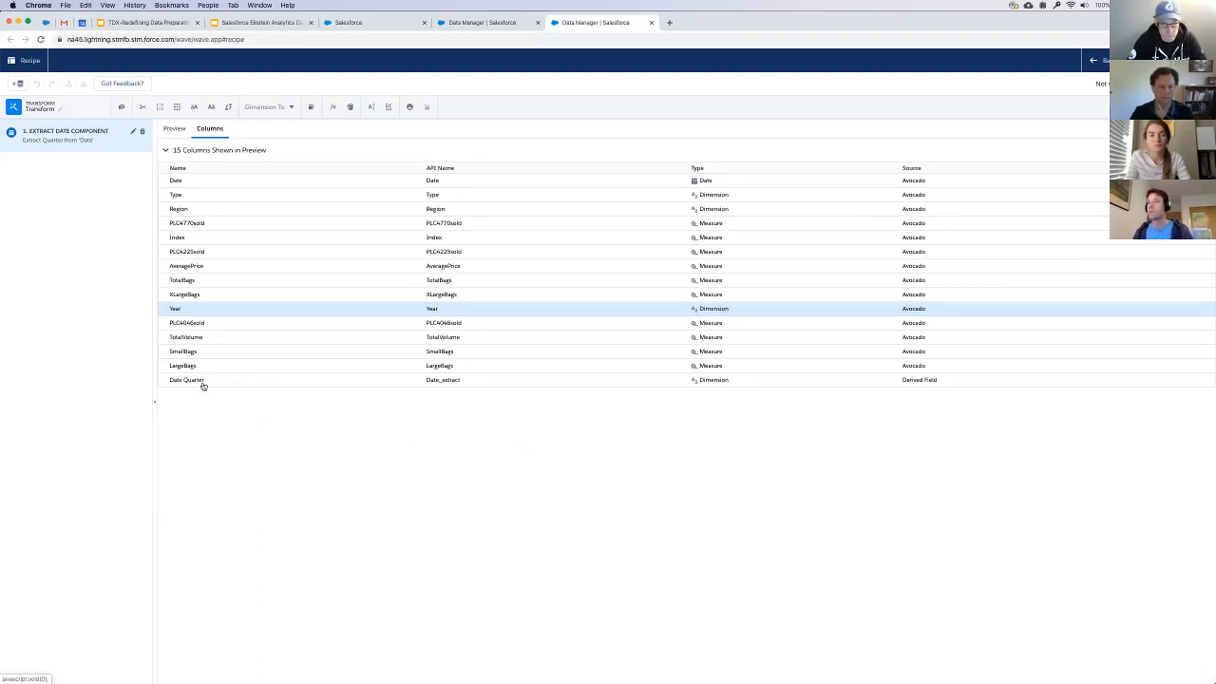
right_click(186, 380)
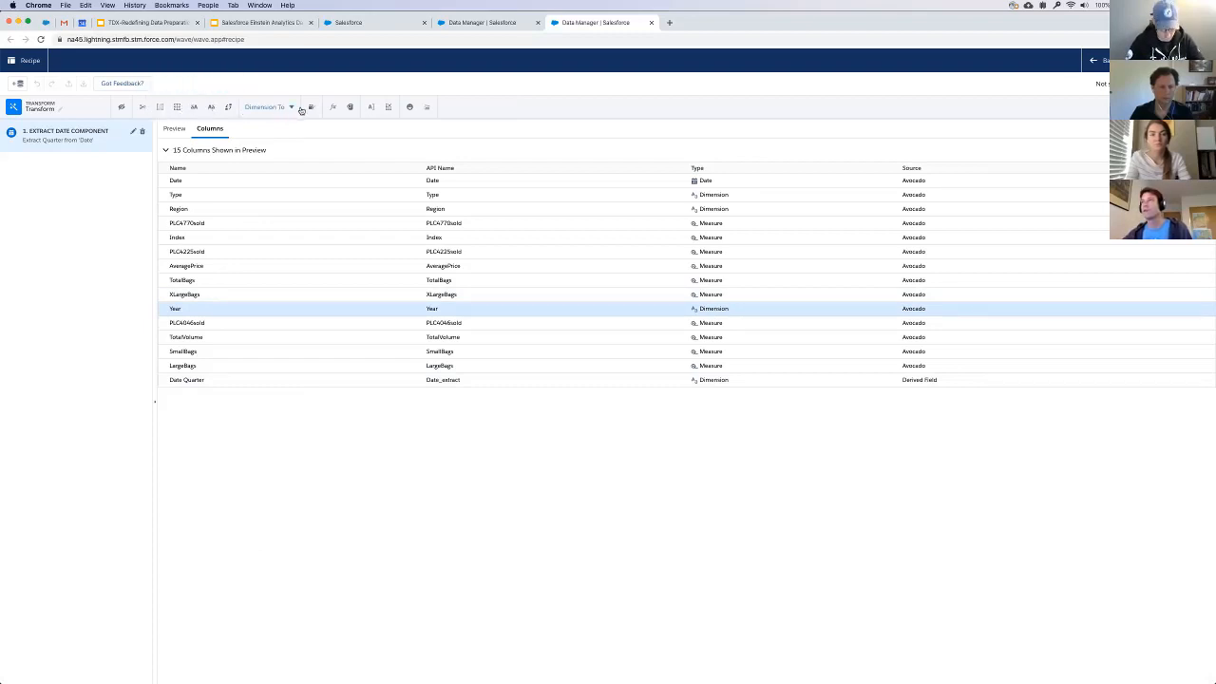
mouse_move(370, 106)
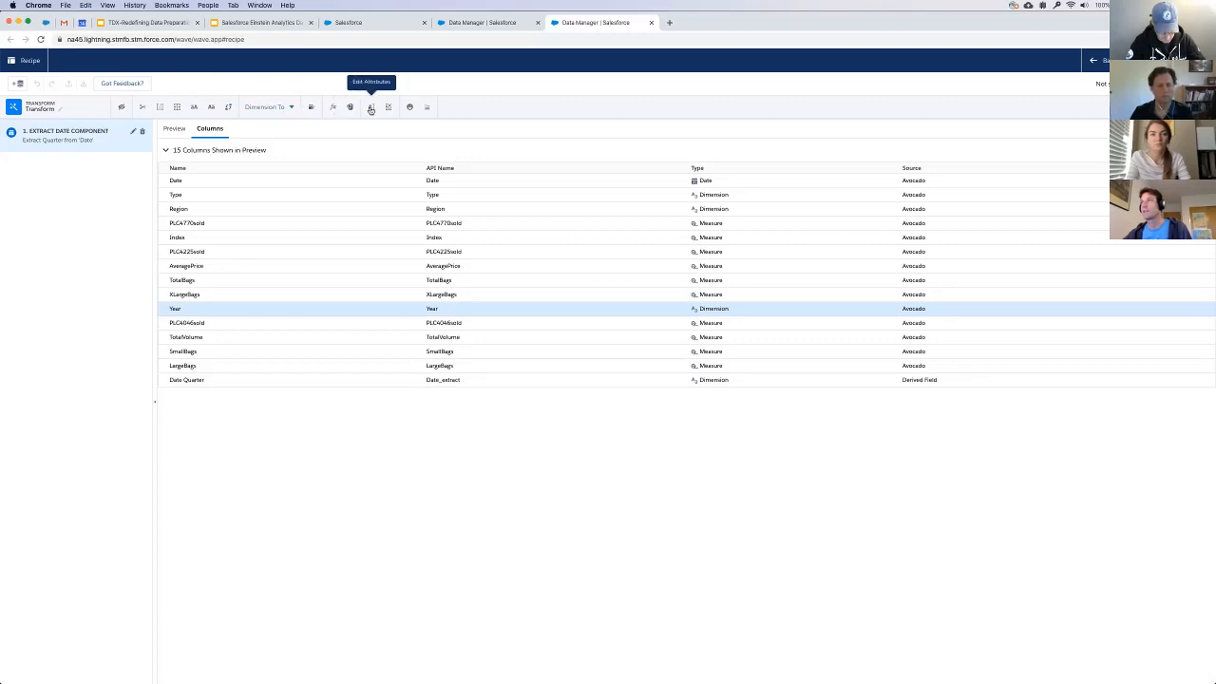
mouse_move(395, 107)
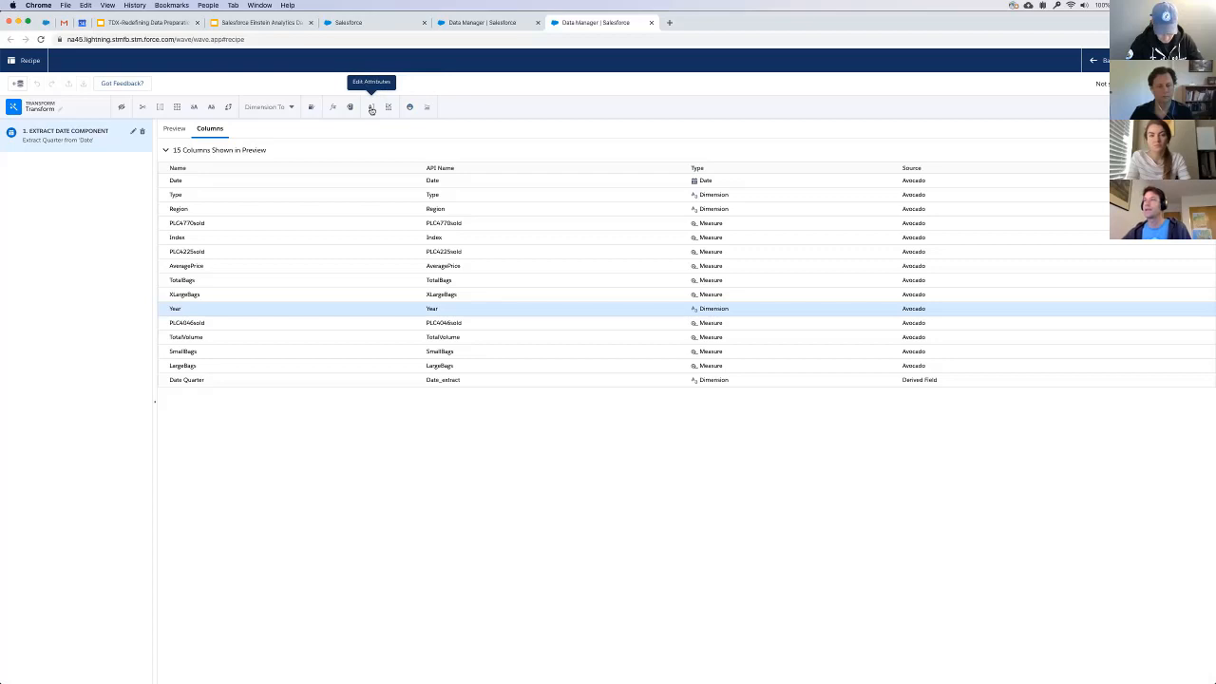
click(373, 106)
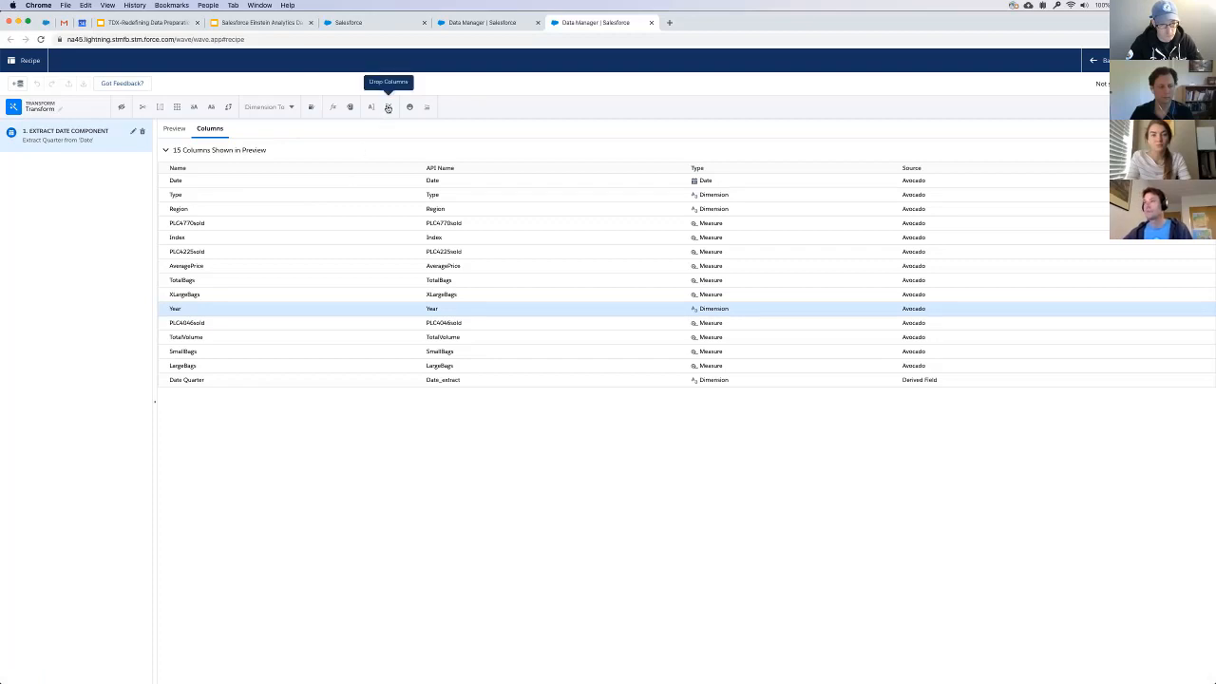
mouse_move(386, 106)
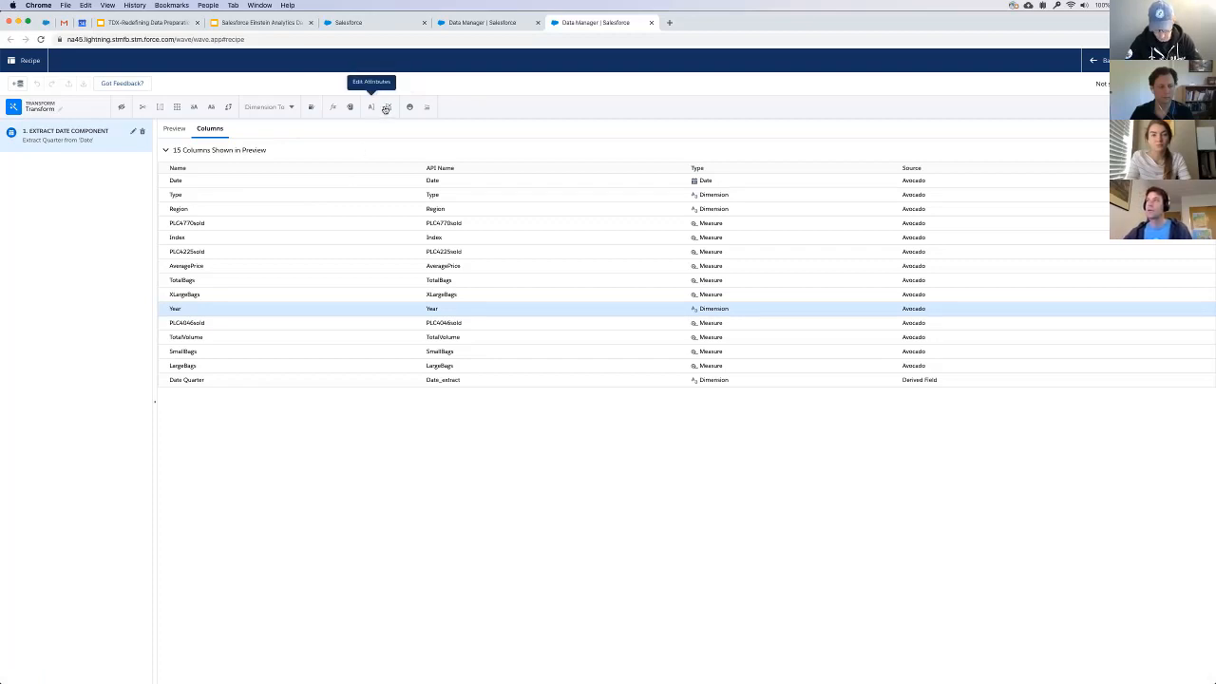
mouse_move(335, 106)
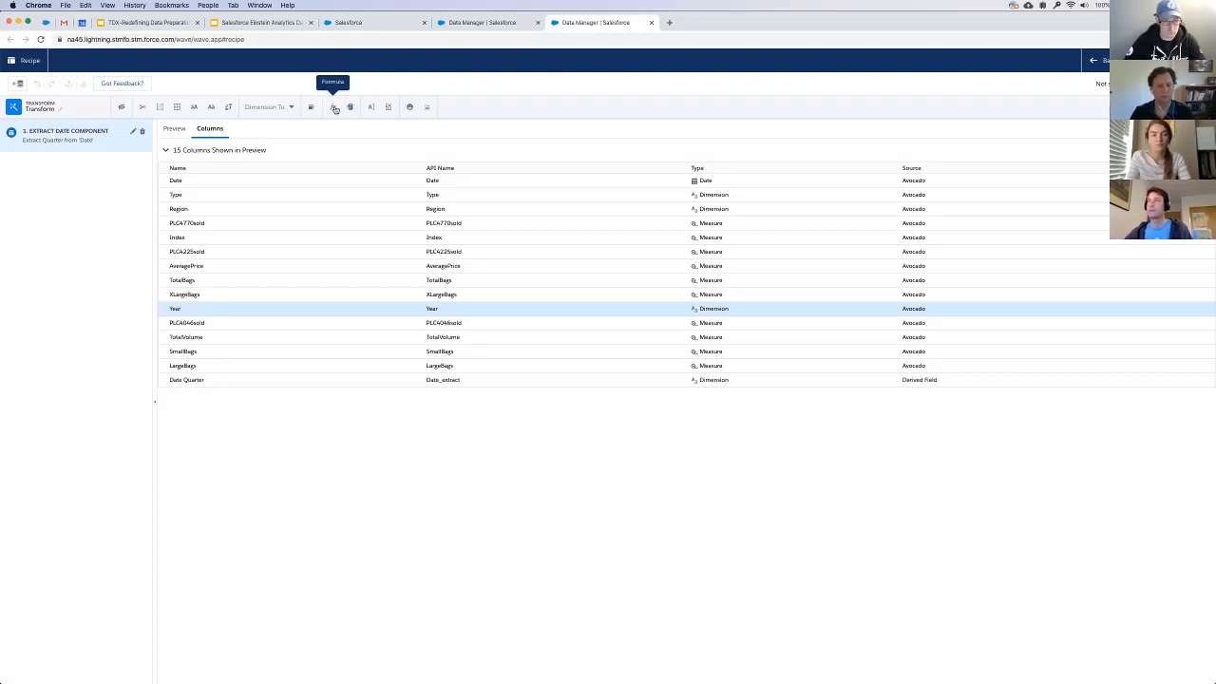
- Add a Formula step concat(Year, Date_extract) and apply it as the new 'Year Formula' column
click(334, 107)
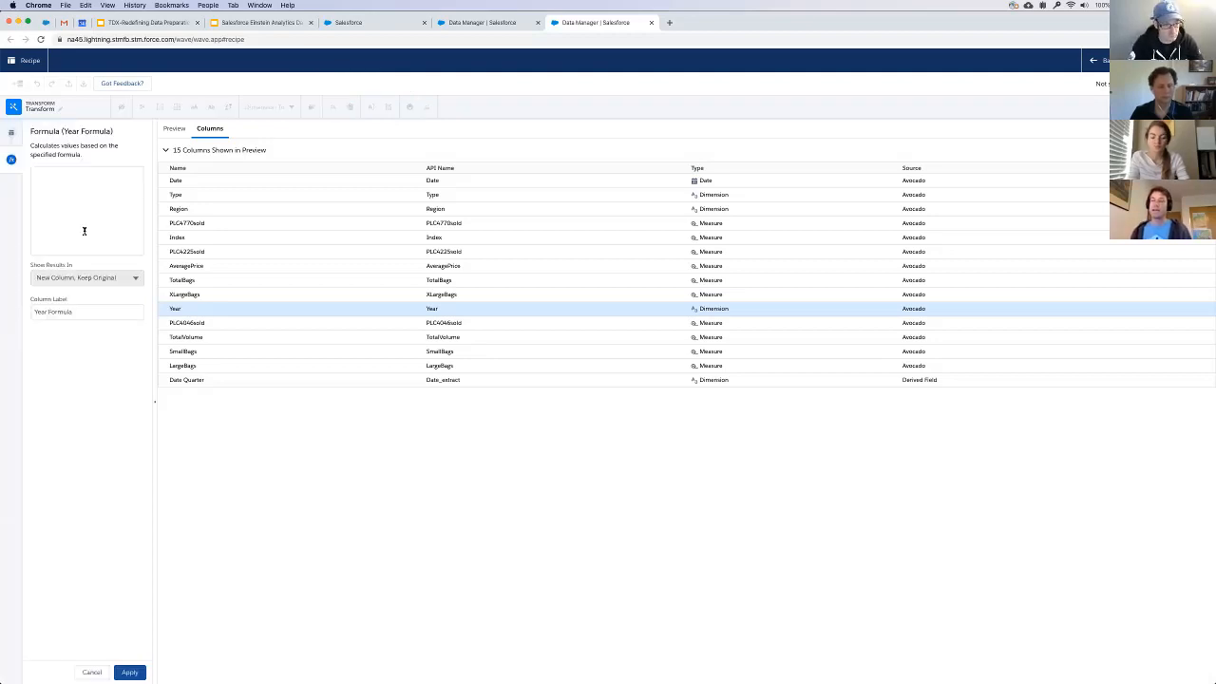
click(84, 178)
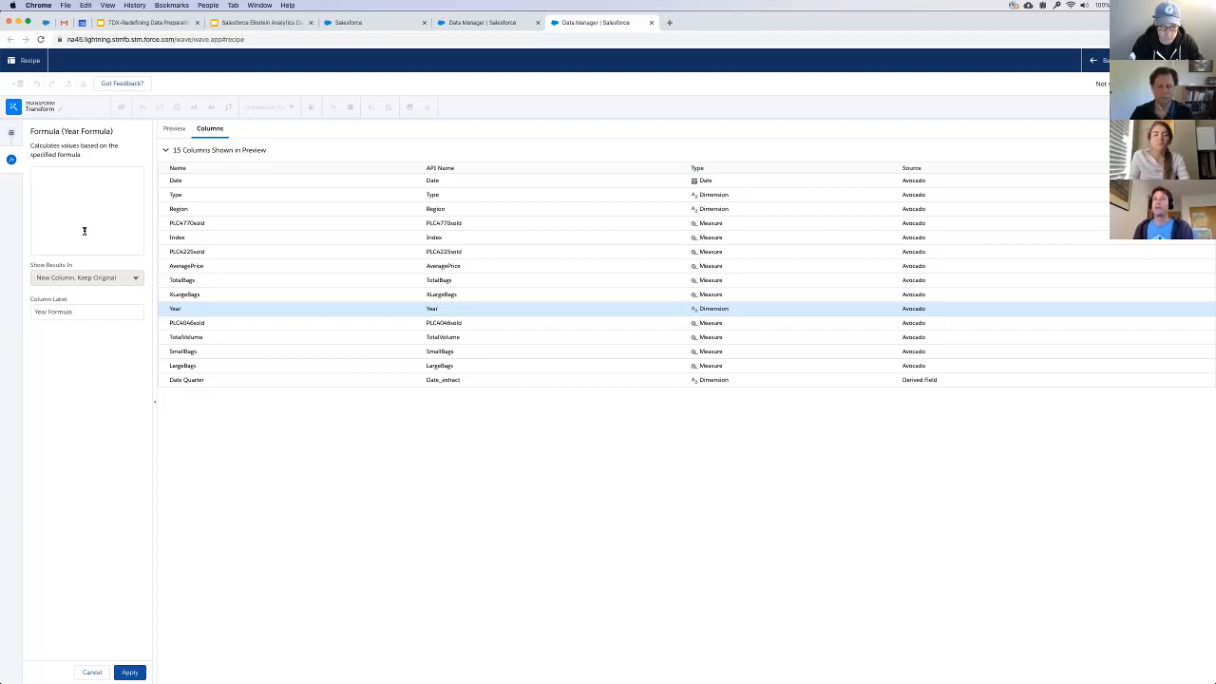
click(86, 181)
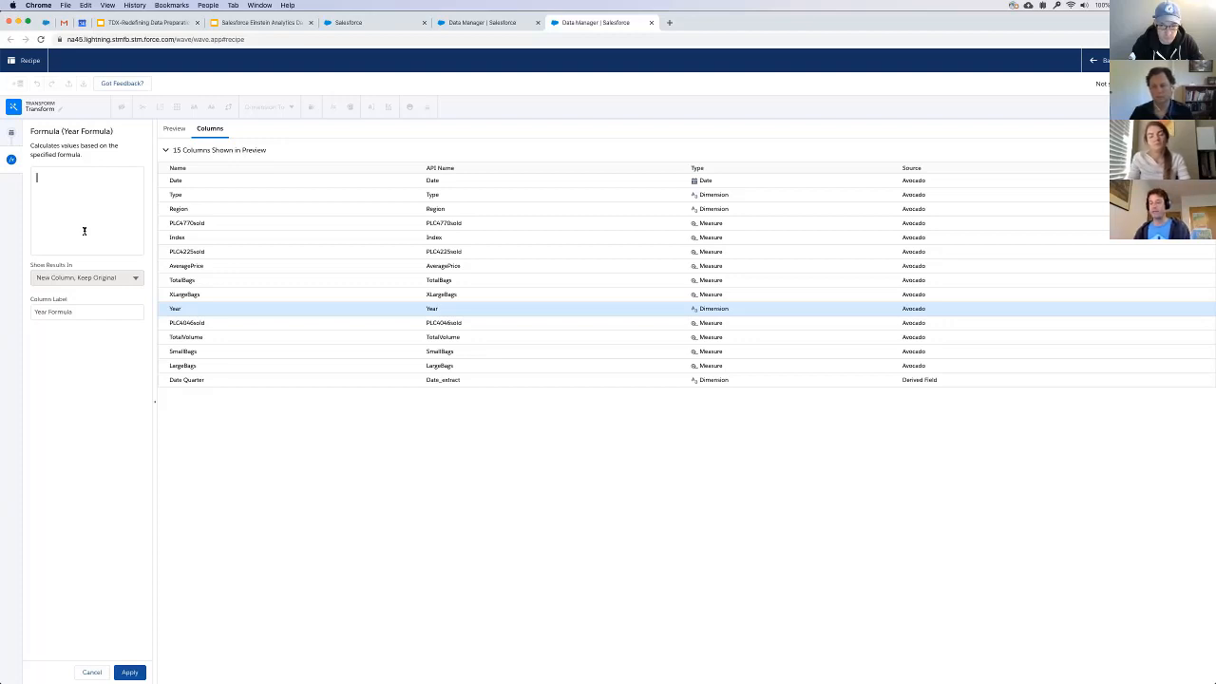
text(concat()
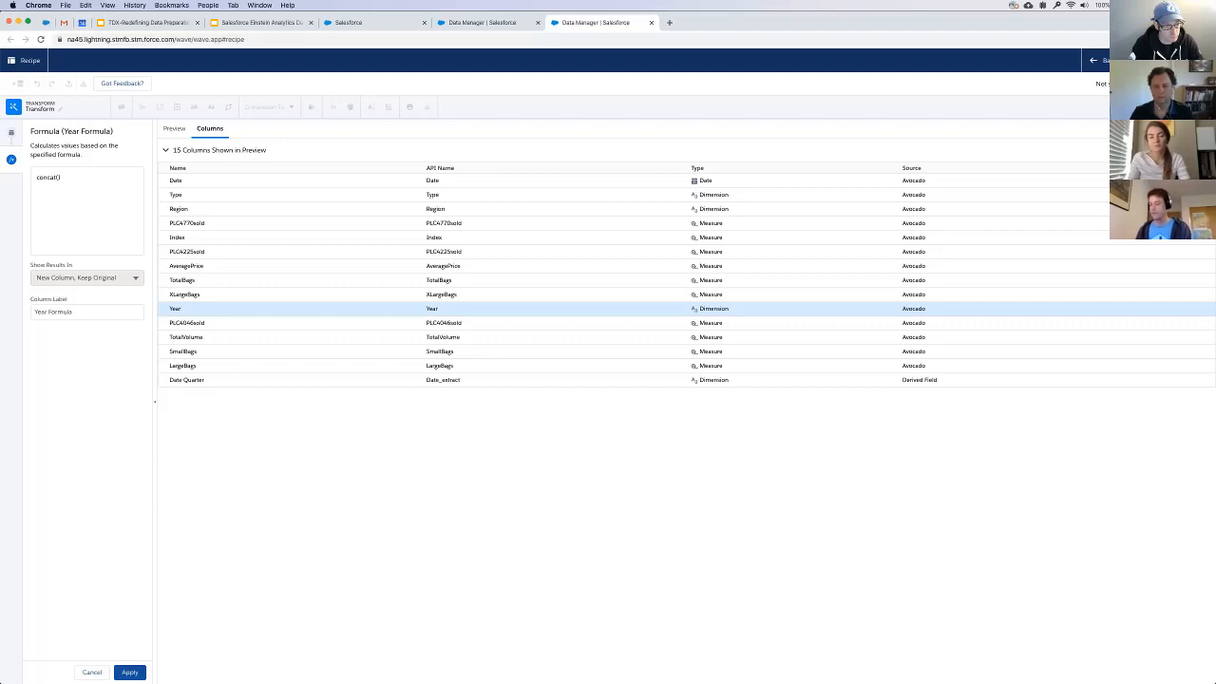
text())
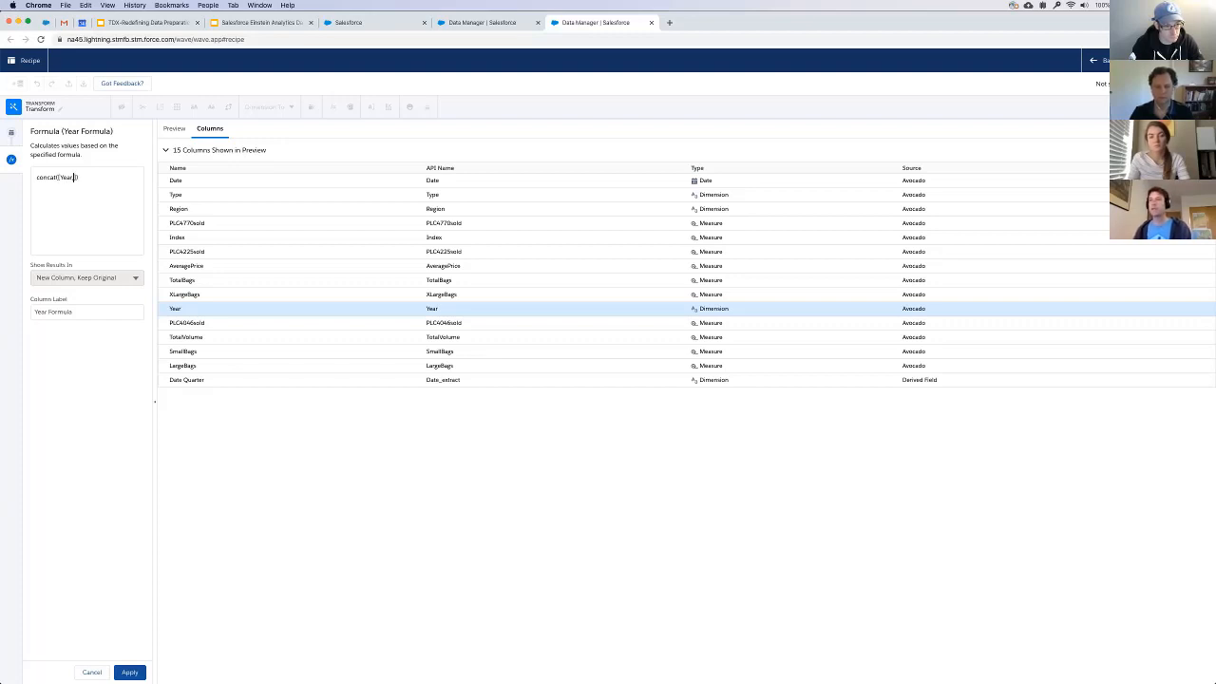
text(Date_extract]))
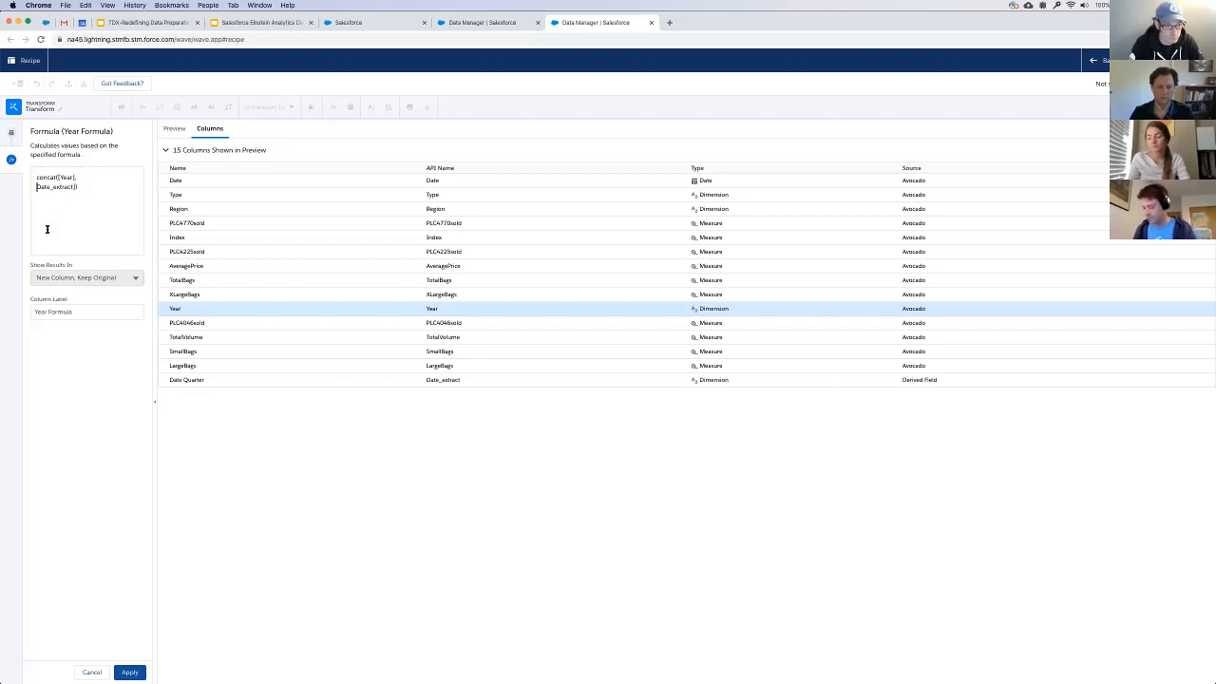
click(129, 672)
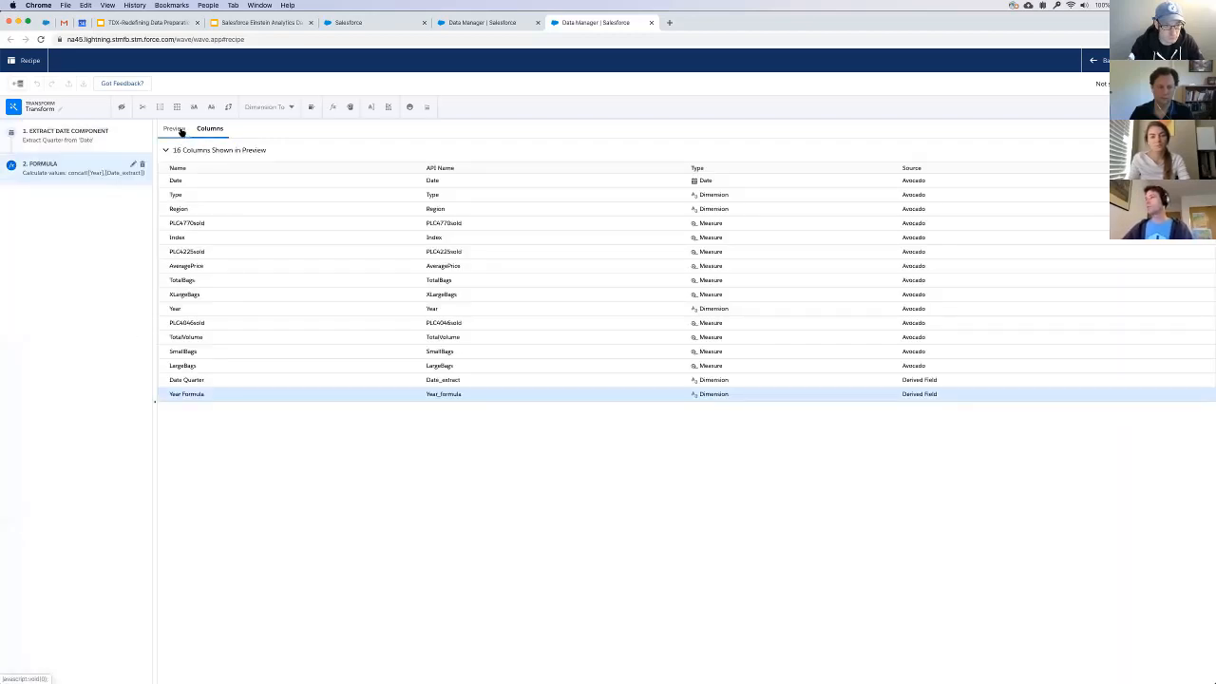
- Add a To Measure step converting 'Year Formula' from a dimension to a measure, then select AveragePrice
click(175, 130)
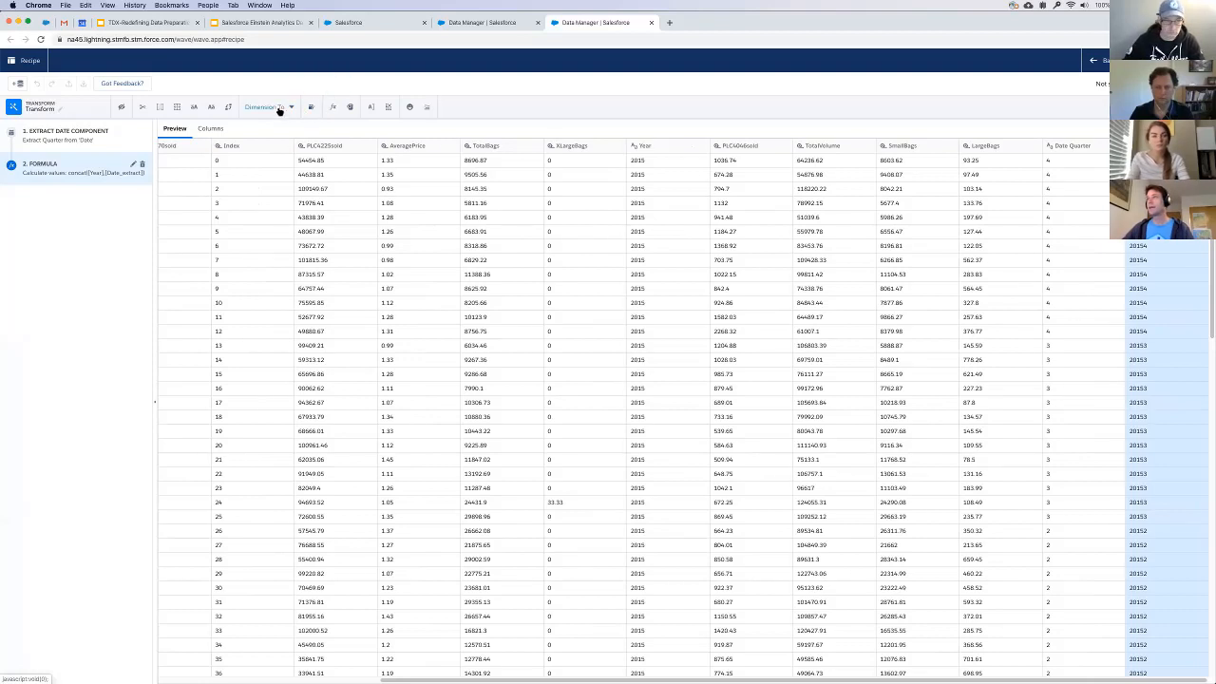
click(270, 107)
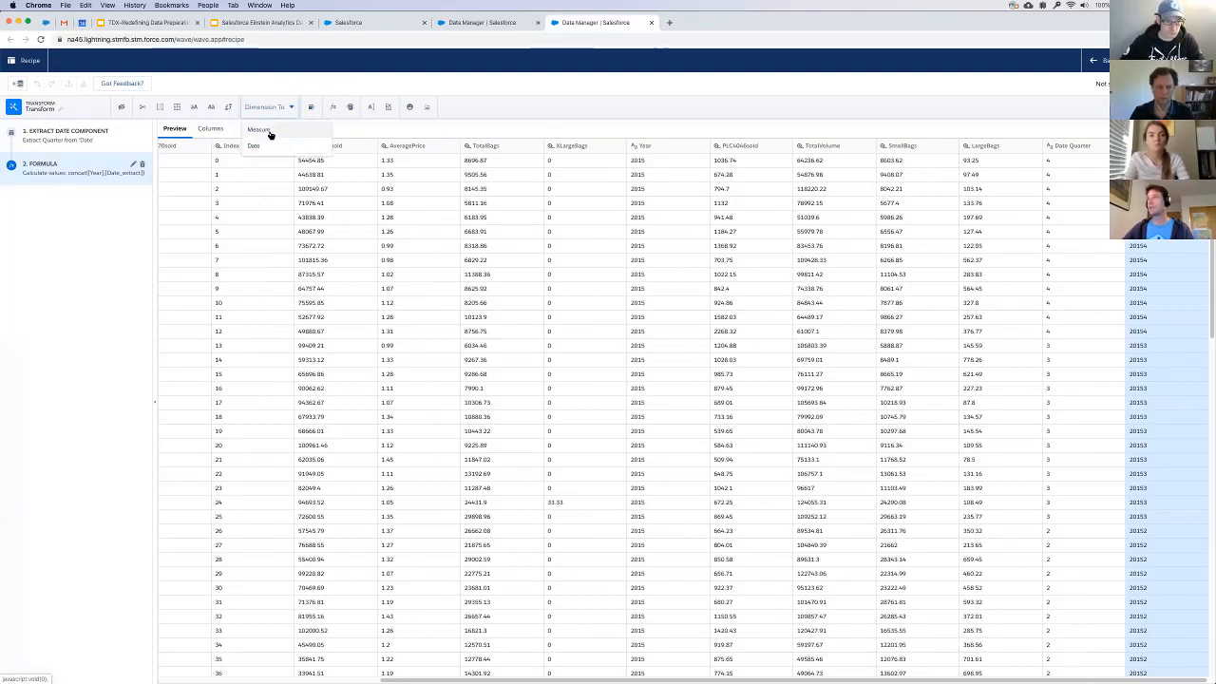
click(259, 130)
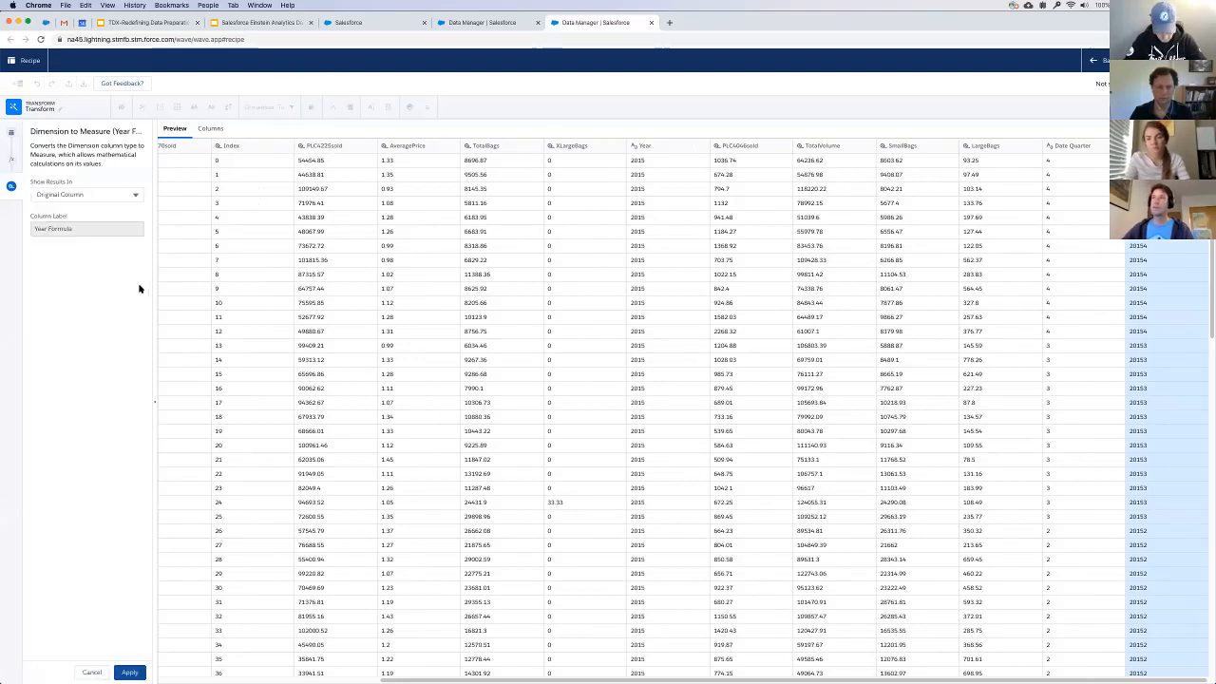
click(129, 673)
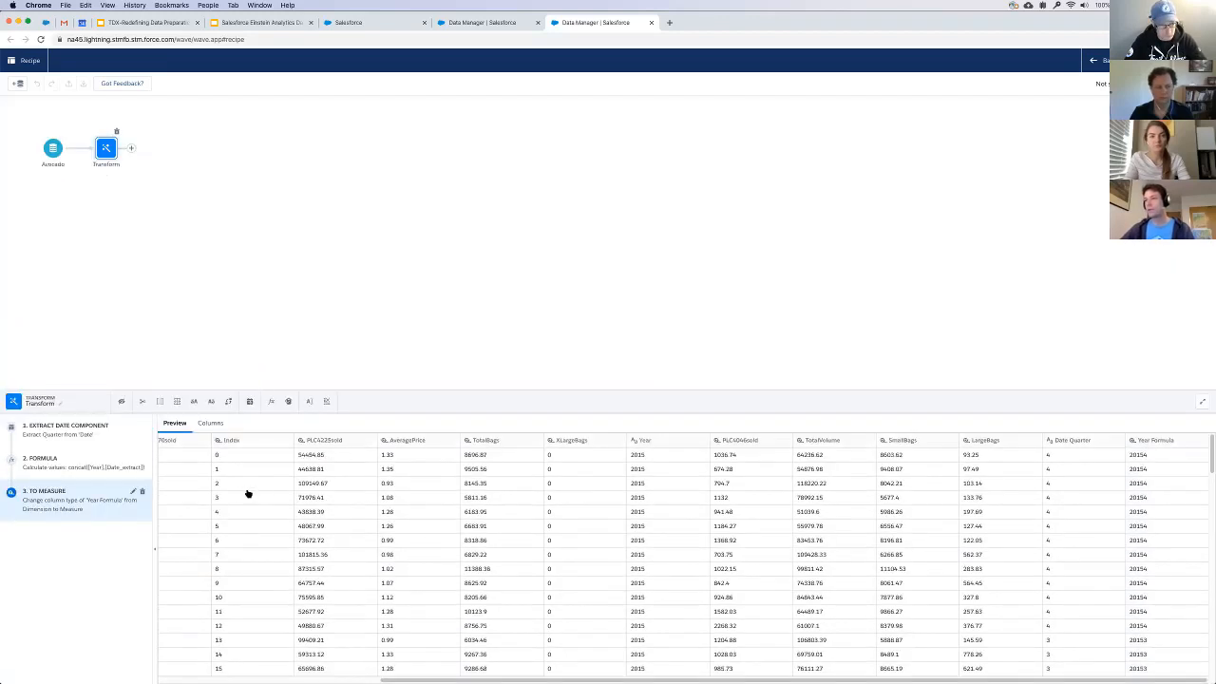
mouse_move(338, 676)
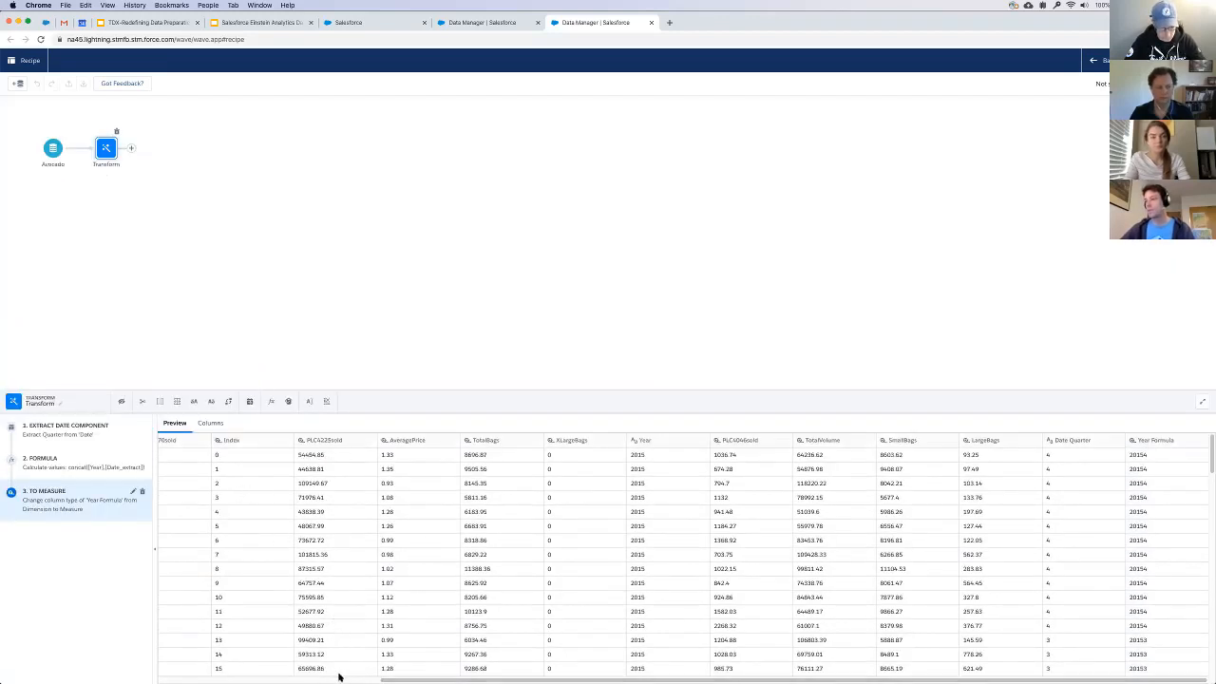
click(407, 441)
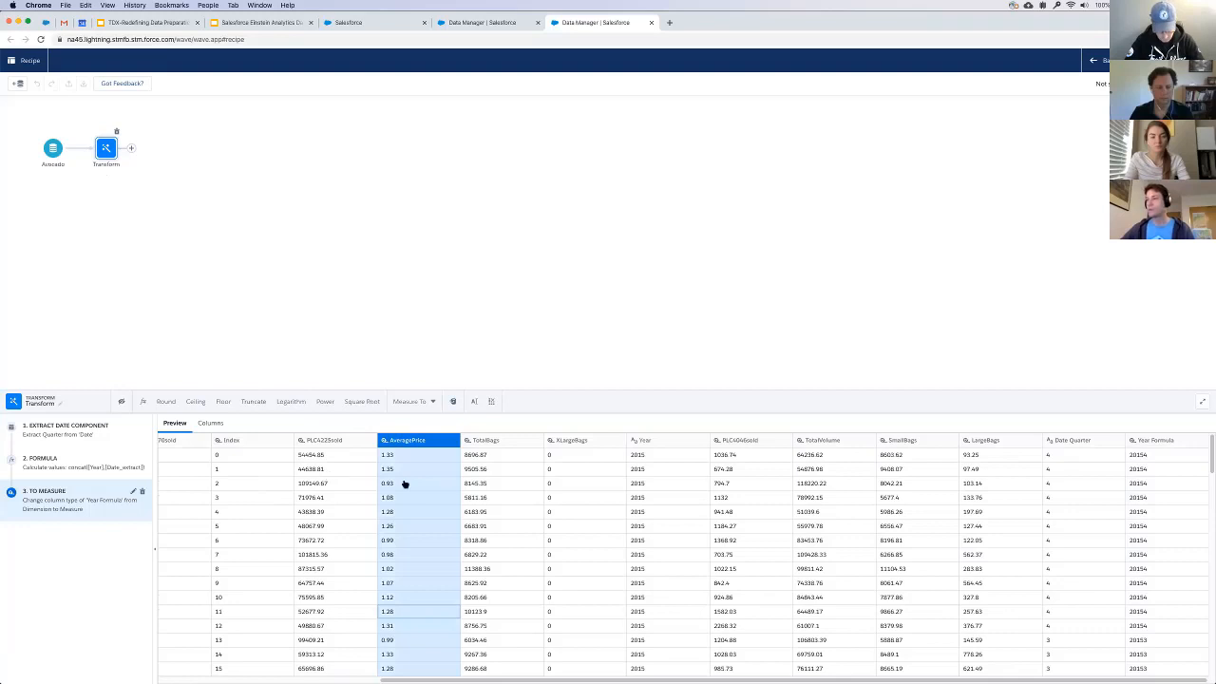
mouse_move(304, 494)
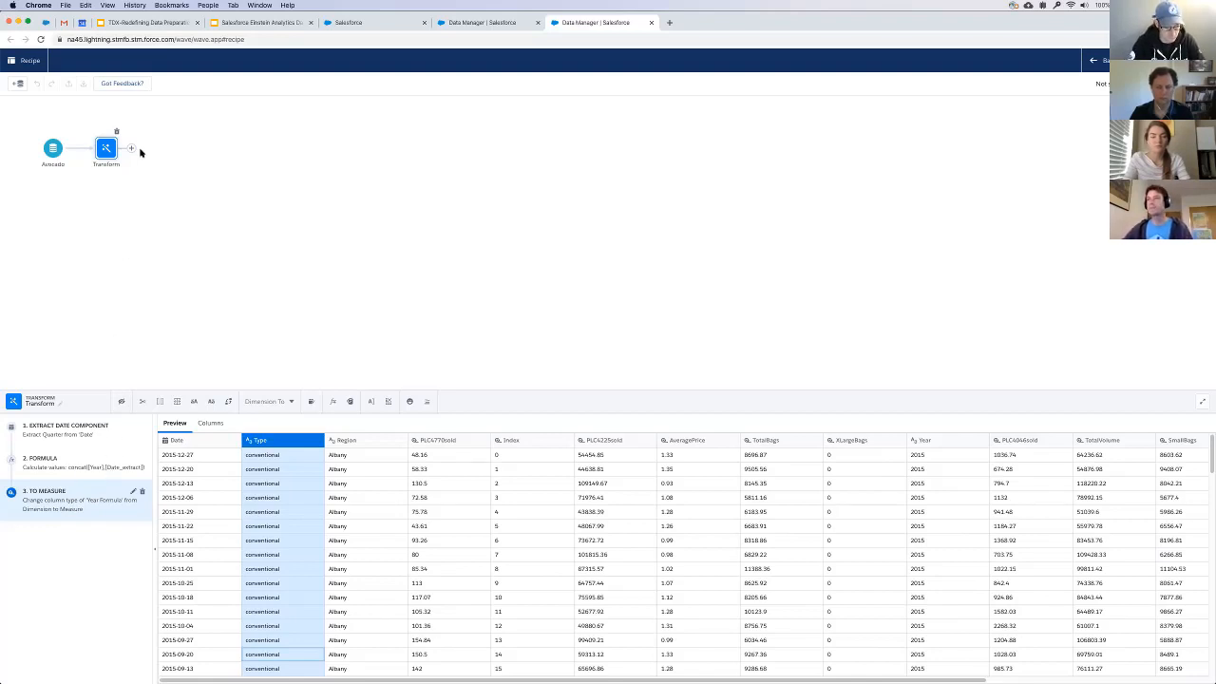
mouse_move(133, 148)
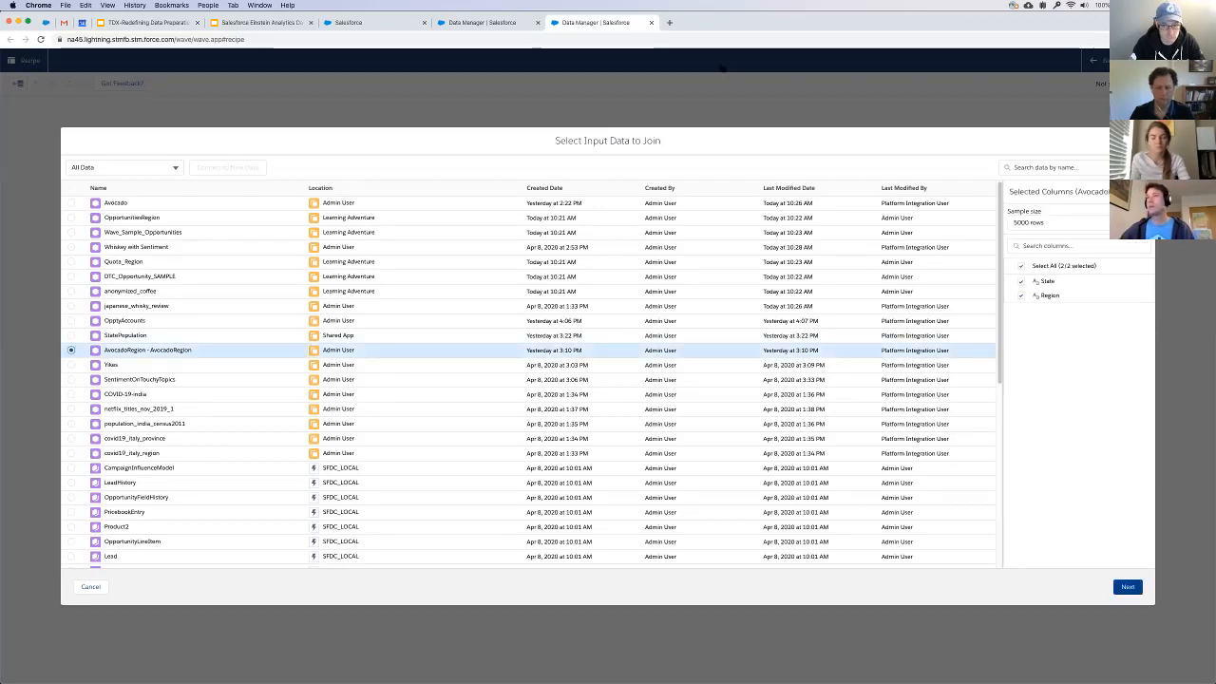
mouse_move(34, 207)
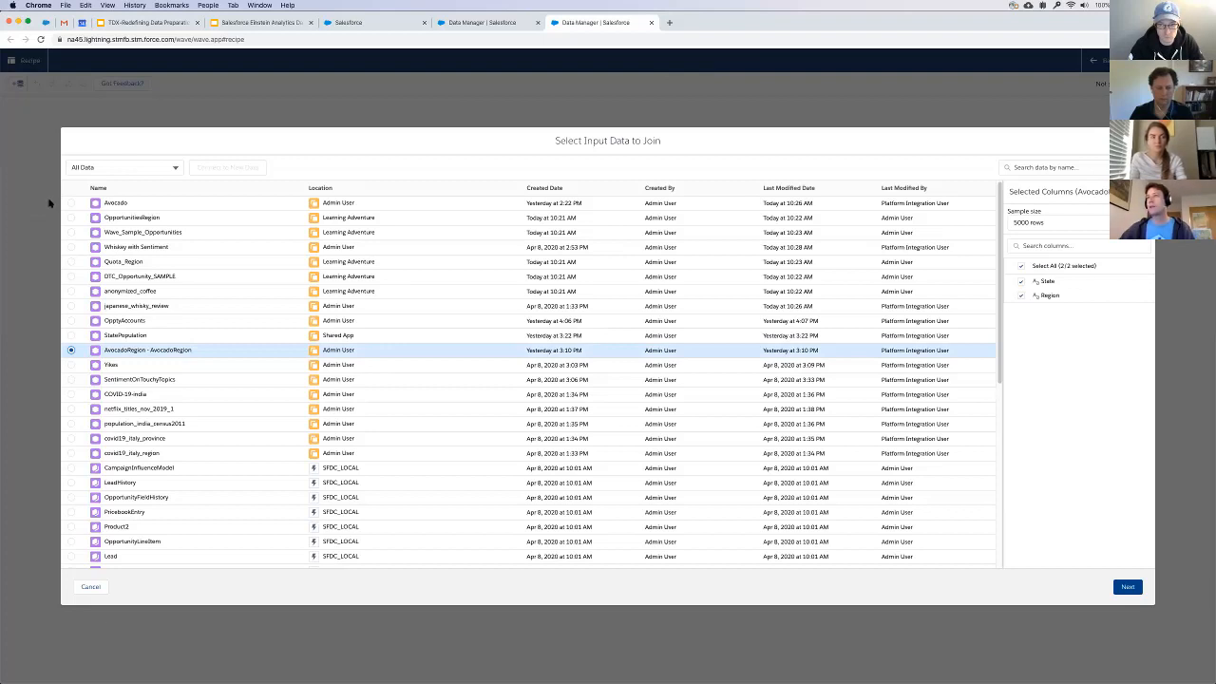
- Dismiss the preview error and delete the failing Join and its AvocadoRegion input from the recipe
click(1126, 585)
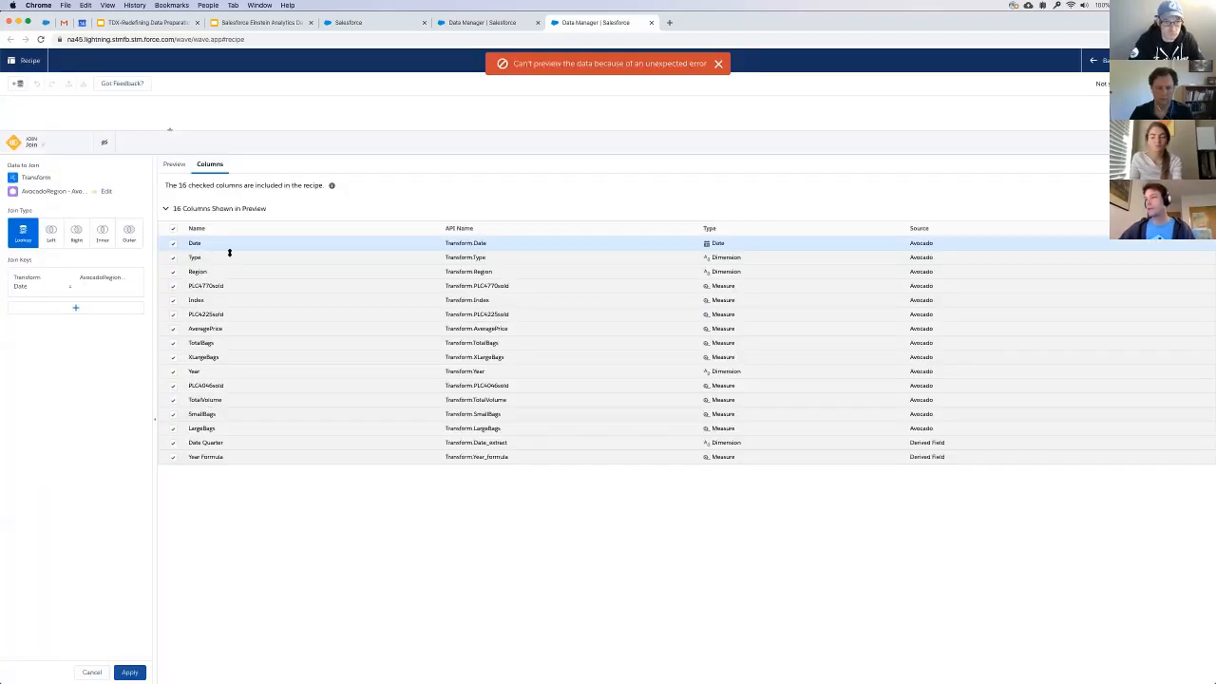
click(718, 65)
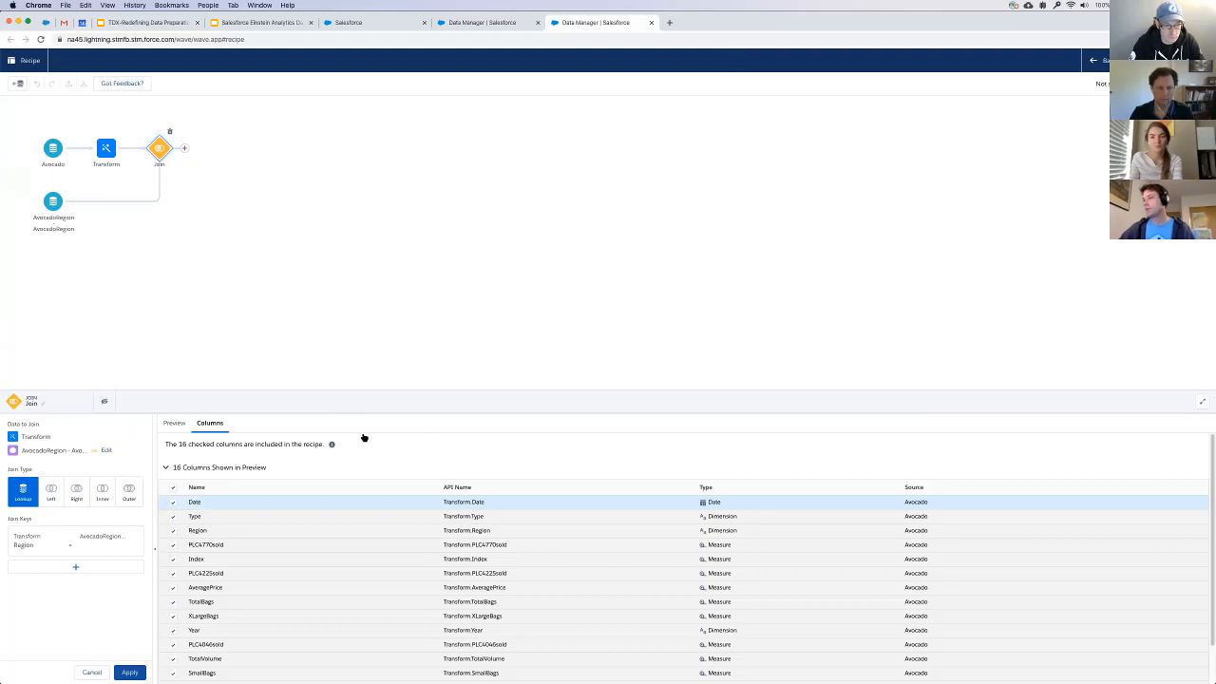
click(54, 148)
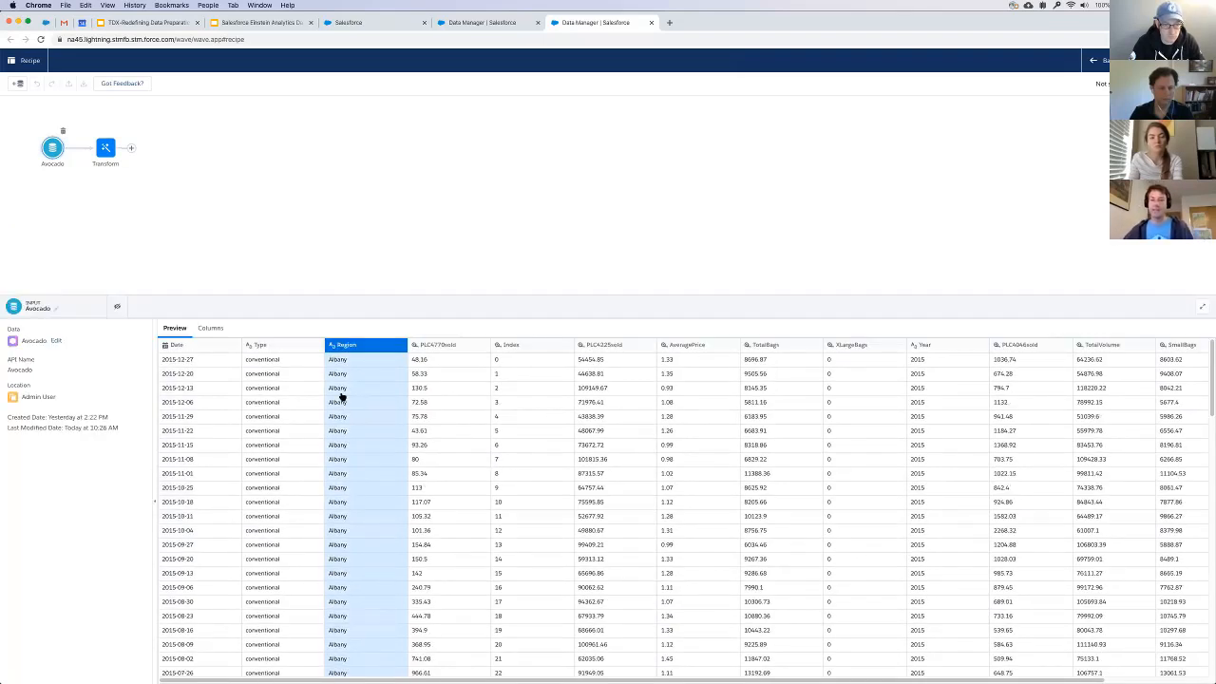
mouse_move(361, 326)
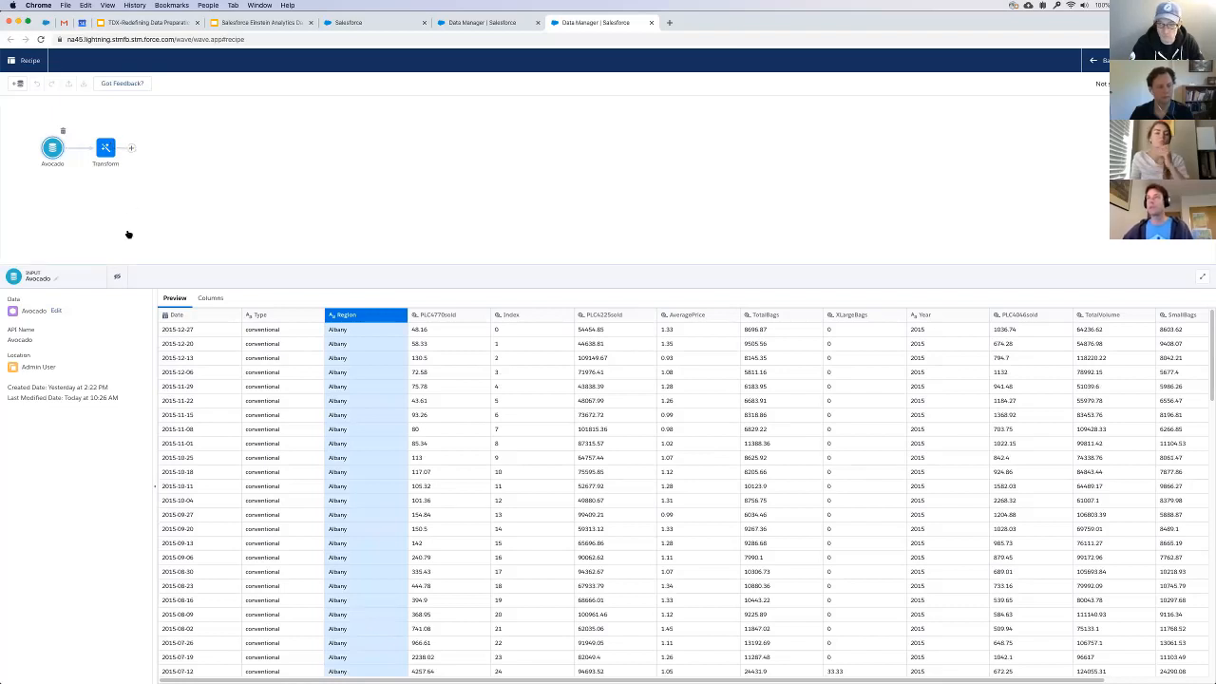
- Join the Transform output with AvocadoRegion, keeping Store and excluding the duplicate Region column
click(131, 149)
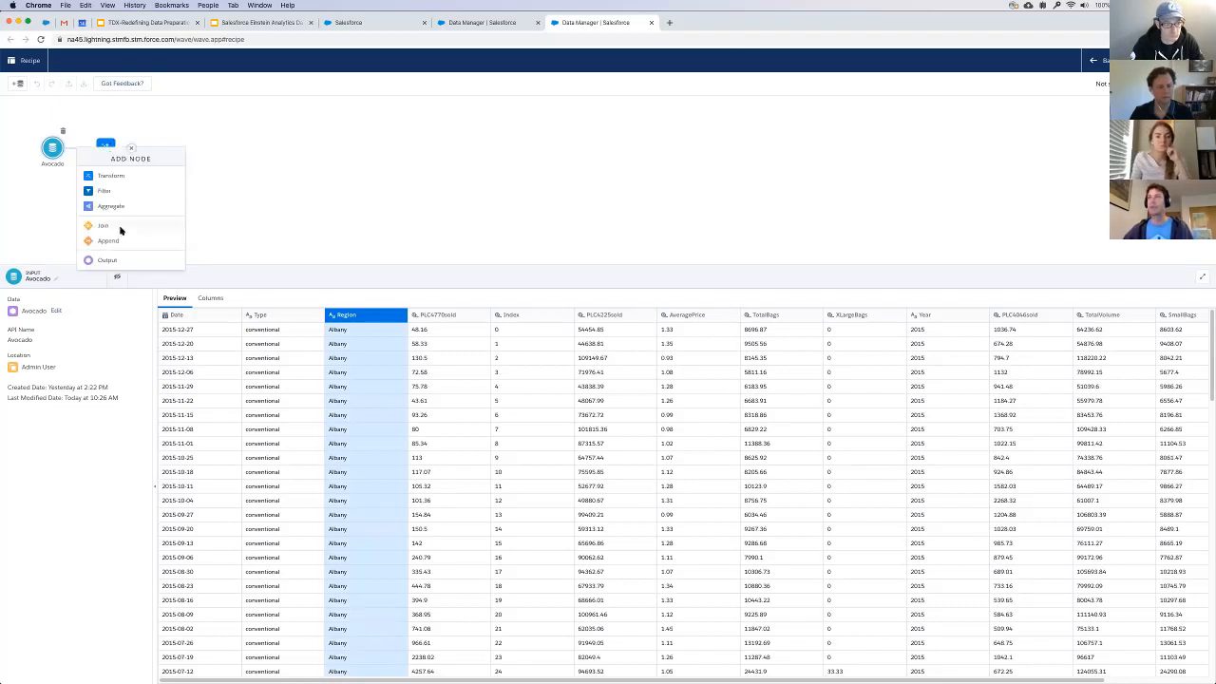
click(103, 224)
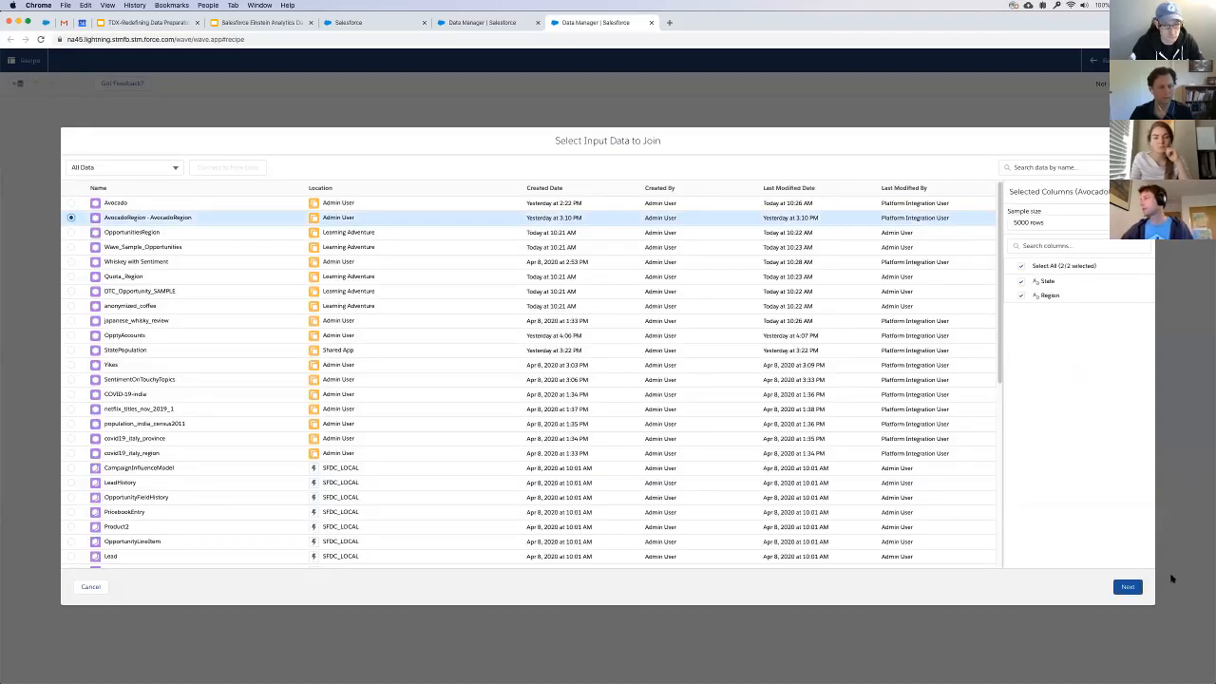
click(1129, 585)
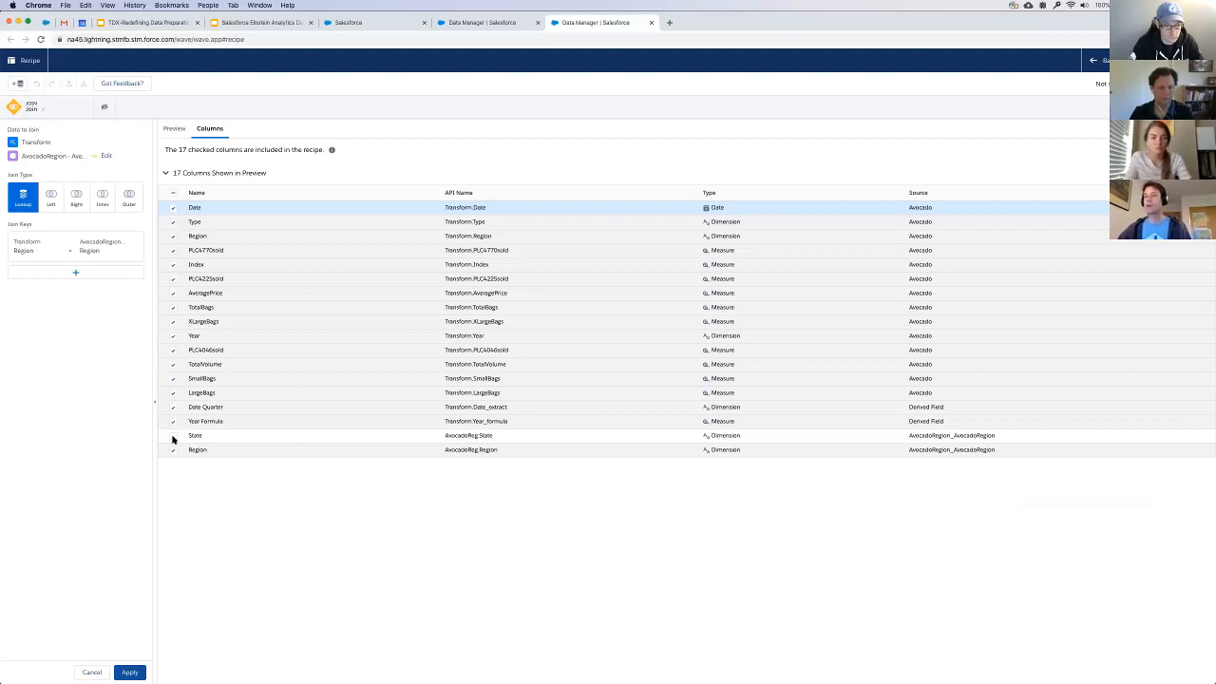
click(174, 436)
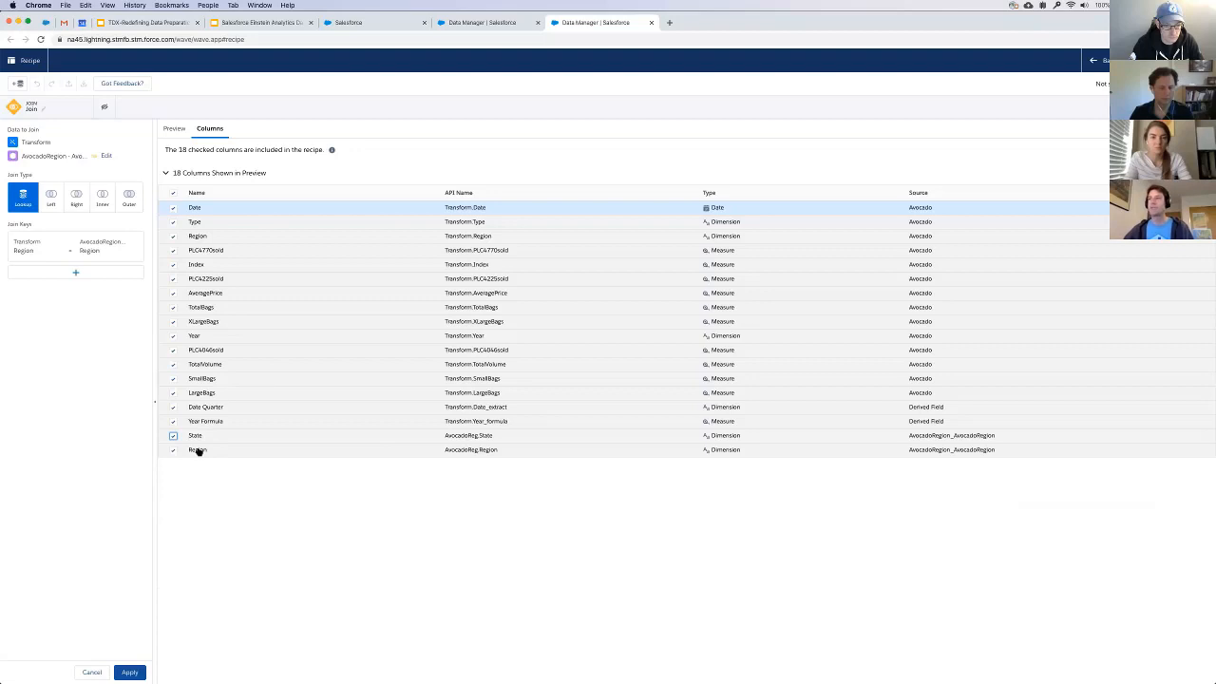
click(175, 448)
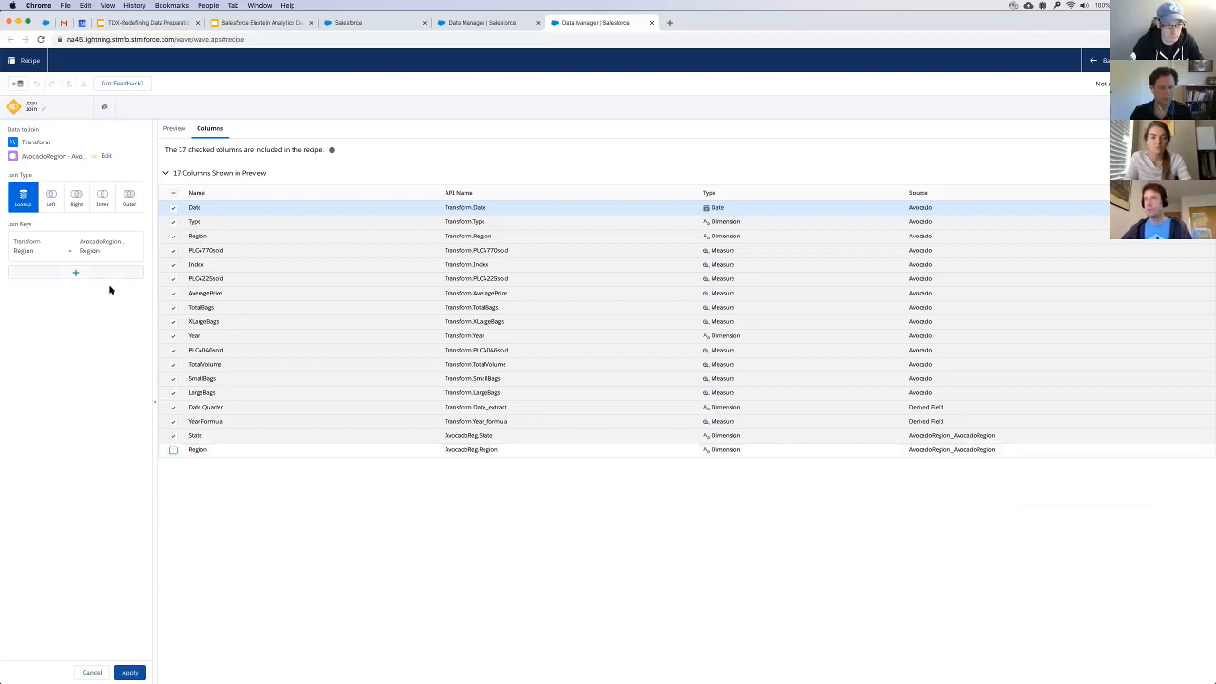
- Preview the joined rows and scan across and down the data
click(175, 129)
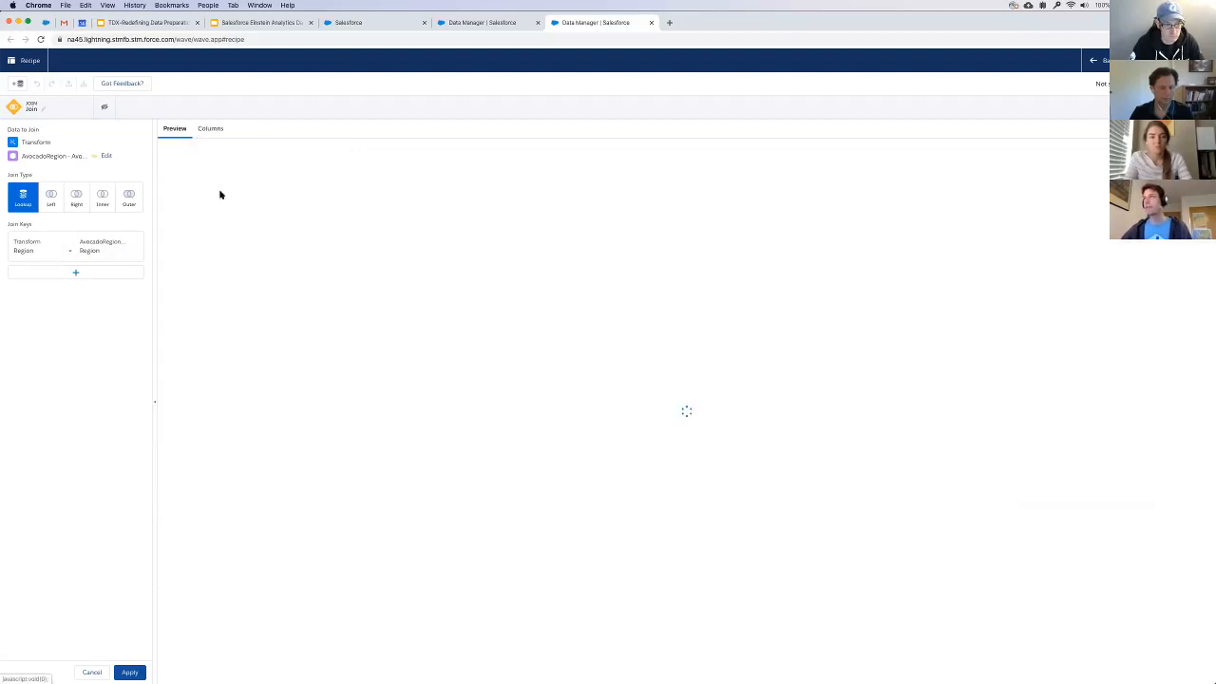
mouse_move(790, 612)
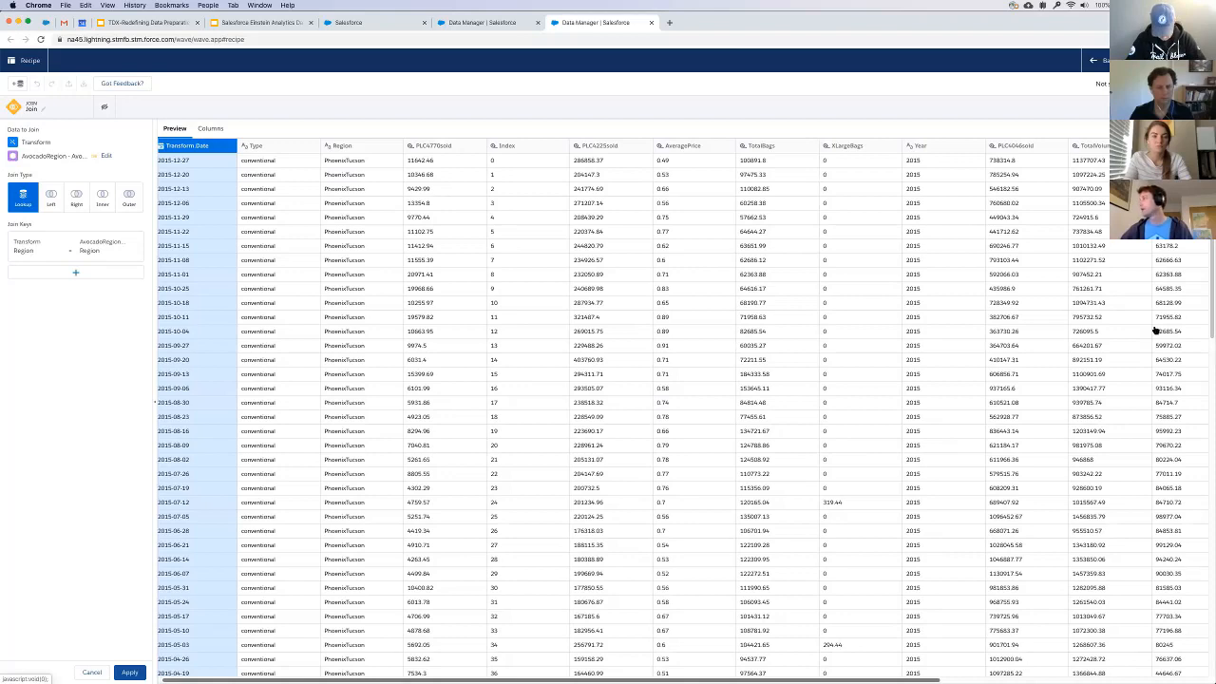
scroll(right, 3)
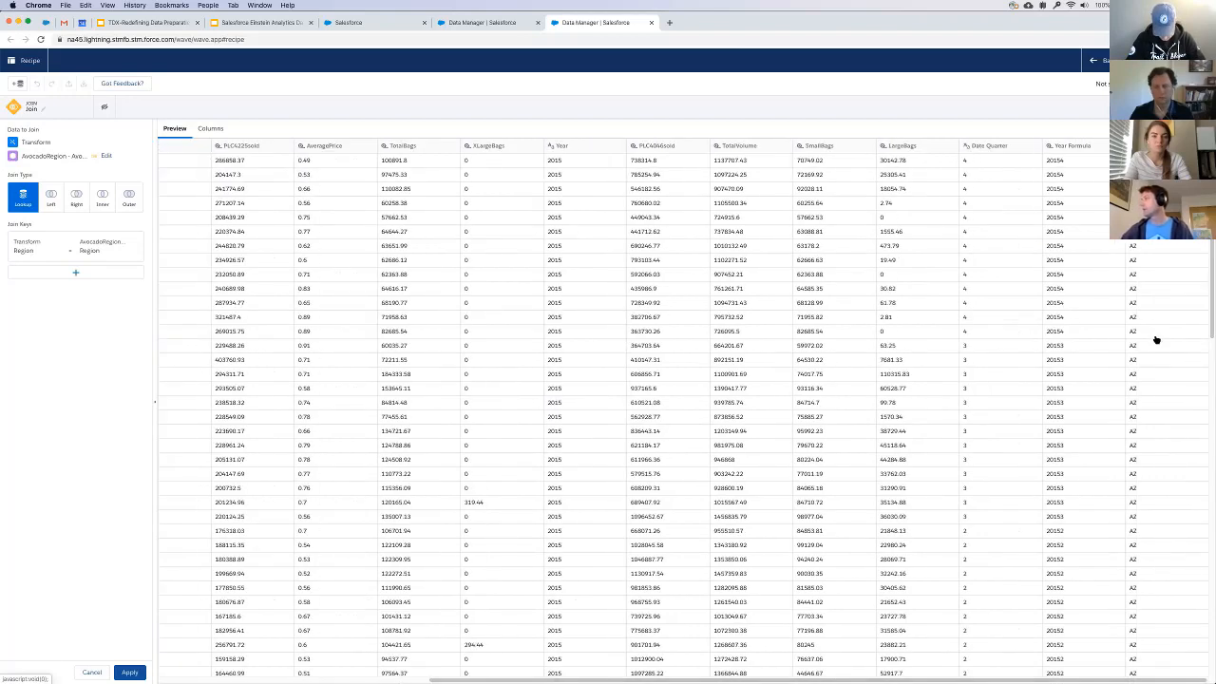
scroll(down, 3)
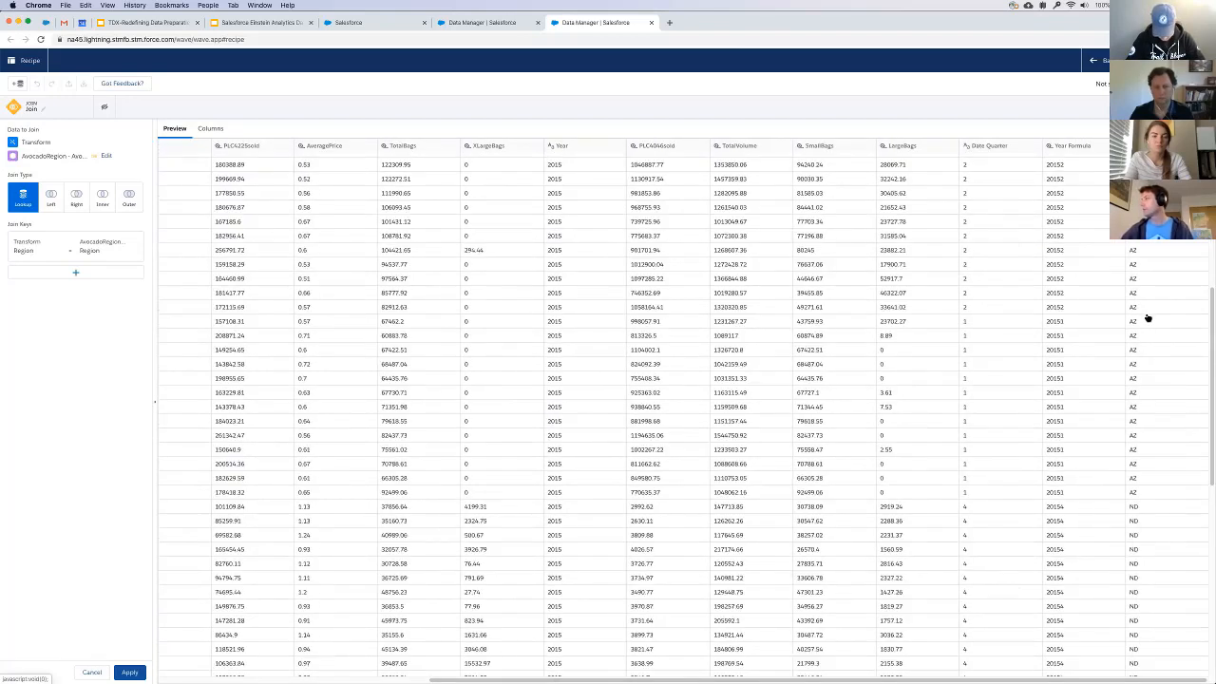
scroll(down, 3)
text(MyAvocadoDataset)
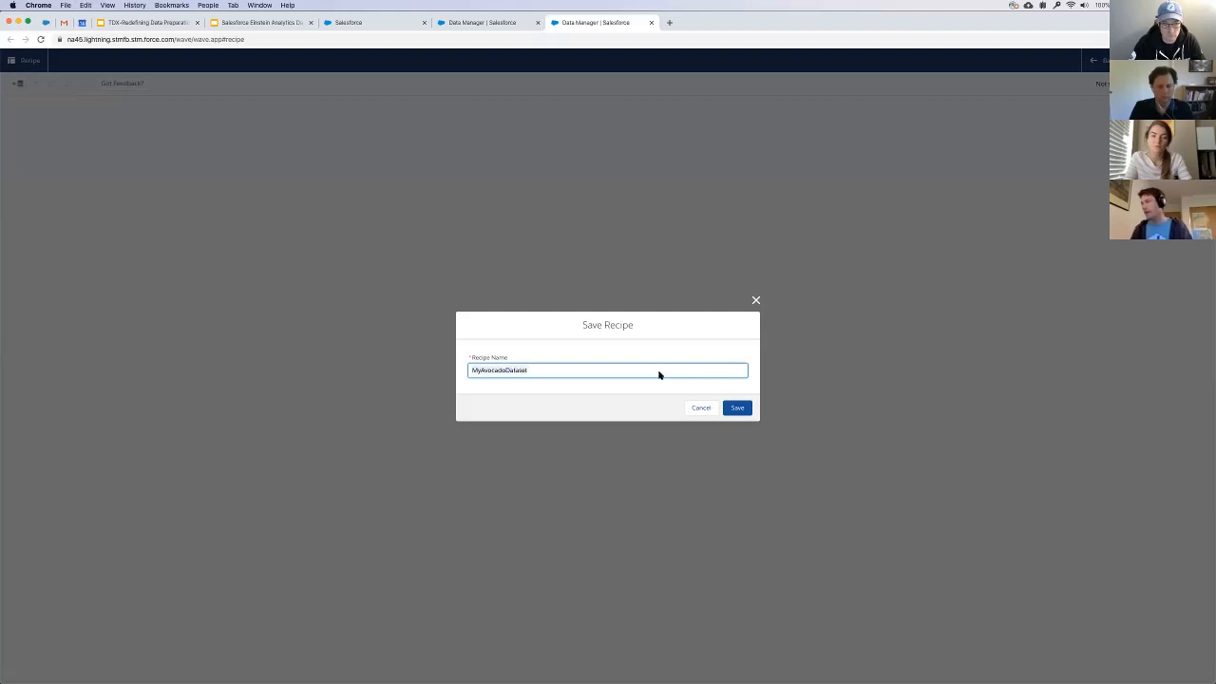
- Save the recipe as 'MyAvocadoDataset' and reopen the Transform node's steps
click(737, 407)
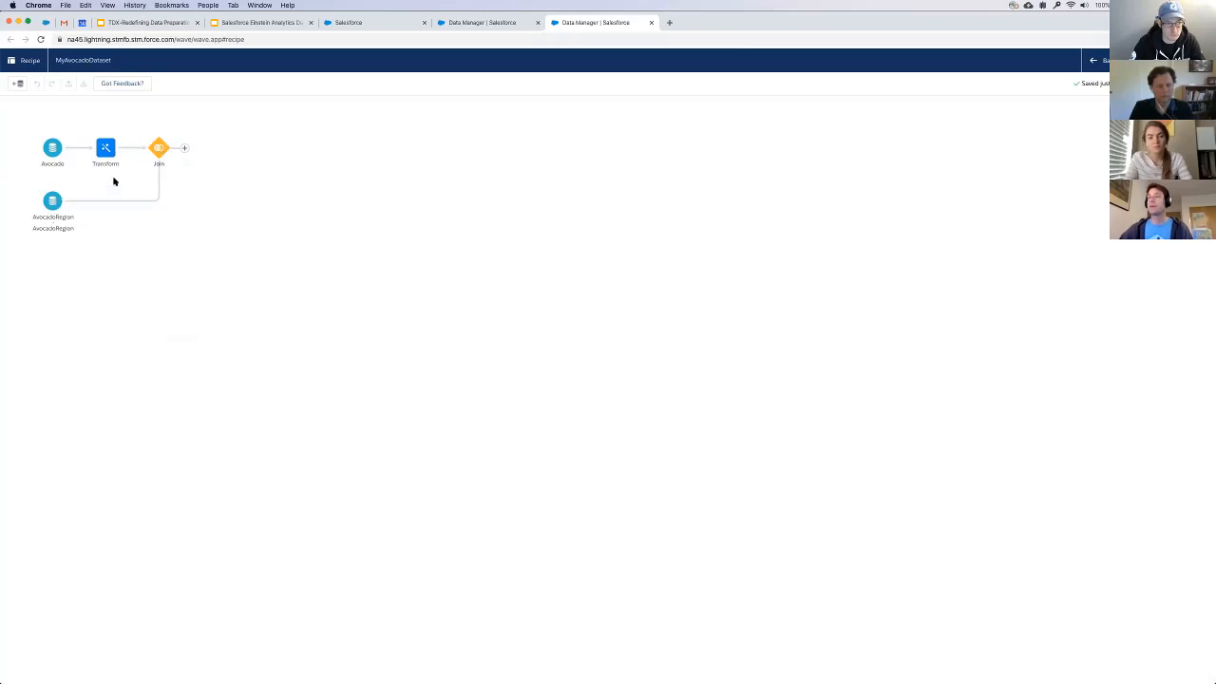
click(160, 148)
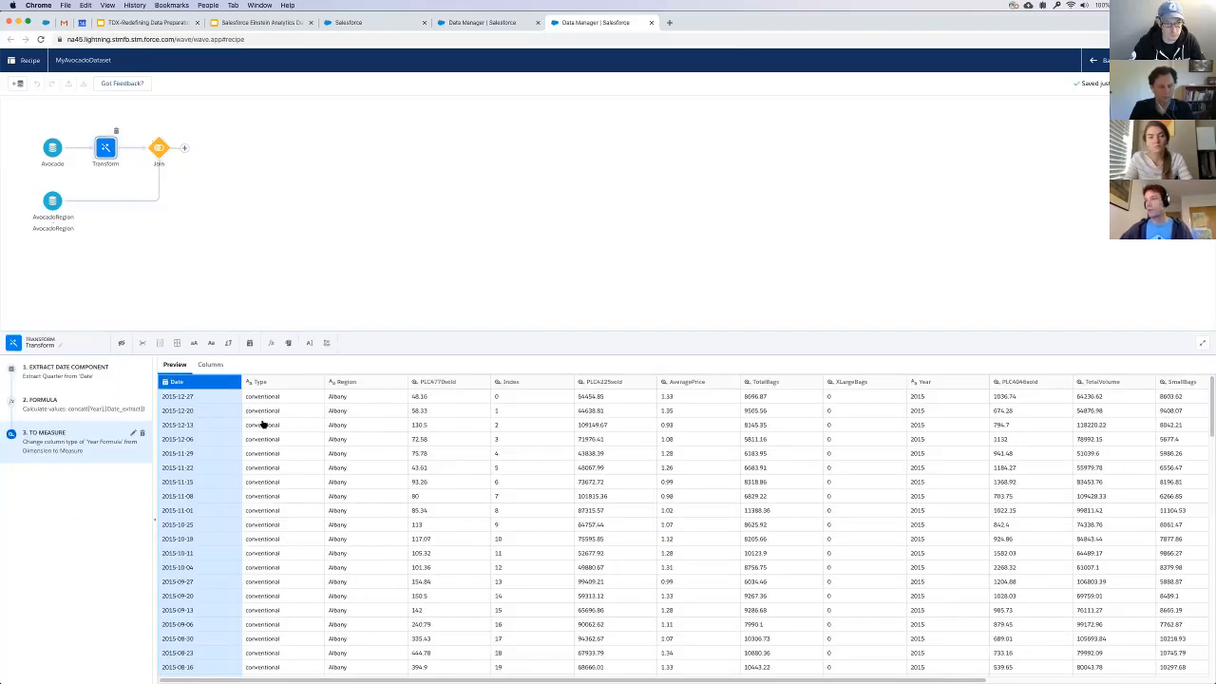
click(262, 380)
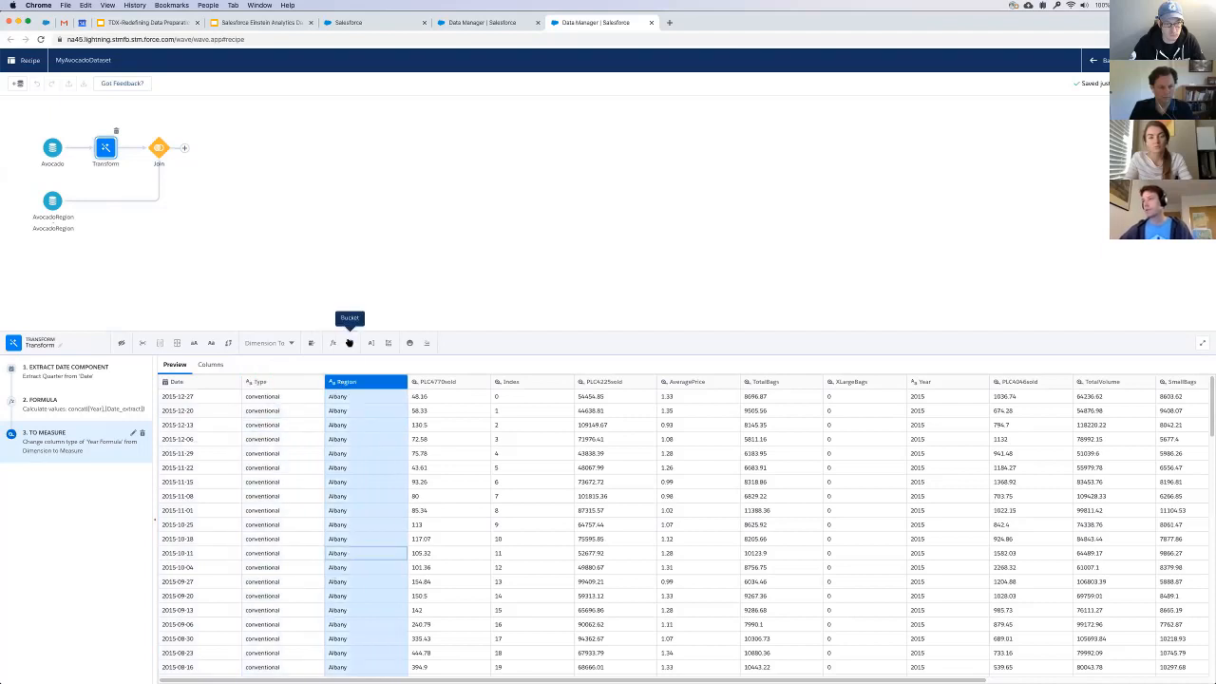
click(350, 342)
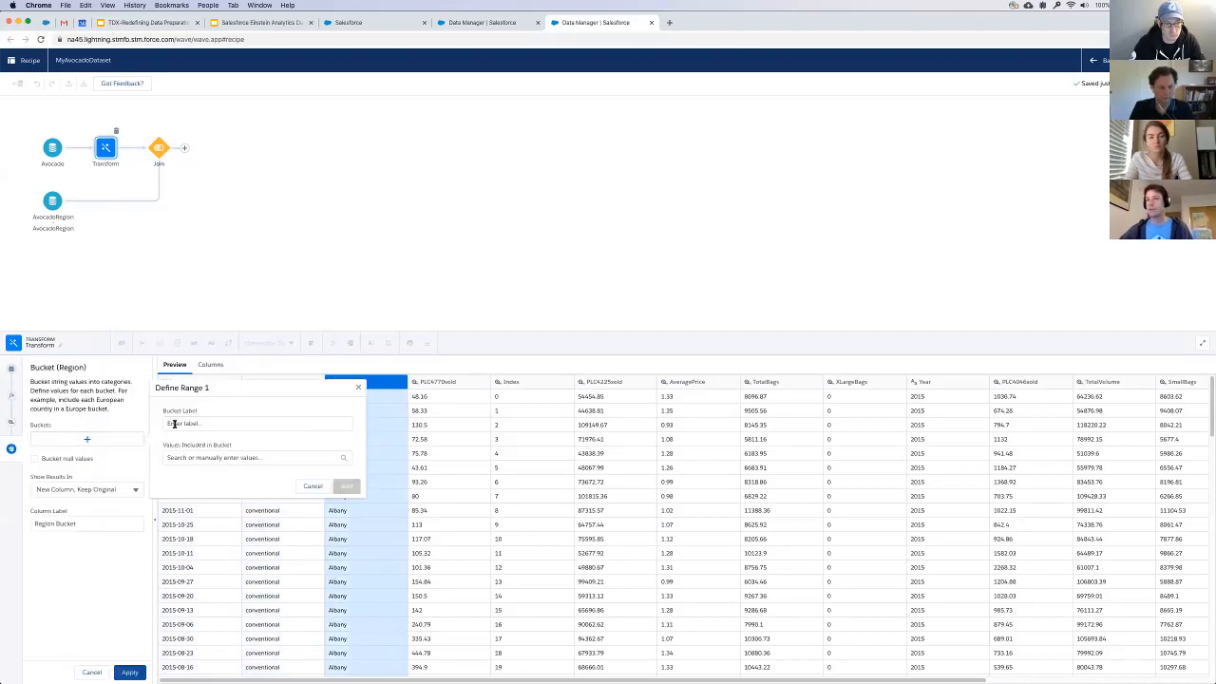
click(257, 422)
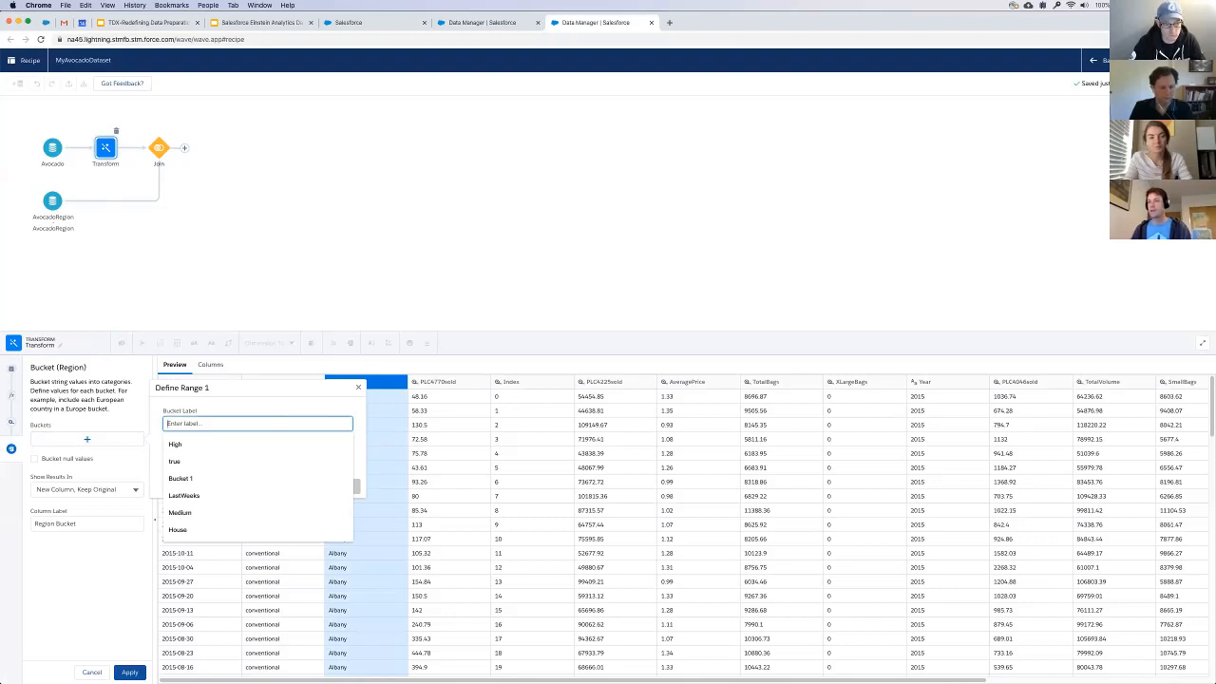
text(NY)
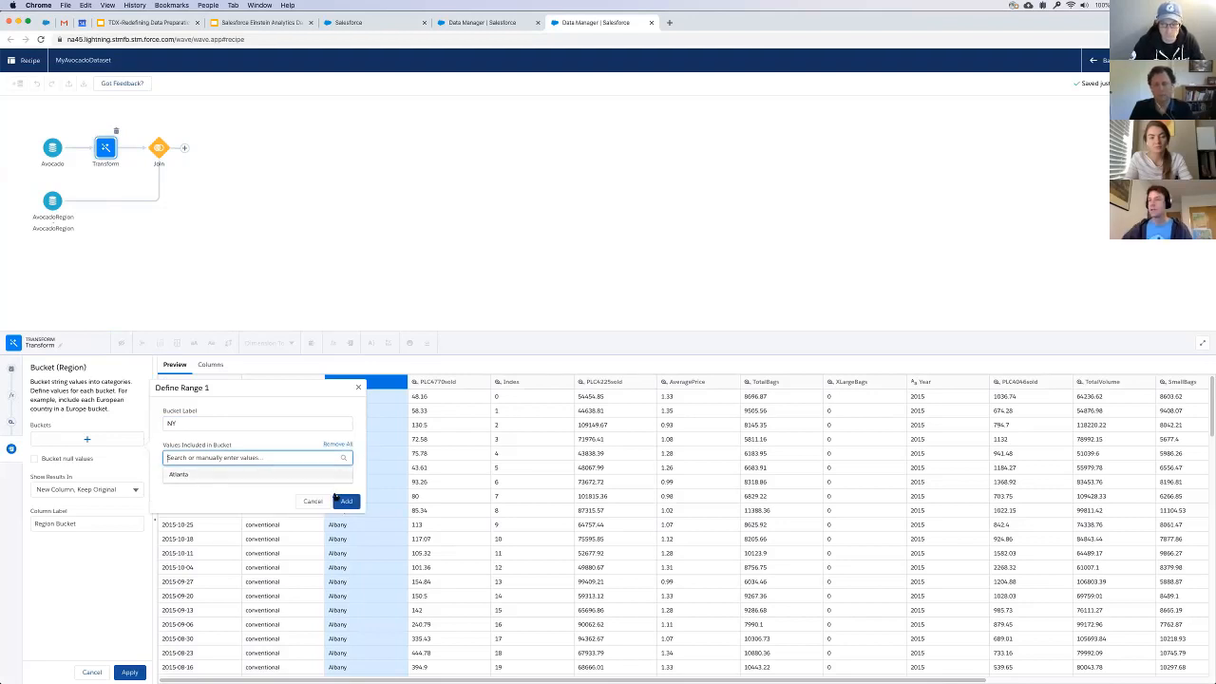
click(178, 474)
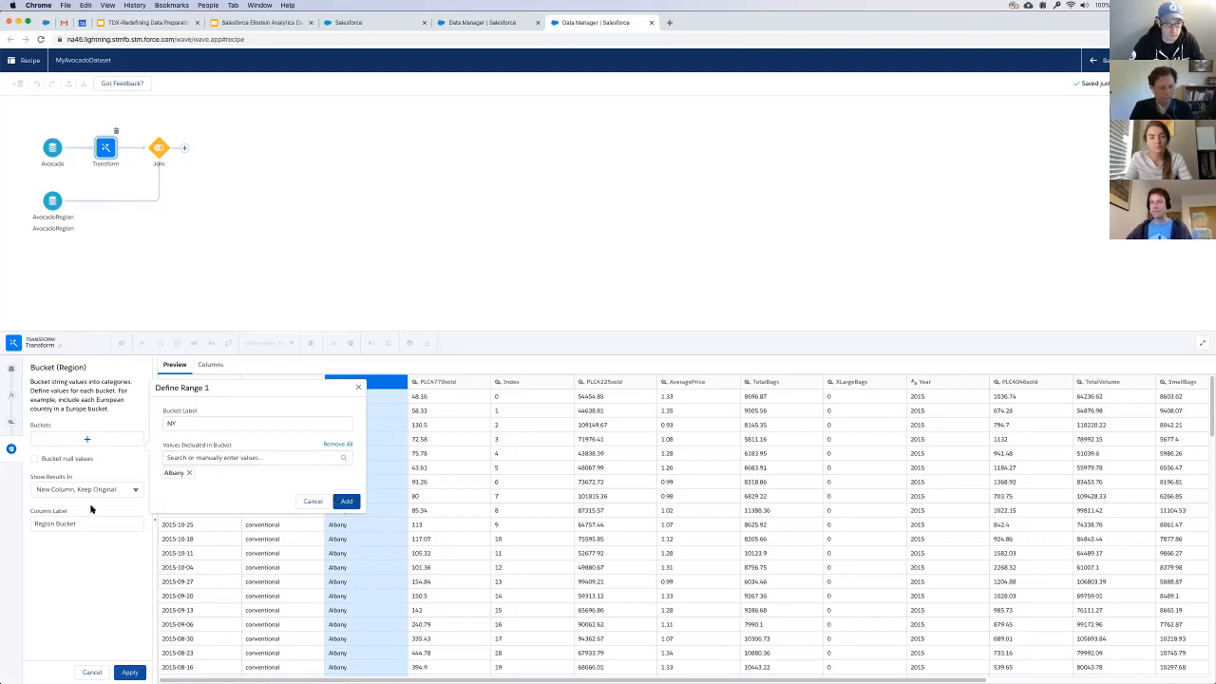
click(346, 501)
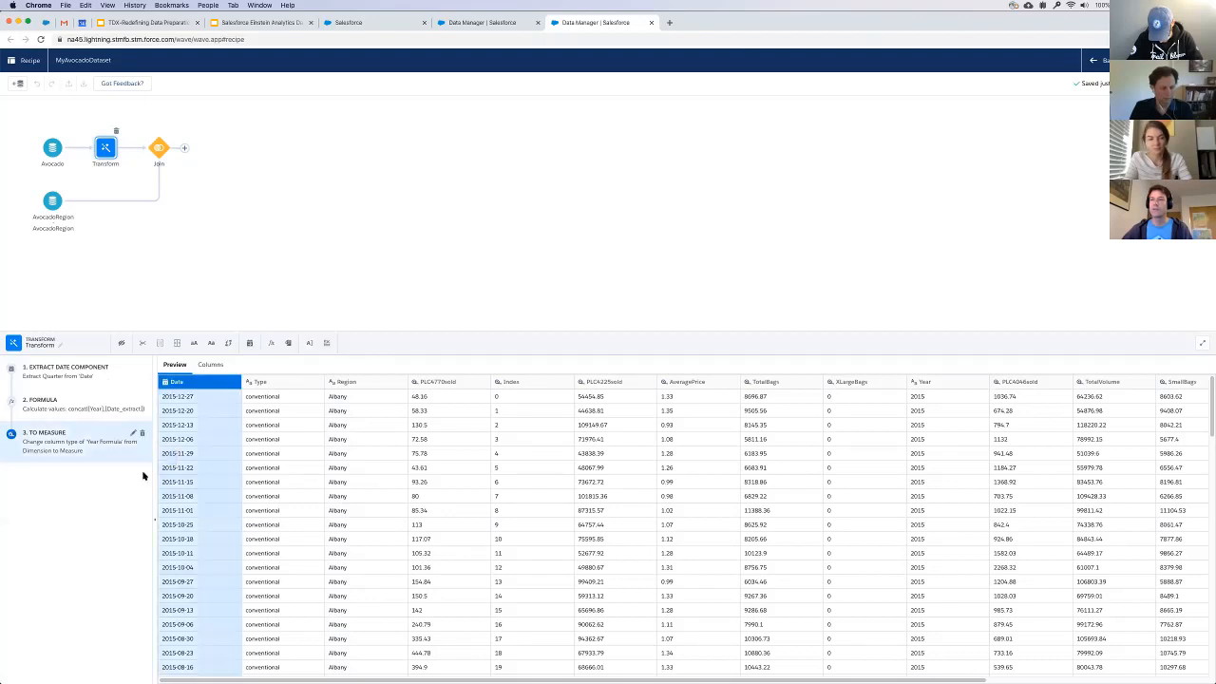
mouse_move(163, 290)
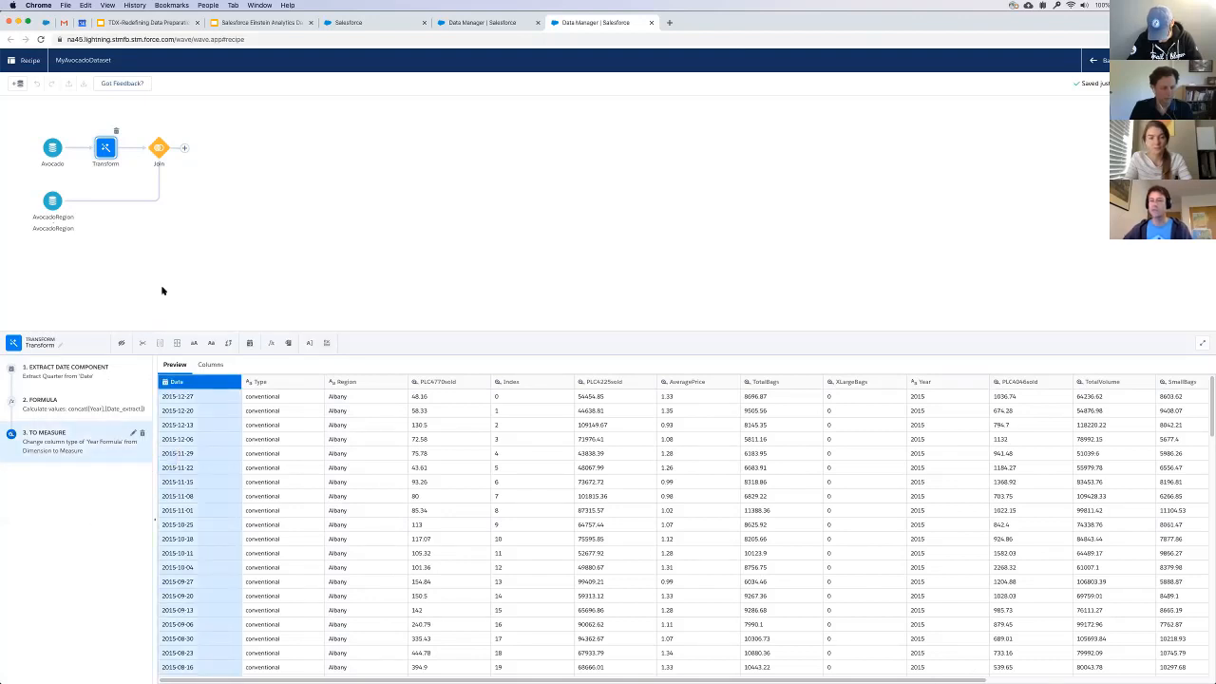
- Add a second Join bringing in the StatePopulation dataset and adjust its included columns
click(159, 148)
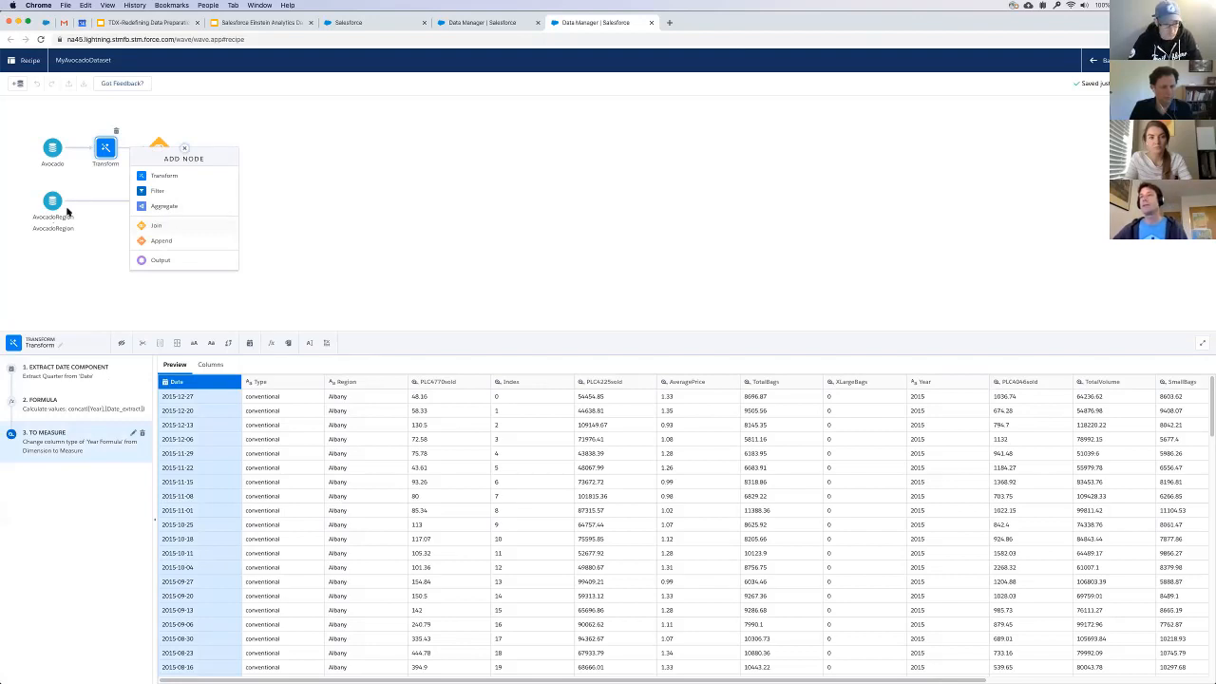
click(156, 224)
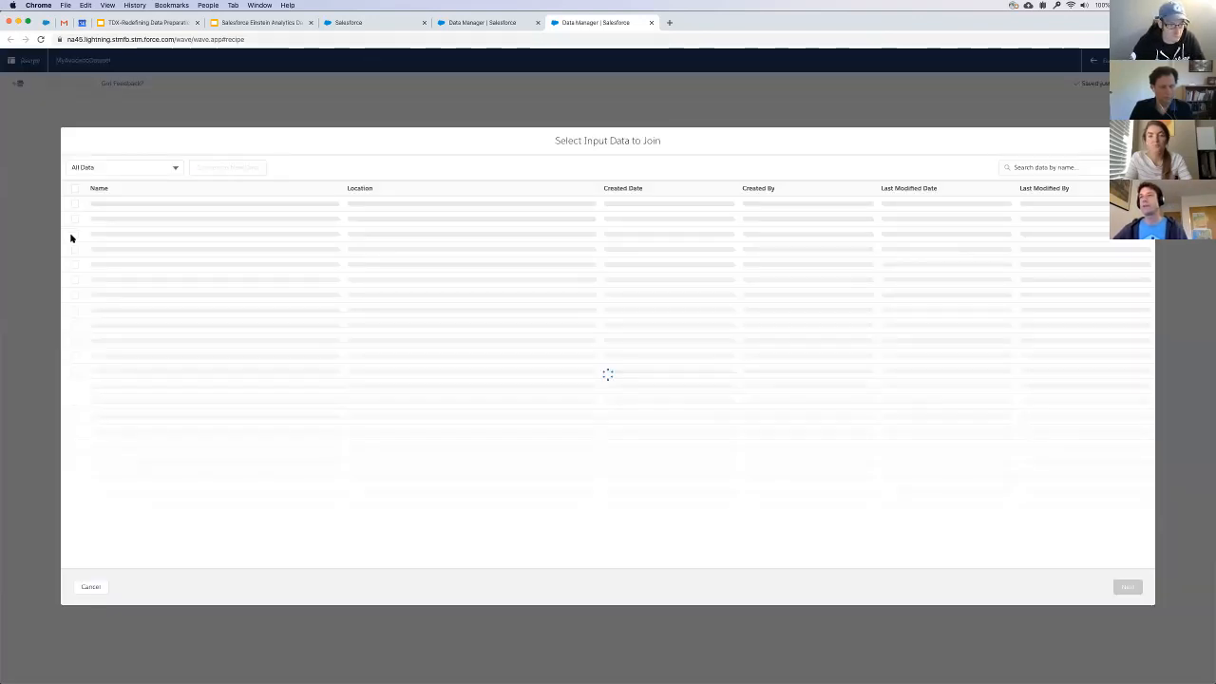
mouse_move(76, 354)
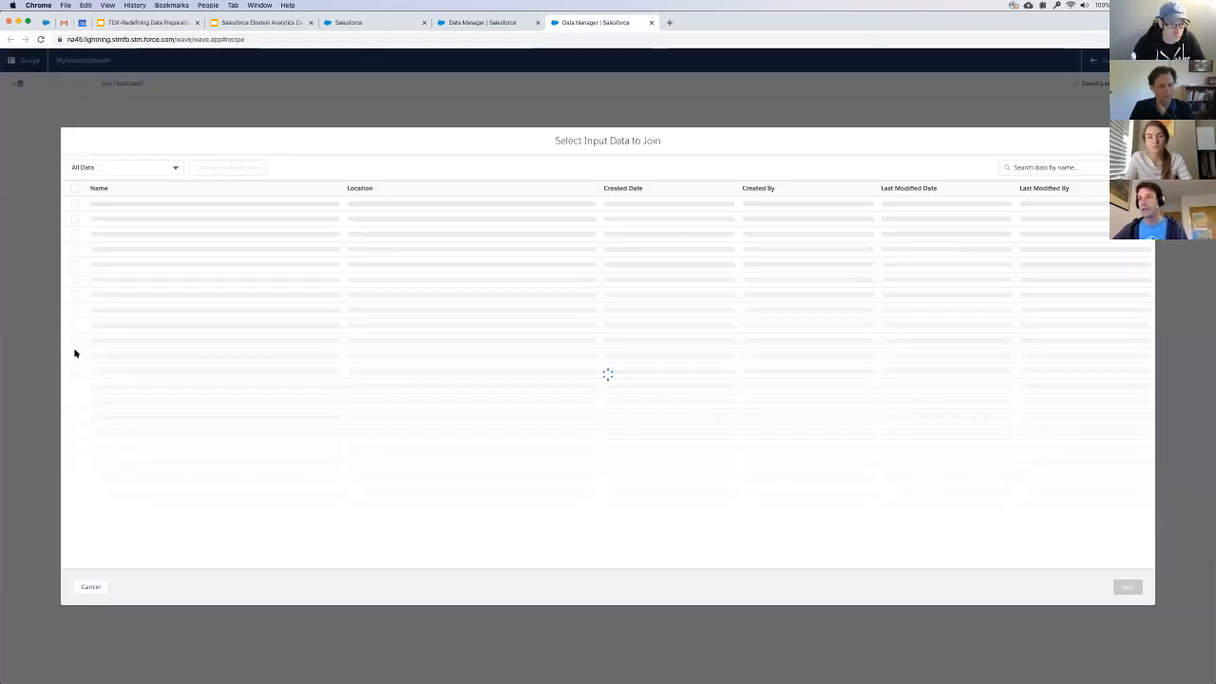
click(125, 349)
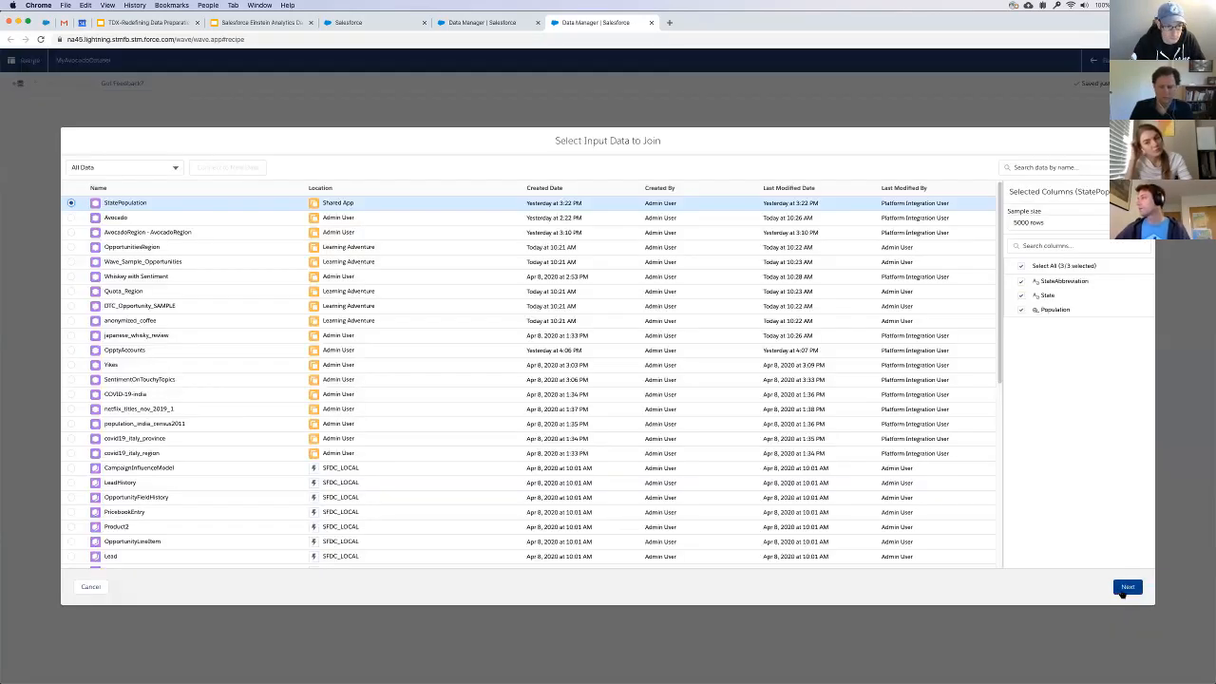
click(1128, 586)
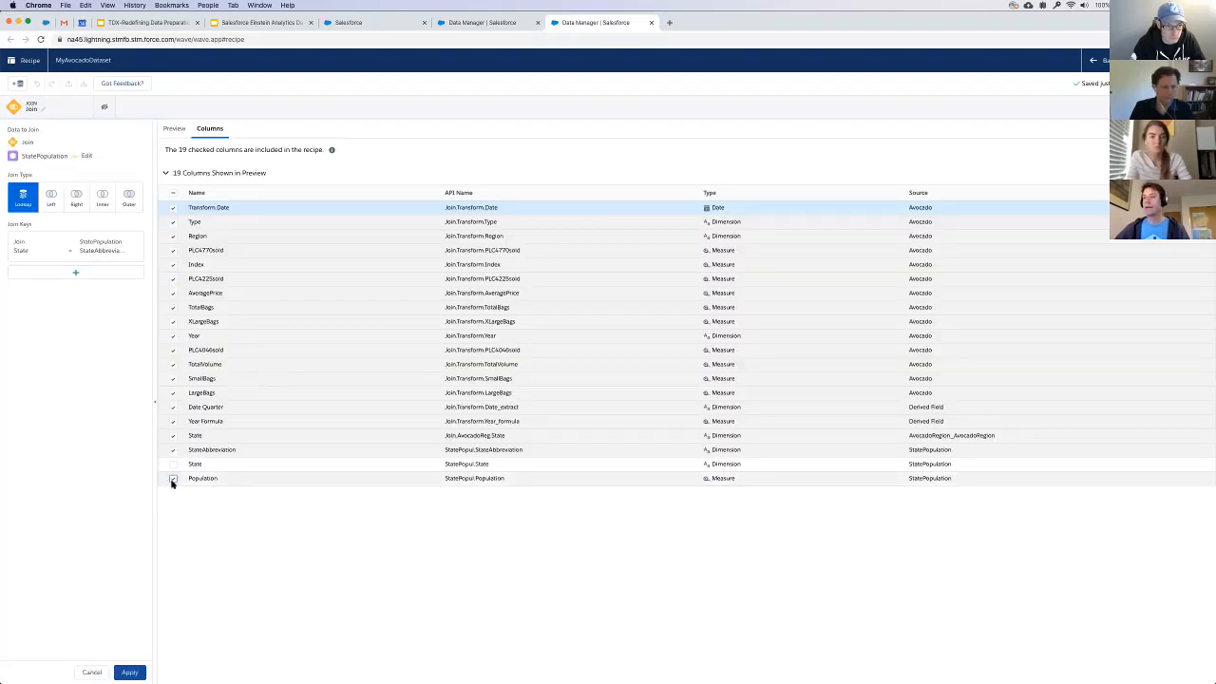
click(173, 478)
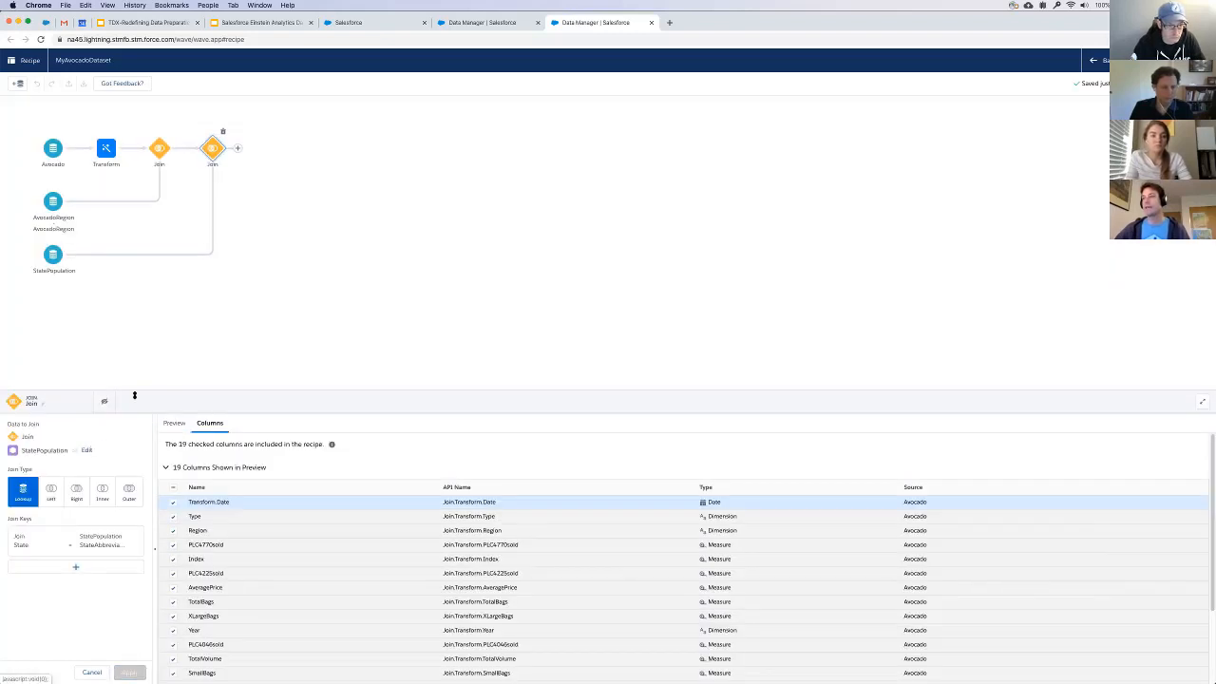
- Preview the joined data and check the Population column has a value on every row
click(175, 422)
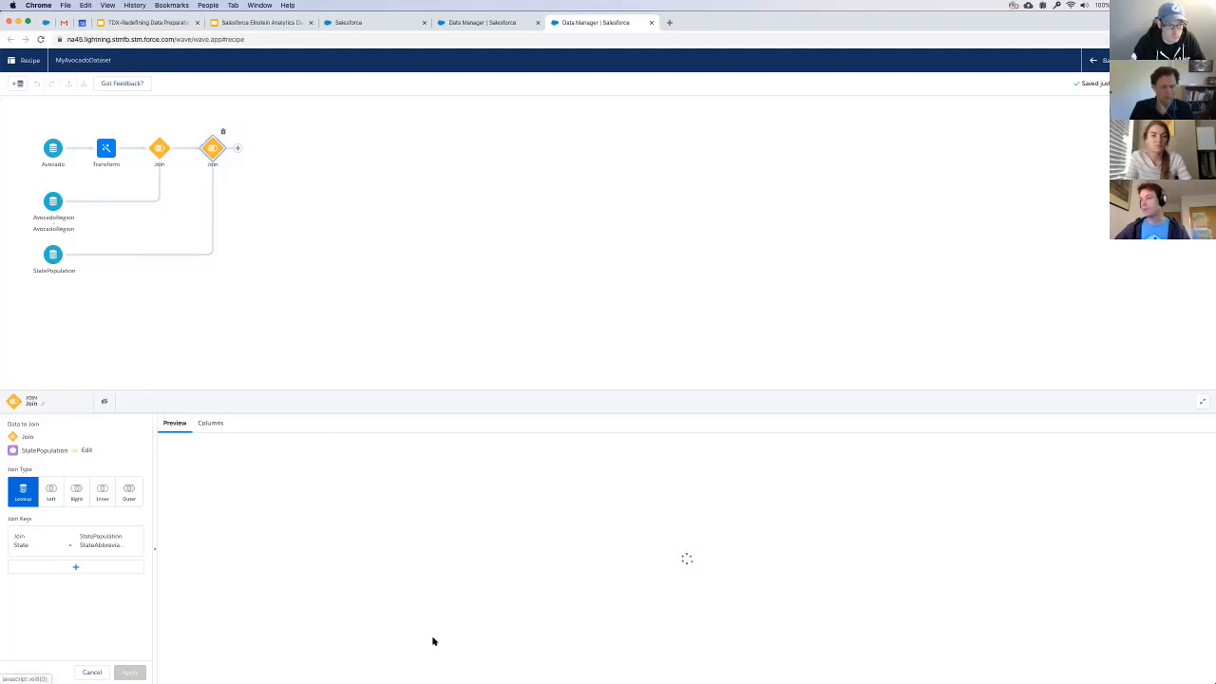
mouse_move(771, 676)
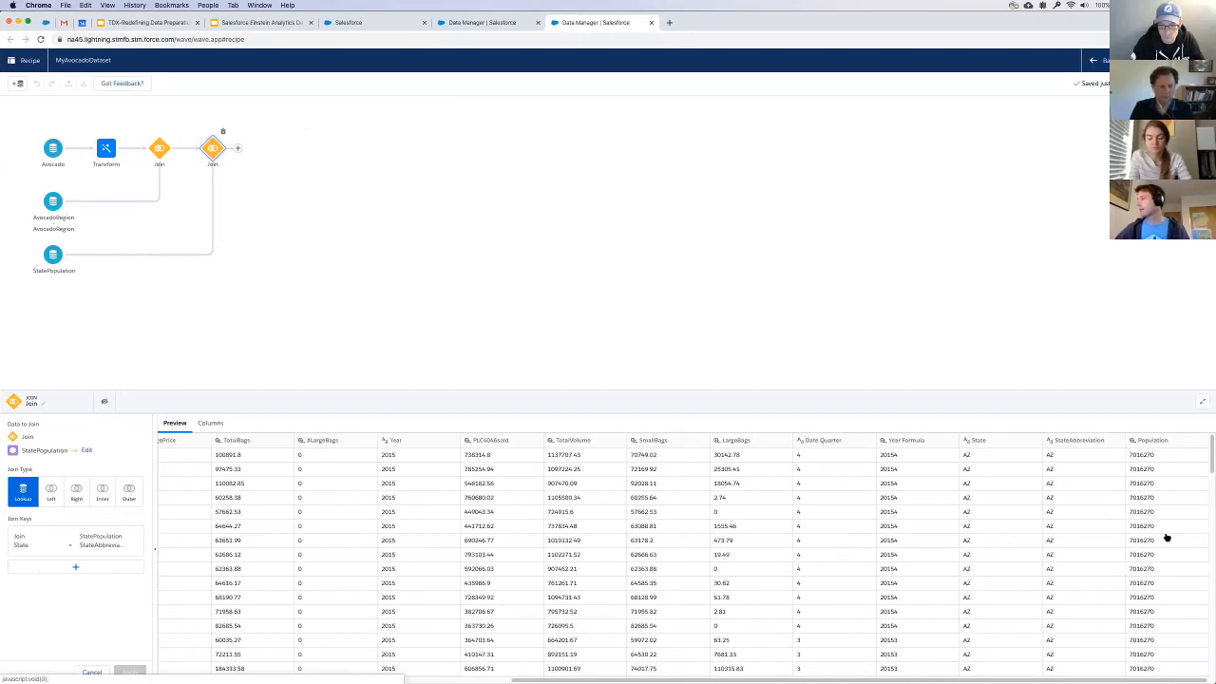
click(1079, 441)
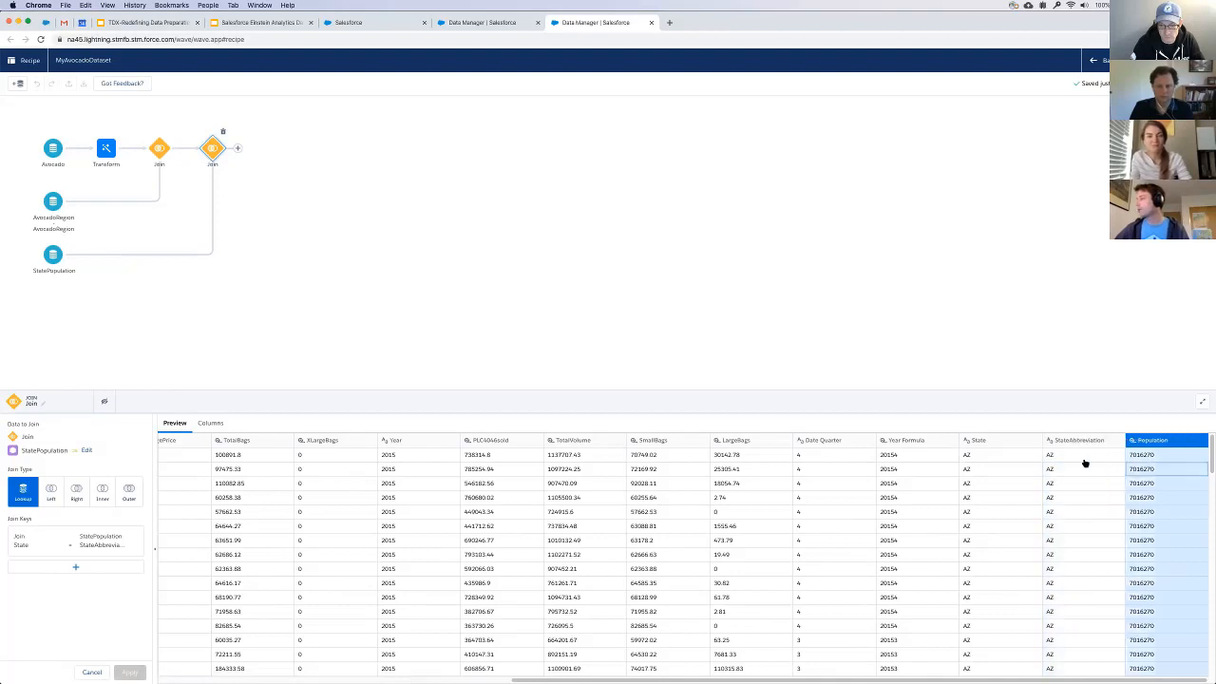
scroll(down, 3)
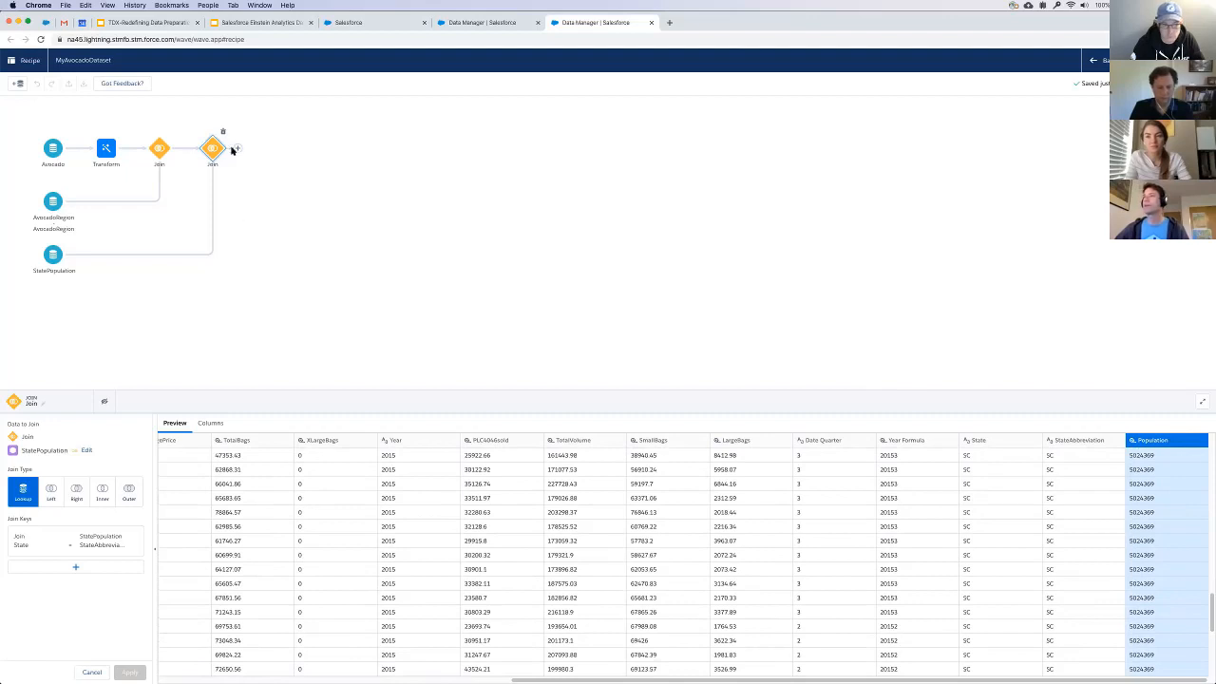
- Add an Aggregate step after the join computing Average of AveragePrice
click(213, 148)
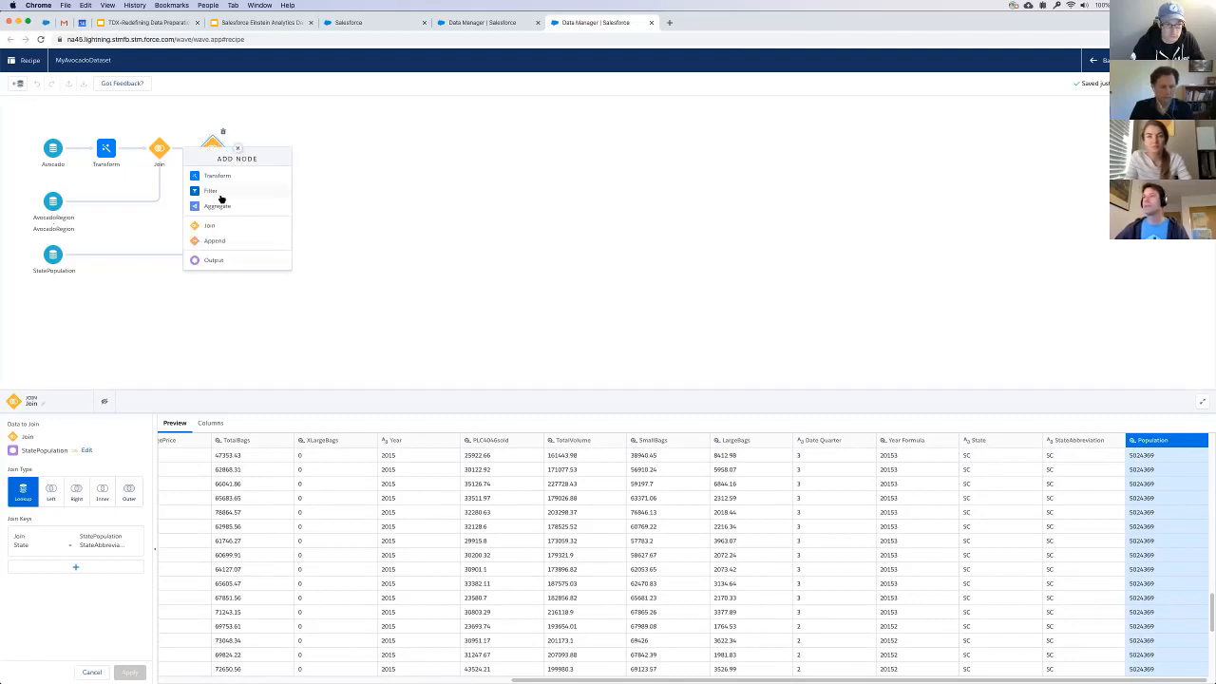
click(217, 205)
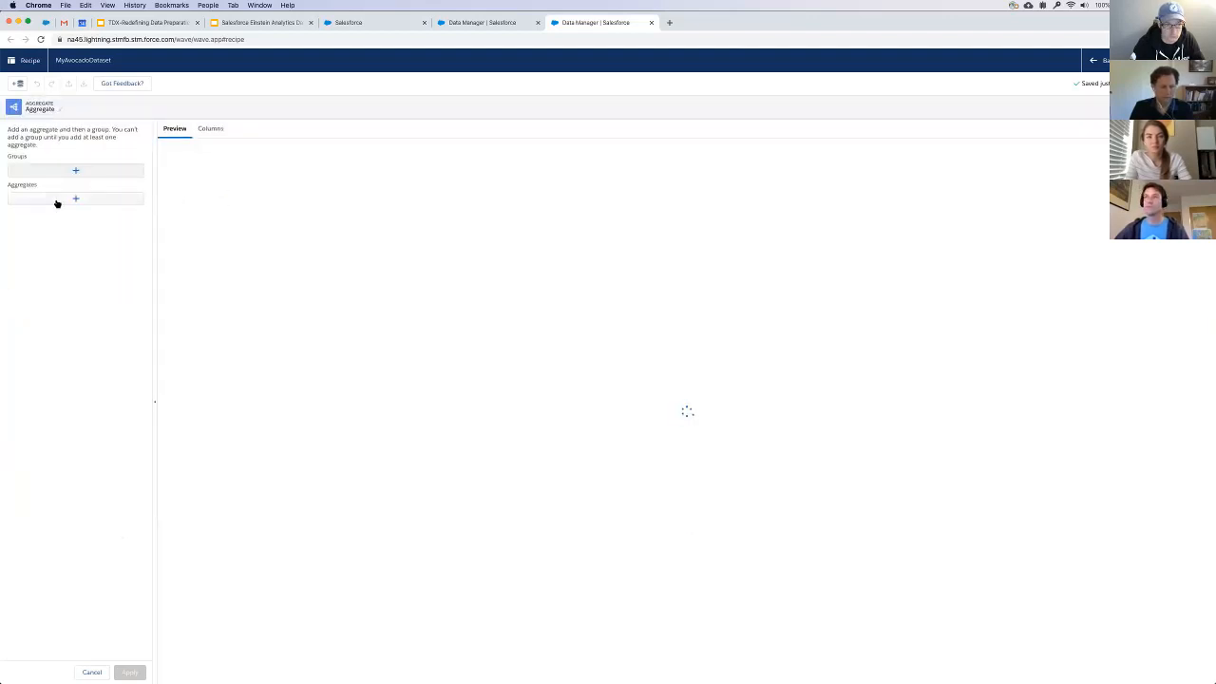
click(76, 199)
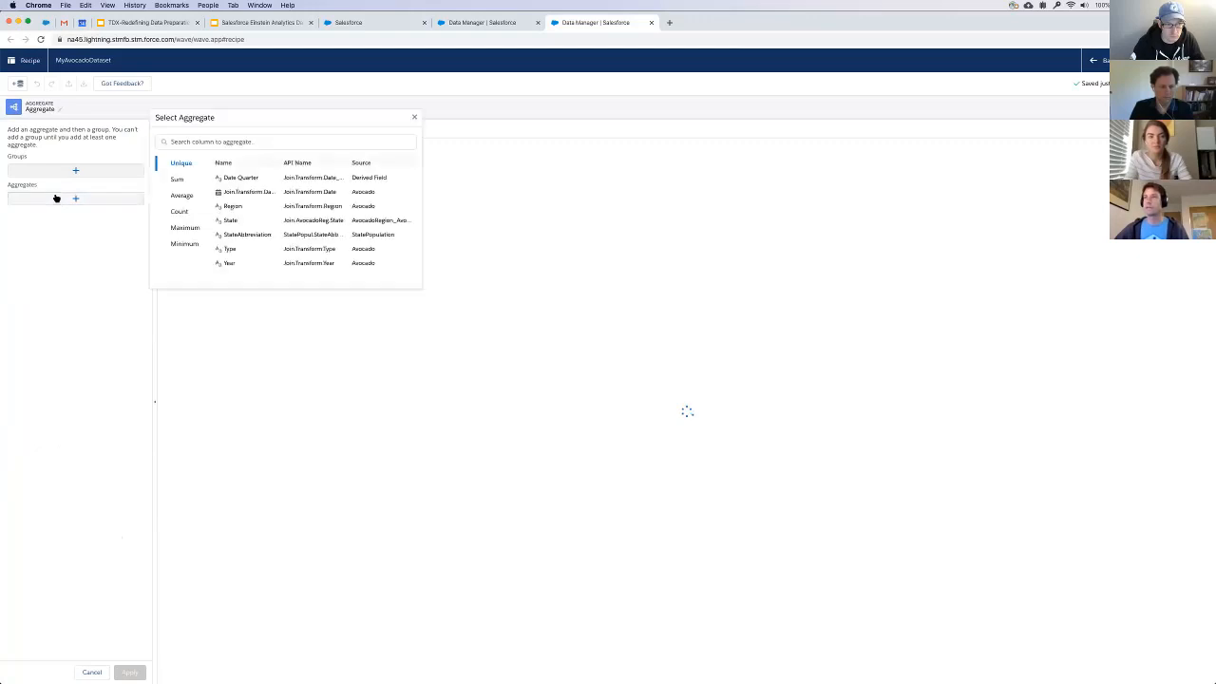
click(176, 179)
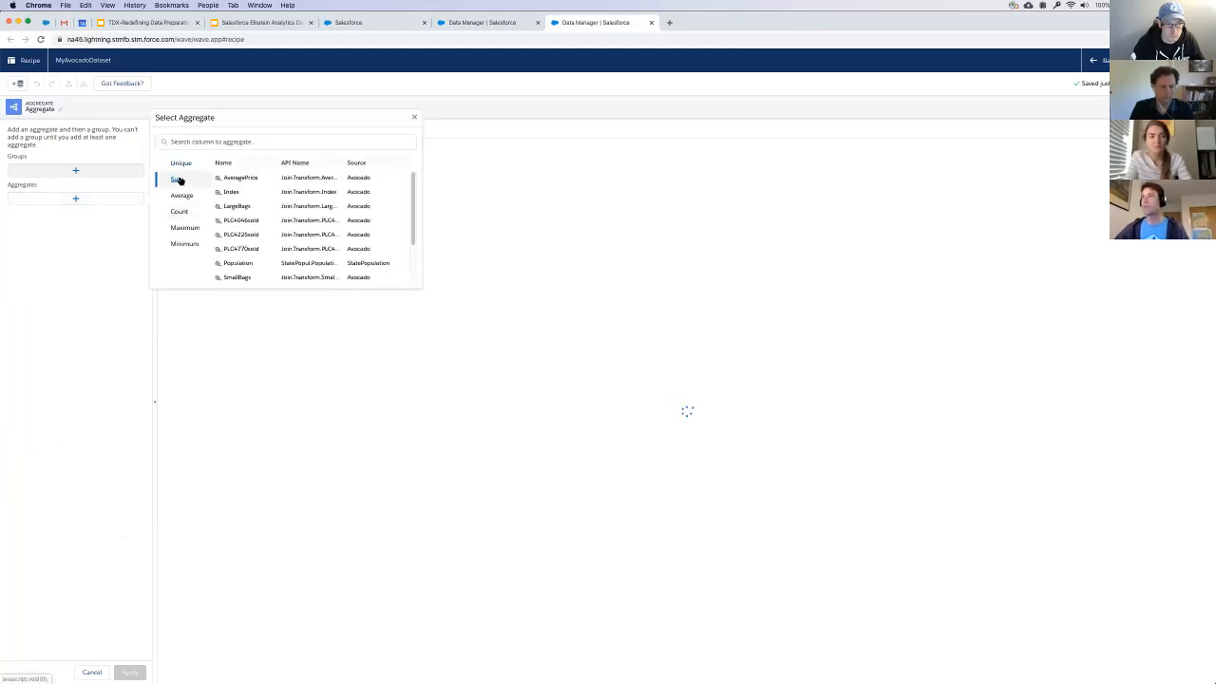
click(182, 194)
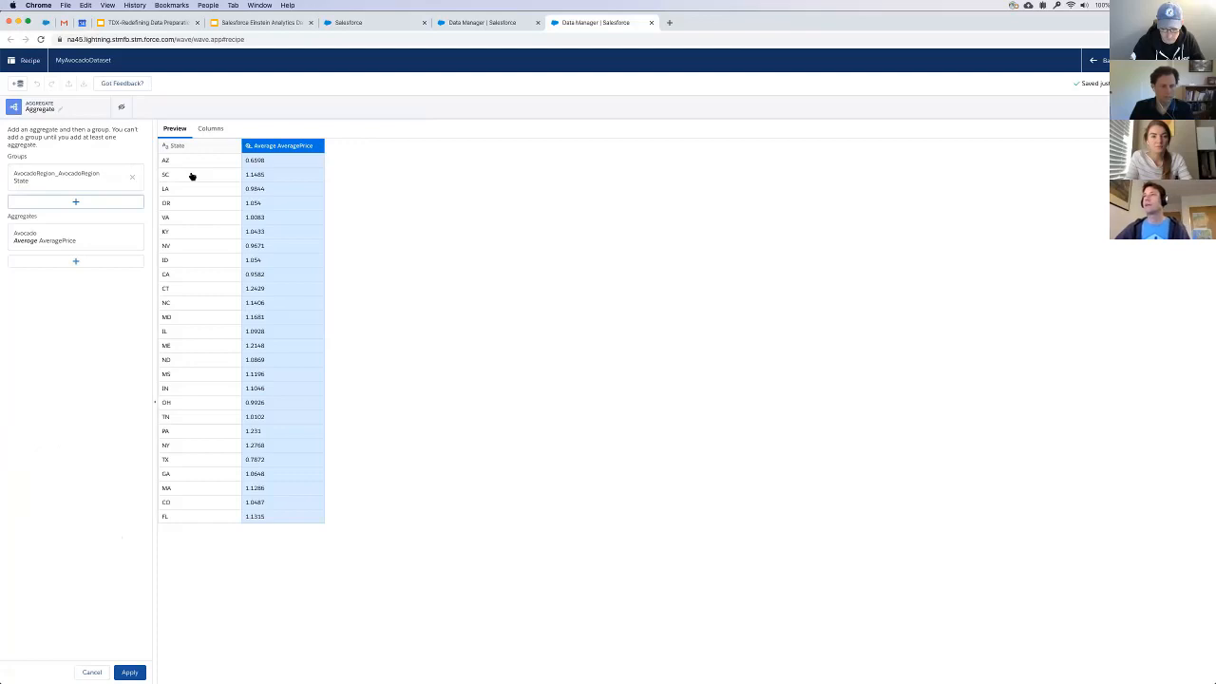
mouse_move(346, 249)
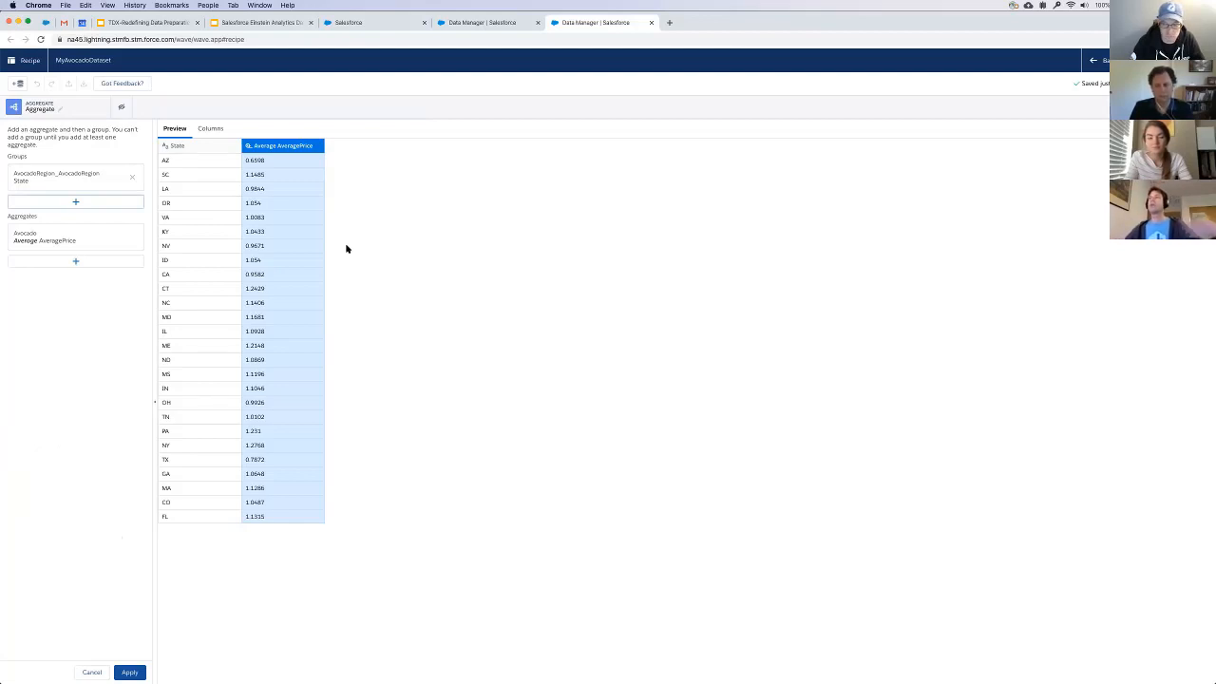
mouse_move(311, 262)
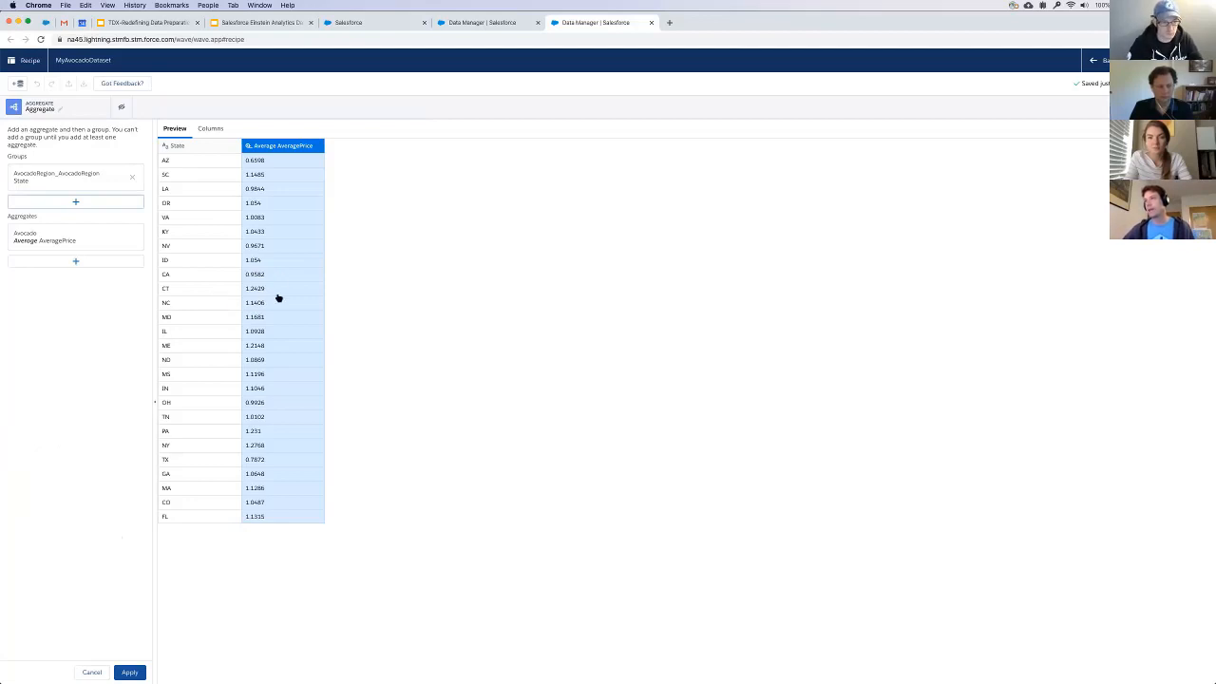
mouse_move(231, 411)
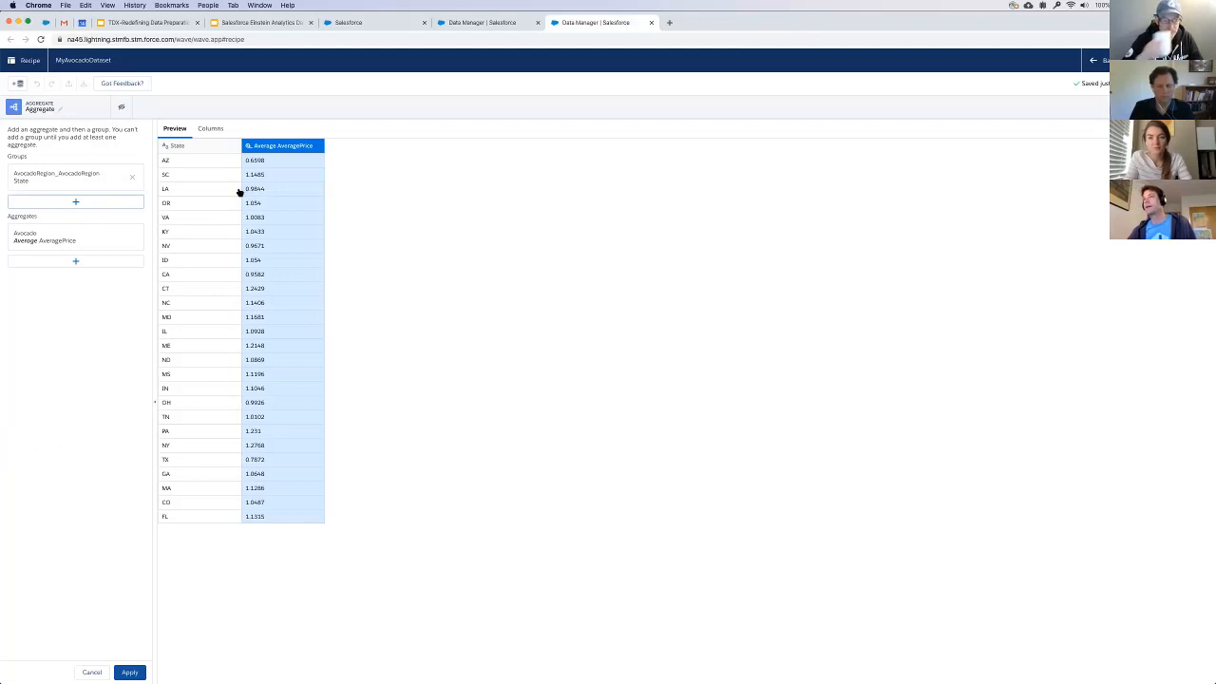
mouse_move(270, 278)
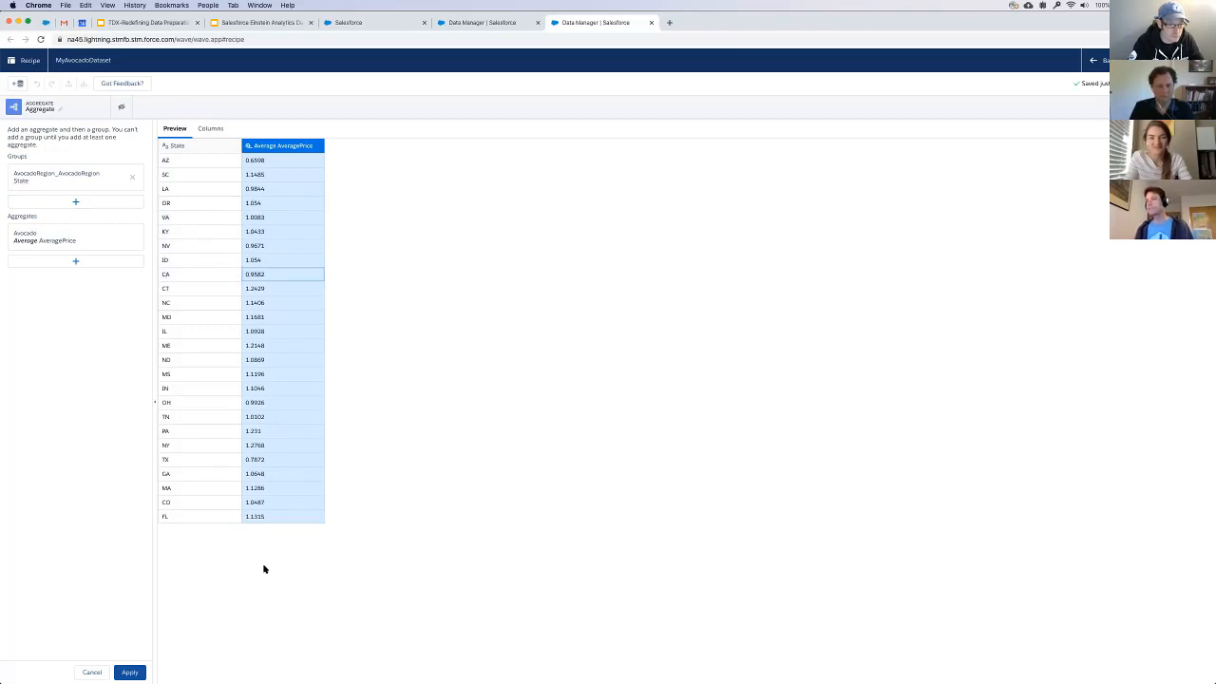
mouse_move(190, 587)
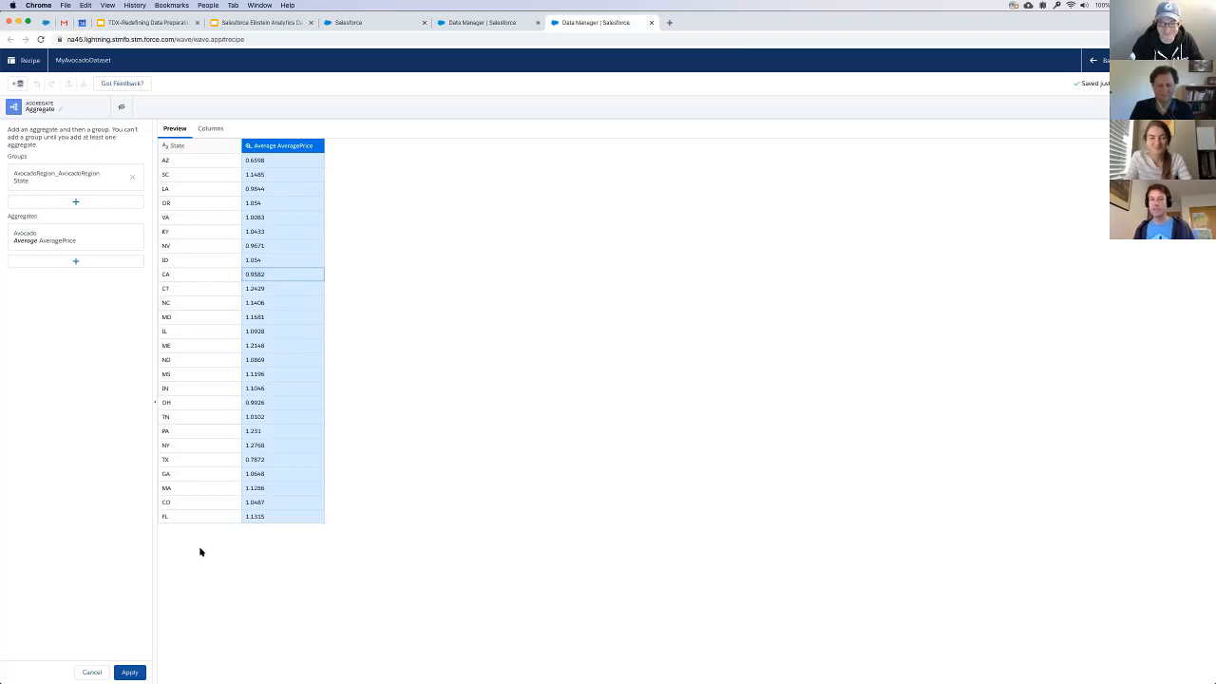
mouse_move(206, 445)
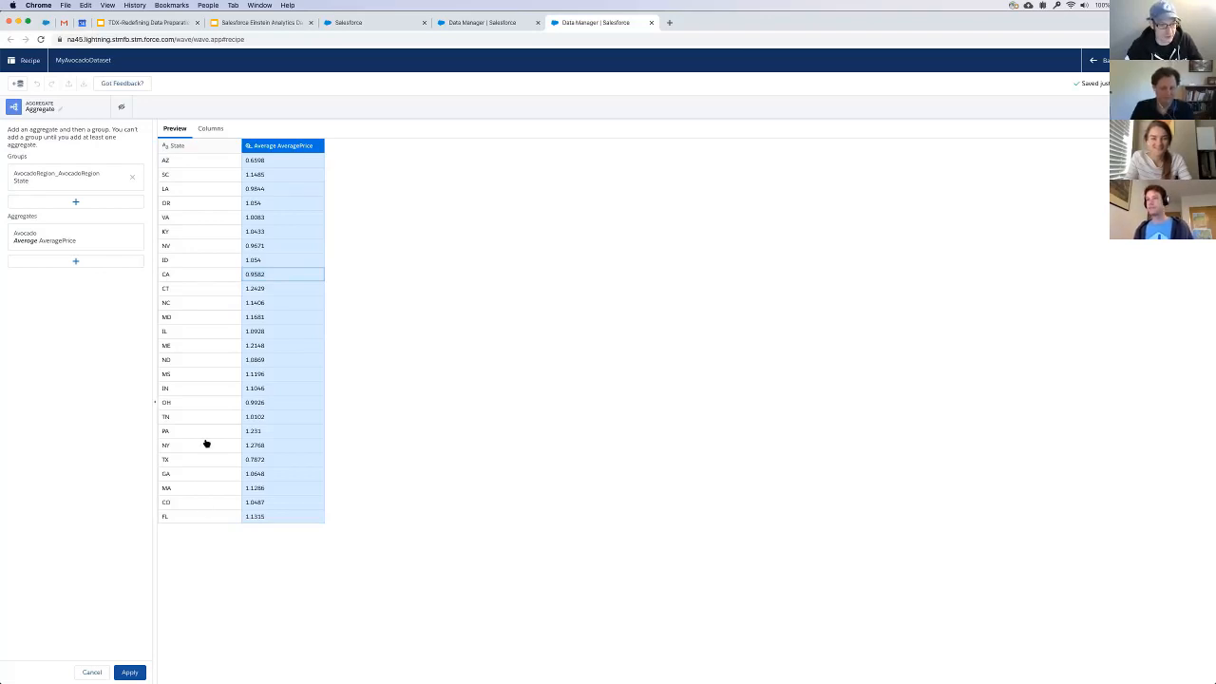
mouse_move(206, 456)
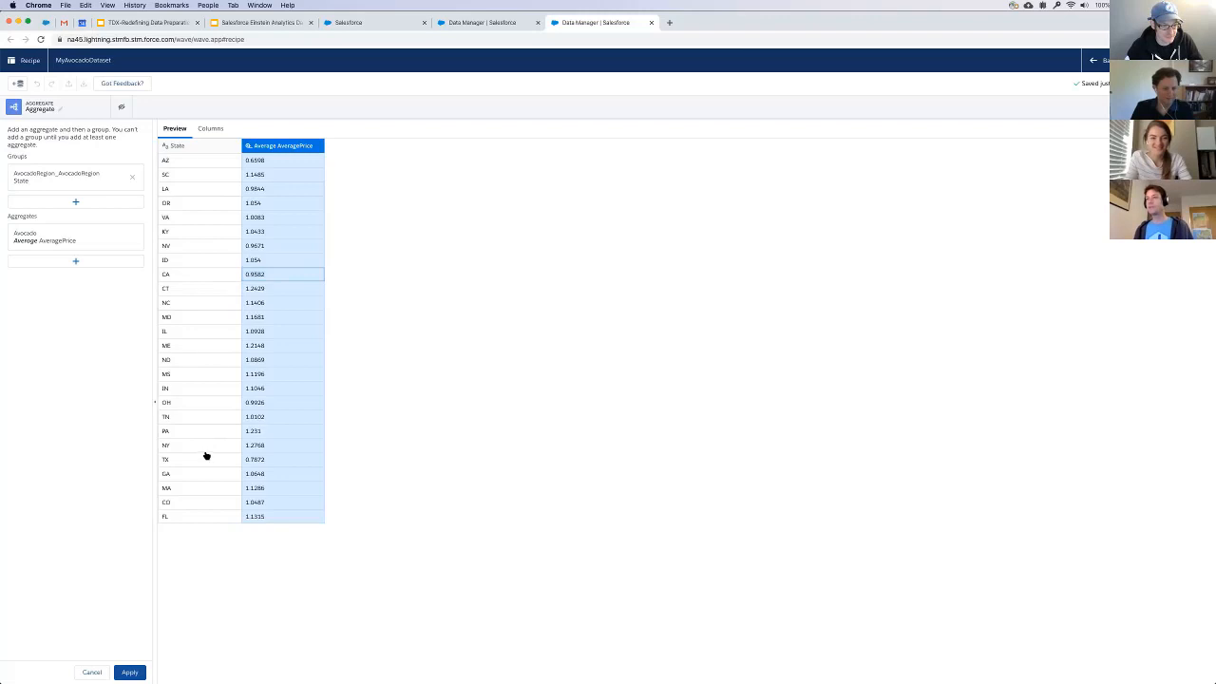
mouse_move(262, 458)
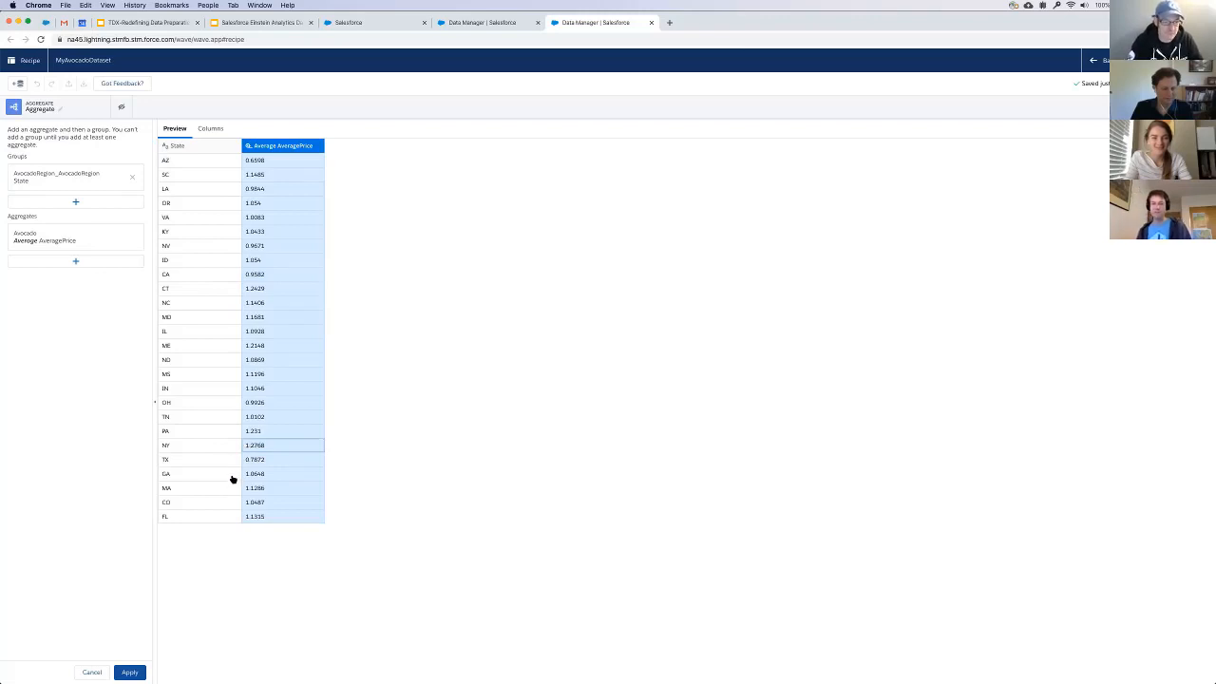
mouse_move(175, 574)
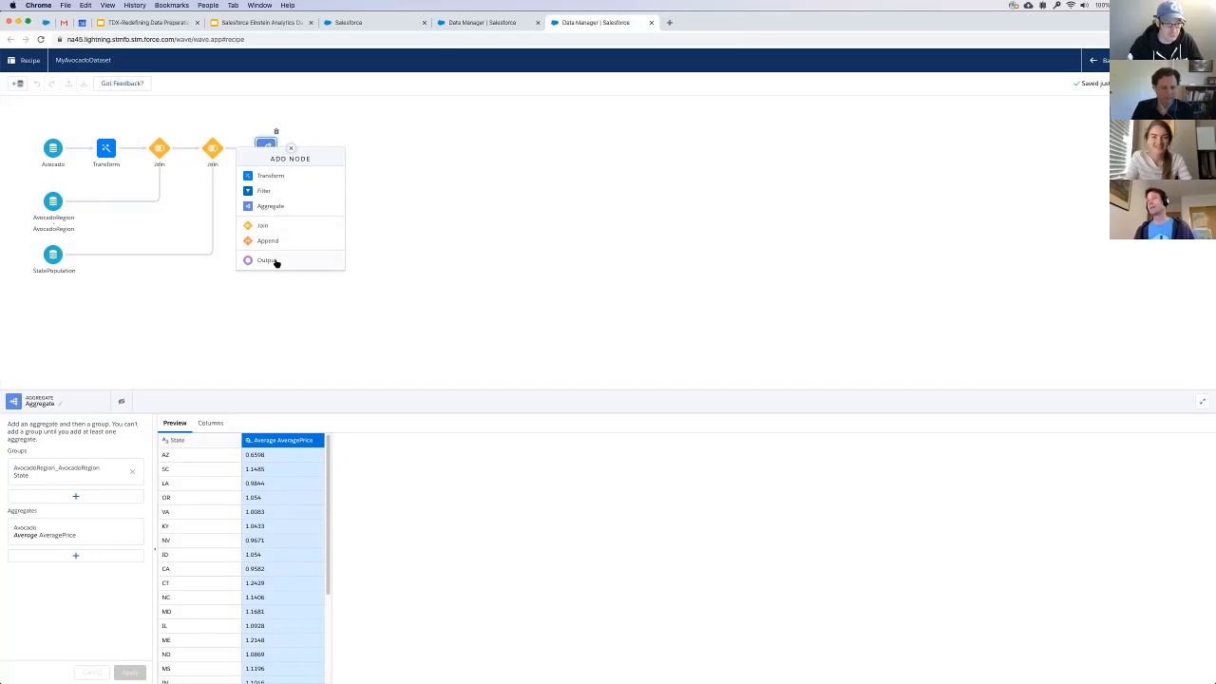
- Add an Output node writing dataset 'MyAvocadoDataset' into Shared App with its API name filled in
click(266, 260)
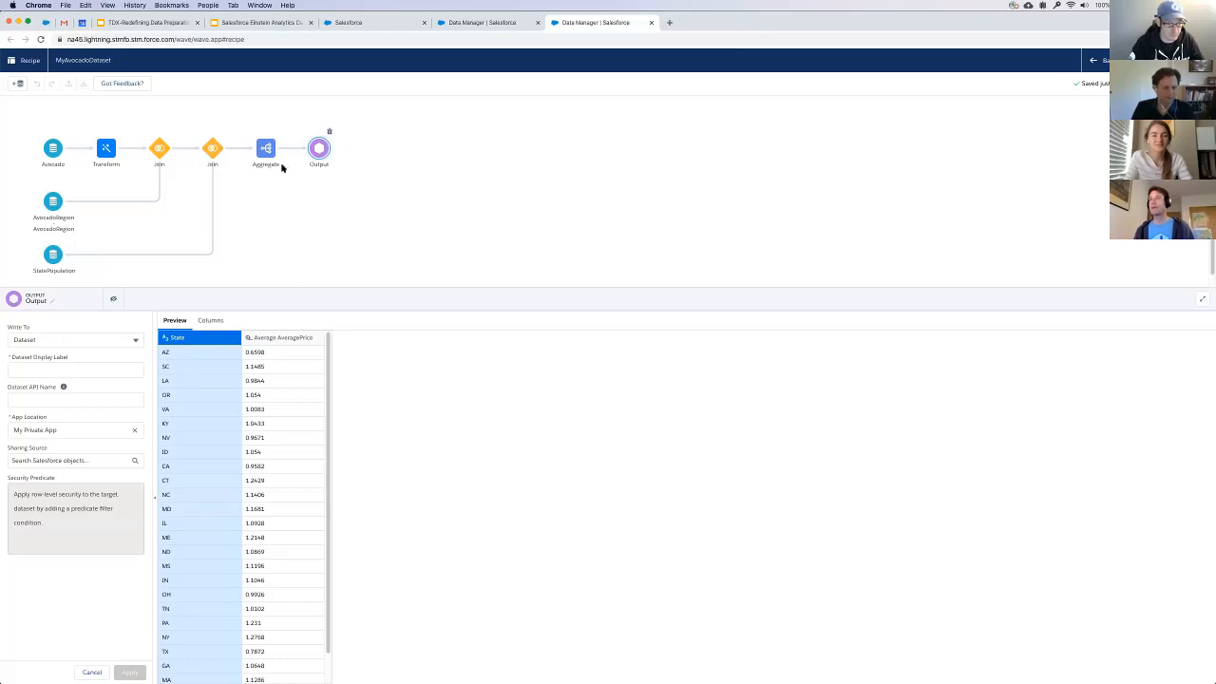
mouse_move(297, 171)
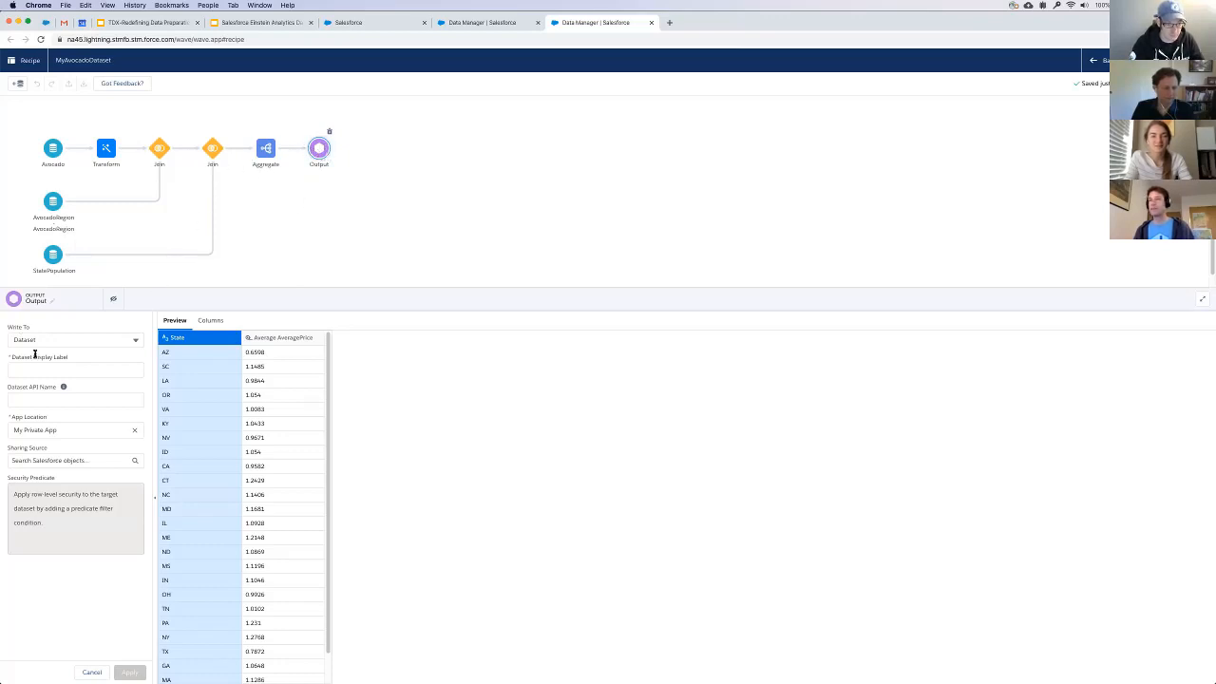
click(72, 338)
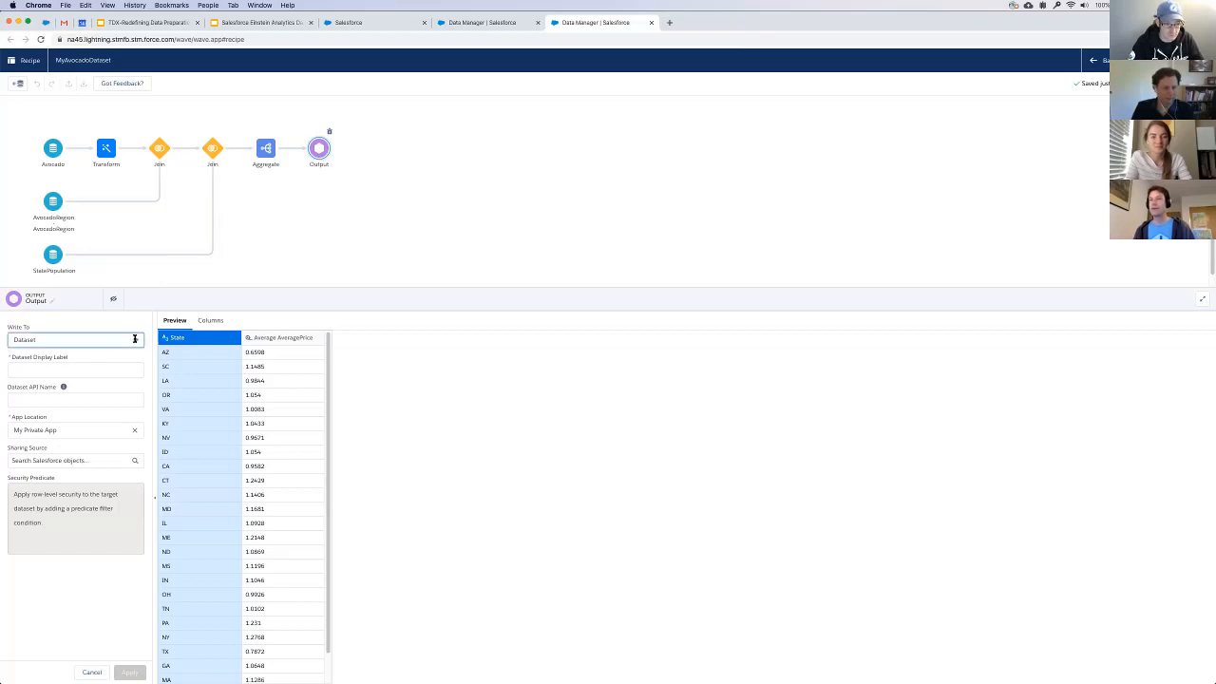
click(74, 338)
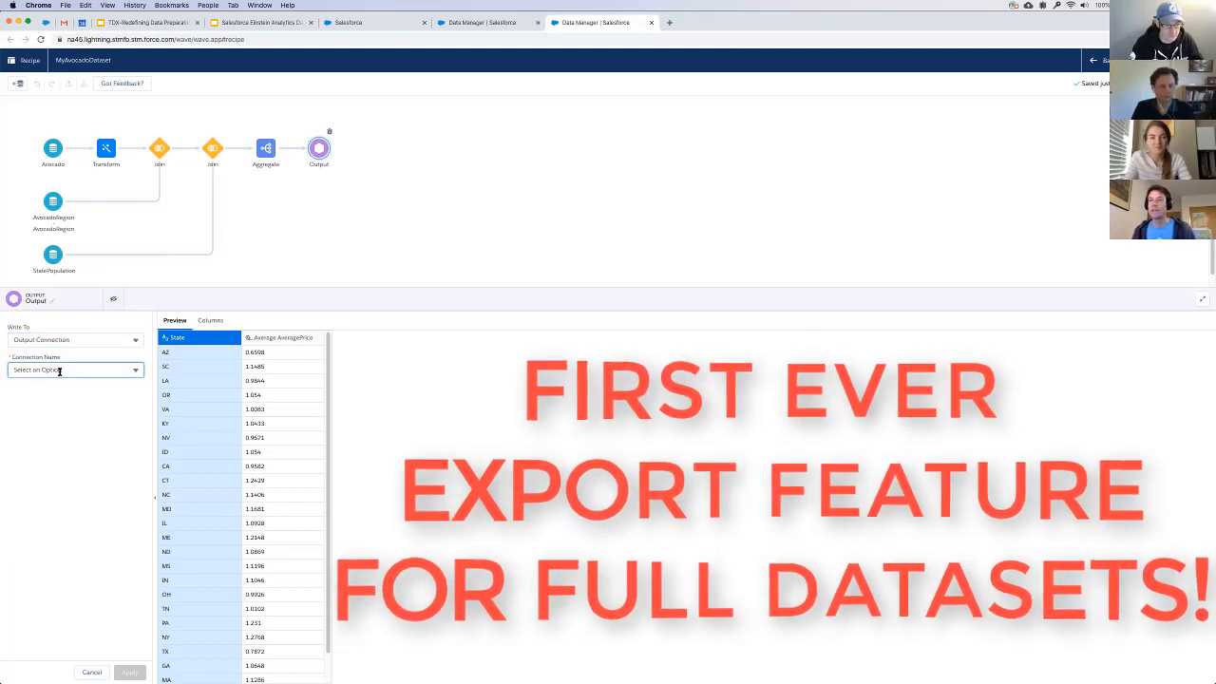
click(72, 338)
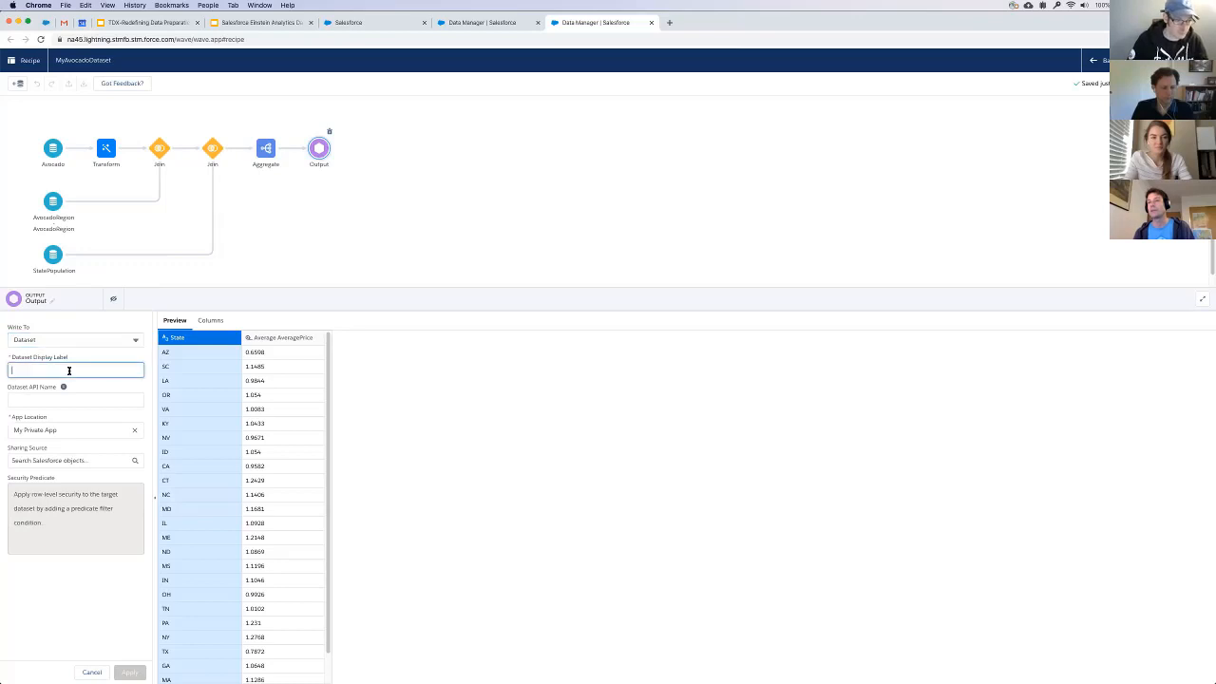
text(MyAvocadoDataset)
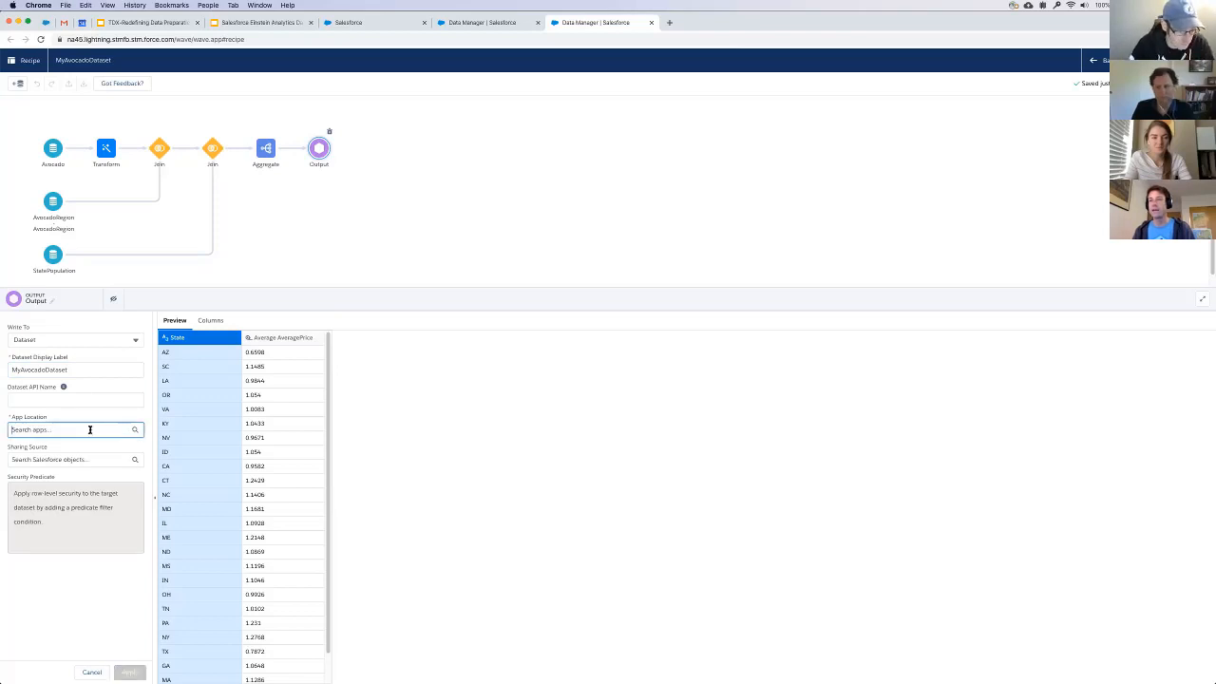
click(67, 430)
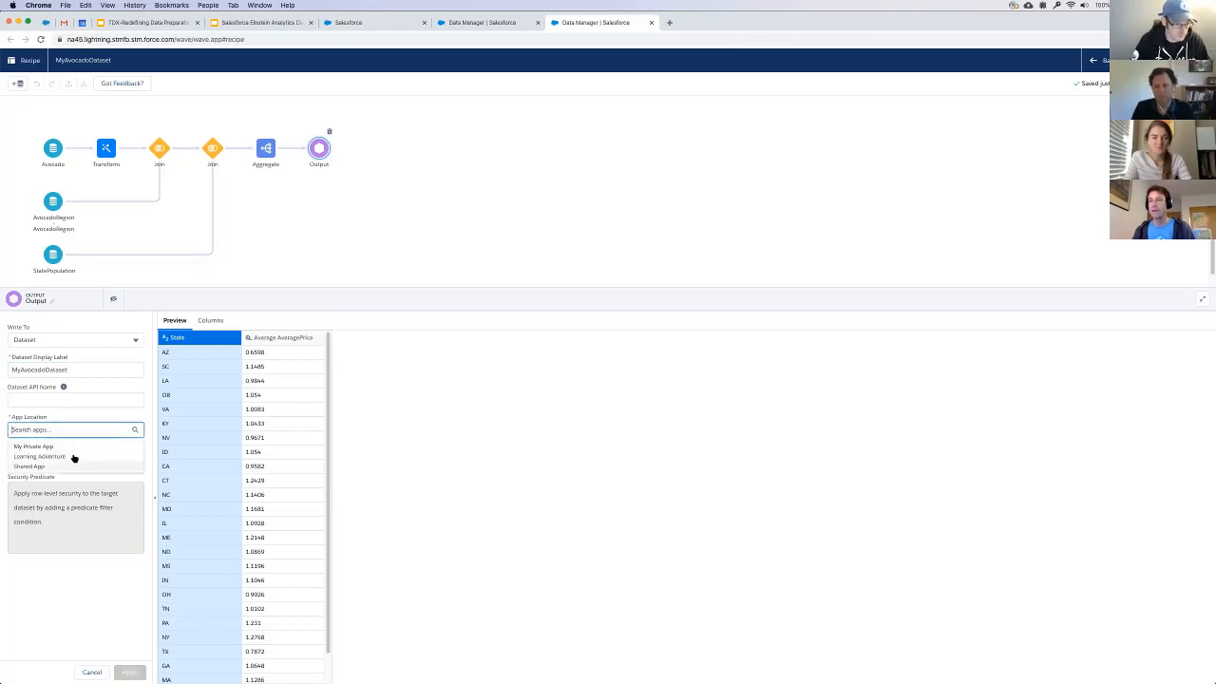
click(38, 465)
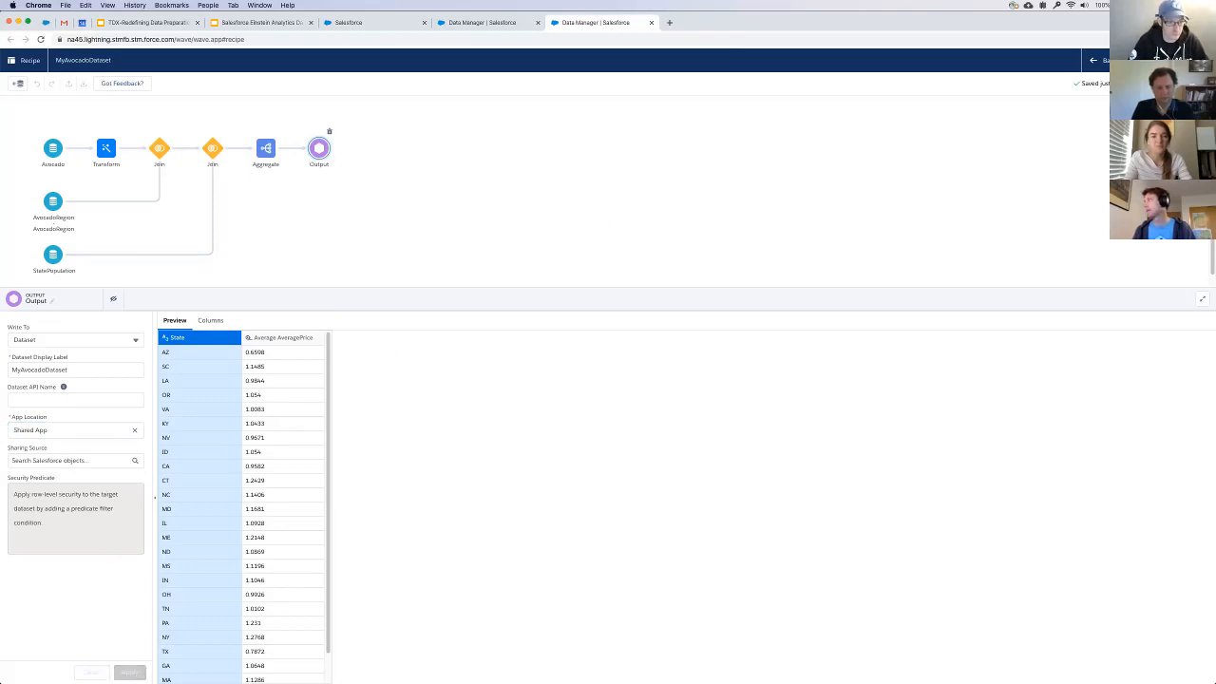
click(76, 399)
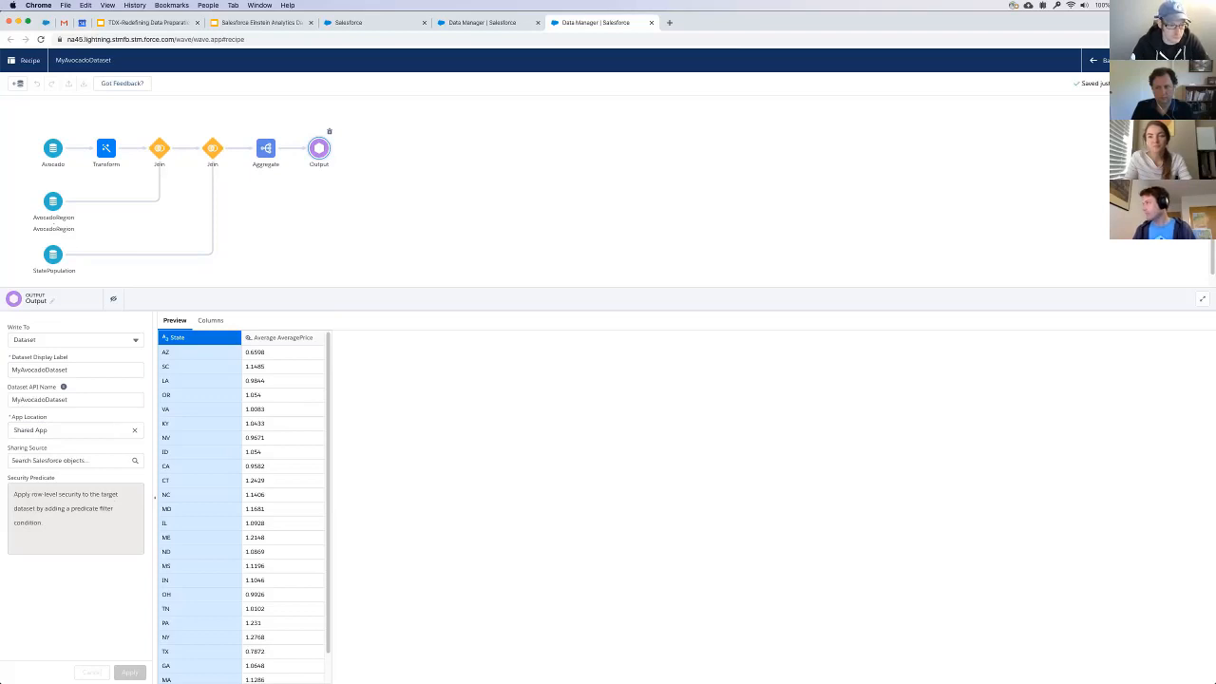
mouse_move(874, 136)
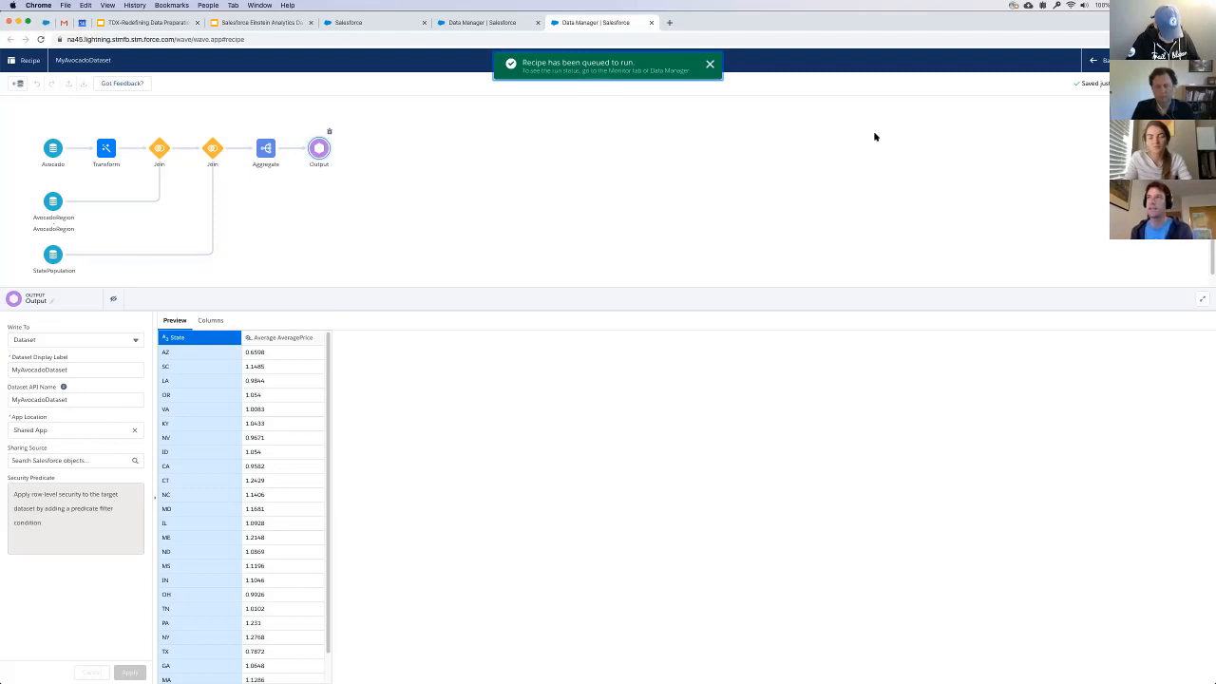
- Add the Whiskey with Sentiment dataset as a new input and start a Transform after it
click(710, 65)
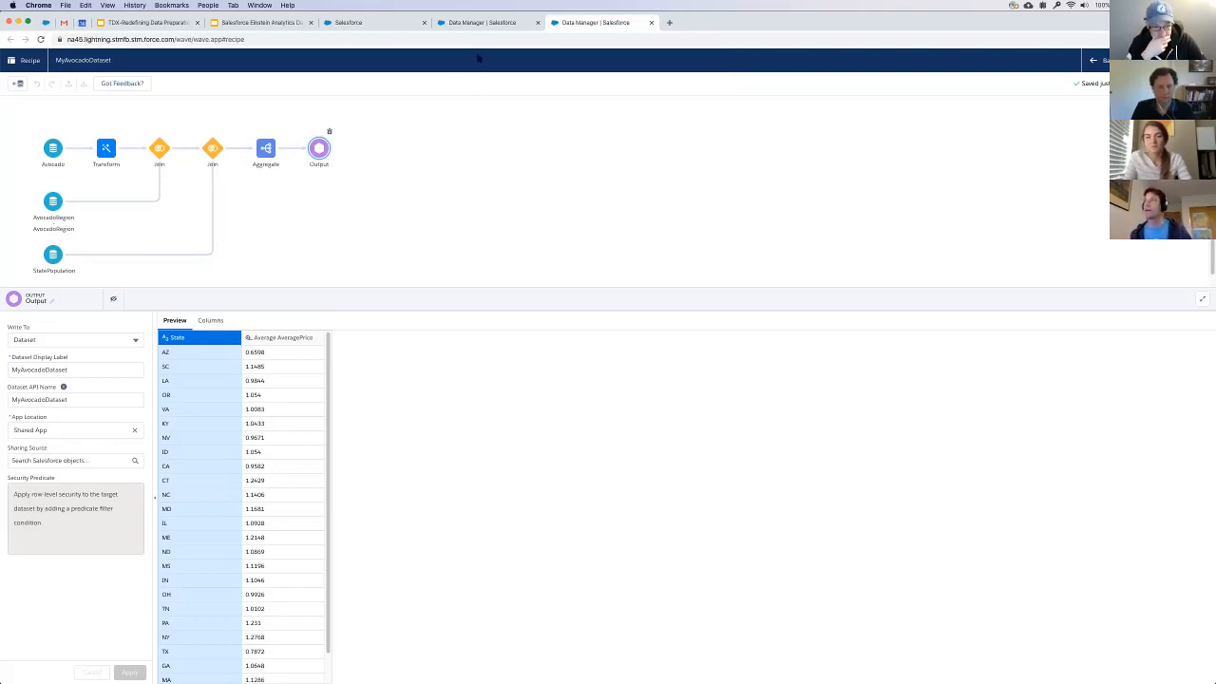
mouse_move(445, 54)
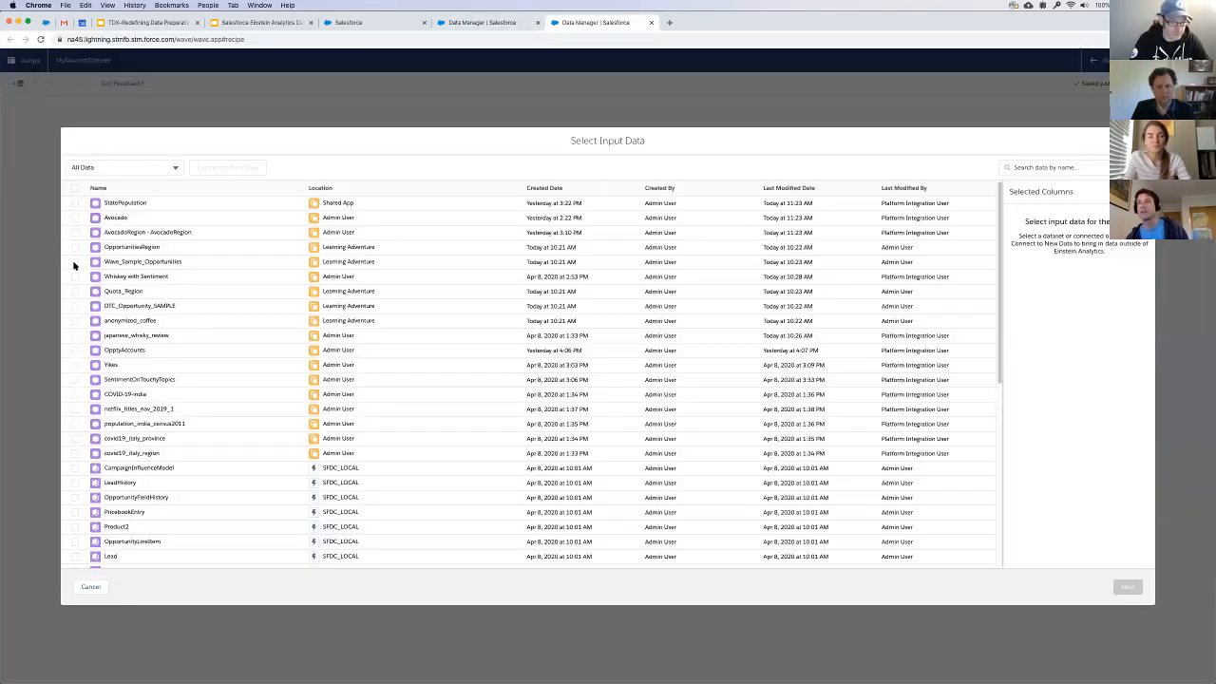
click(137, 277)
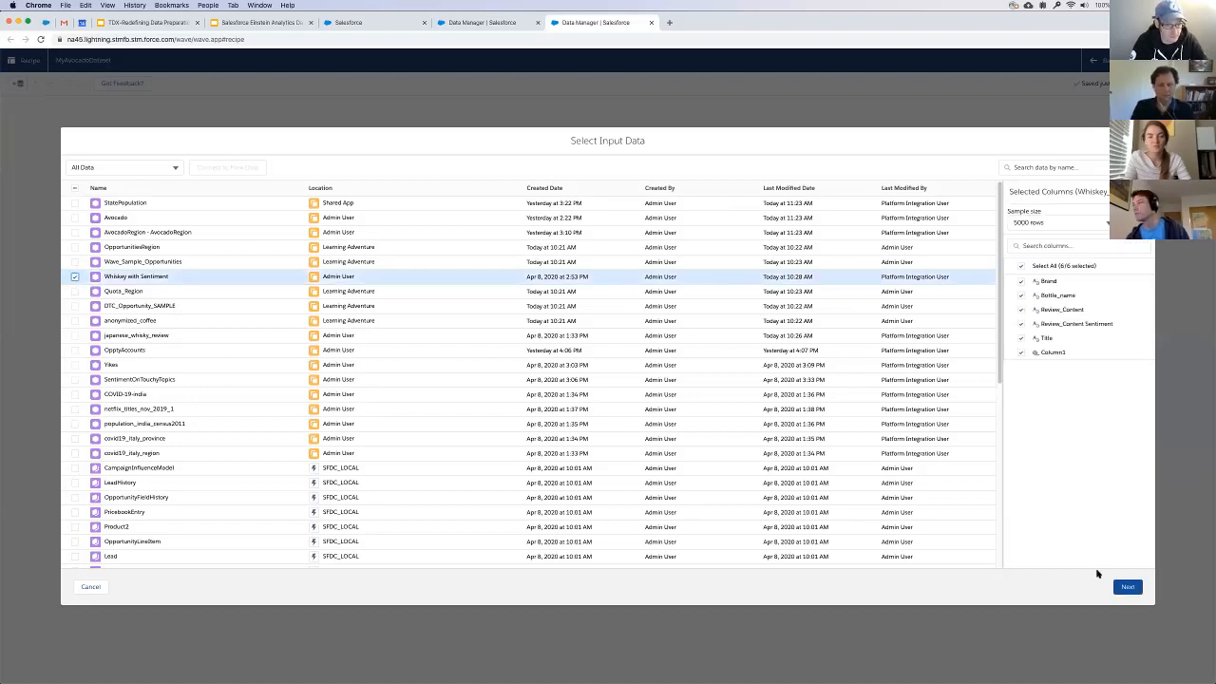
click(1126, 585)
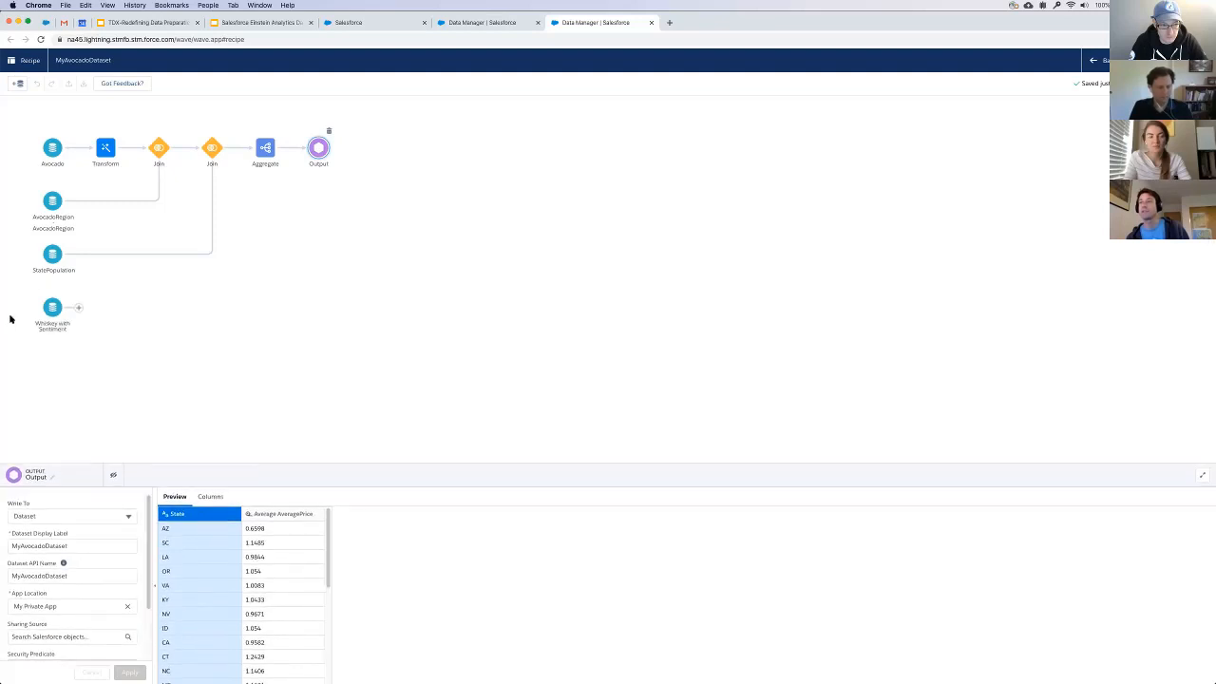
click(54, 307)
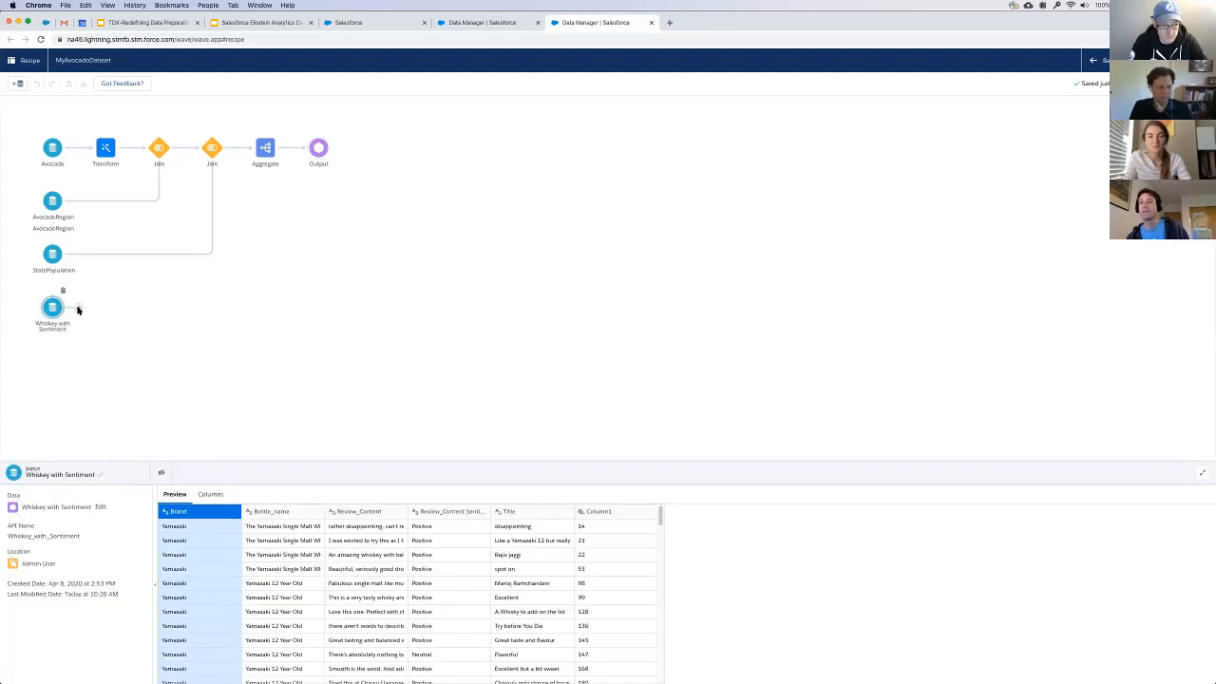
click(63, 289)
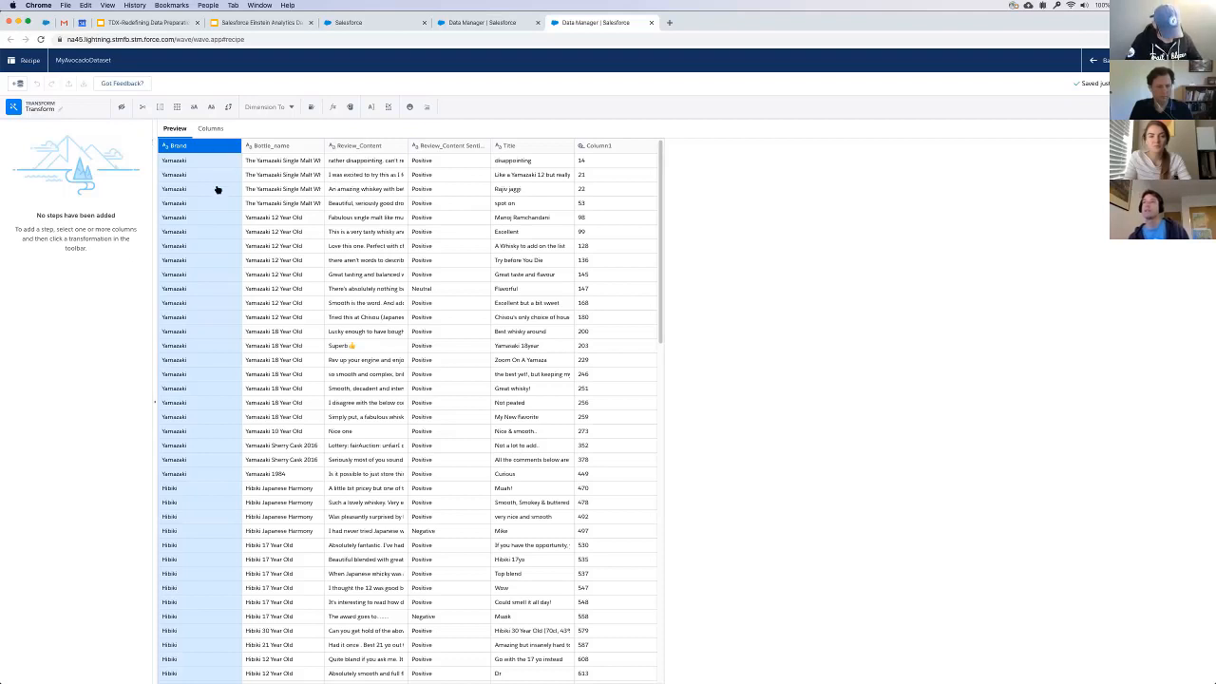
- Run Detect Sentiment on the Title column to create the 'Title Sentiment' column
click(275, 144)
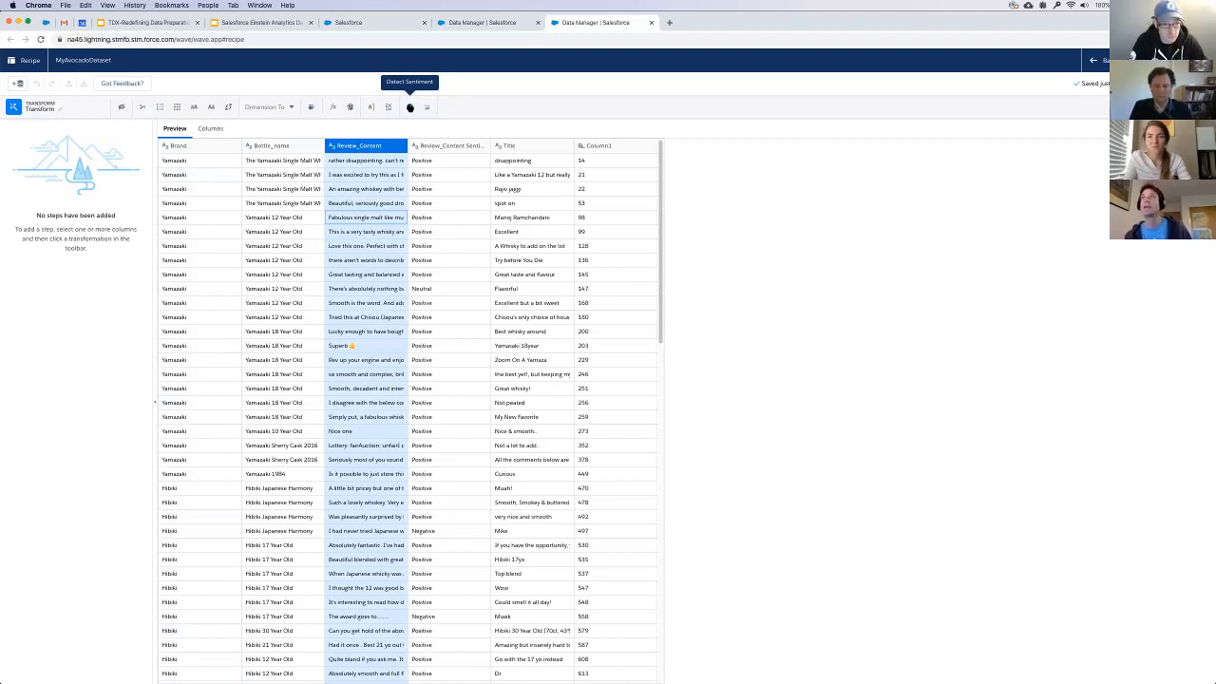
click(411, 106)
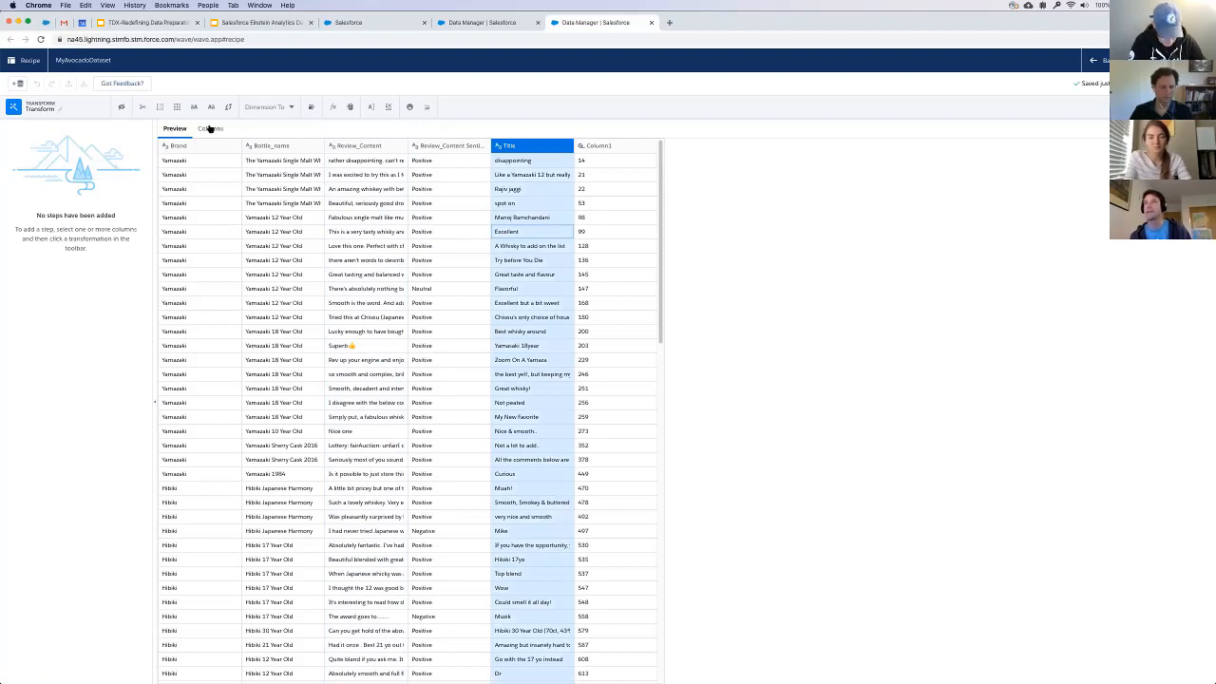
mouse_move(408, 107)
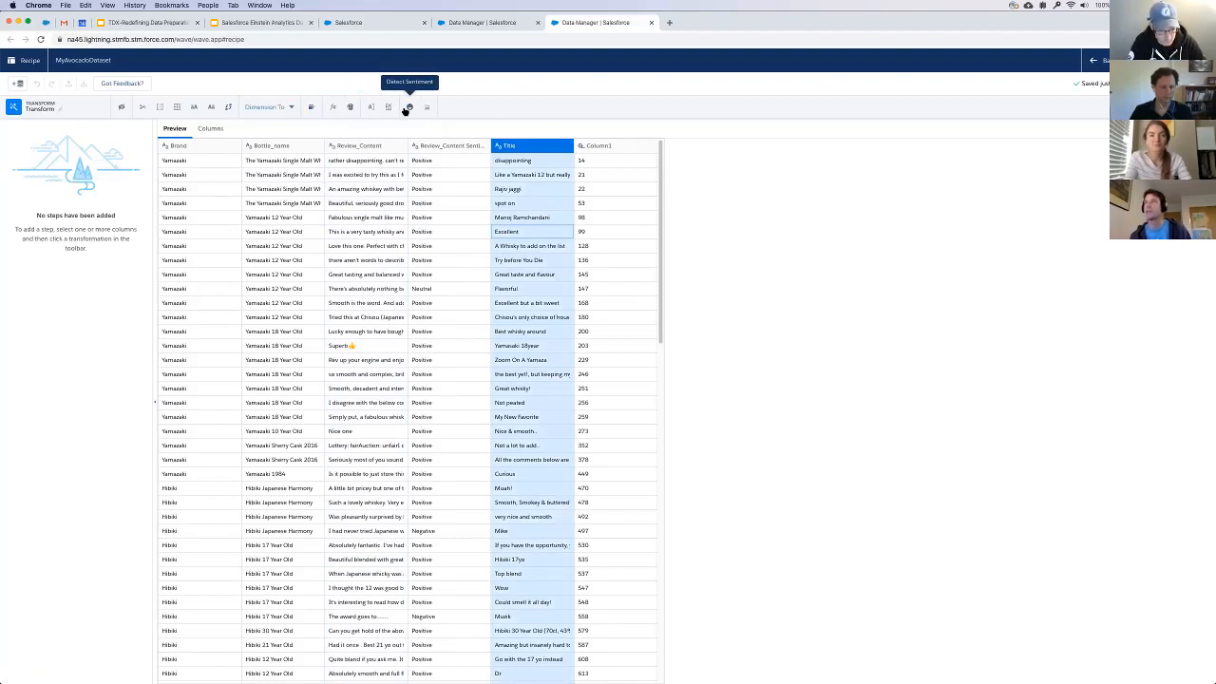
click(409, 107)
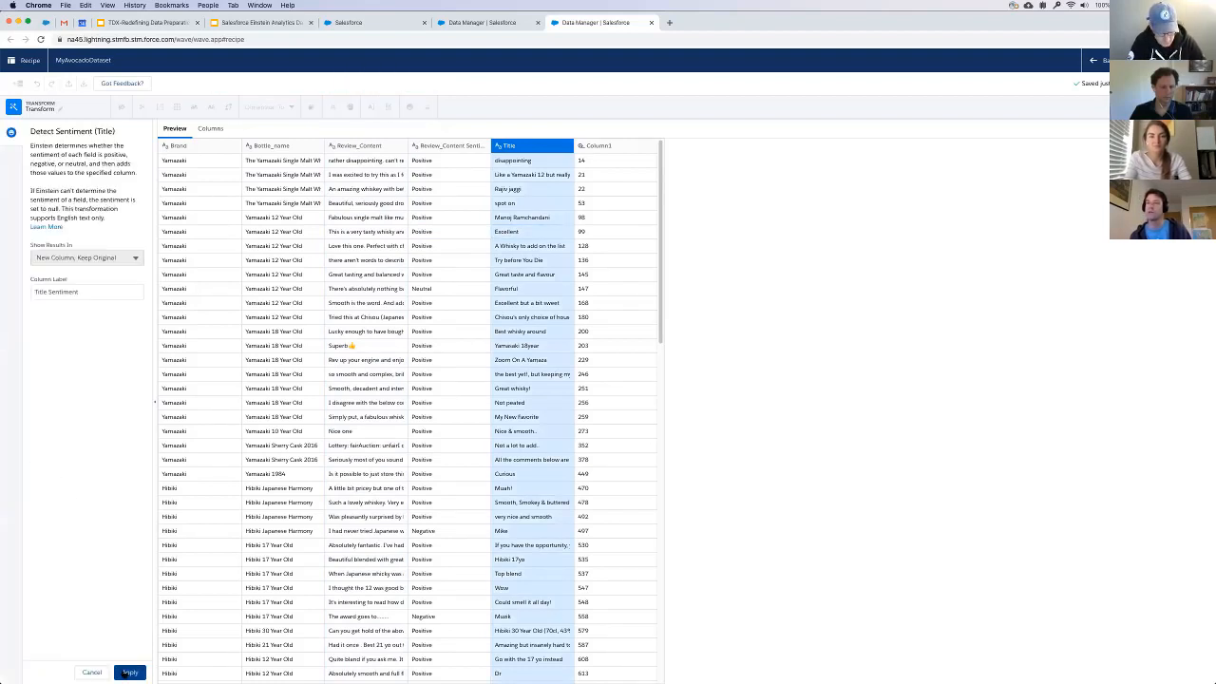
click(129, 672)
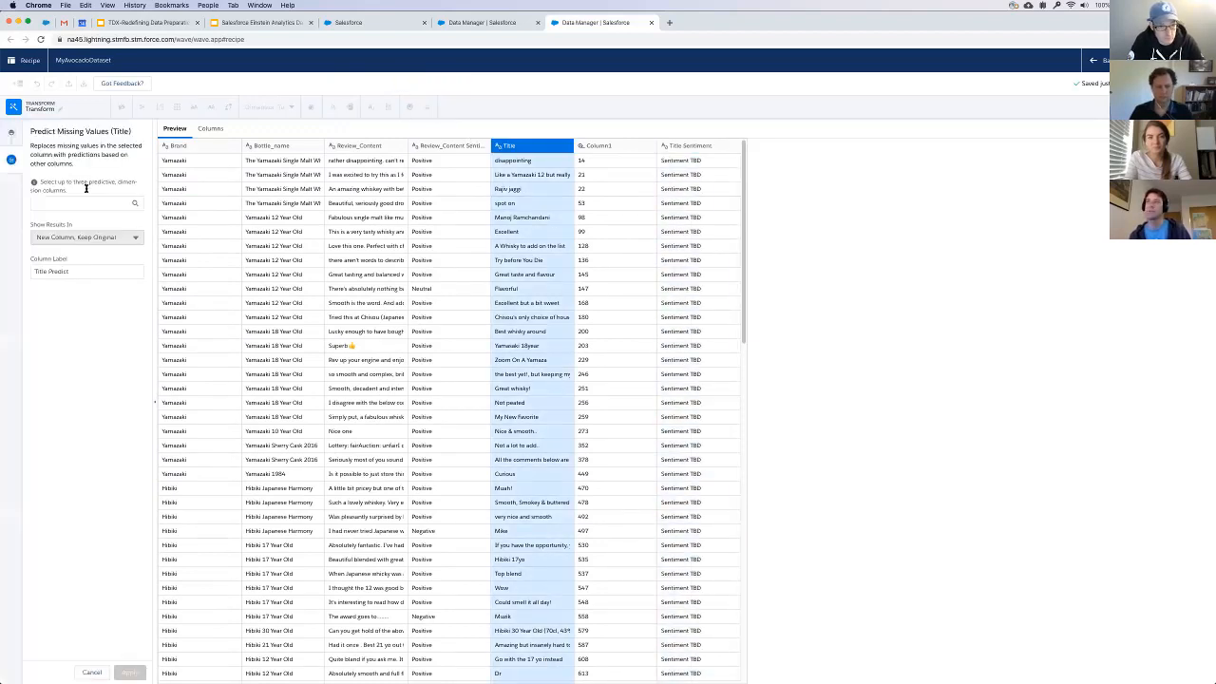
- Leave Predict Missing Values unapplied and discard the transform's unsaved changes
click(86, 190)
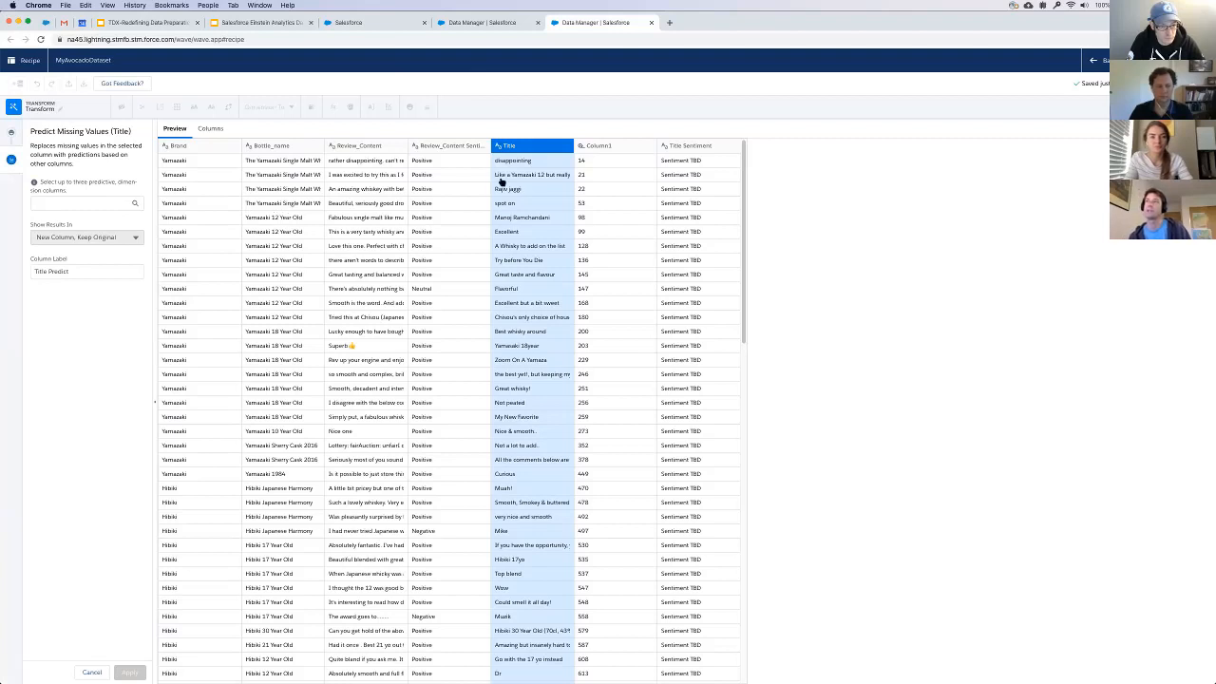
mouse_move(650, 179)
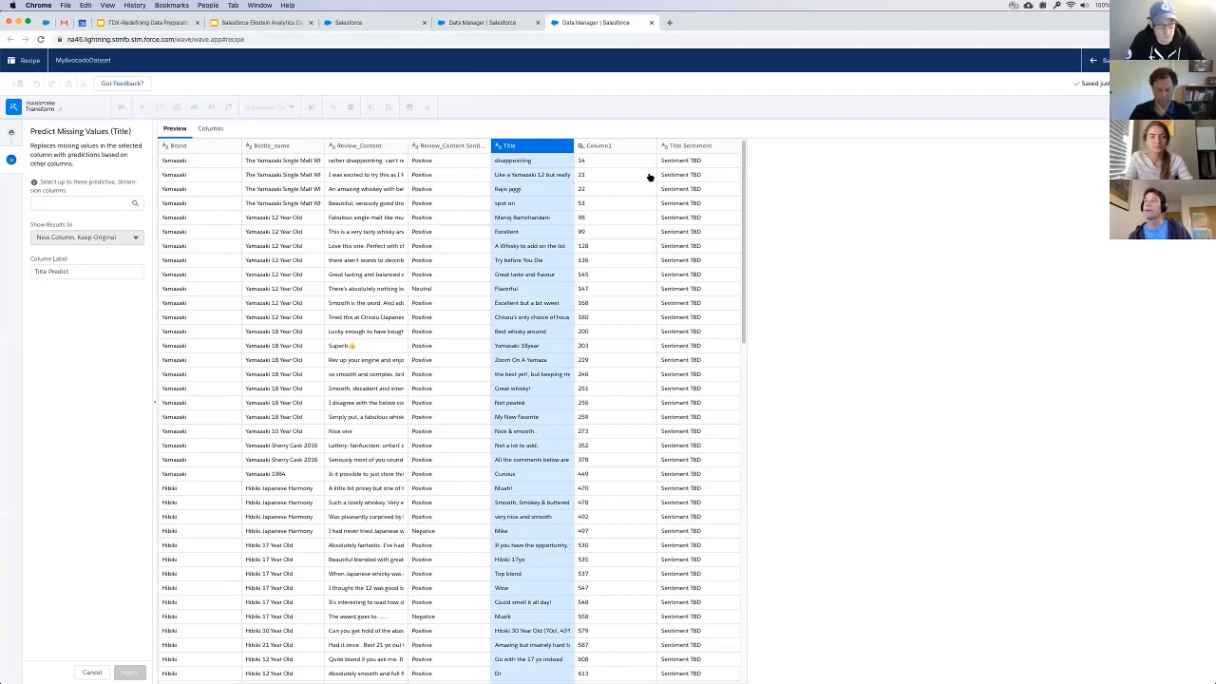
mouse_move(650, 179)
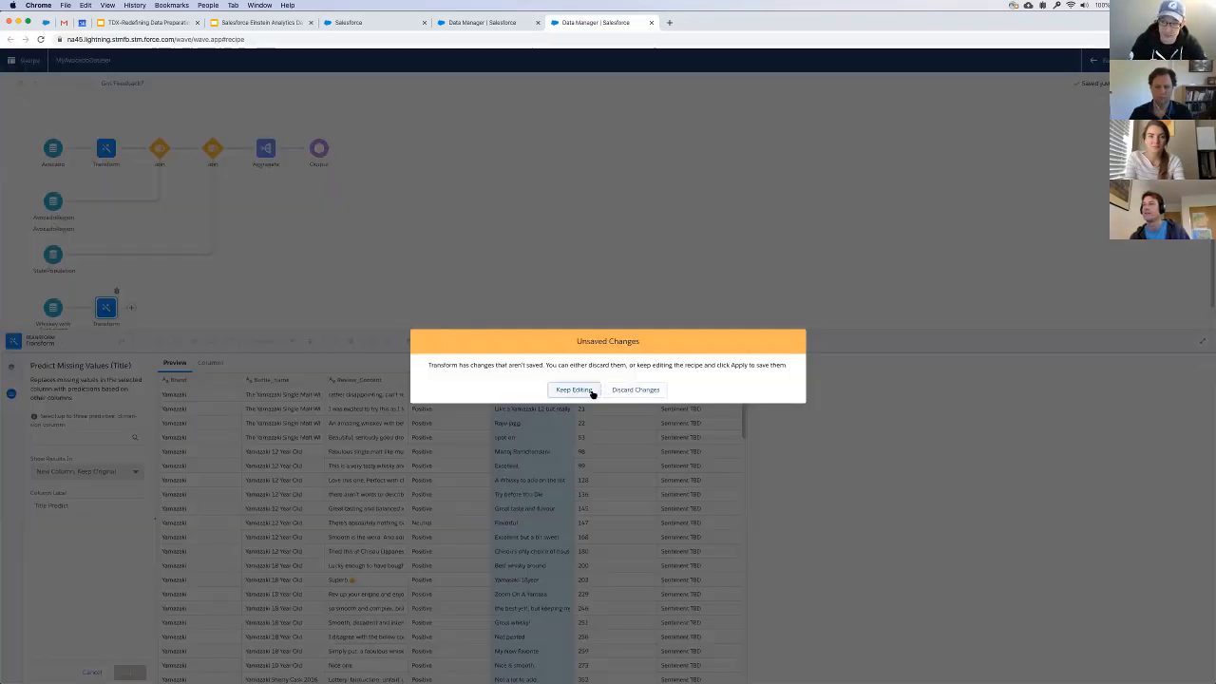
click(574, 389)
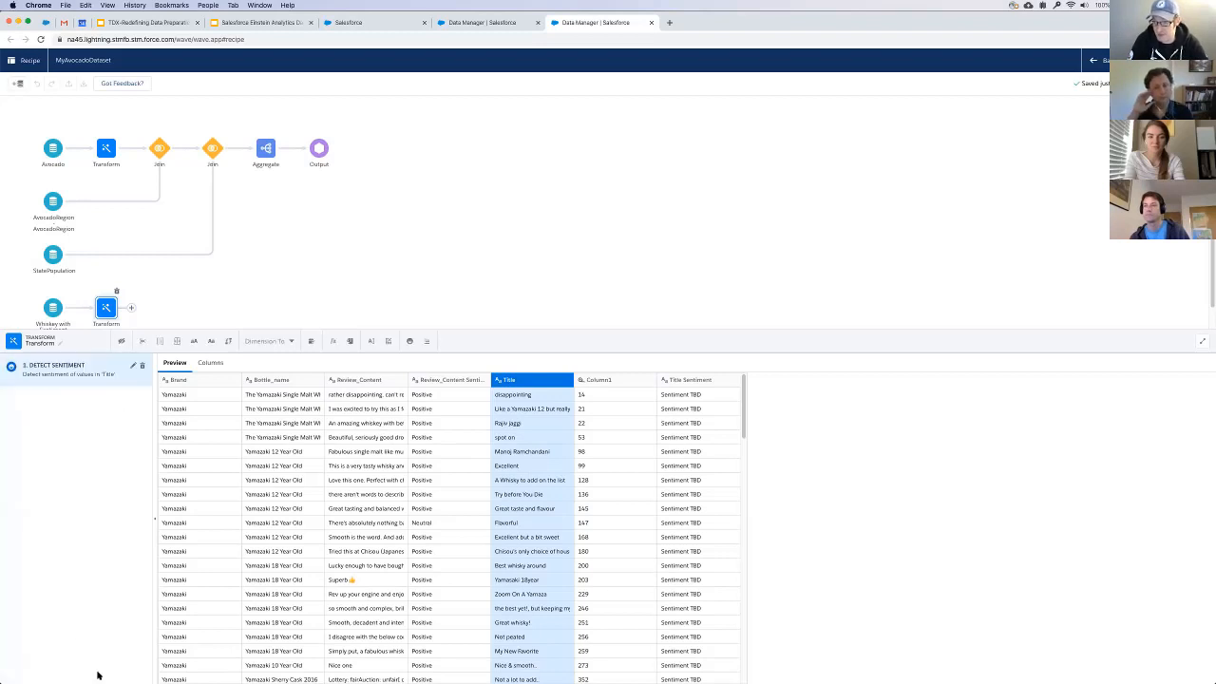
mouse_move(130, 312)
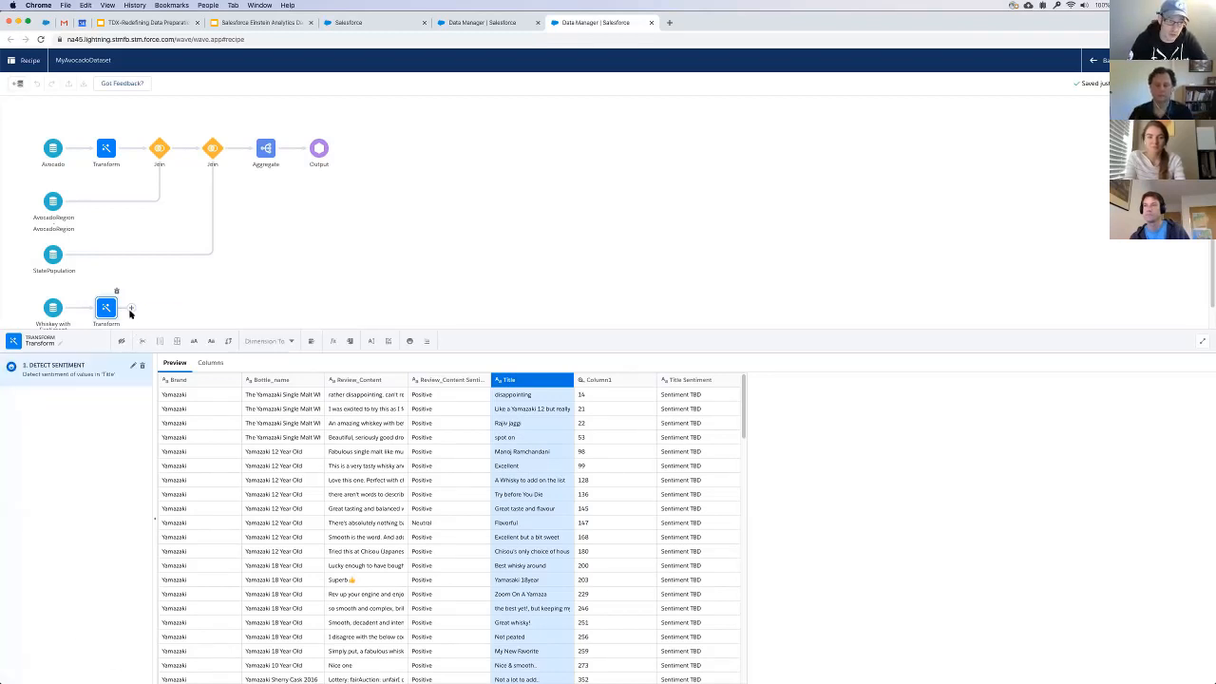
- Add an Output node after the whiskey Transform with dataset label 'sentiment' and apply it
click(319, 148)
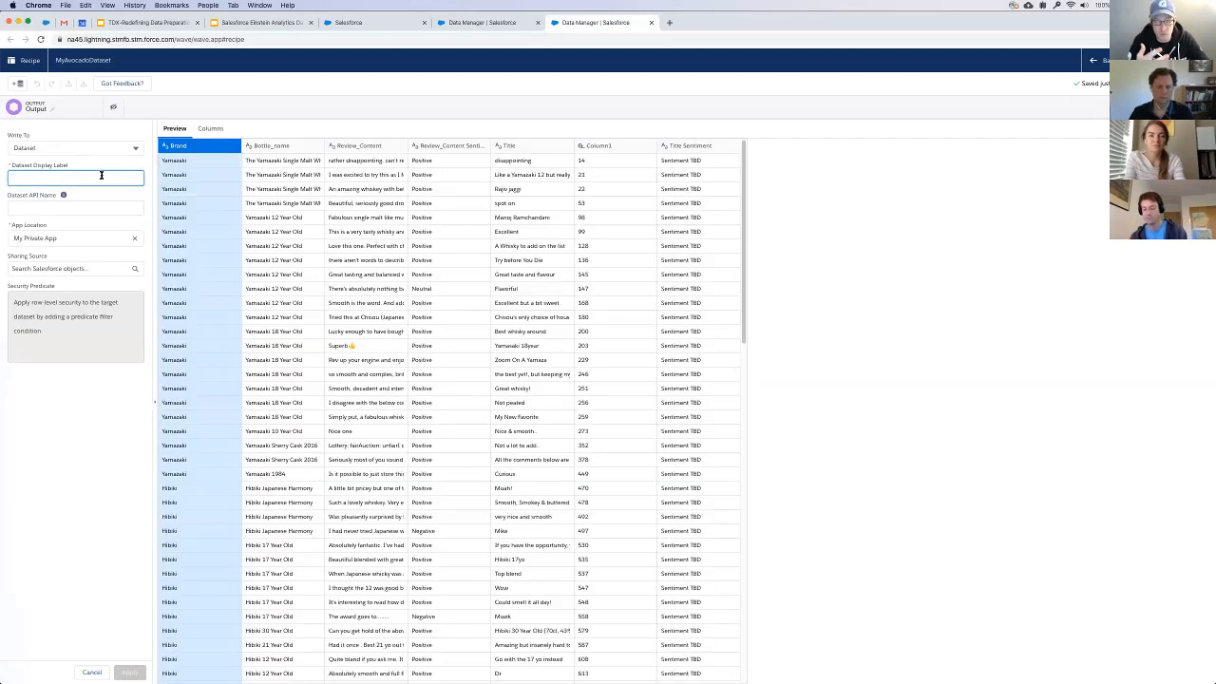
text(sentiment)
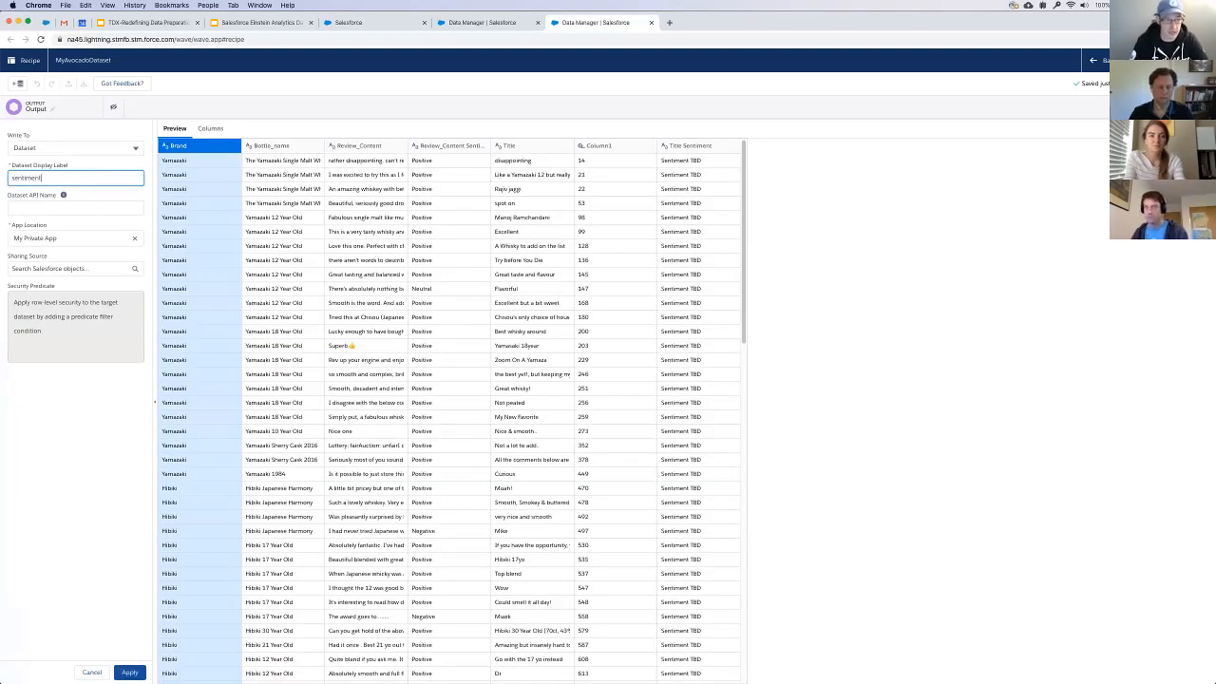
click(130, 672)
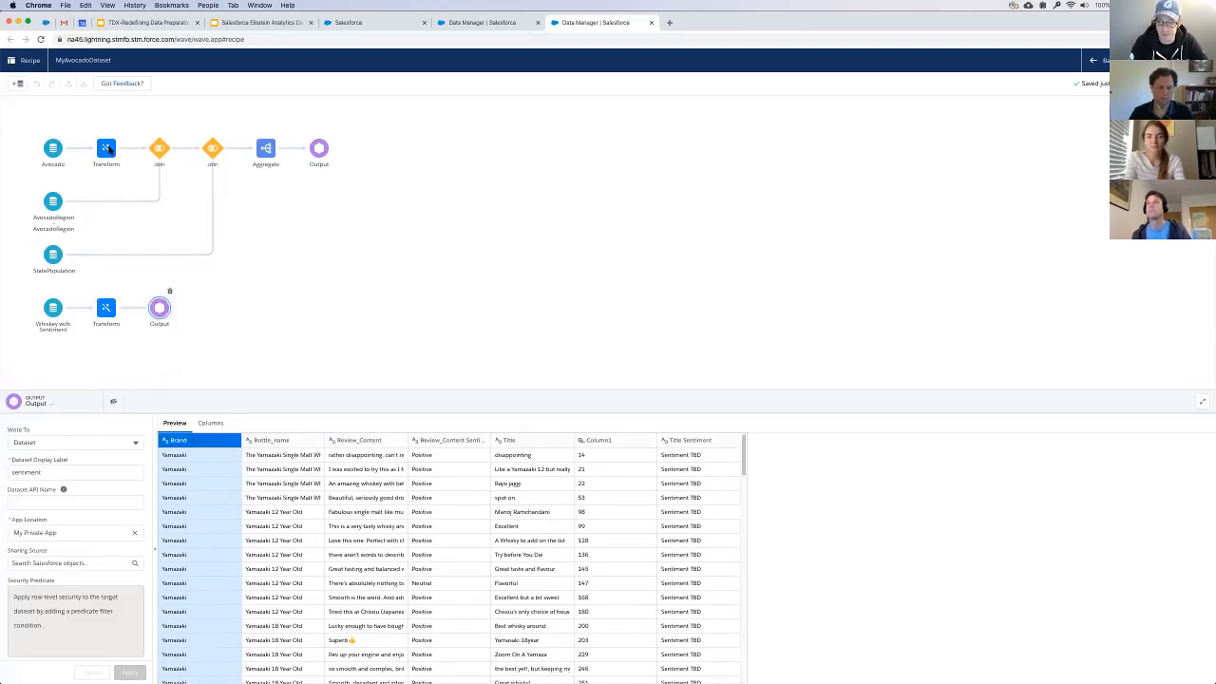
mouse_move(434, 420)
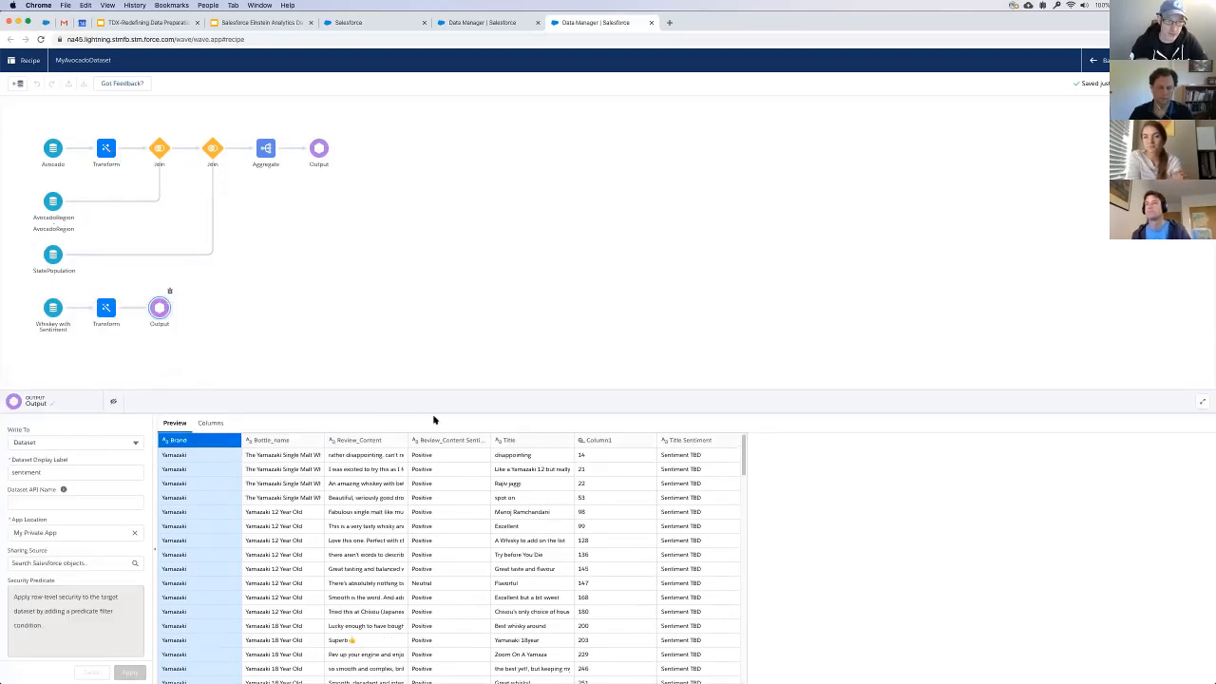
- Review the avocado Transform's To Measure and Formula steps and its derived Date Quarter and Year columns
click(106, 148)
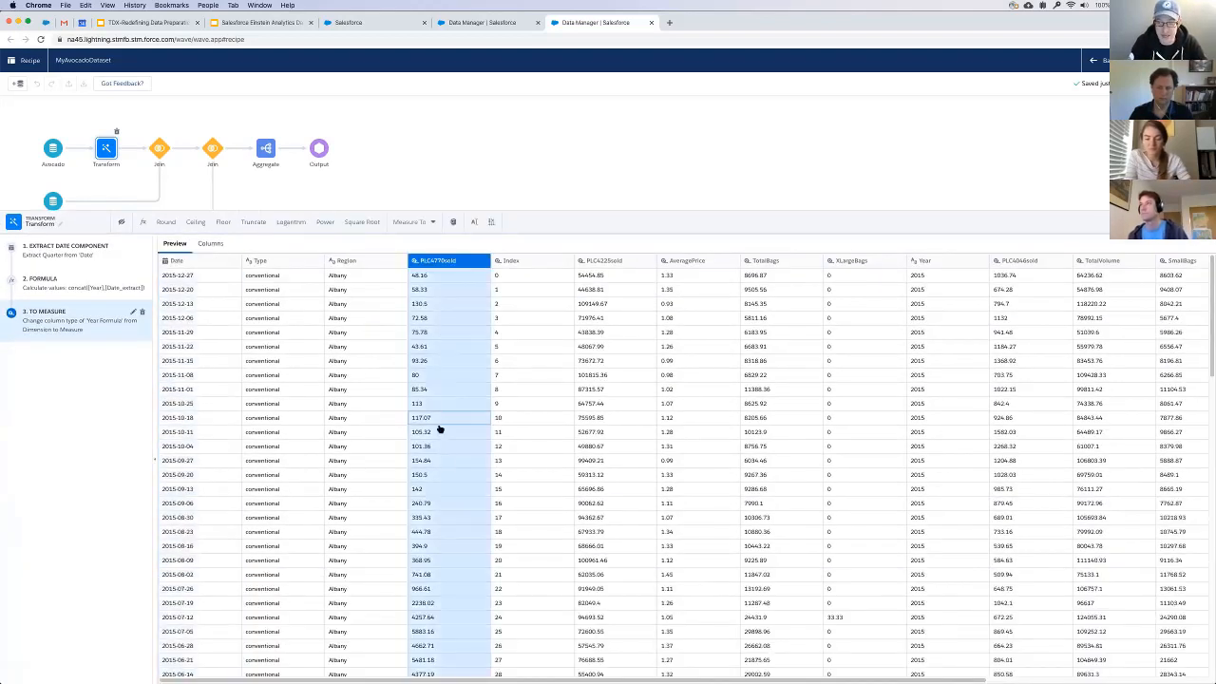
mouse_move(224, 220)
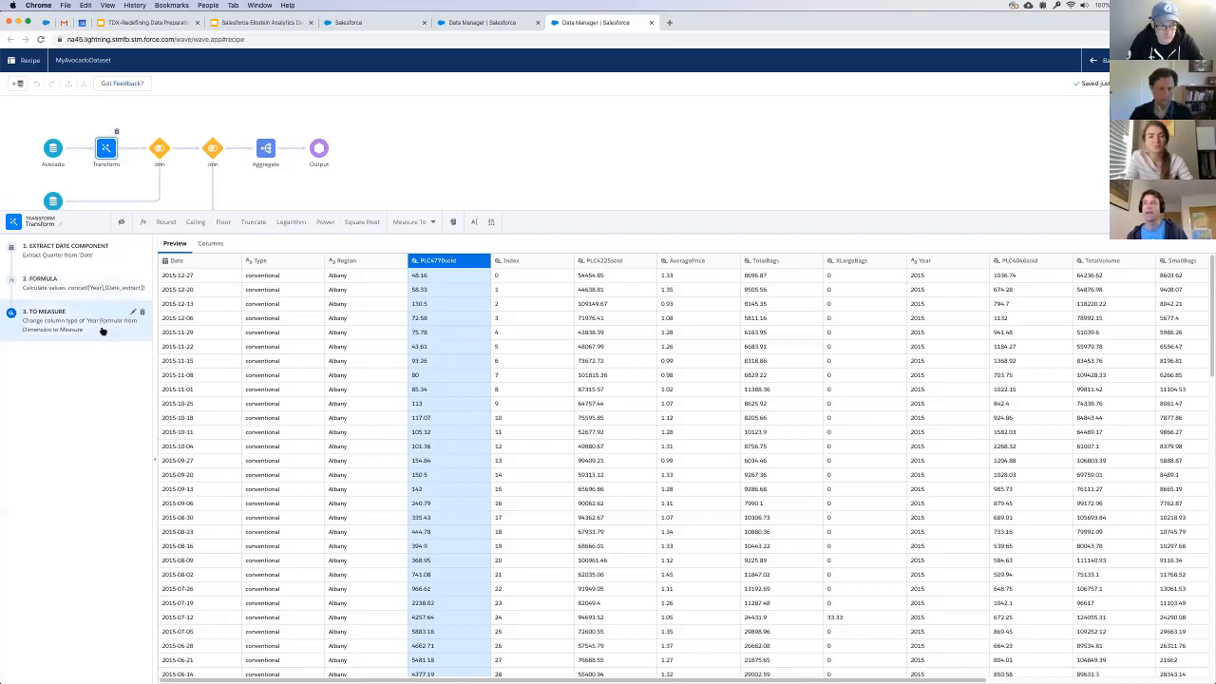
click(42, 277)
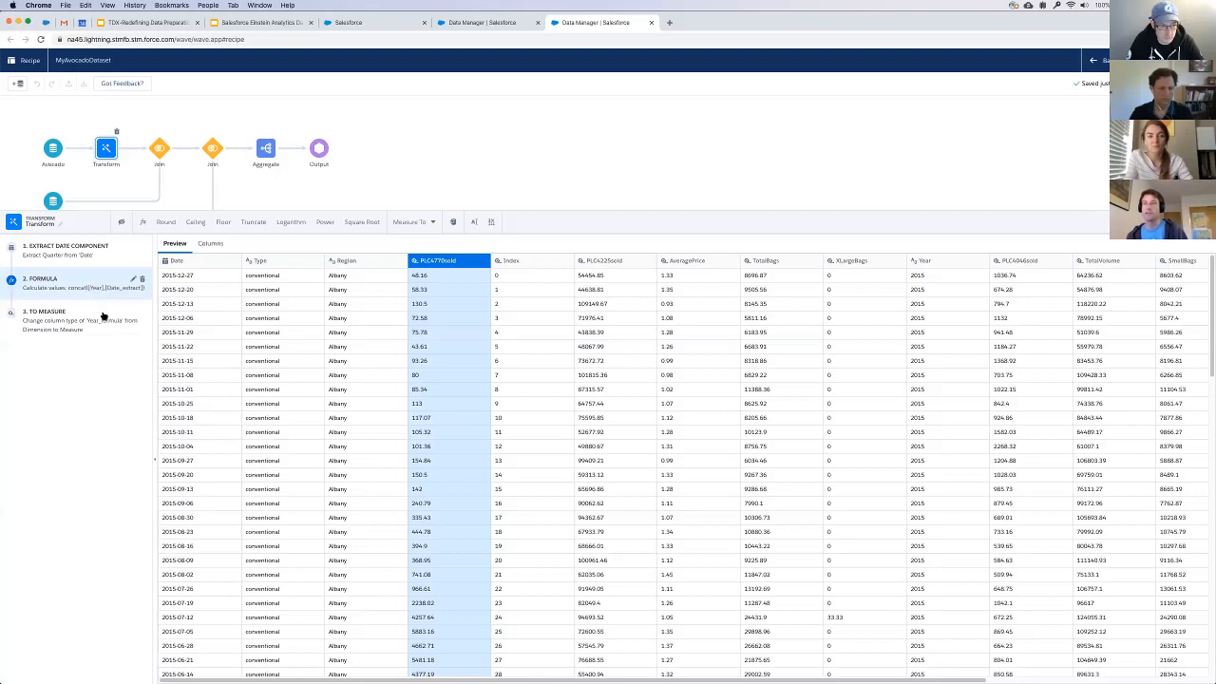
click(76, 323)
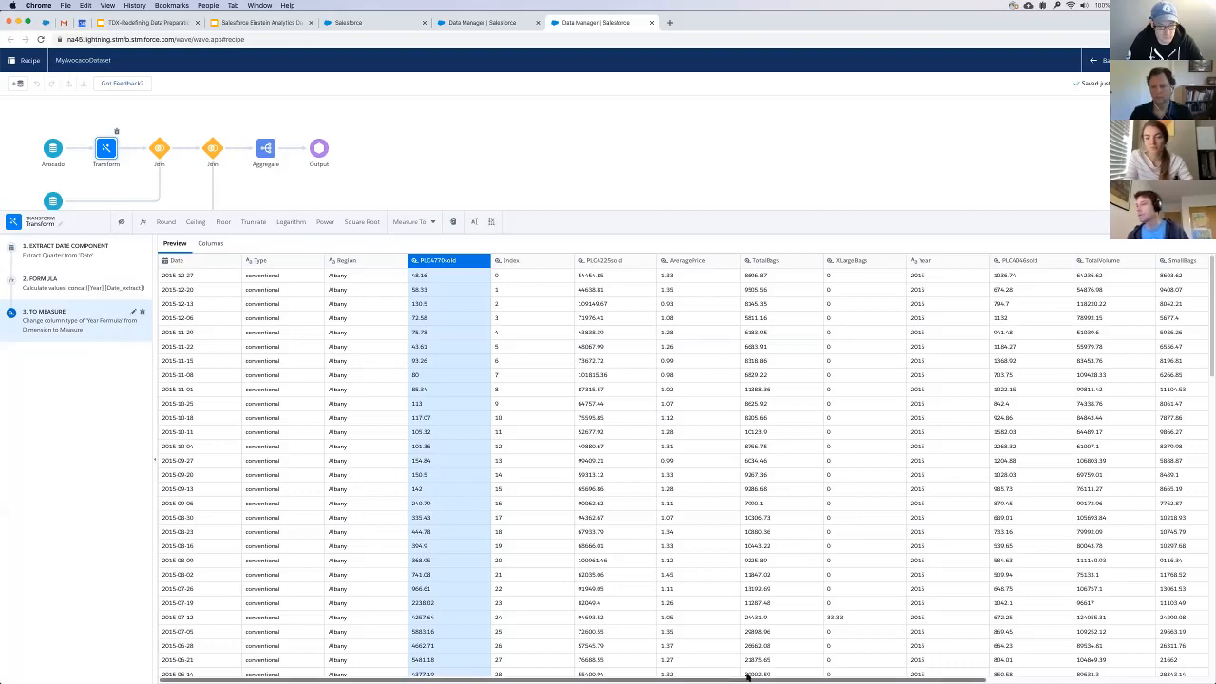
scroll(right, 3)
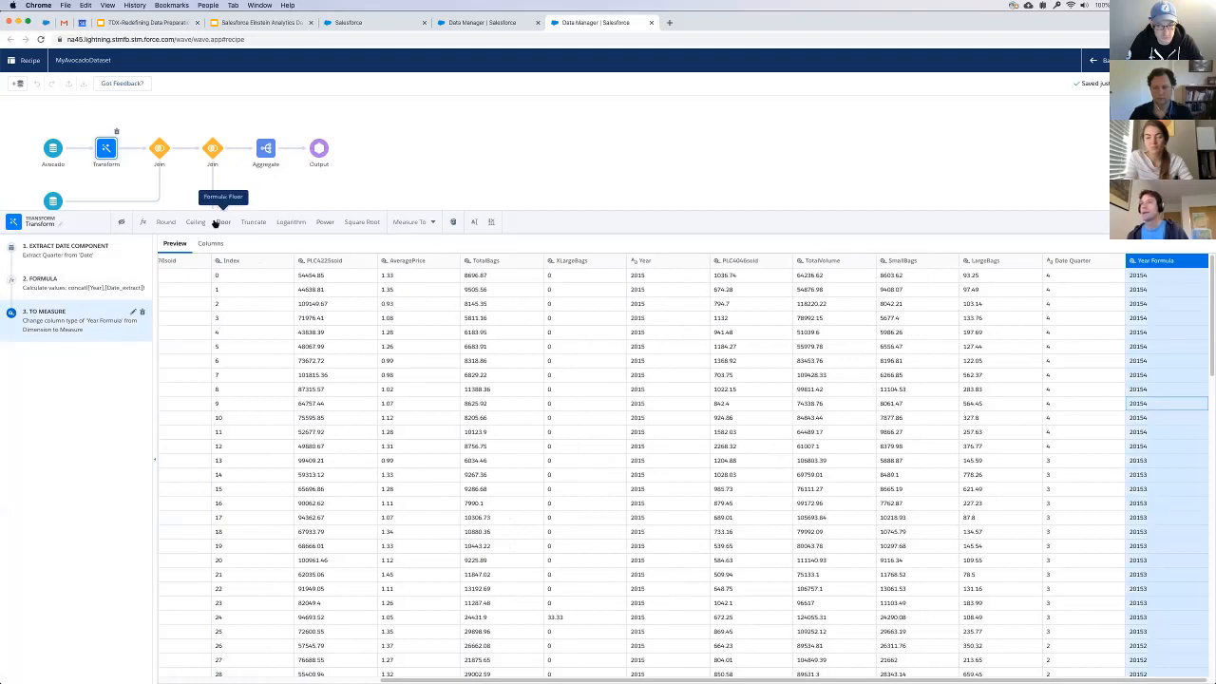
mouse_move(194, 220)
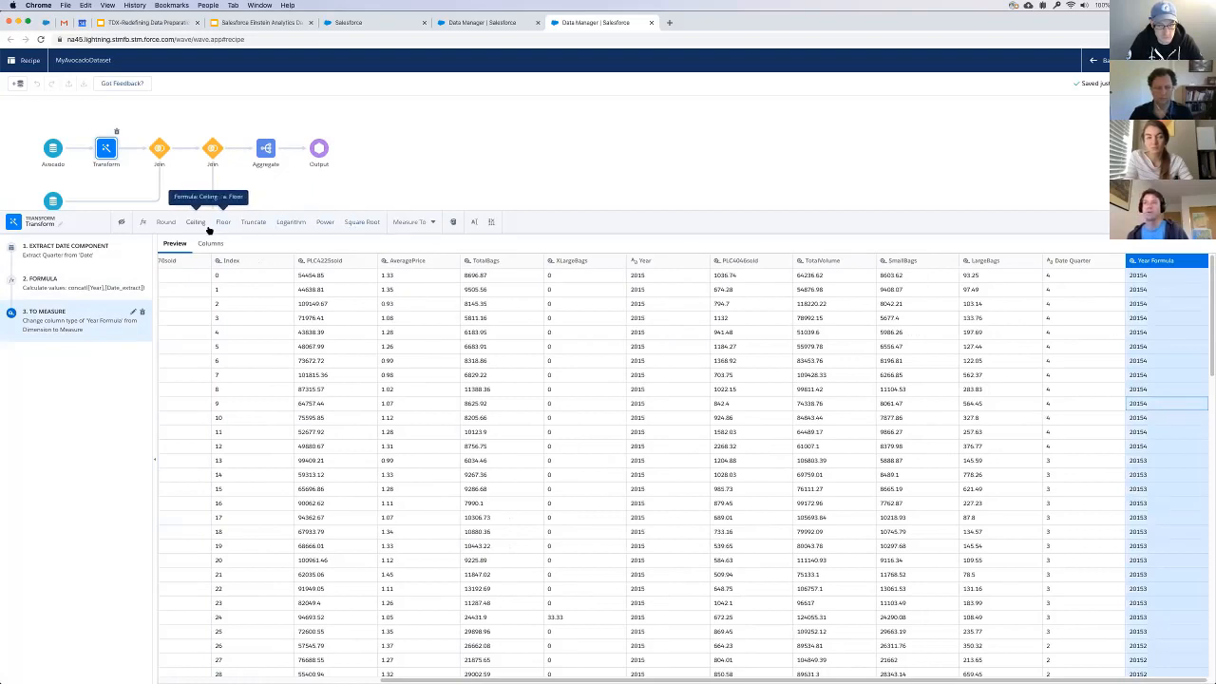
mouse_move(325, 220)
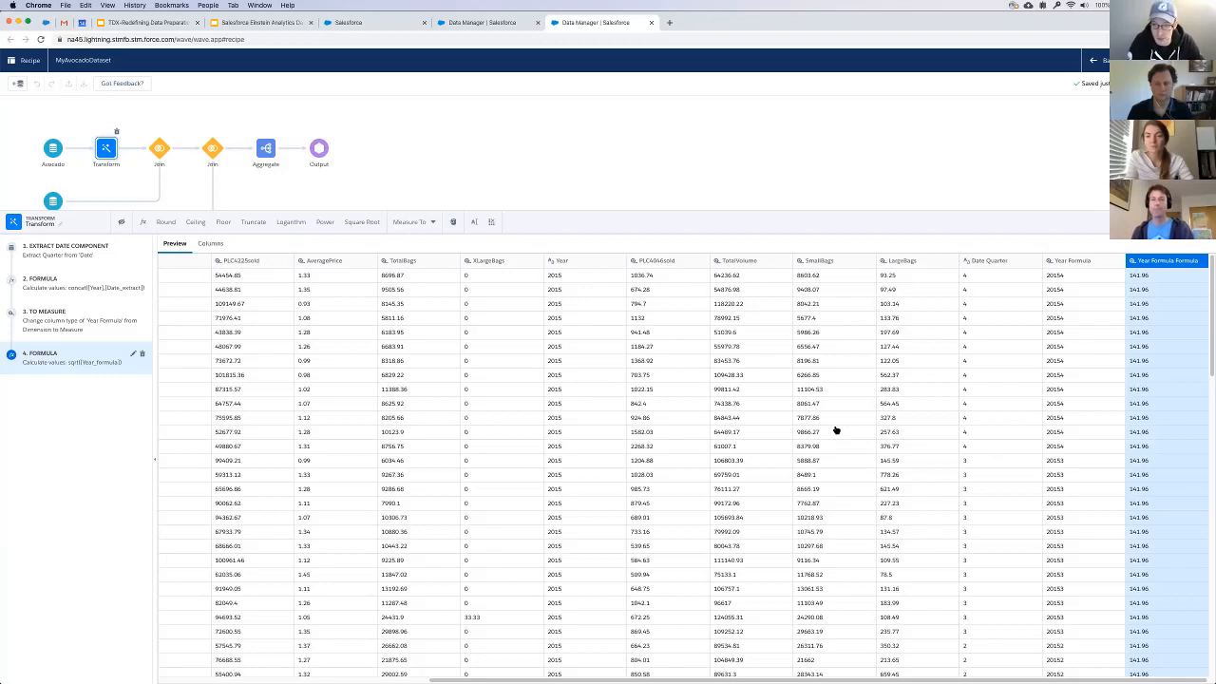
mouse_move(439, 458)
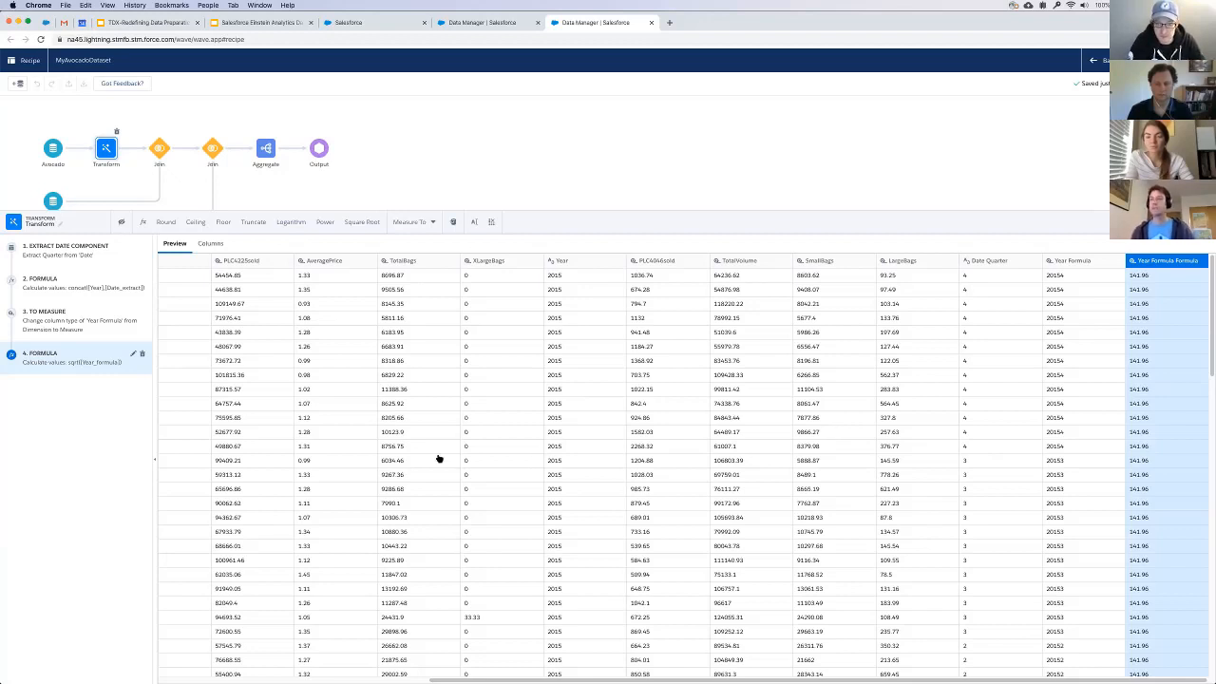
mouse_move(133, 353)
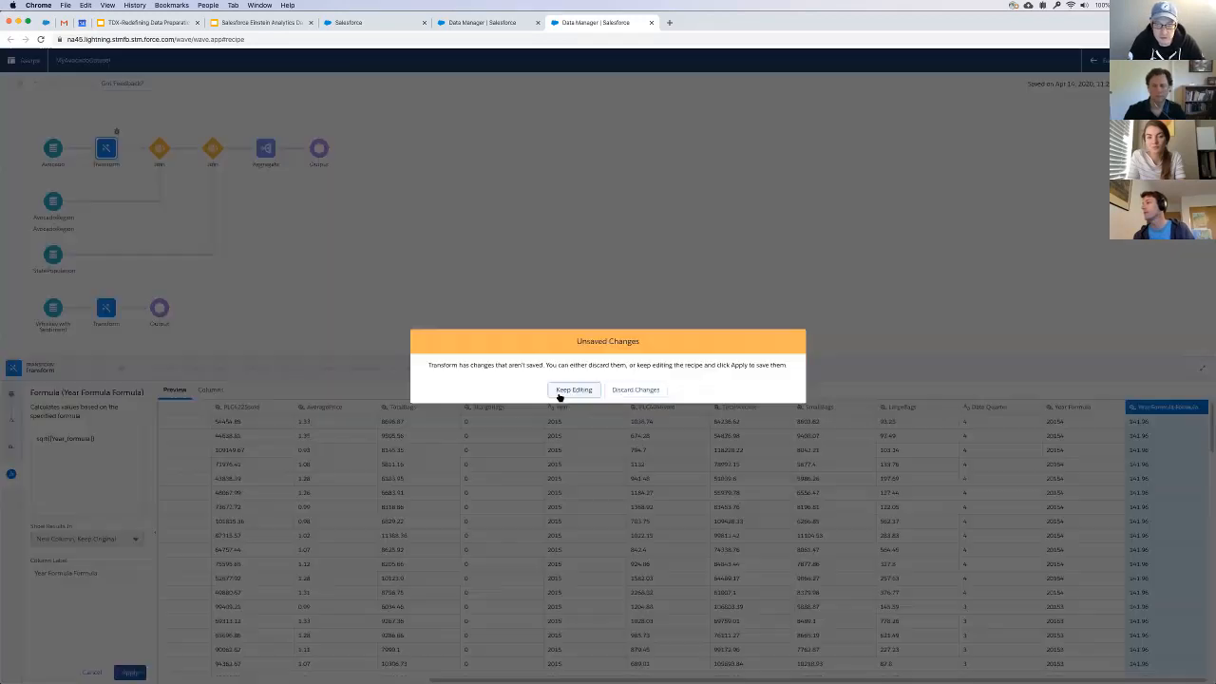
- Discard the Transform's unsaved changes to return to the full recipe canvas
click(574, 389)
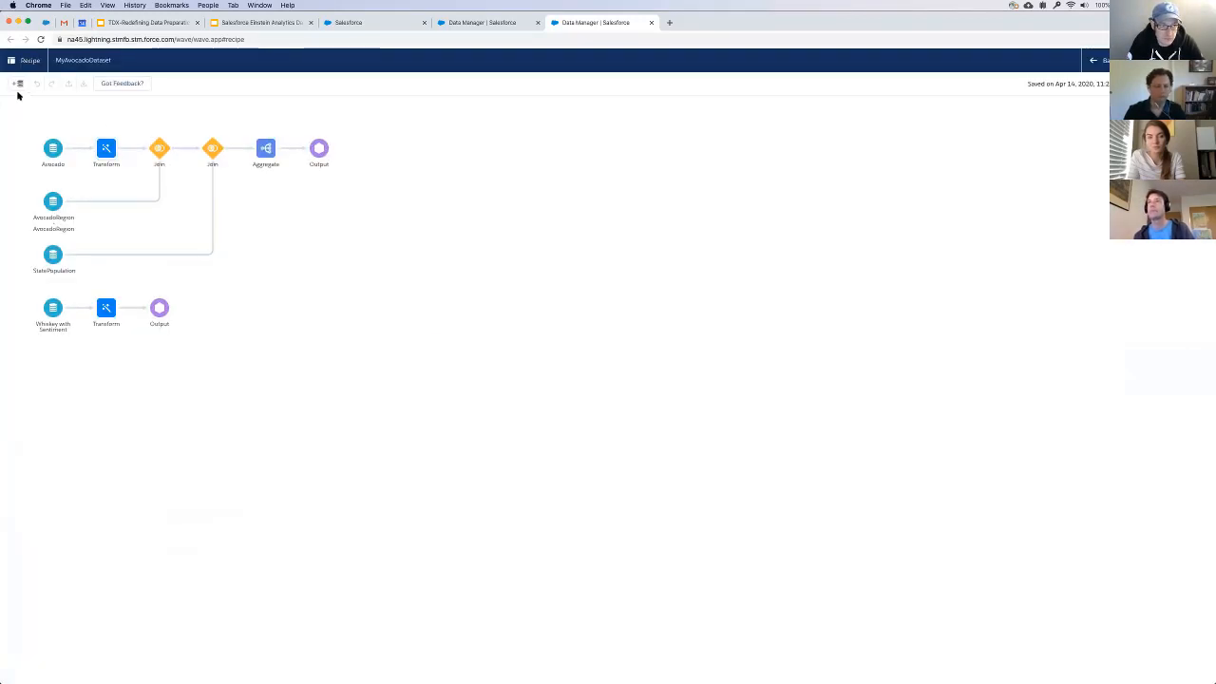
mouse_move(19, 84)
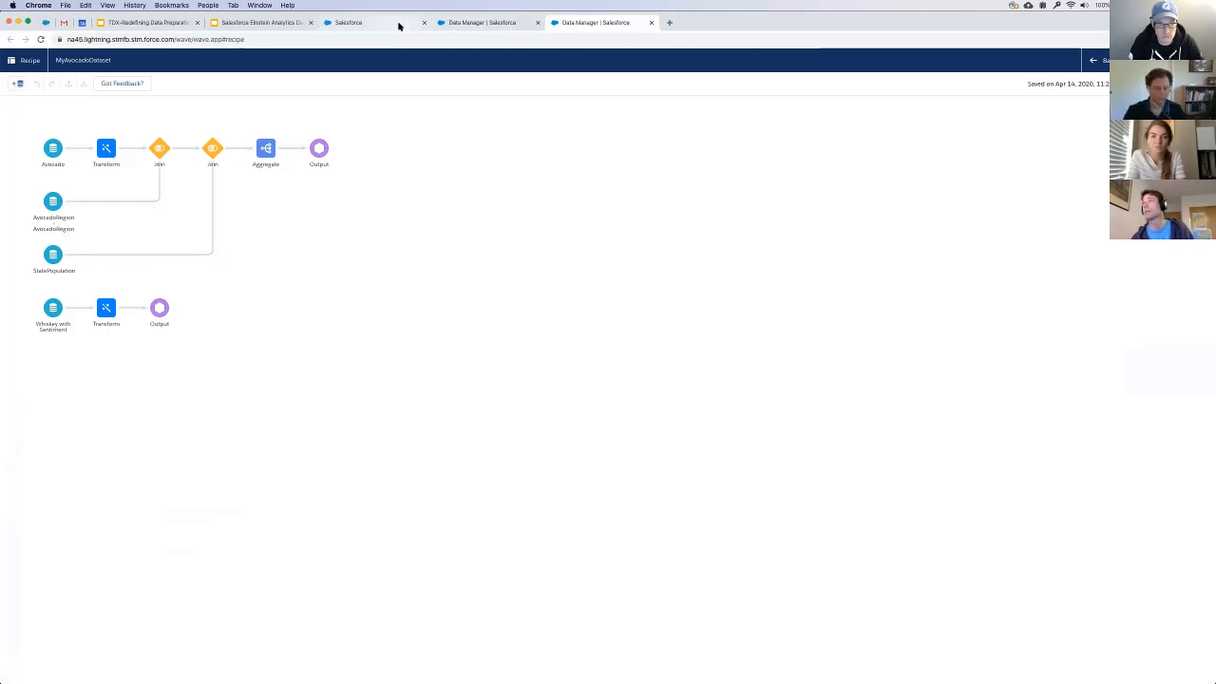
mouse_move(348, 23)
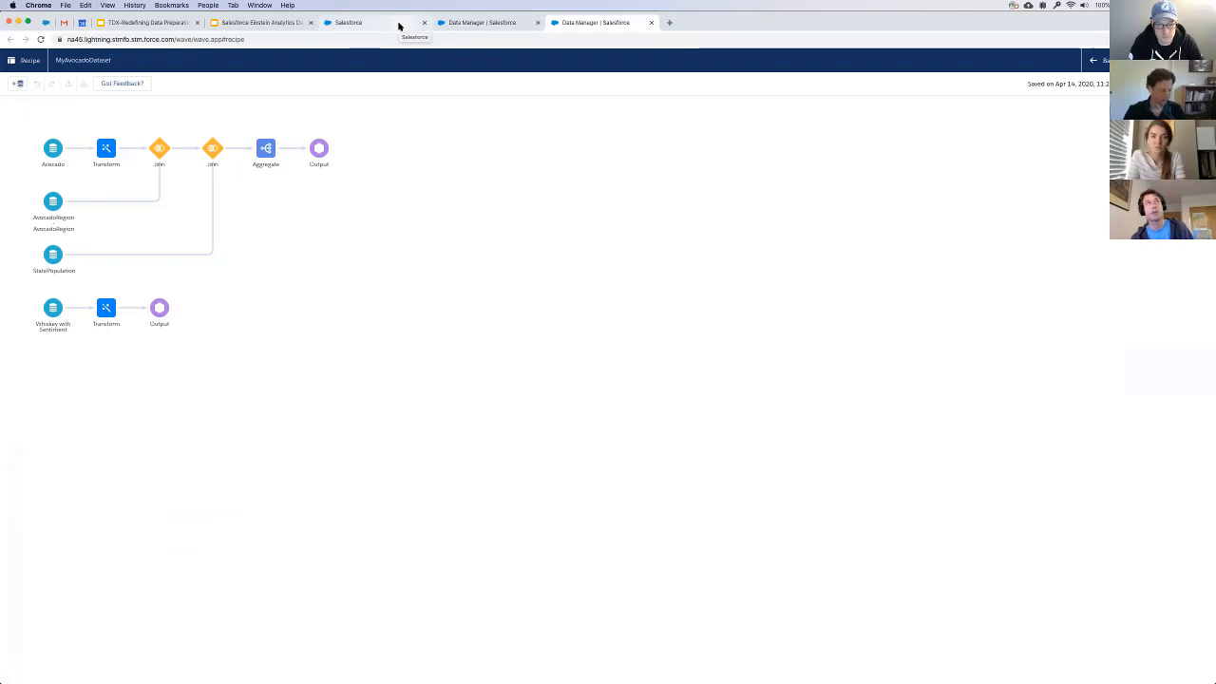
mouse_move(369, 91)
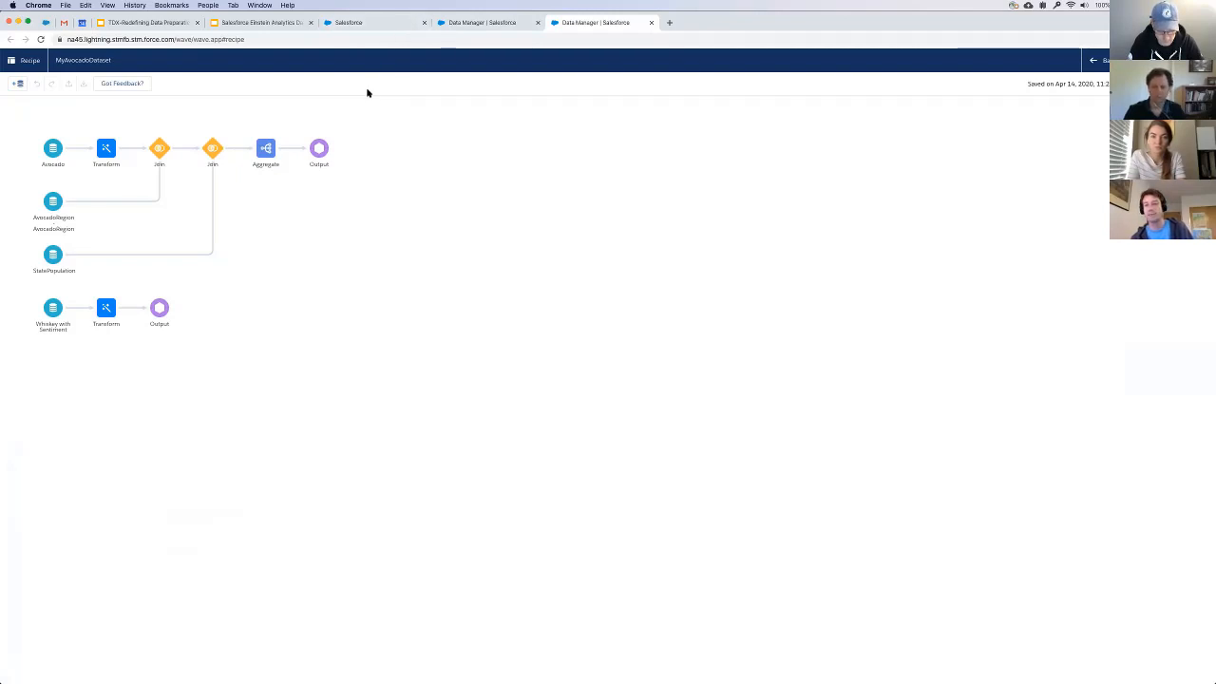
mouse_move(279, 163)
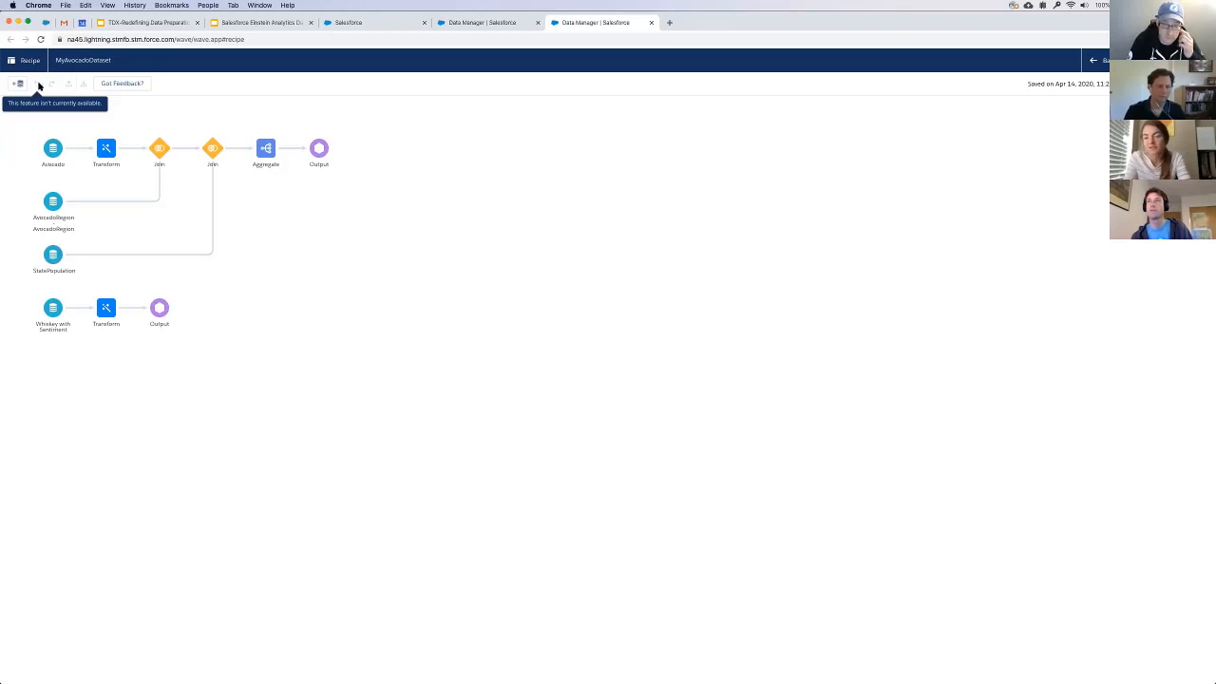
mouse_move(45, 93)
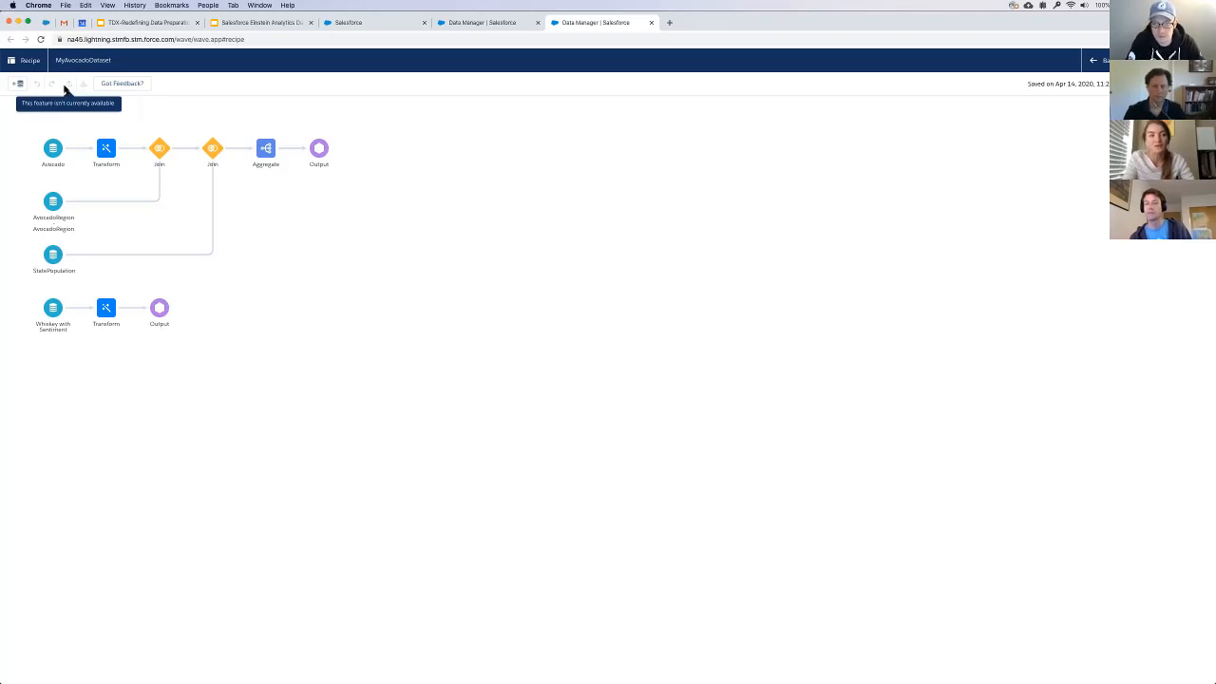
mouse_move(802, 112)
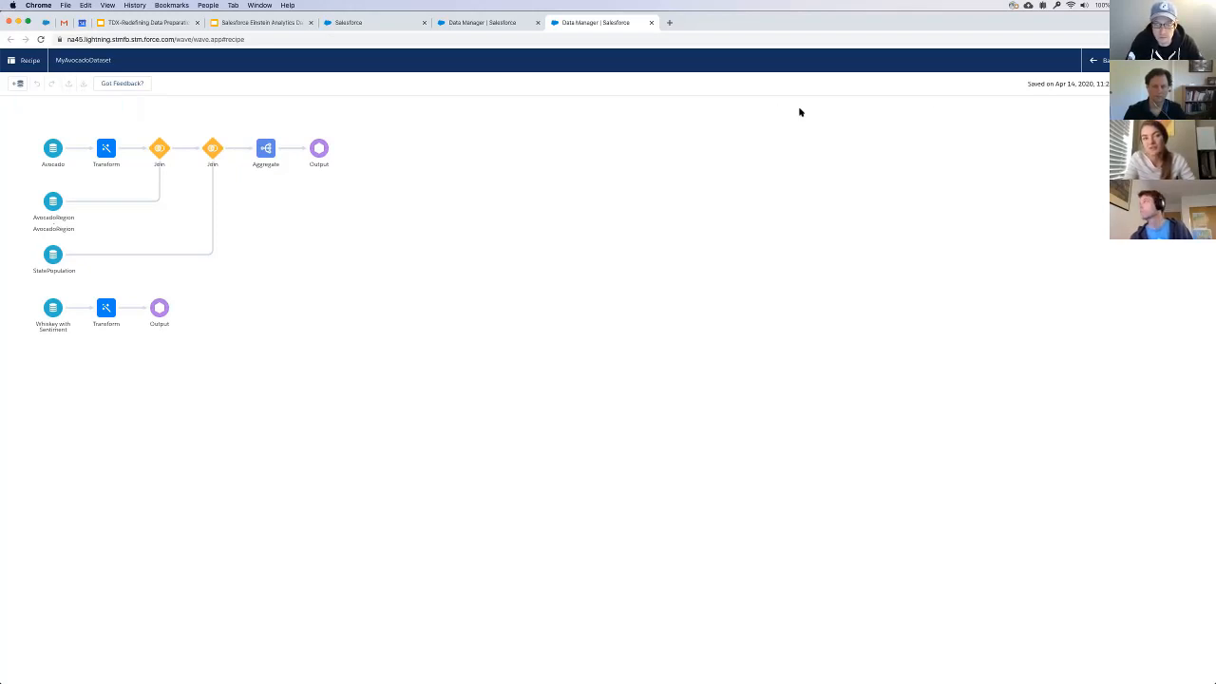
mouse_move(520, 184)
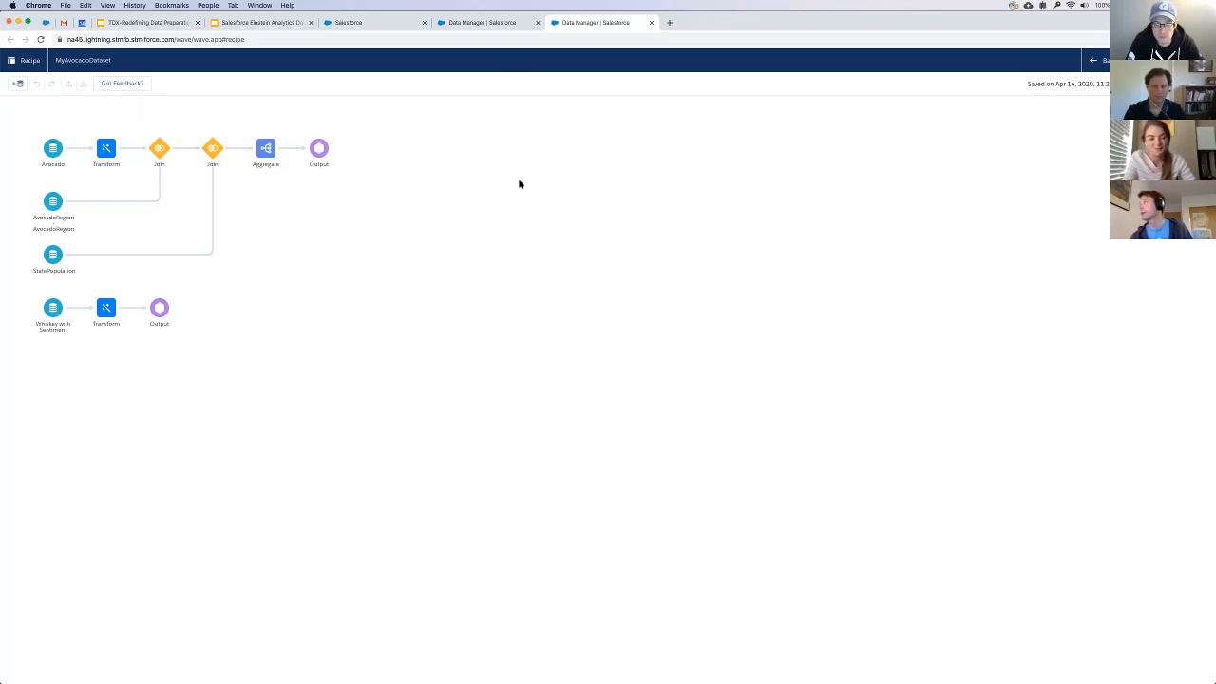
mouse_move(285, 118)
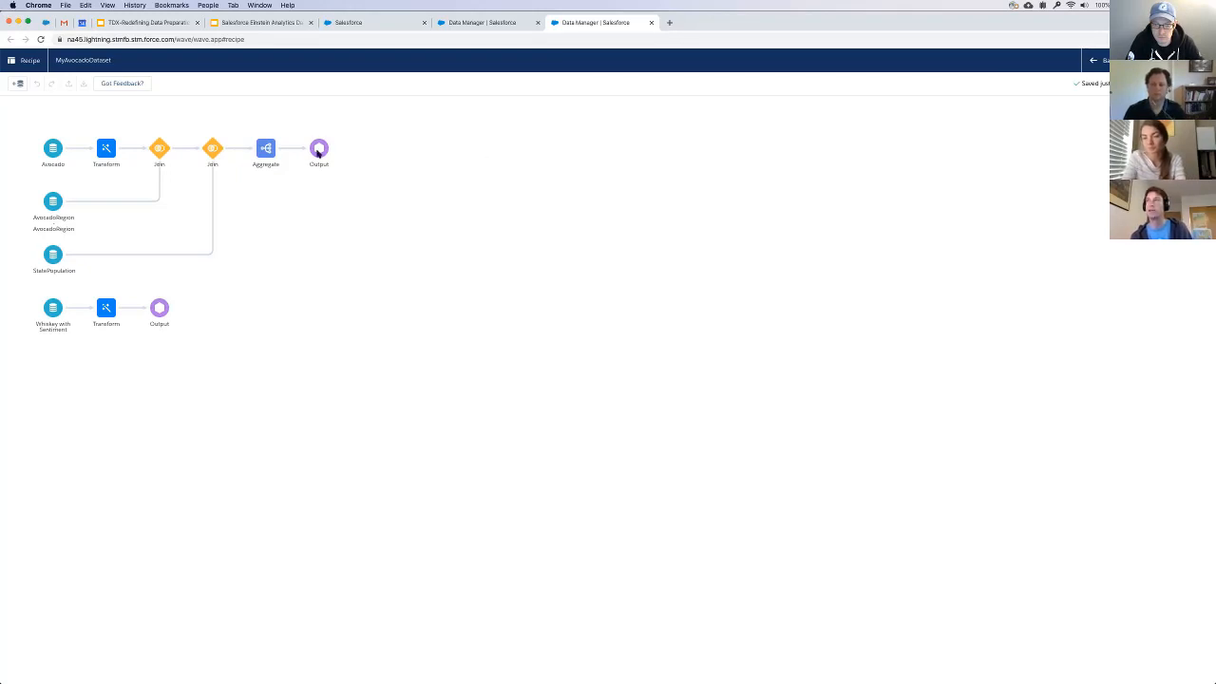
mouse_move(224, 148)
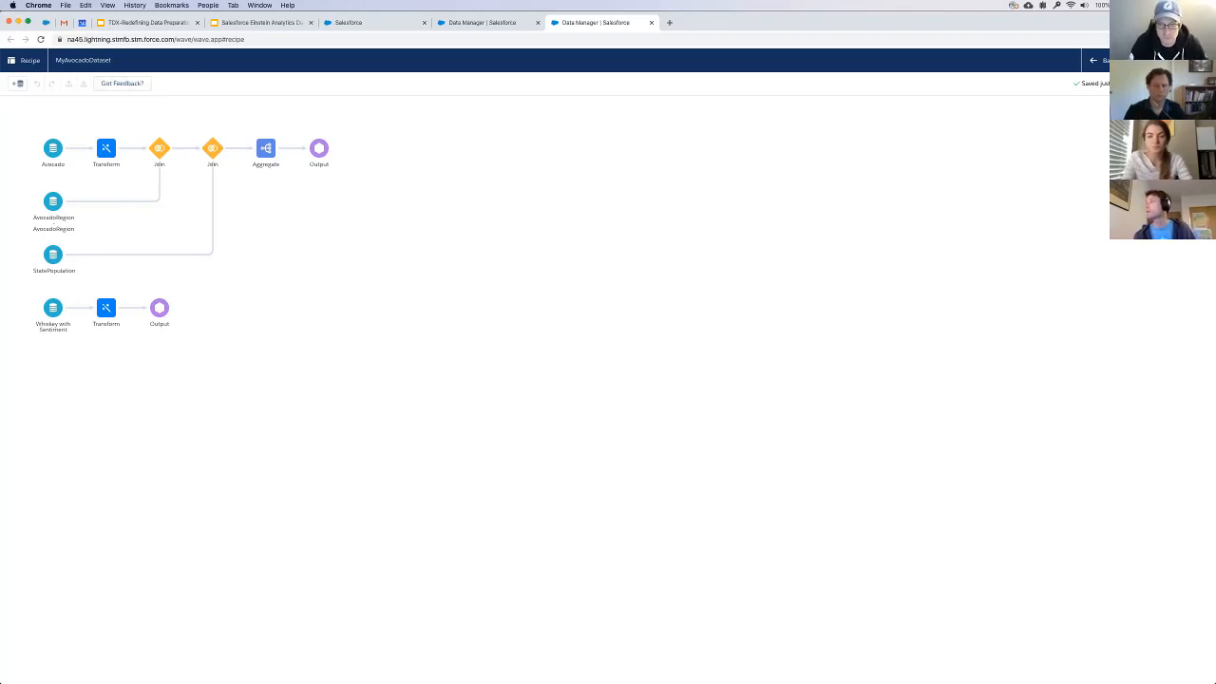
mouse_move(262, 230)
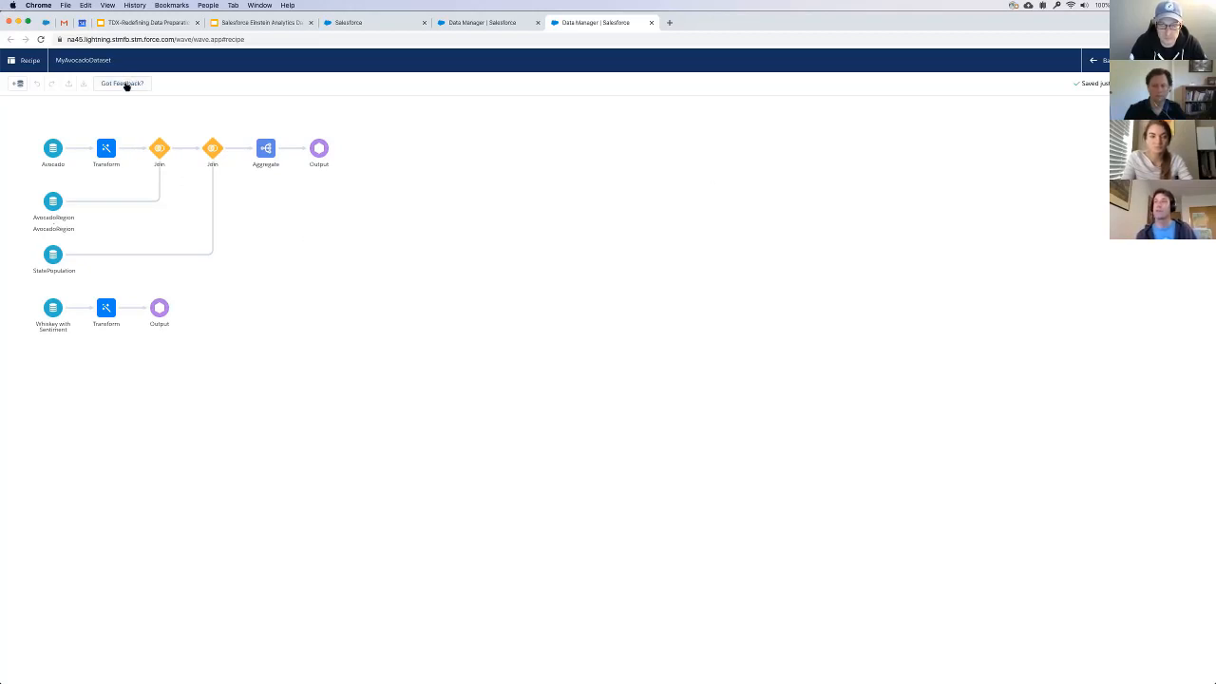
- View the Data Prep feedback survey's questions via Got Feedback?, then return to the recipe
click(121, 84)
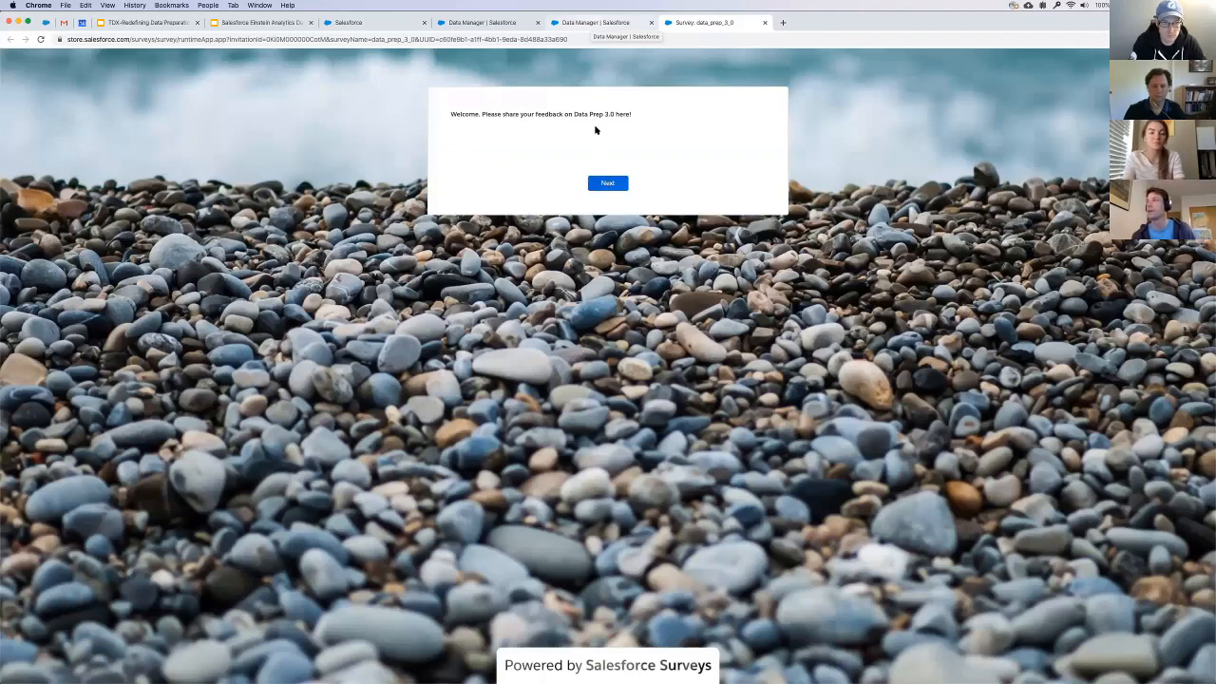
mouse_move(589, 23)
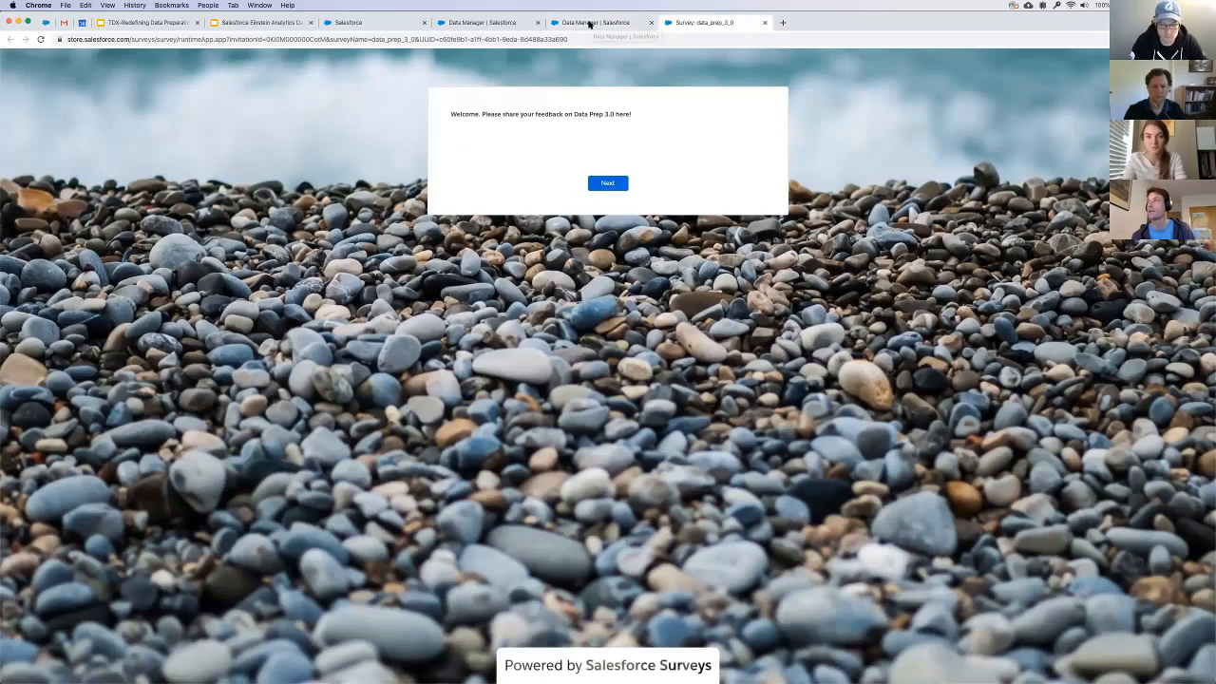
click(608, 183)
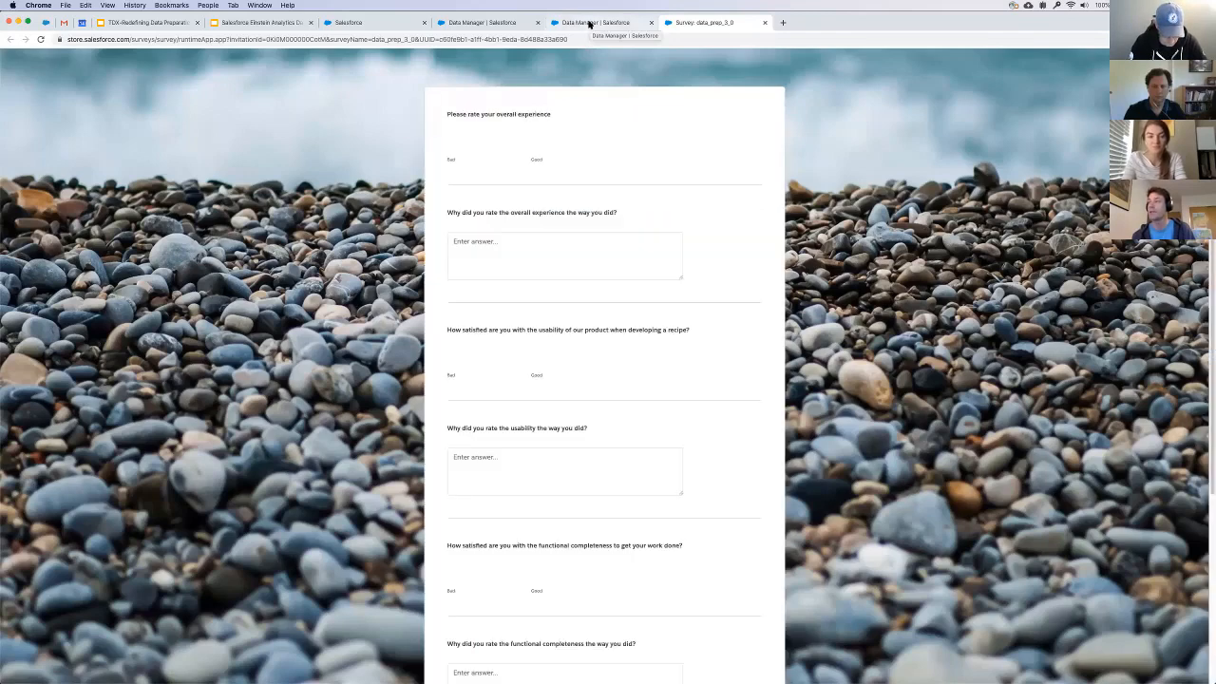
click(593, 23)
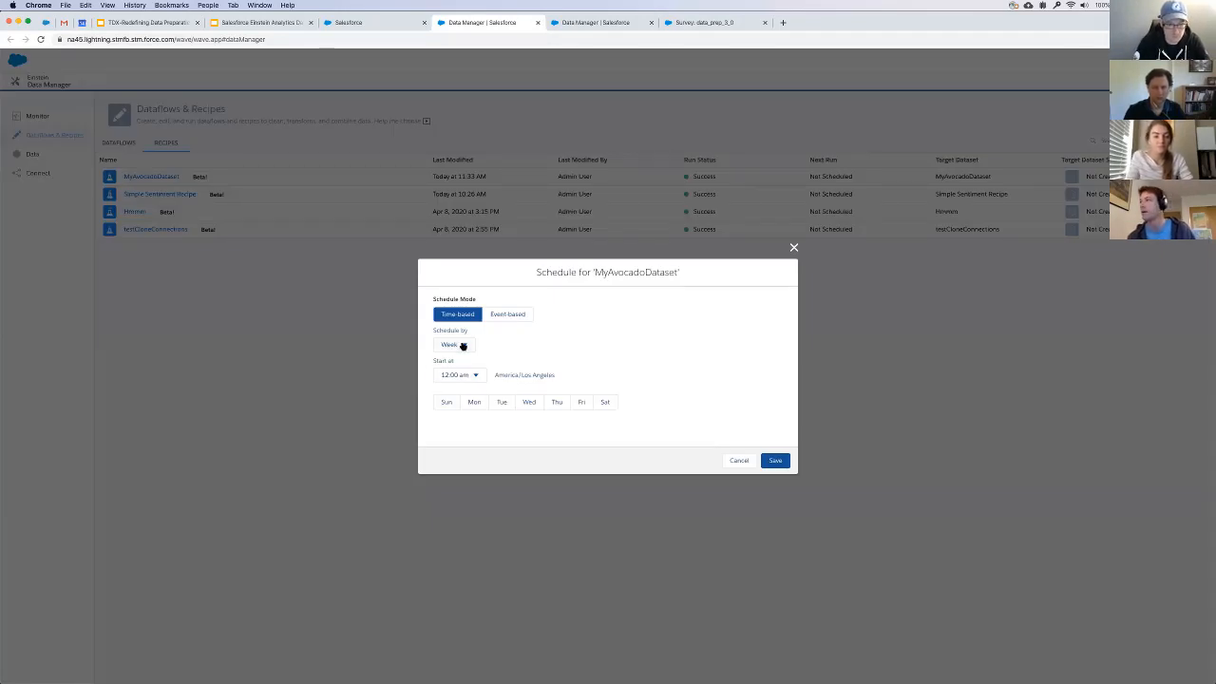
- Schedule the MyAvocadoDataset recipe by Minutes, running every 15 minutes
click(452, 344)
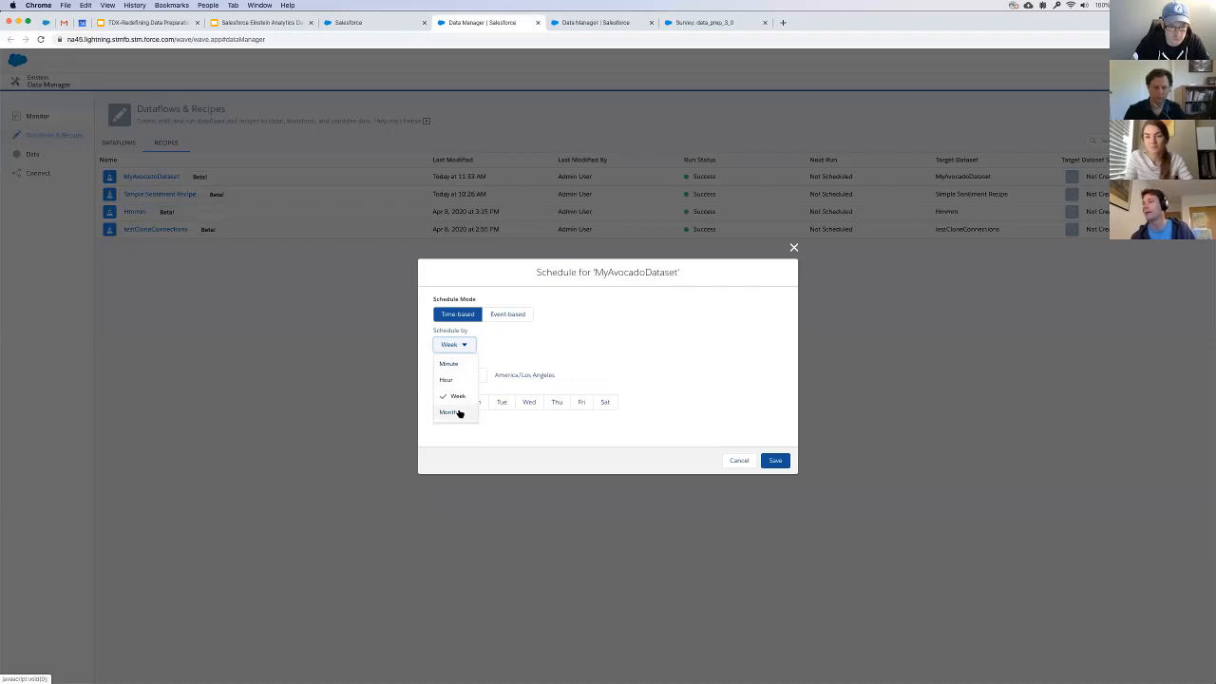
mouse_move(468, 380)
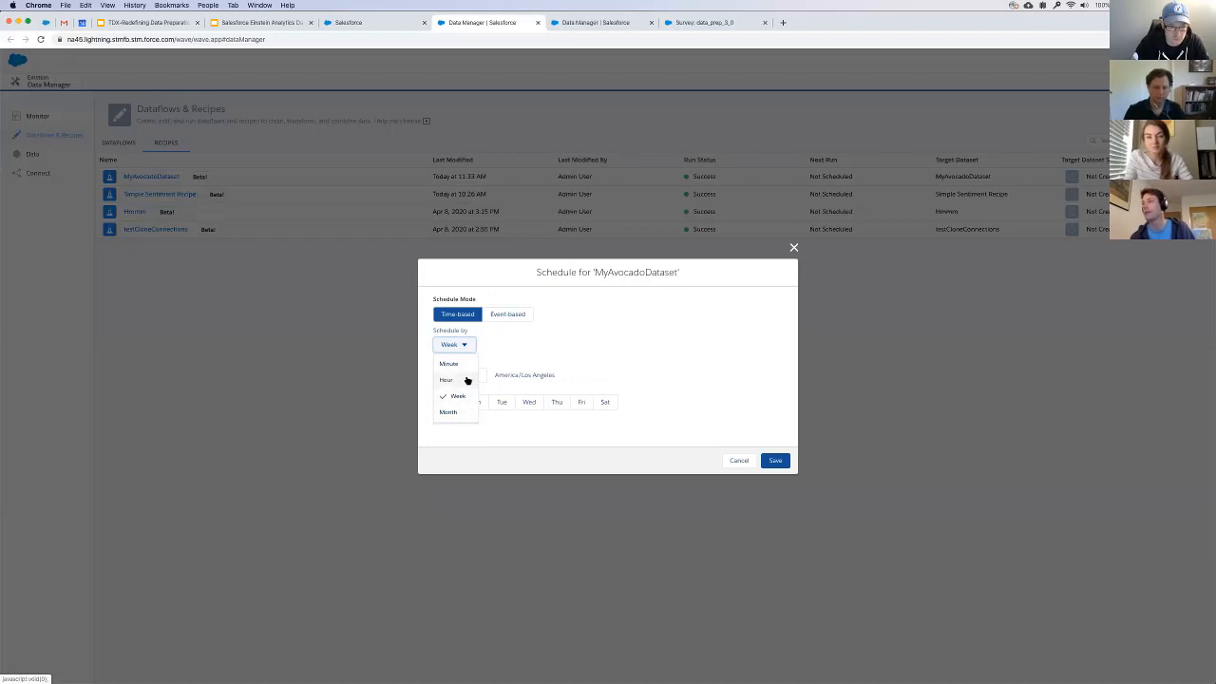
mouse_move(453, 365)
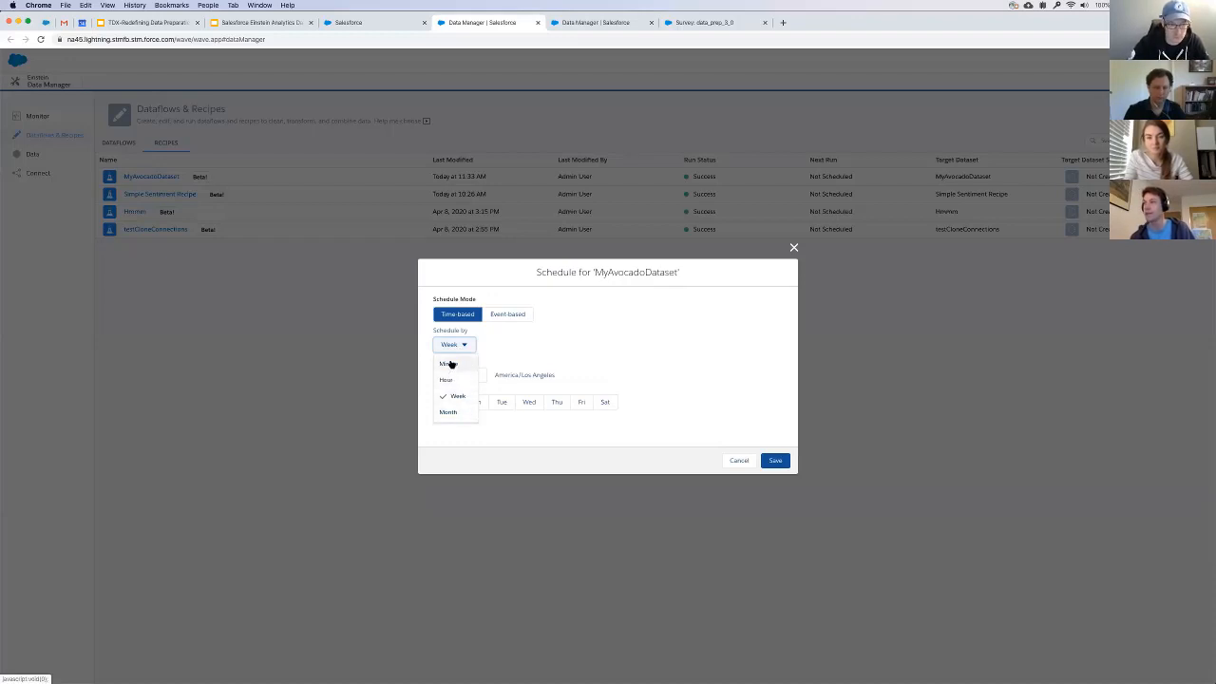
click(444, 363)
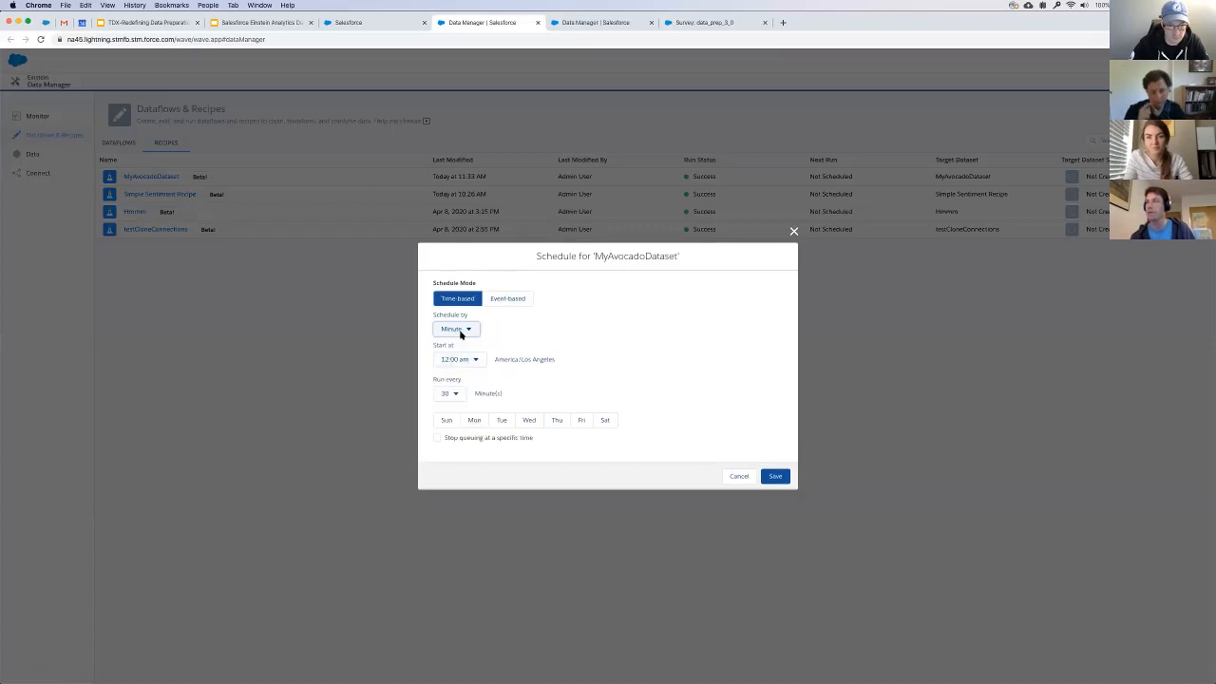
mouse_move(461, 342)
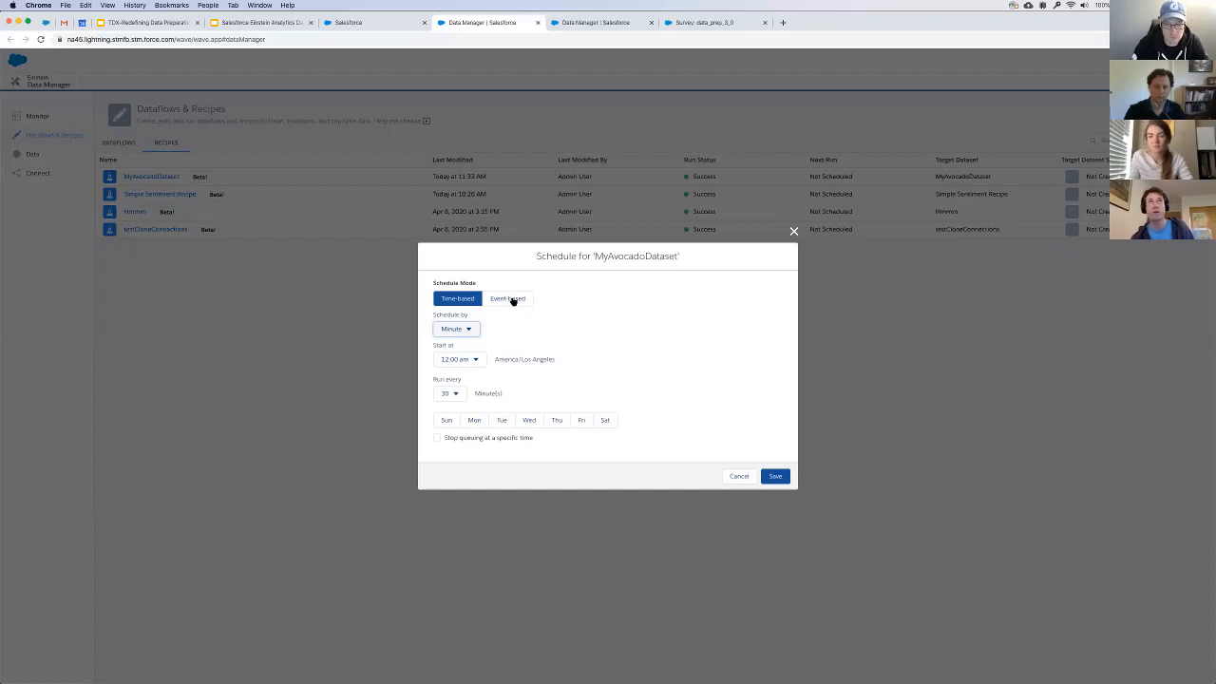
- View the event-based scheduling mode, then close the Schedule dialog unsaved
click(507, 298)
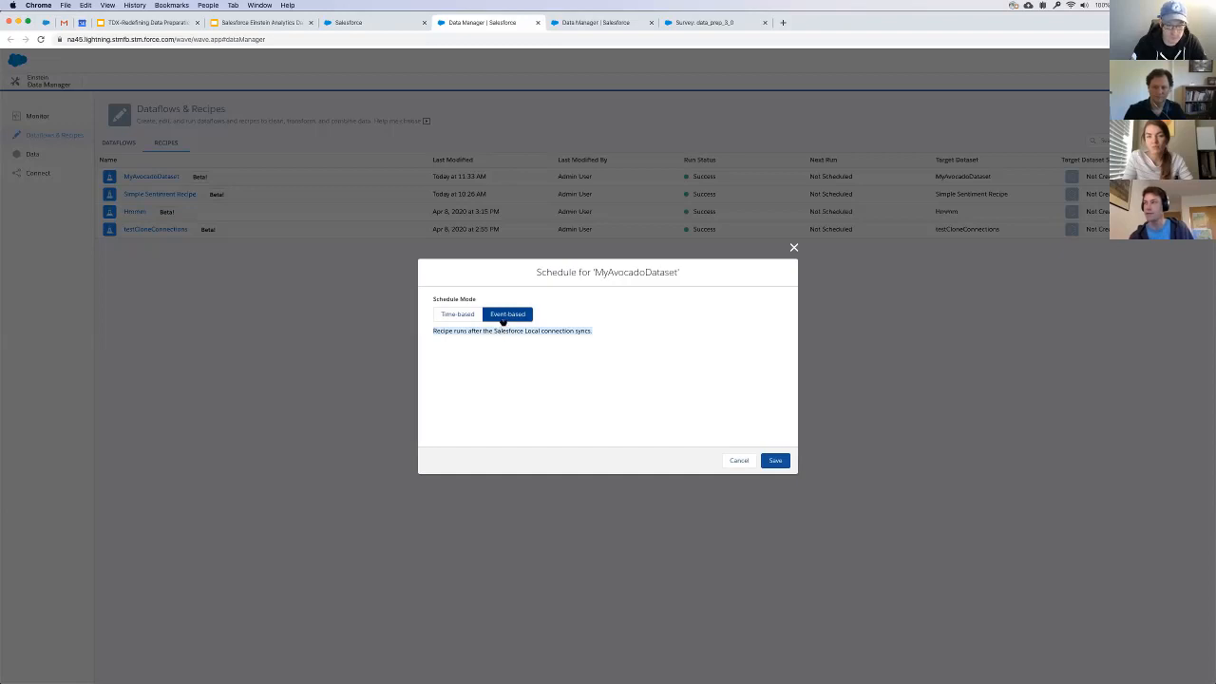
mouse_move(517, 338)
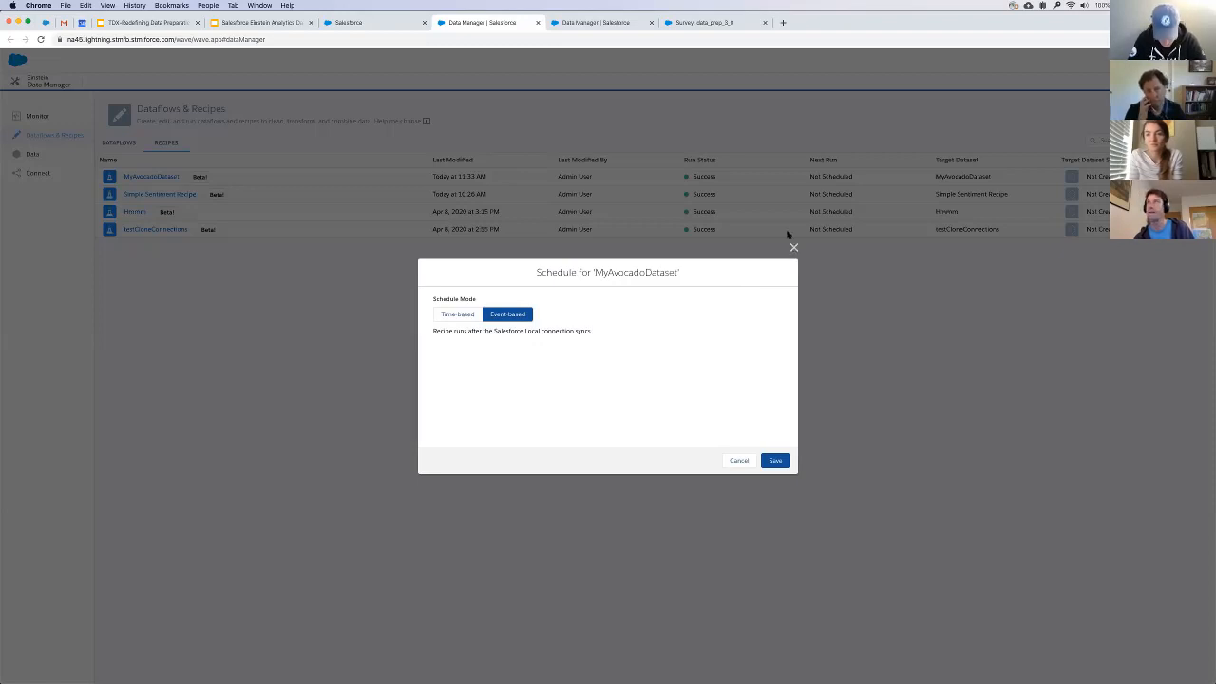
click(739, 462)
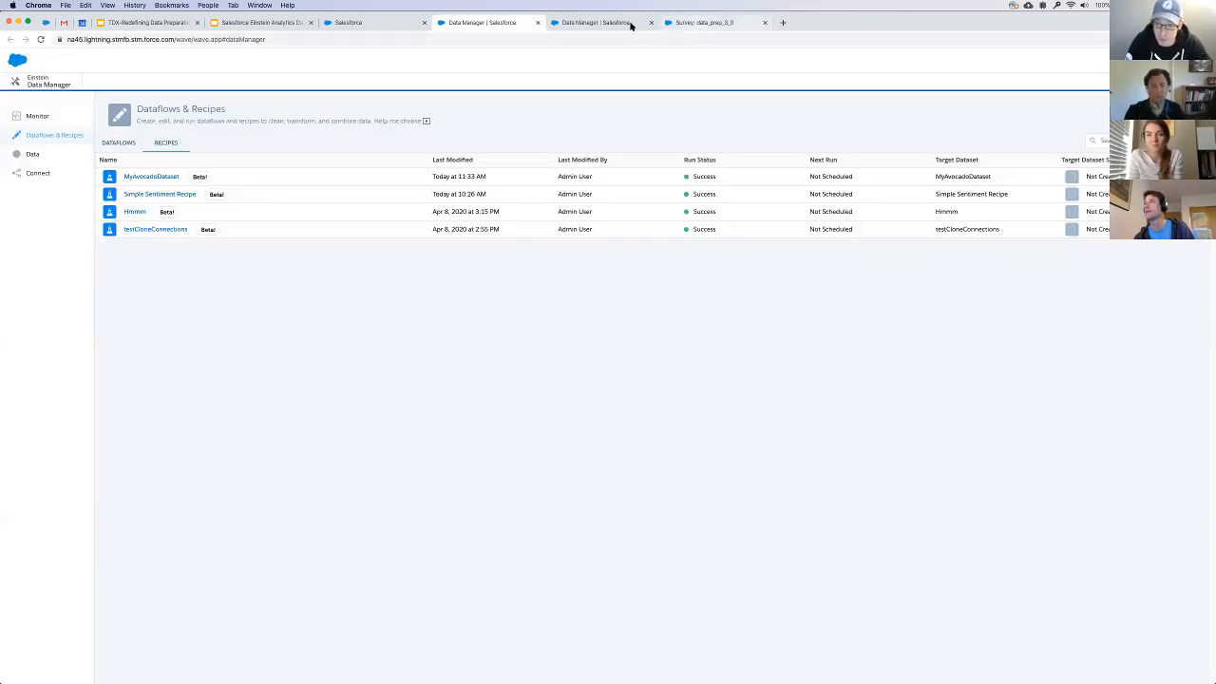
click(703, 23)
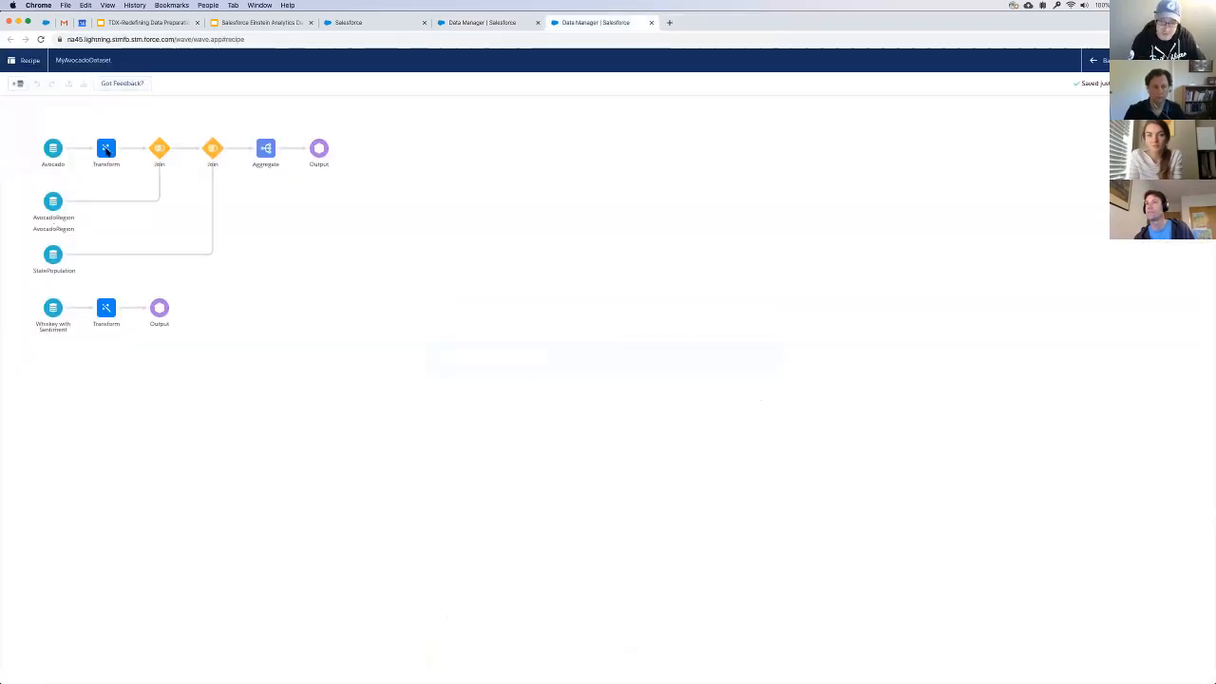
click(107, 148)
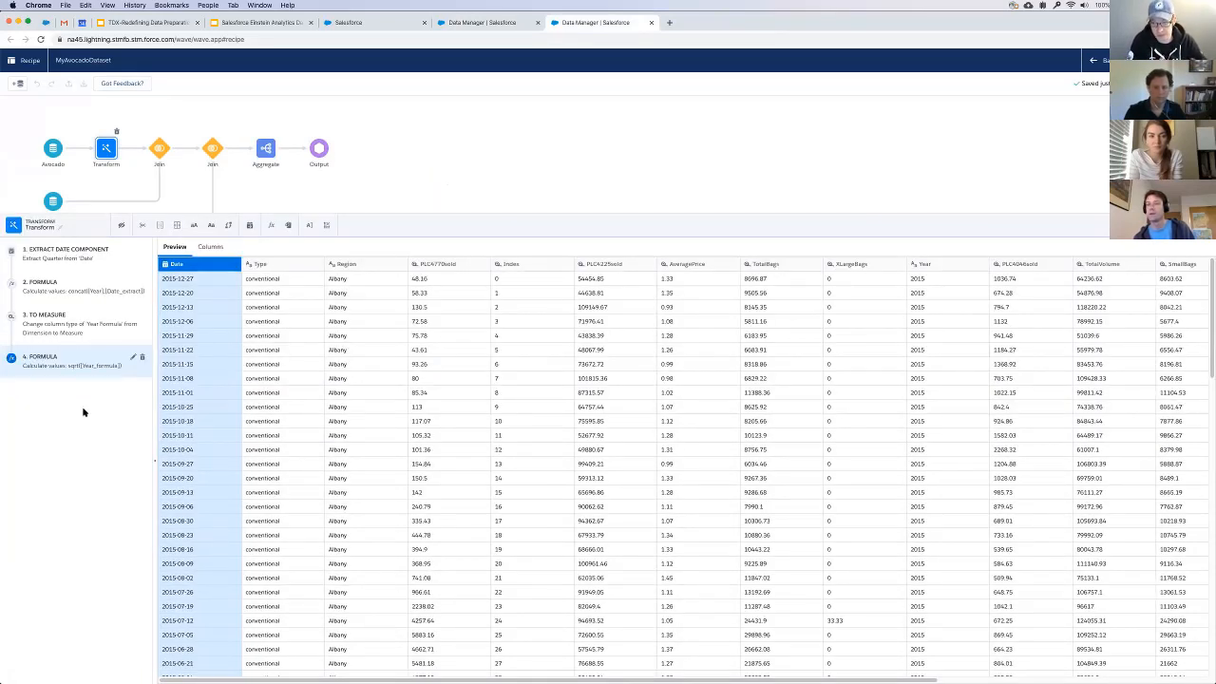
mouse_move(91, 415)
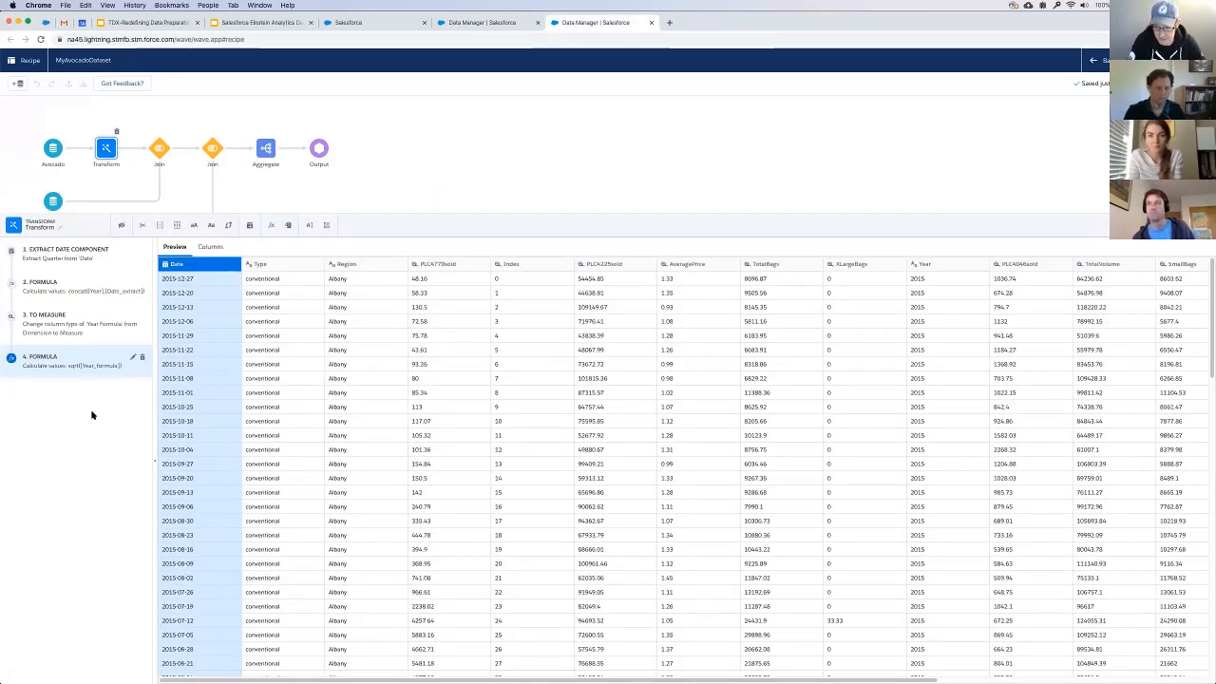
click(345, 262)
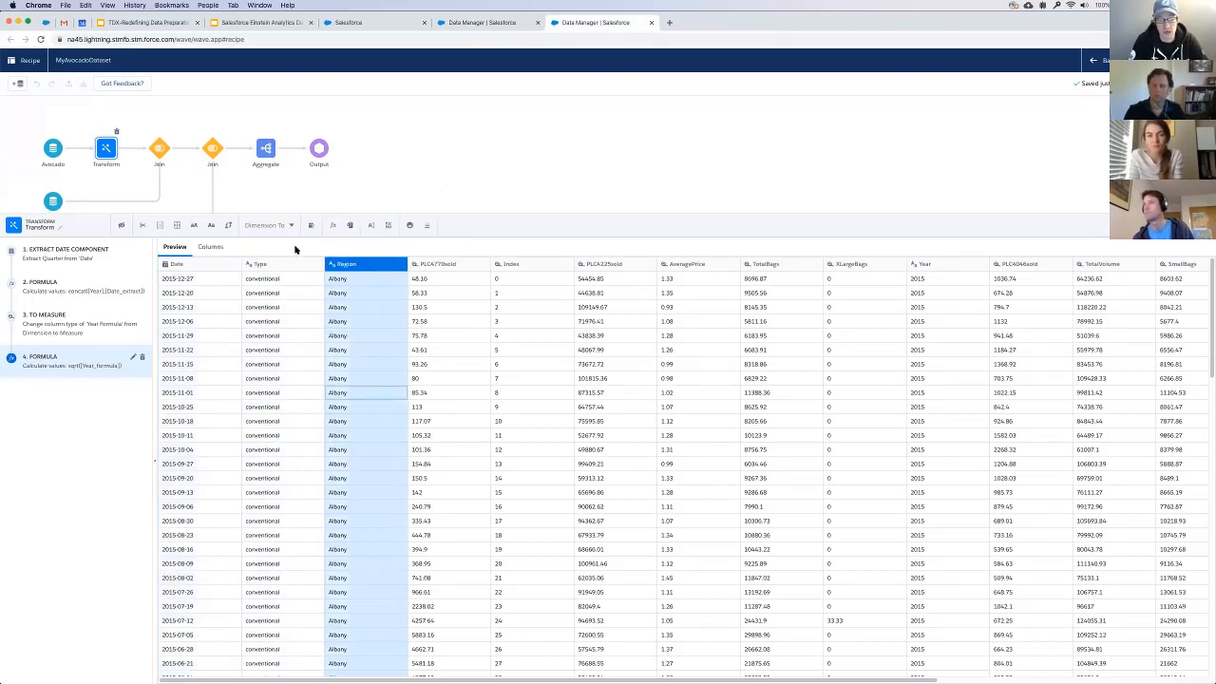
mouse_move(350, 226)
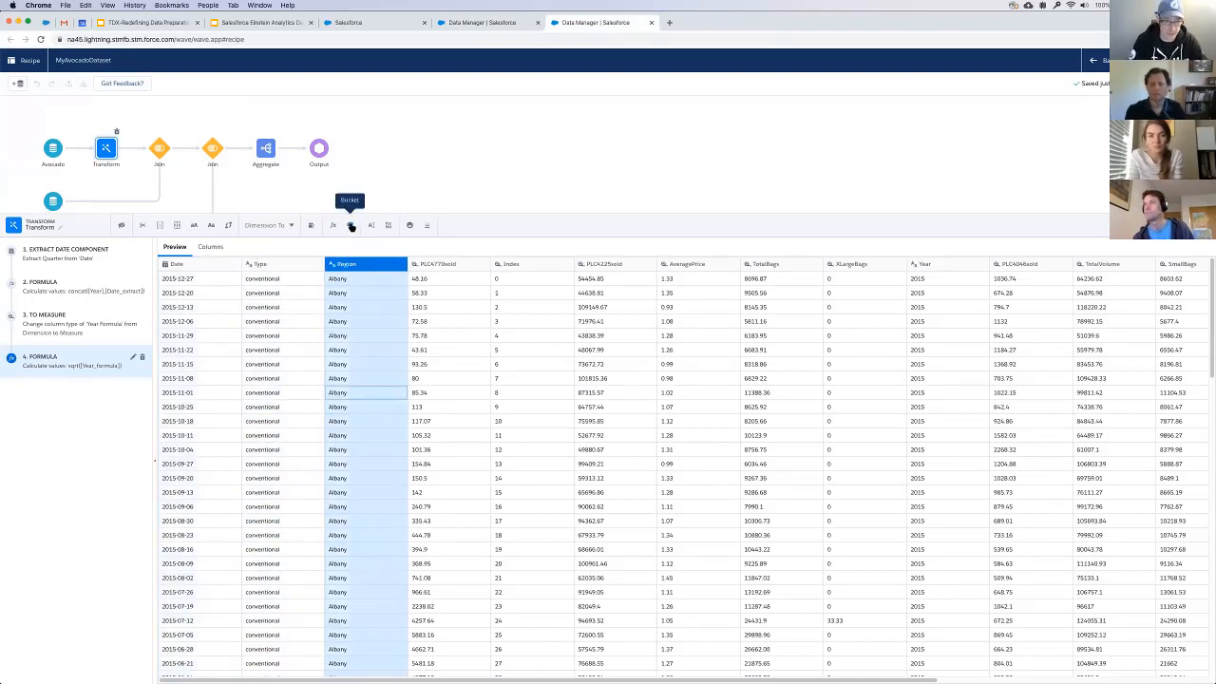
- Start a Region bucket labelled NY with Albany, then close the range without adding it
click(350, 224)
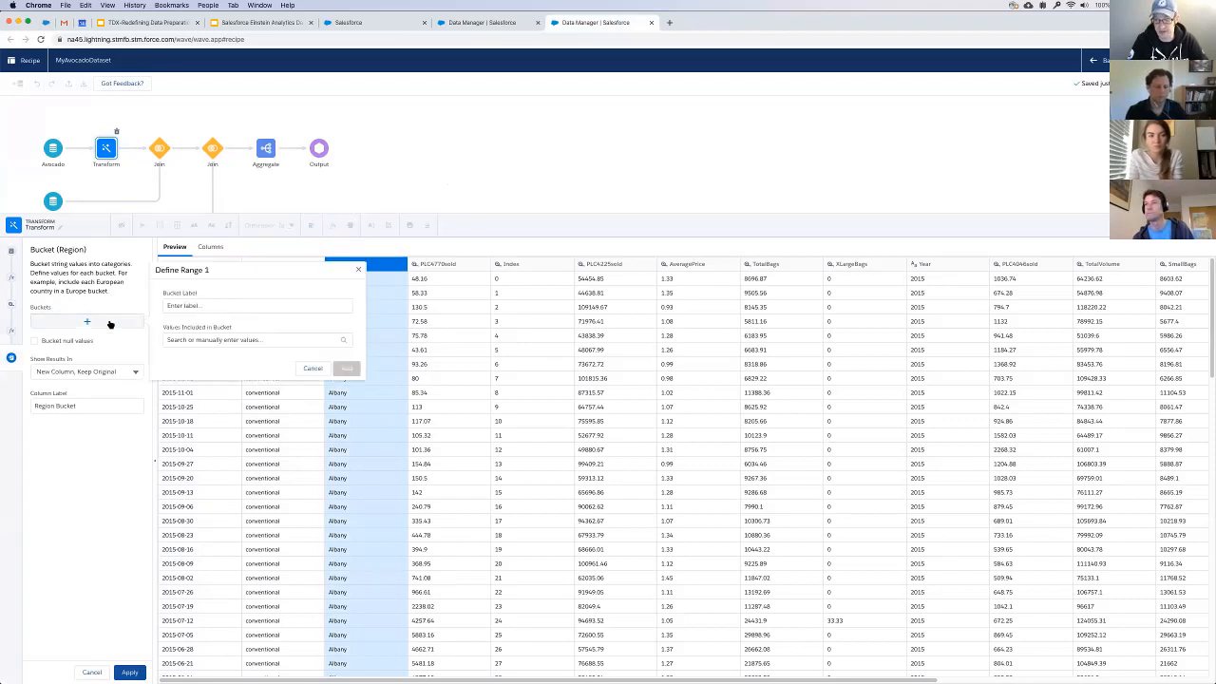
click(256, 304)
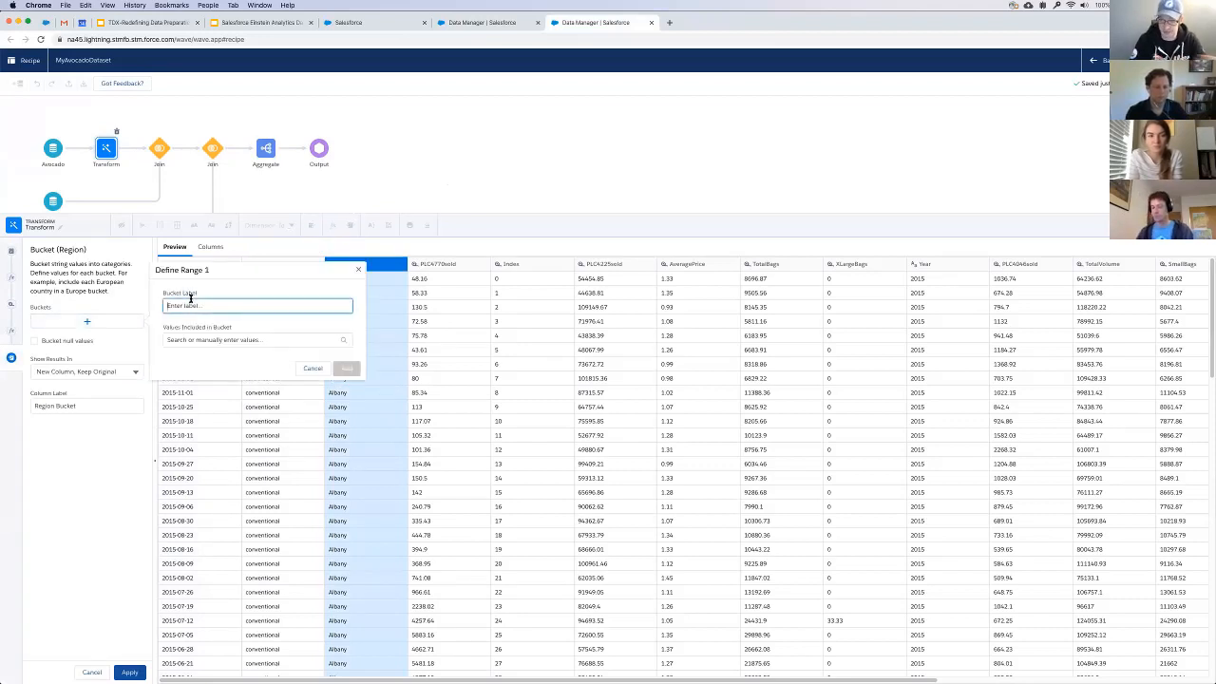
text(NY)
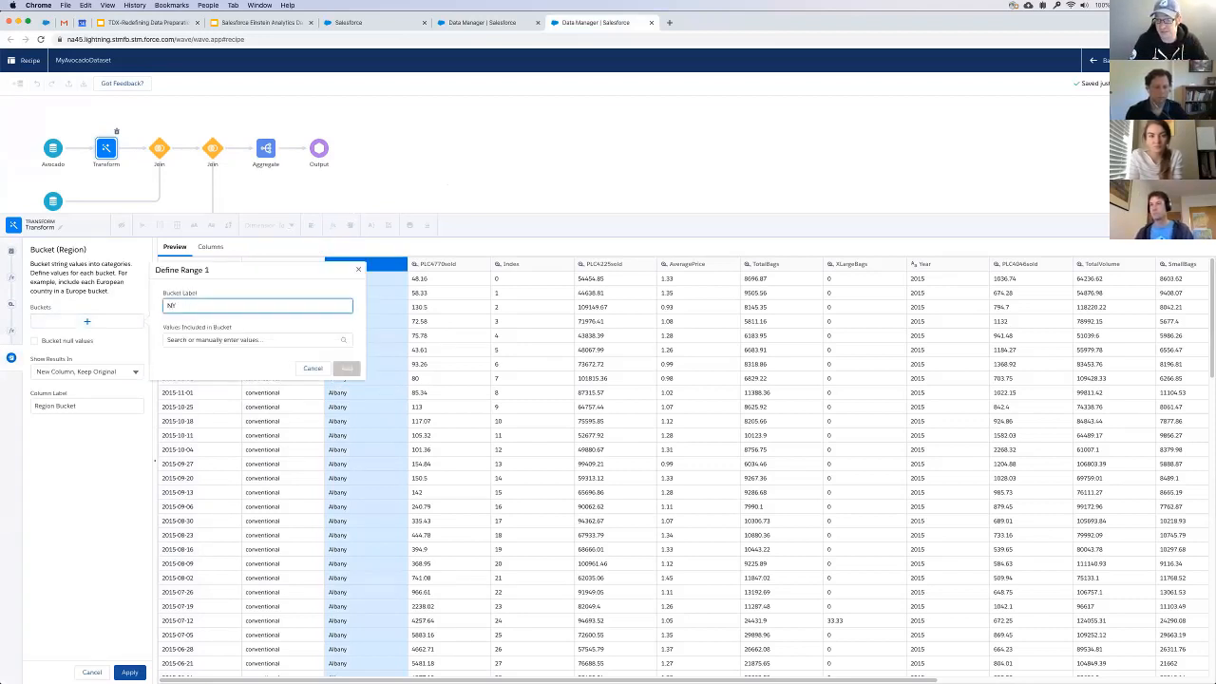
click(256, 341)
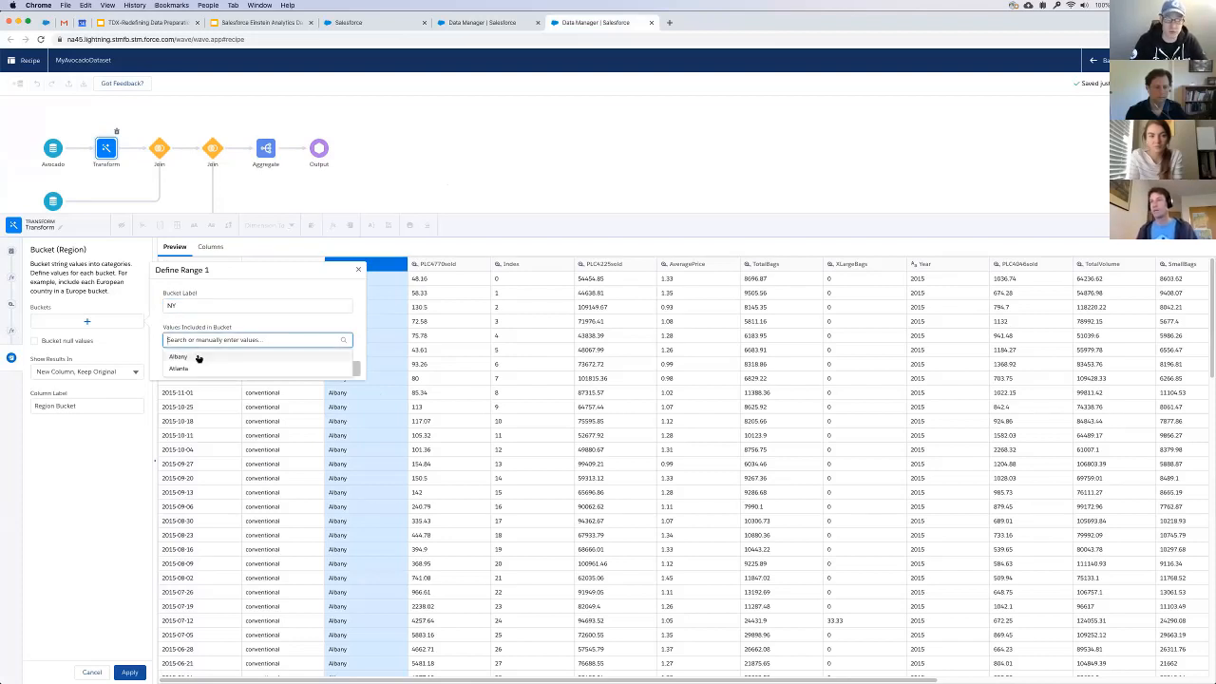
click(178, 358)
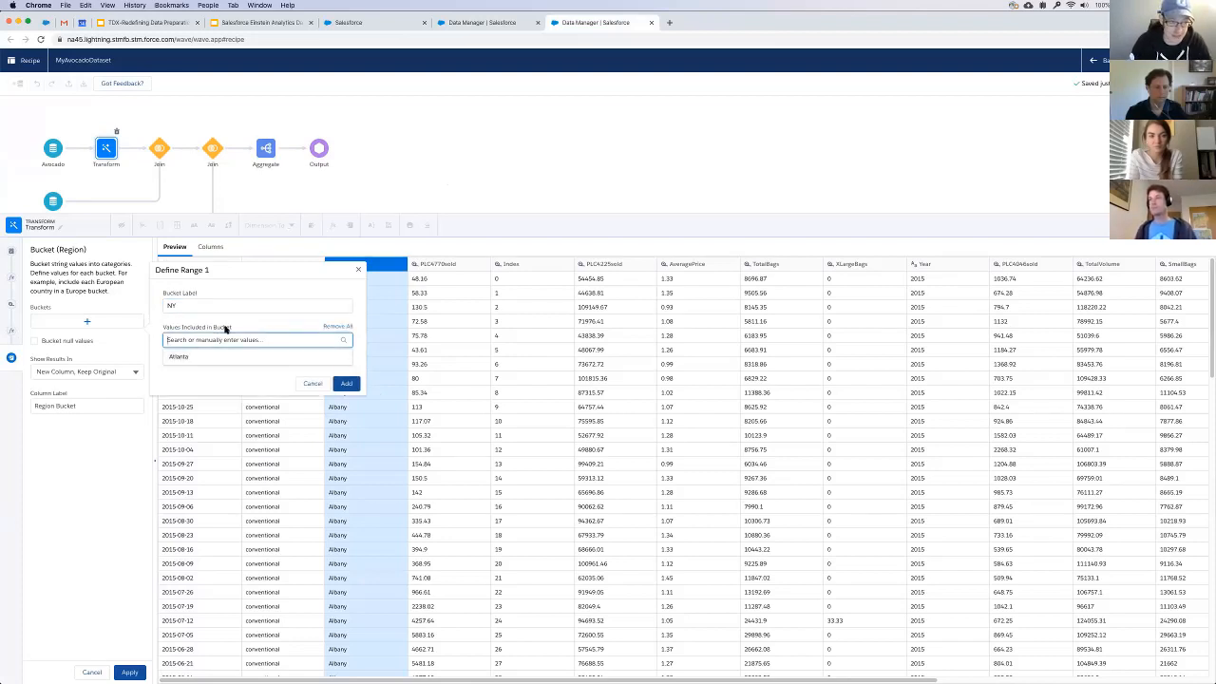
click(311, 384)
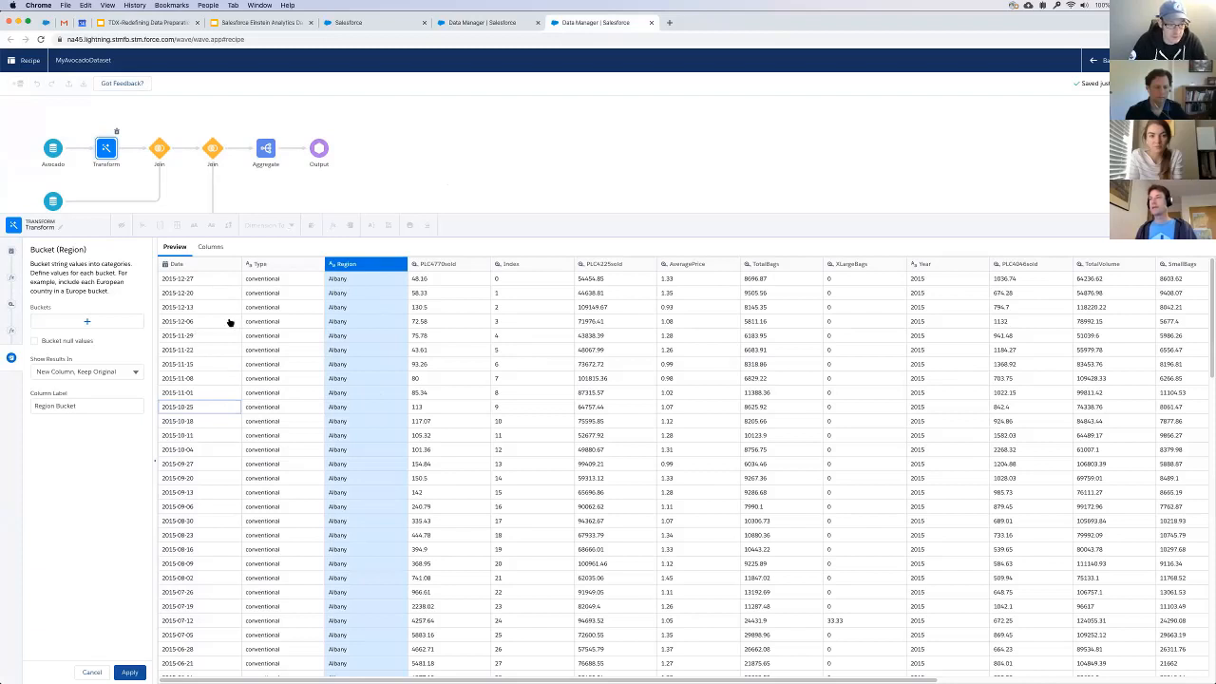
- Add the NY bucket grouping Albany and Buffalo and apply the Region bucketing to the transform
click(88, 322)
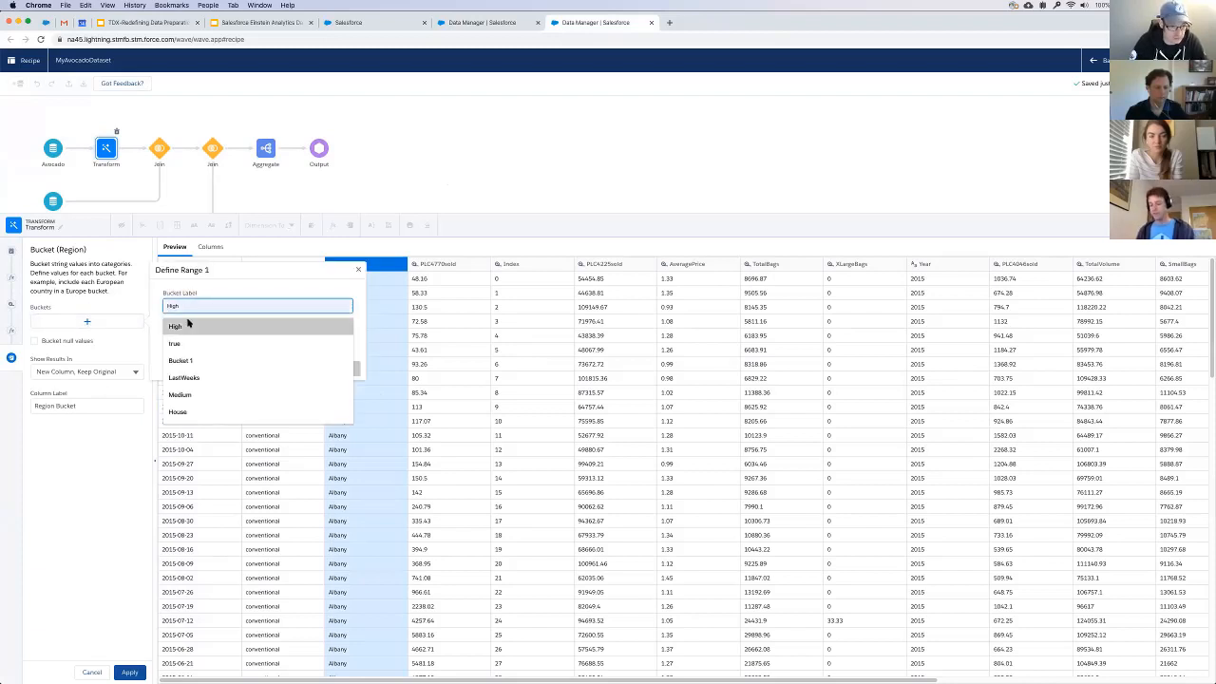
text(NY)
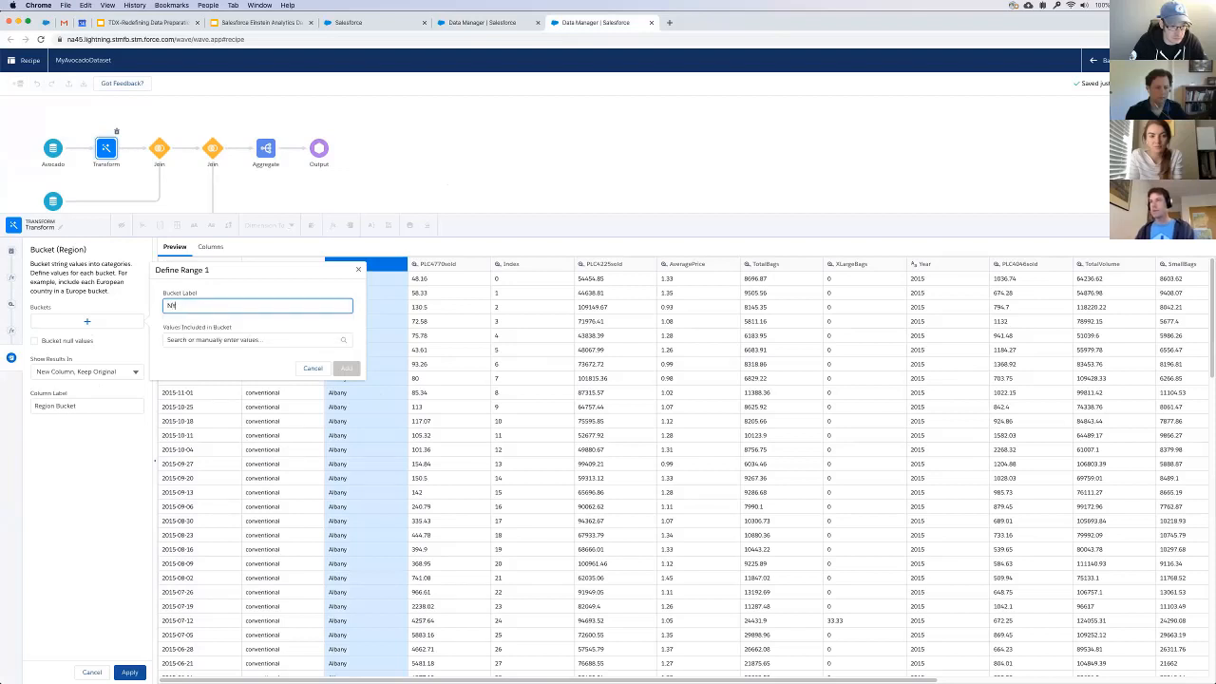
click(257, 340)
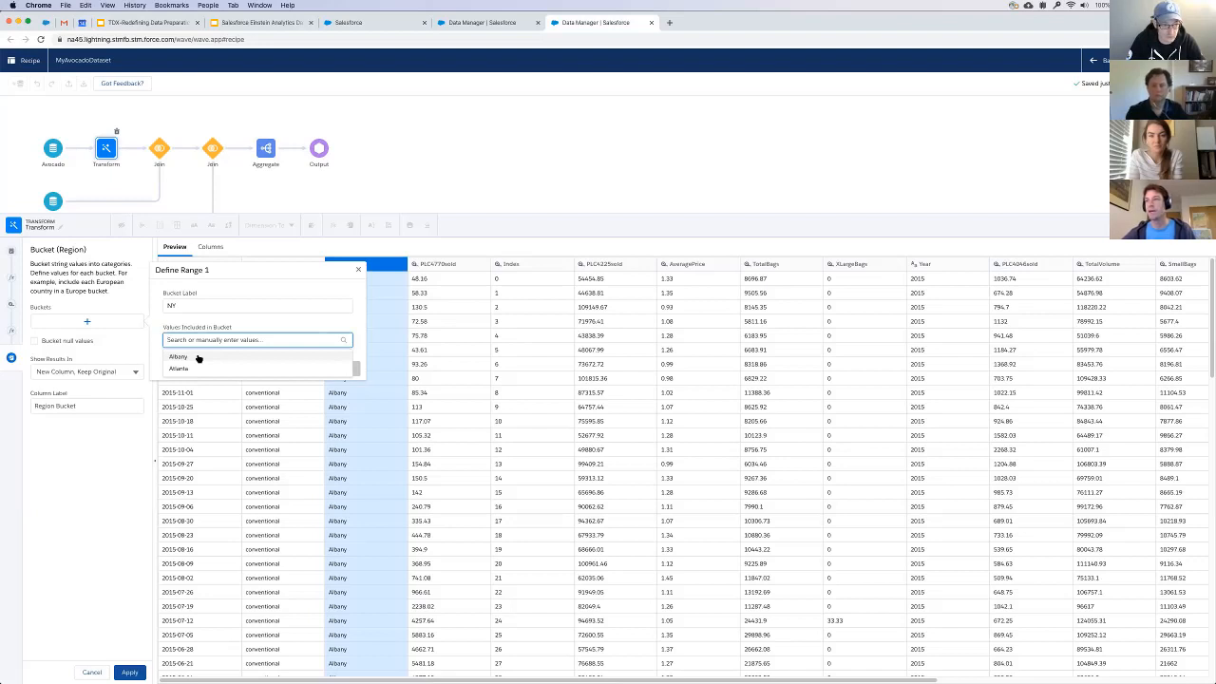
click(179, 357)
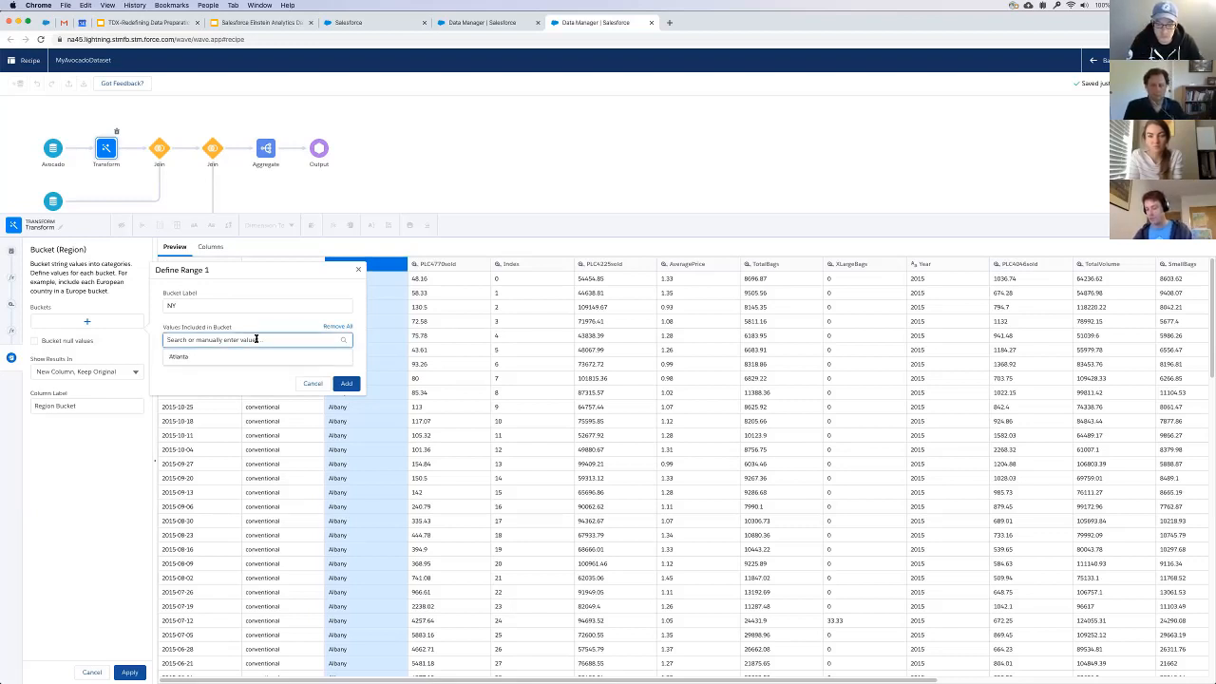
text(Buffalo)
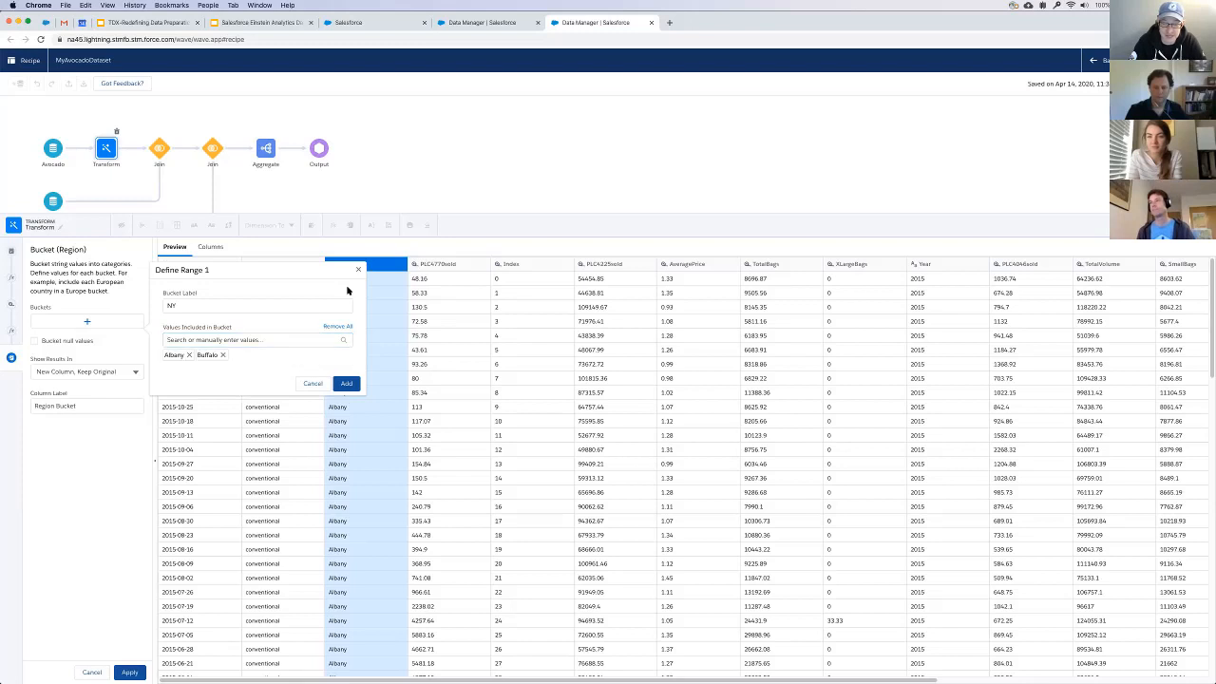
click(346, 384)
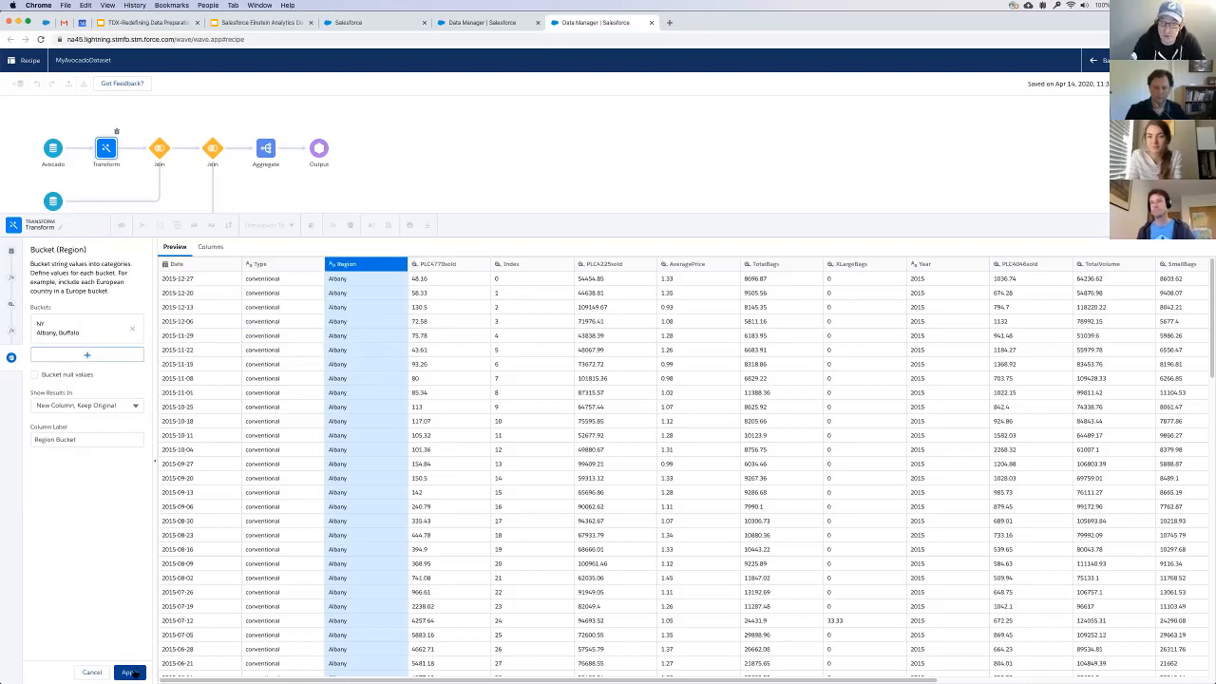
click(130, 673)
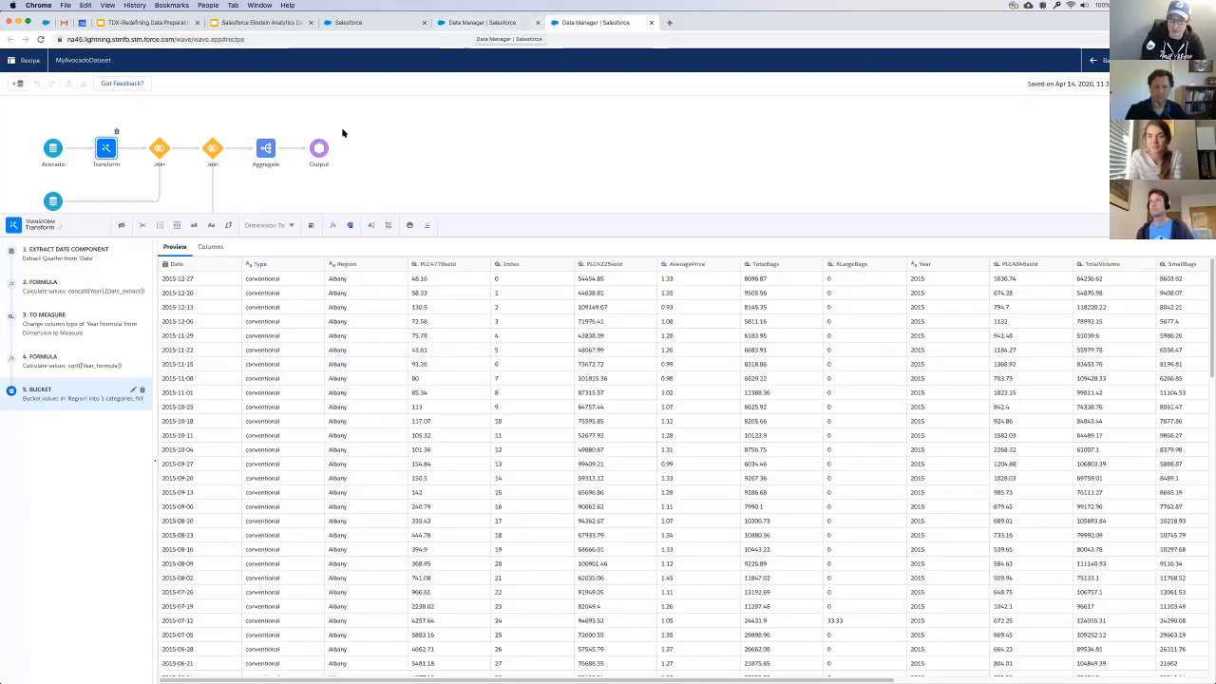
- Check the output node settings and return to the Data Manager recipes list
click(319, 149)
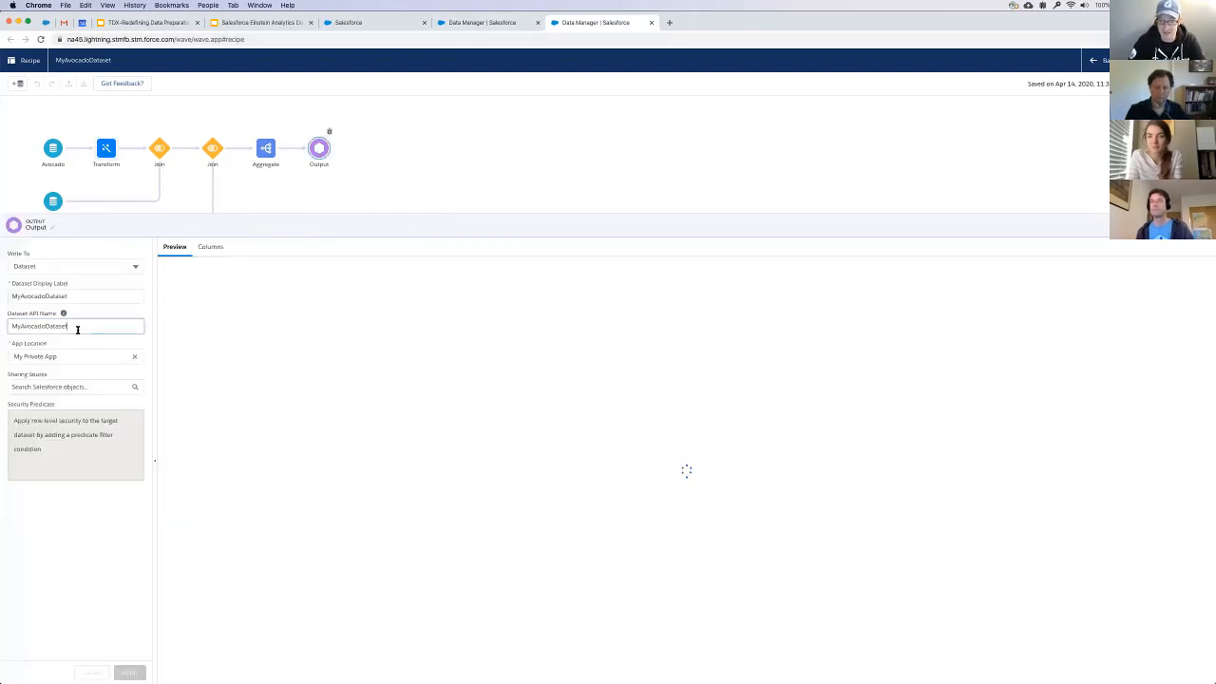
click(76, 326)
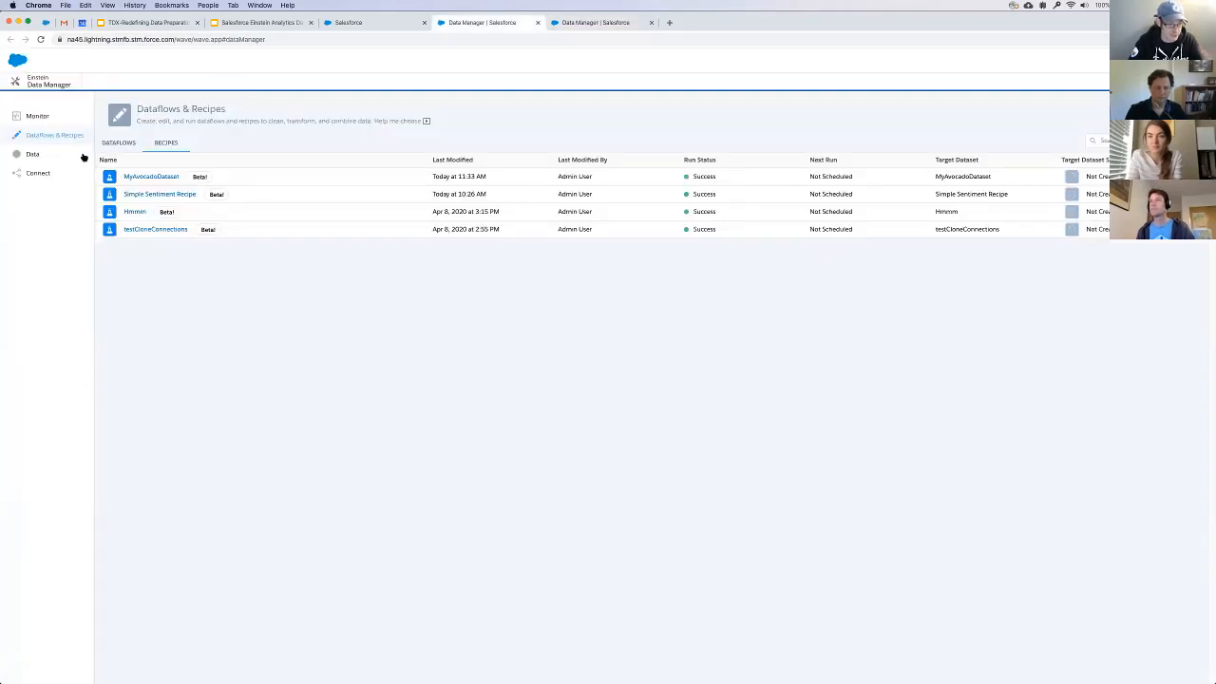
- Browse the Data tab's dataset list and open the Avocado dataset's detail page
click(33, 154)
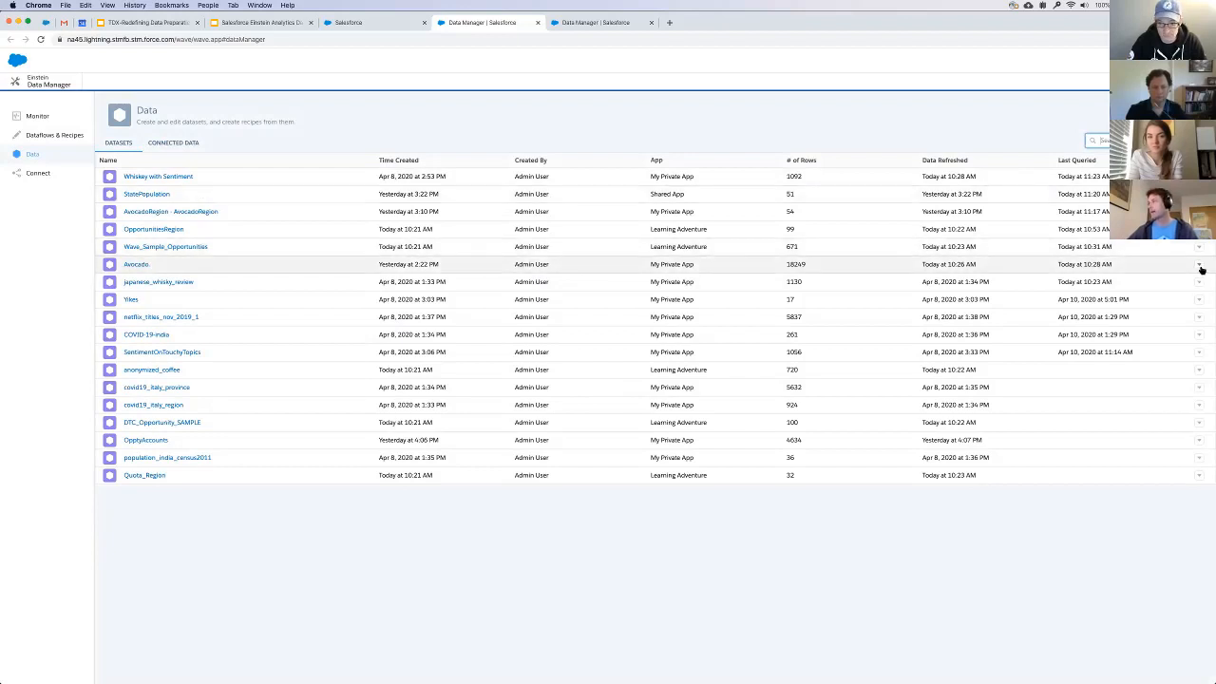
click(137, 265)
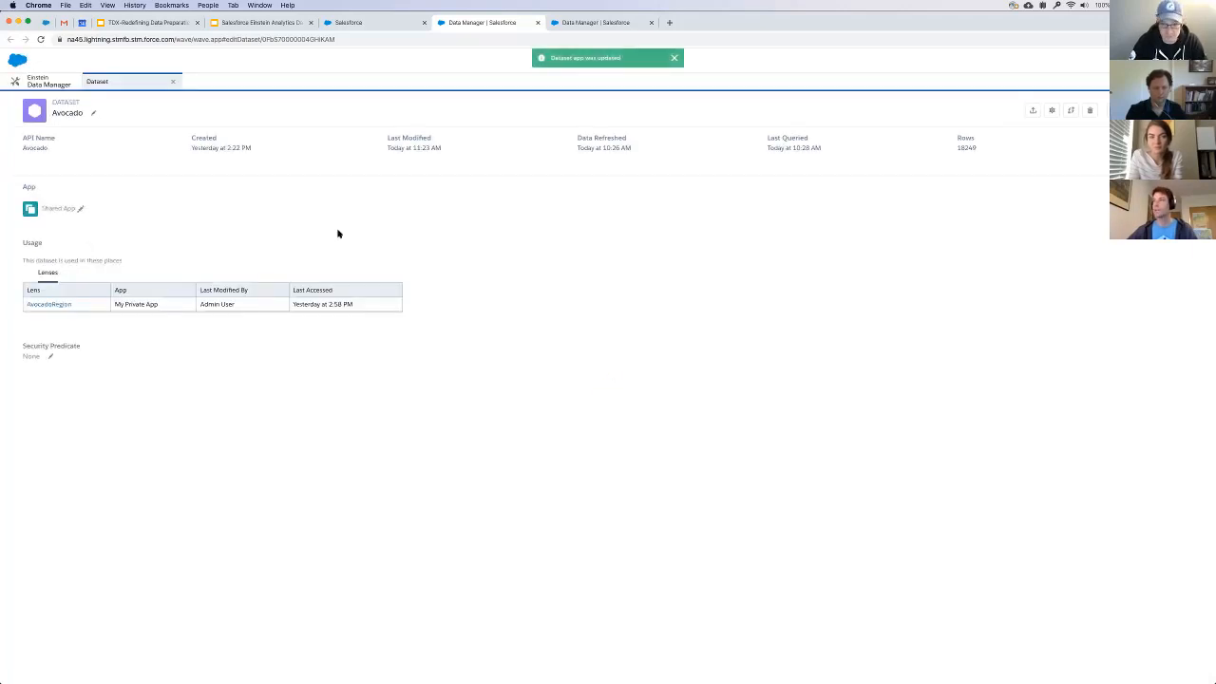
click(675, 57)
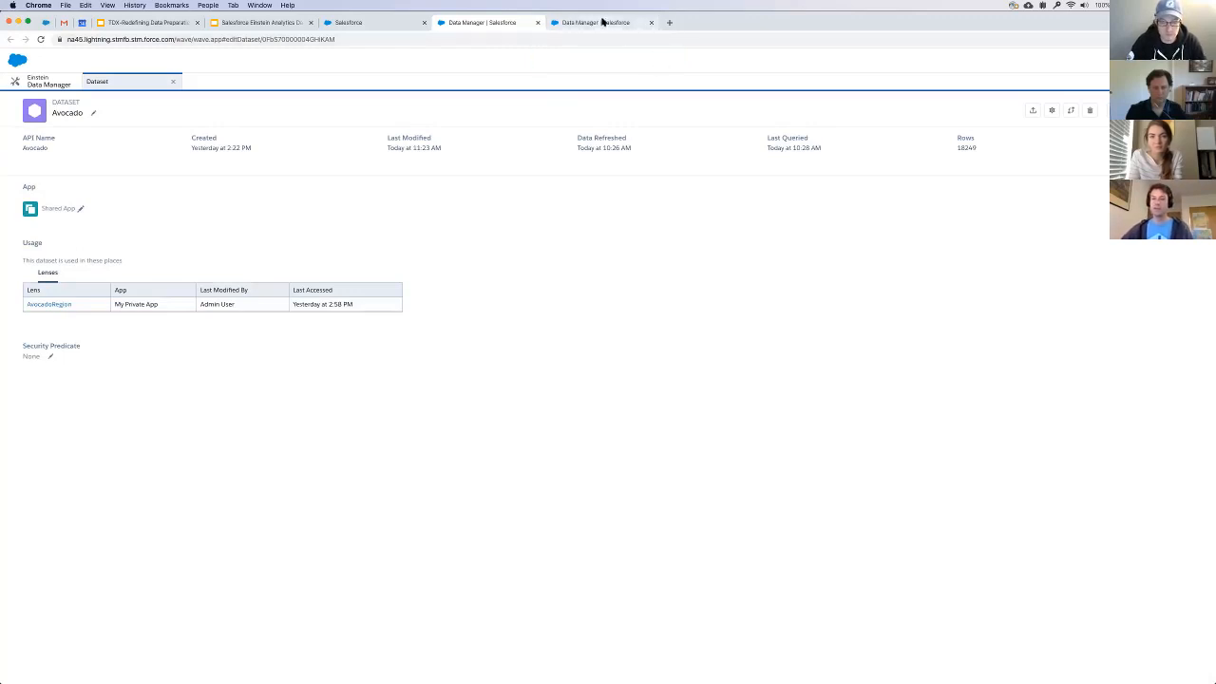
mouse_move(593, 22)
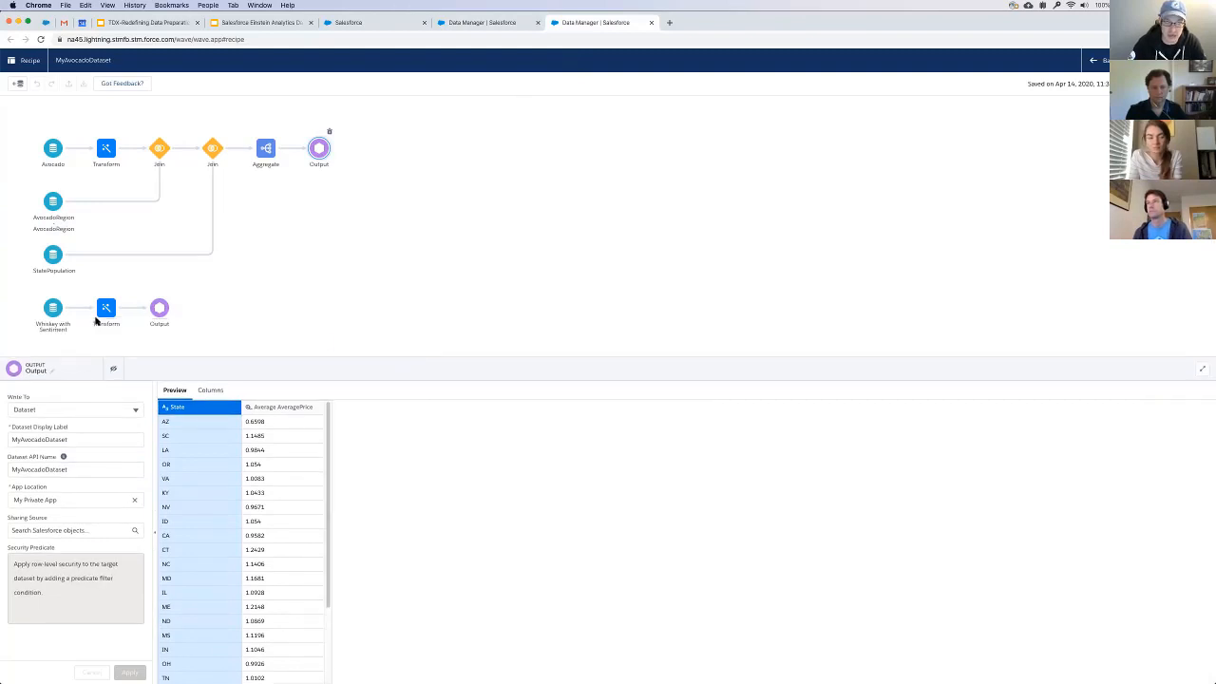
mouse_move(389, 327)
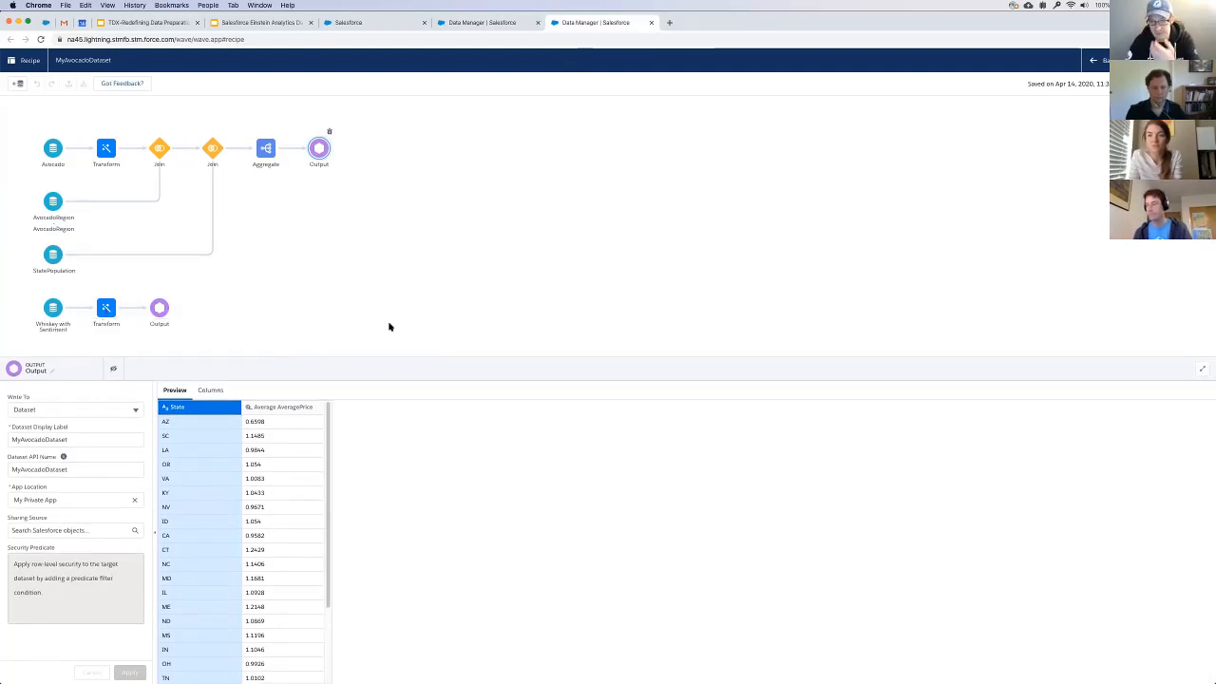
mouse_move(220, 327)
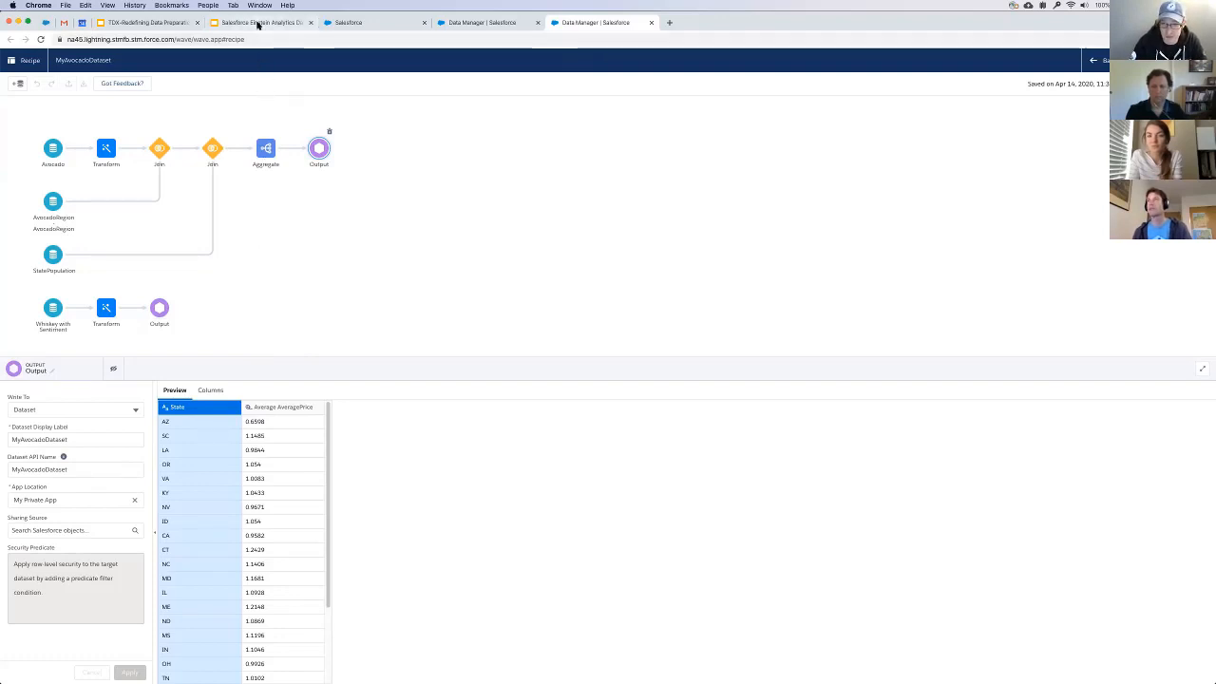
mouse_move(259, 23)
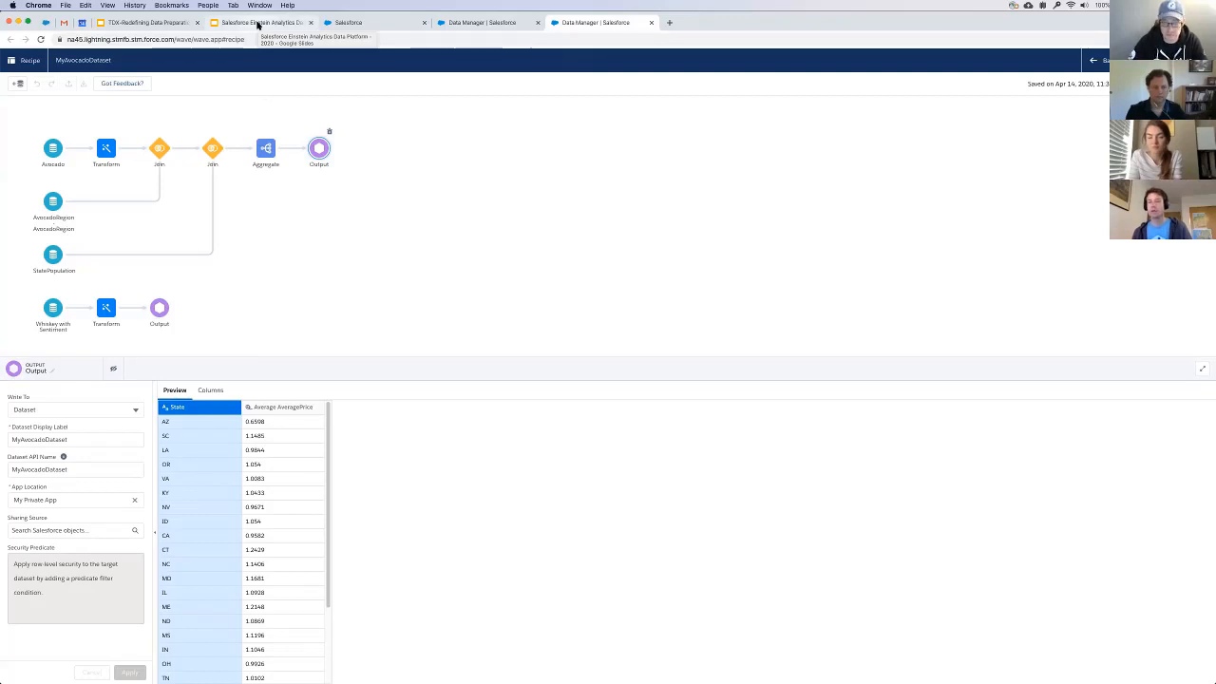
mouse_move(61, 133)
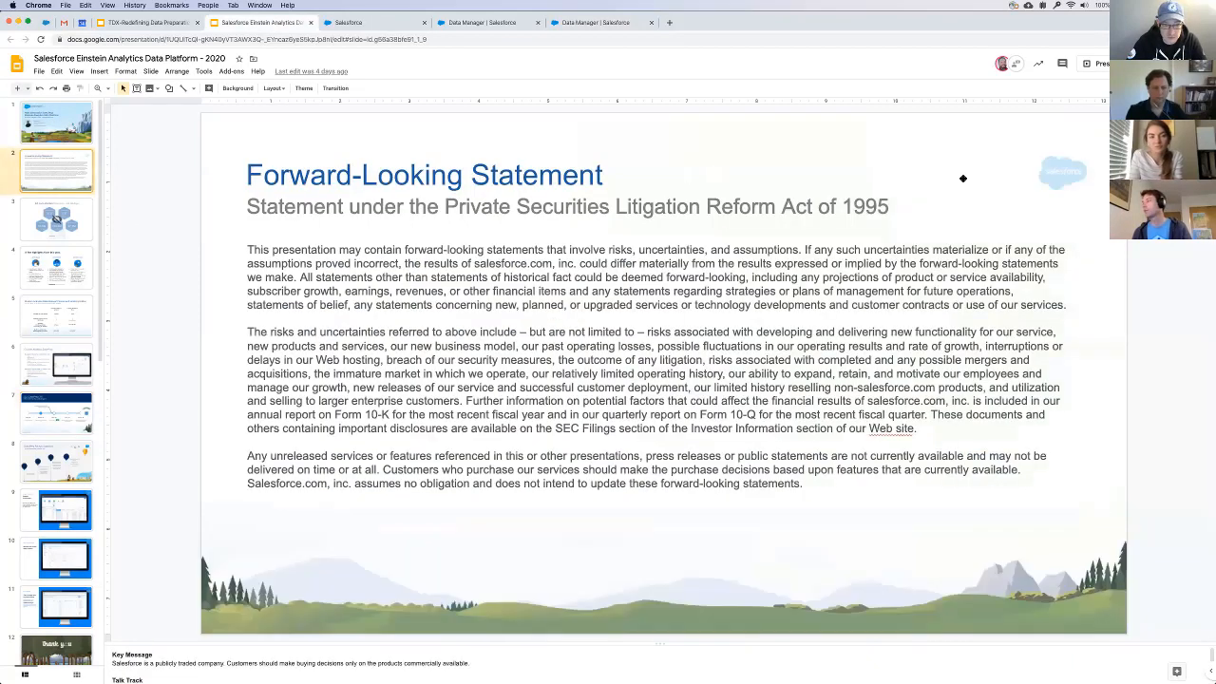
mouse_move(1091, 65)
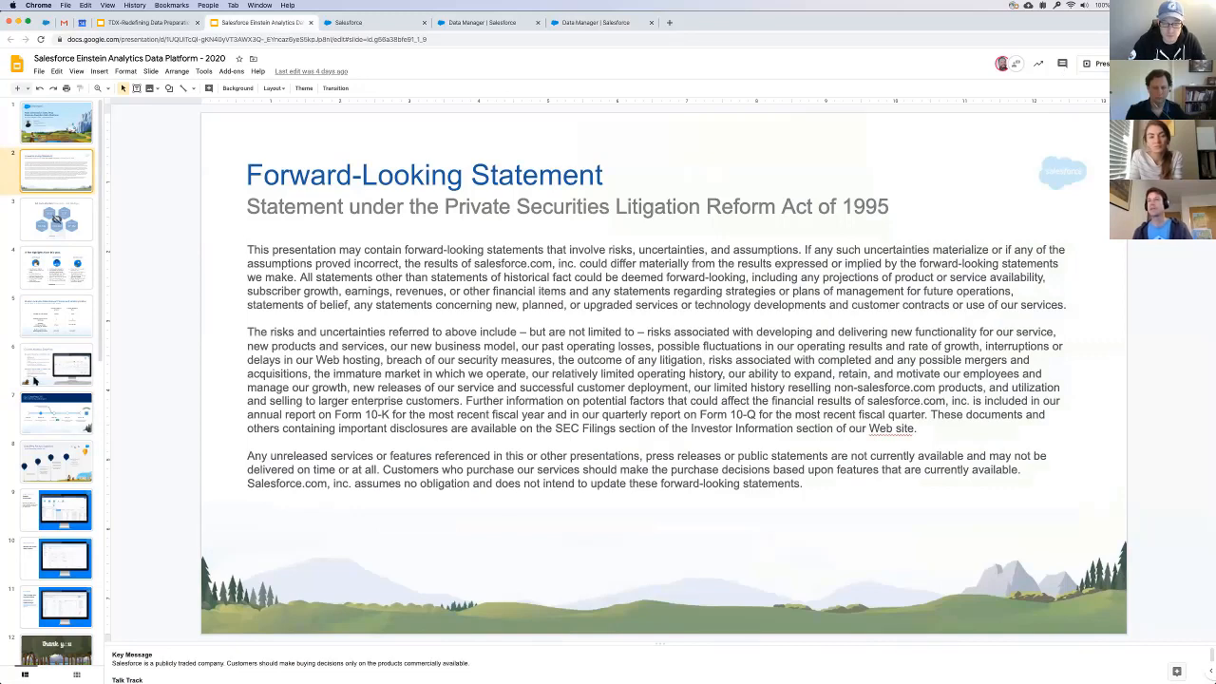
- Present the 'Data Prep 3.0: Path to GA and Beyond' roadmap slide full-screen
click(65, 414)
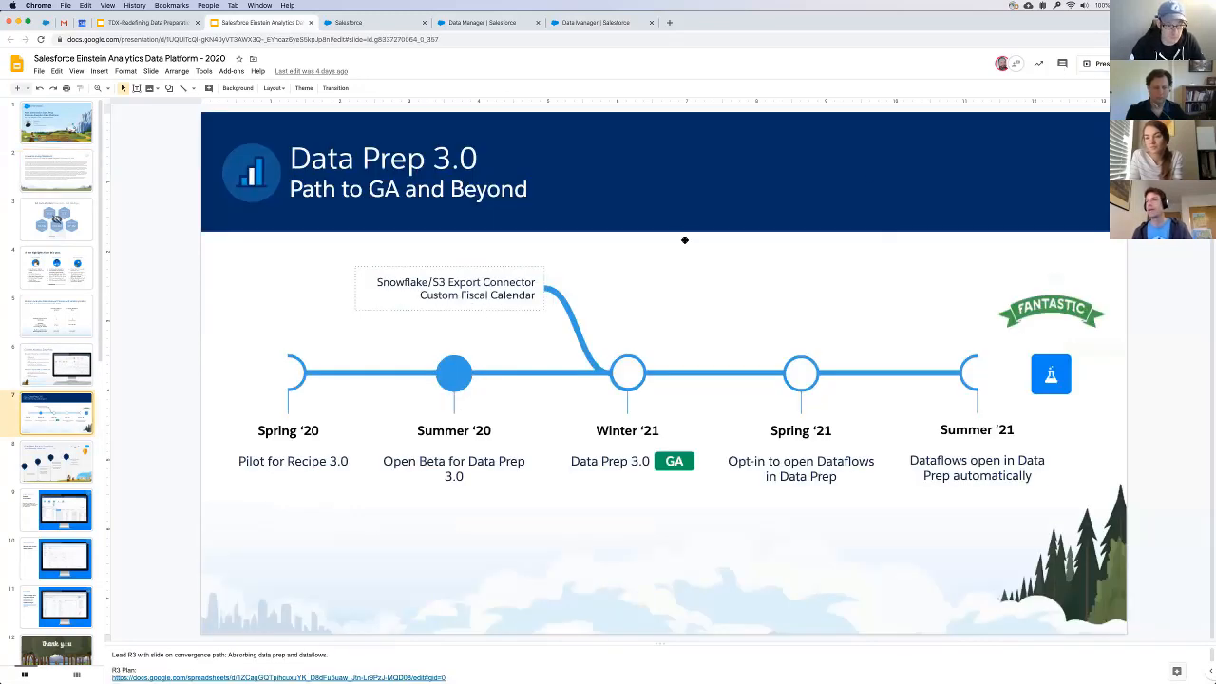
key(f5)
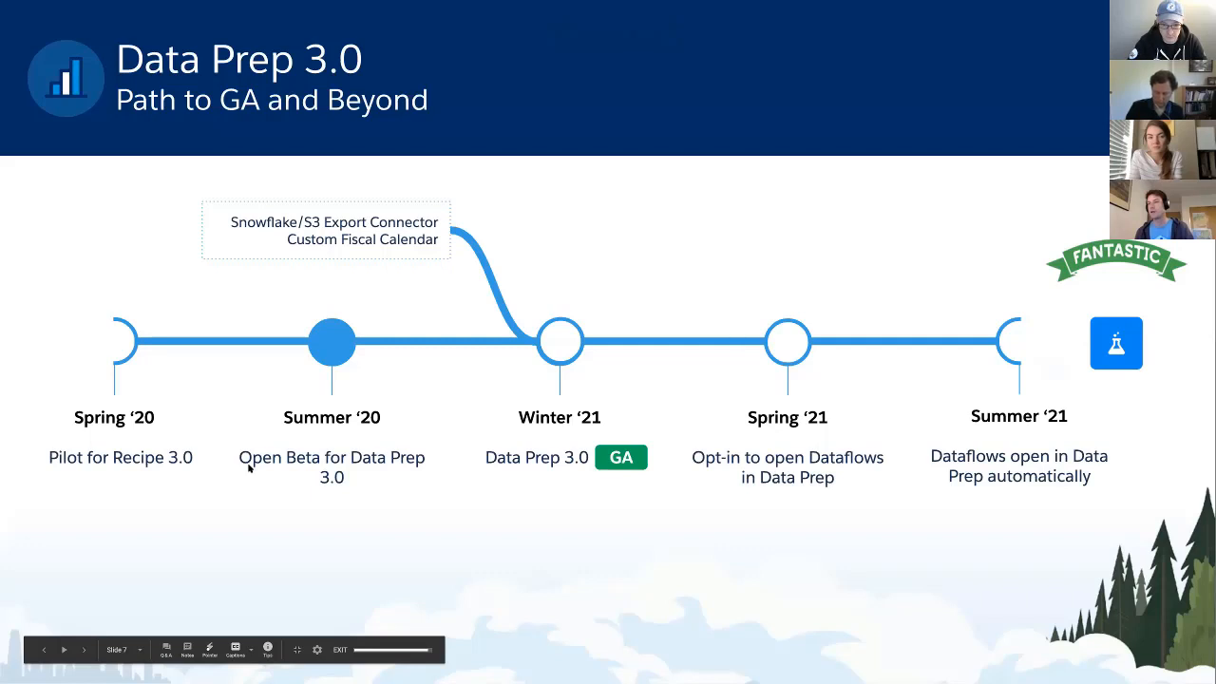
mouse_move(294, 471)
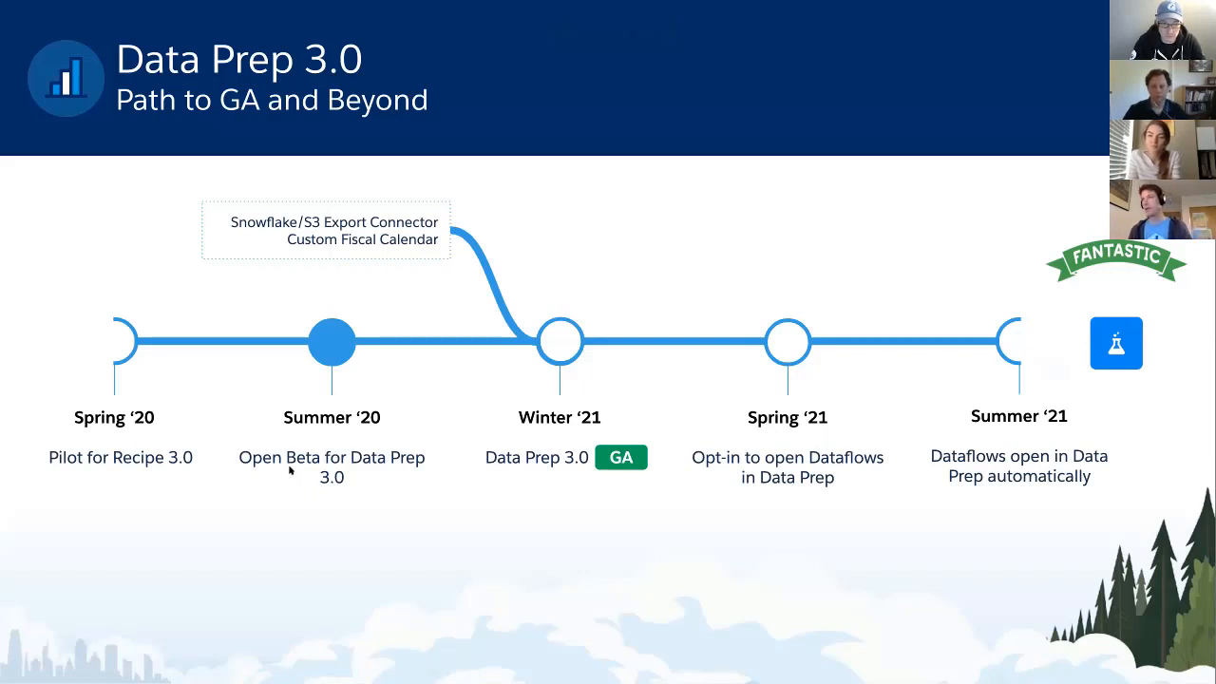
mouse_move(346, 479)
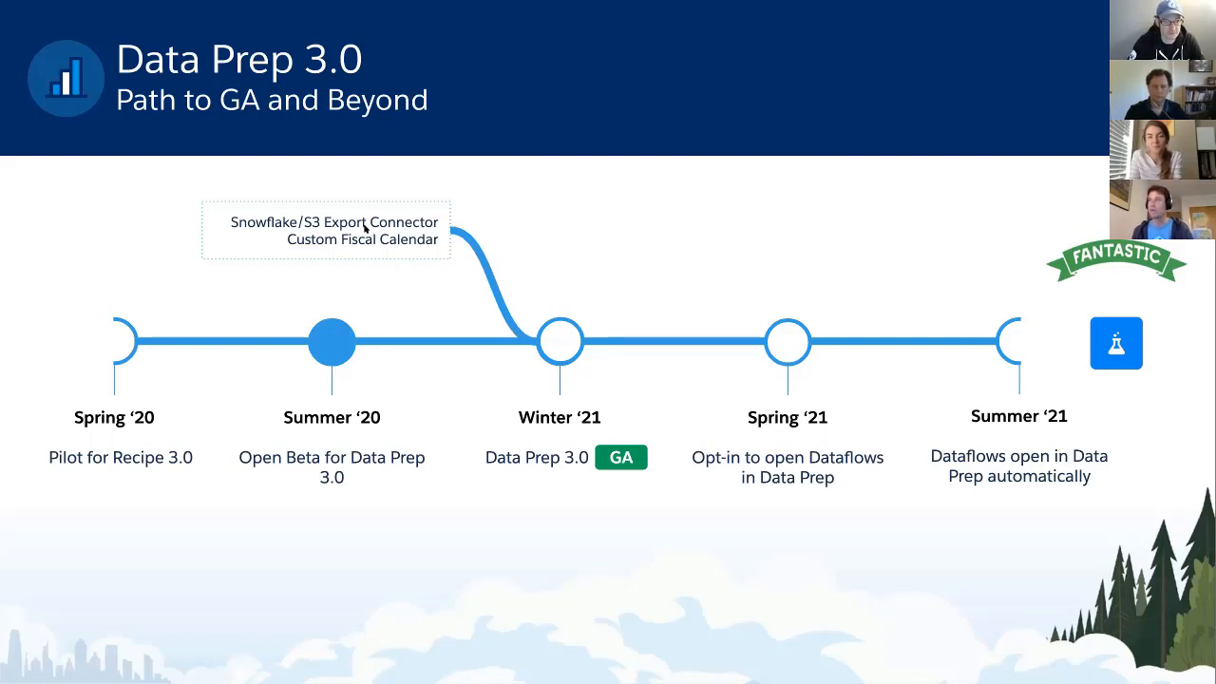
mouse_move(338, 262)
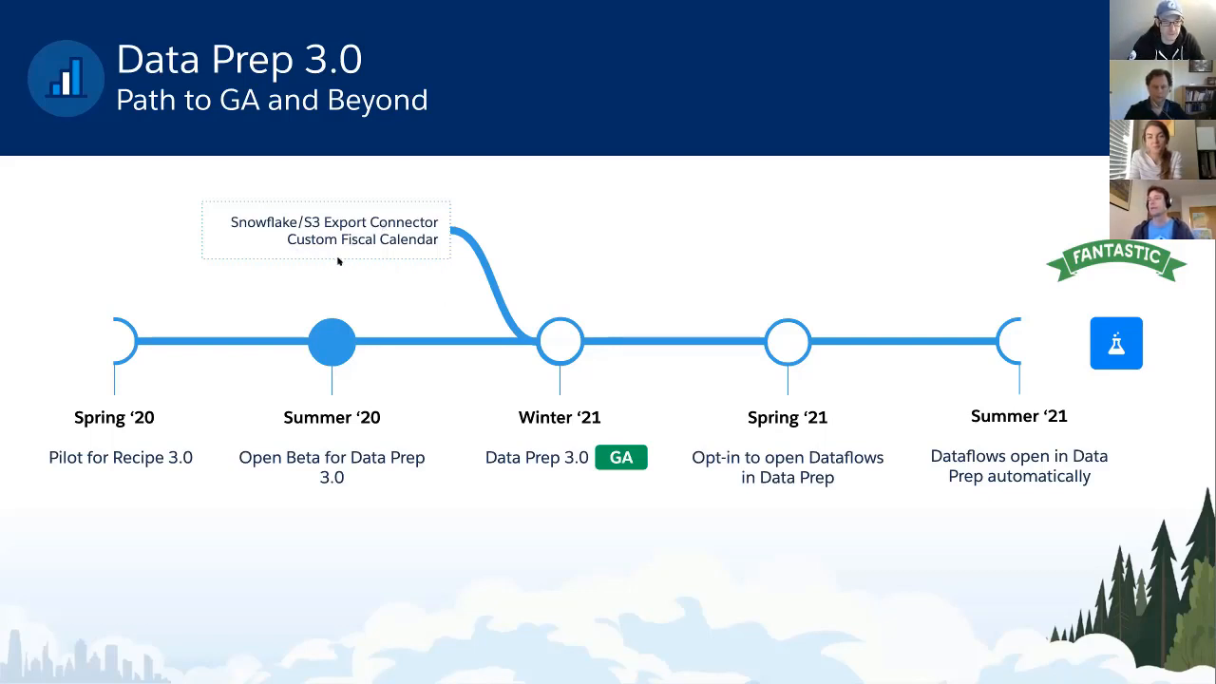
mouse_move(406, 270)
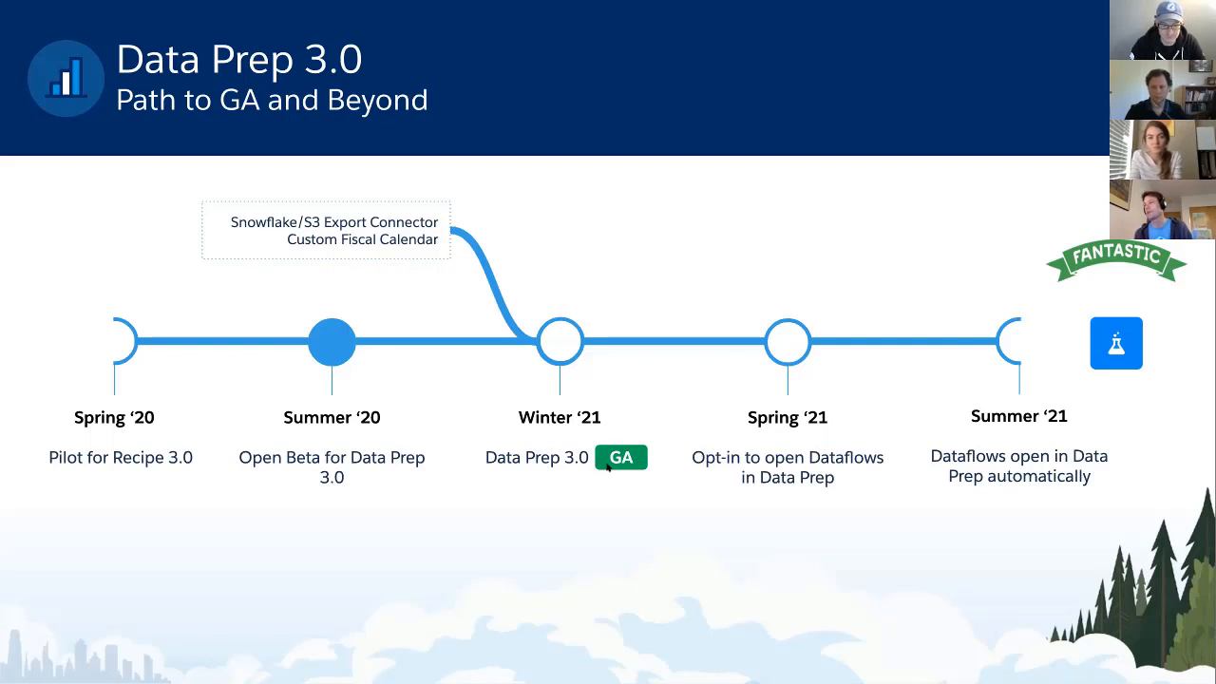
mouse_move(528, 426)
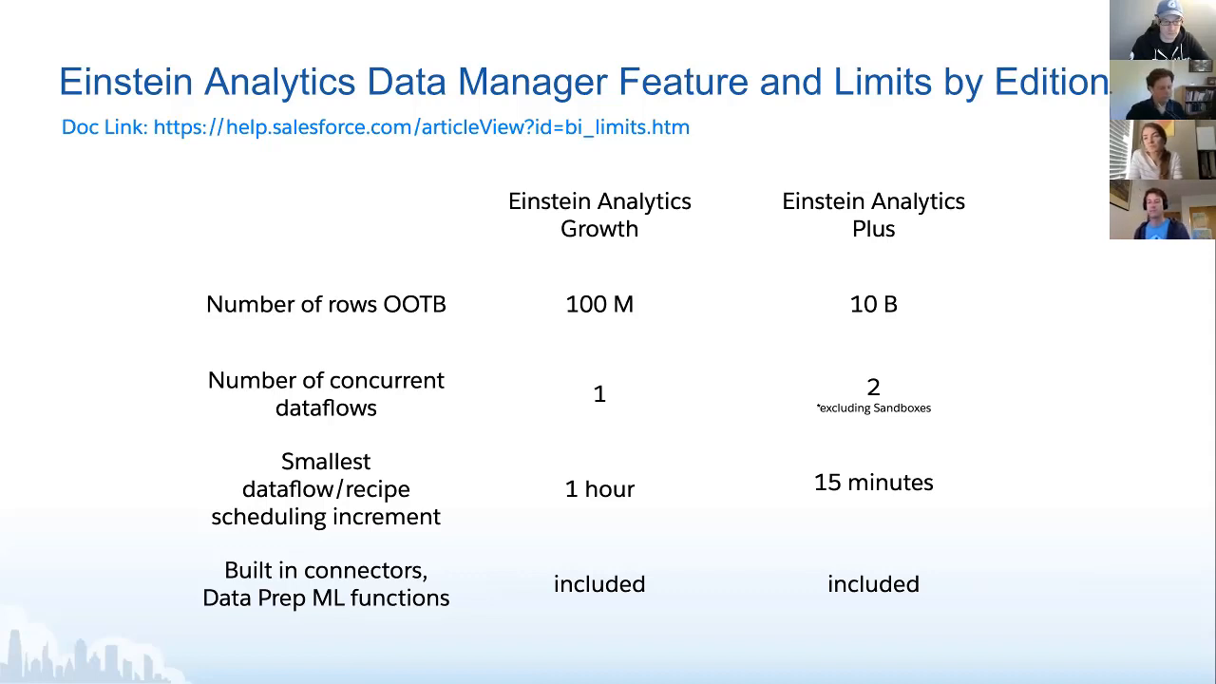
mouse_move(541, 426)
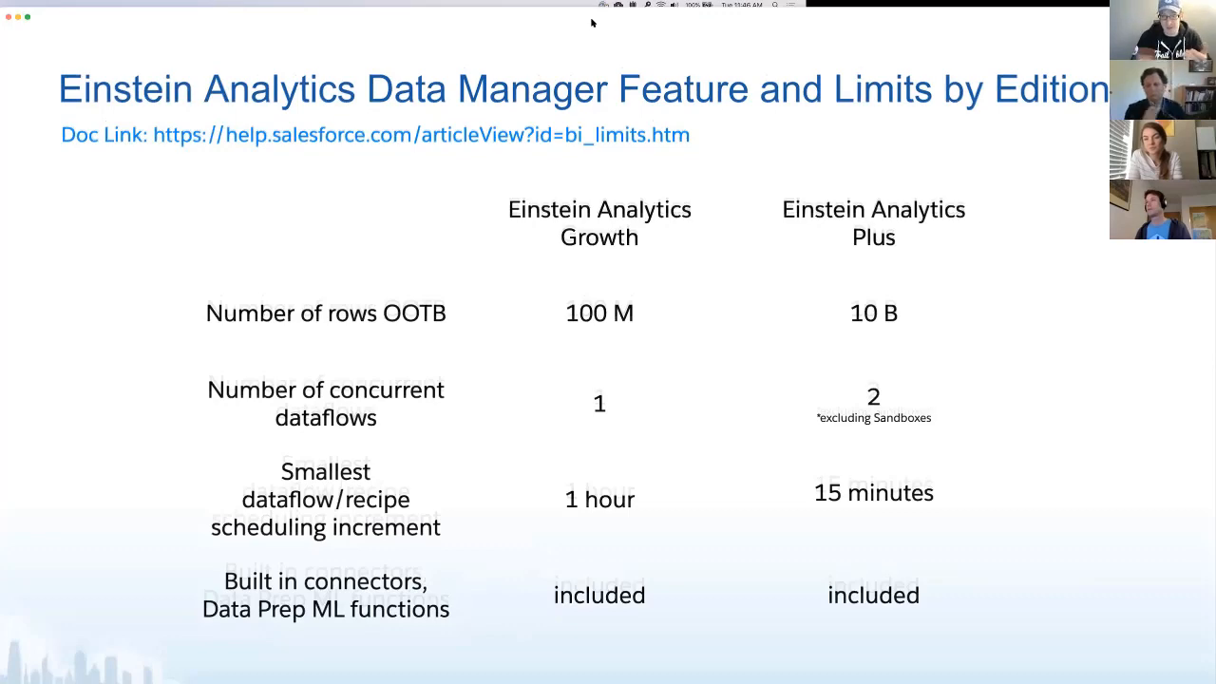
- Bring the MyAvocadoDataset recipe canvas back on screen in the browser
click(596, 22)
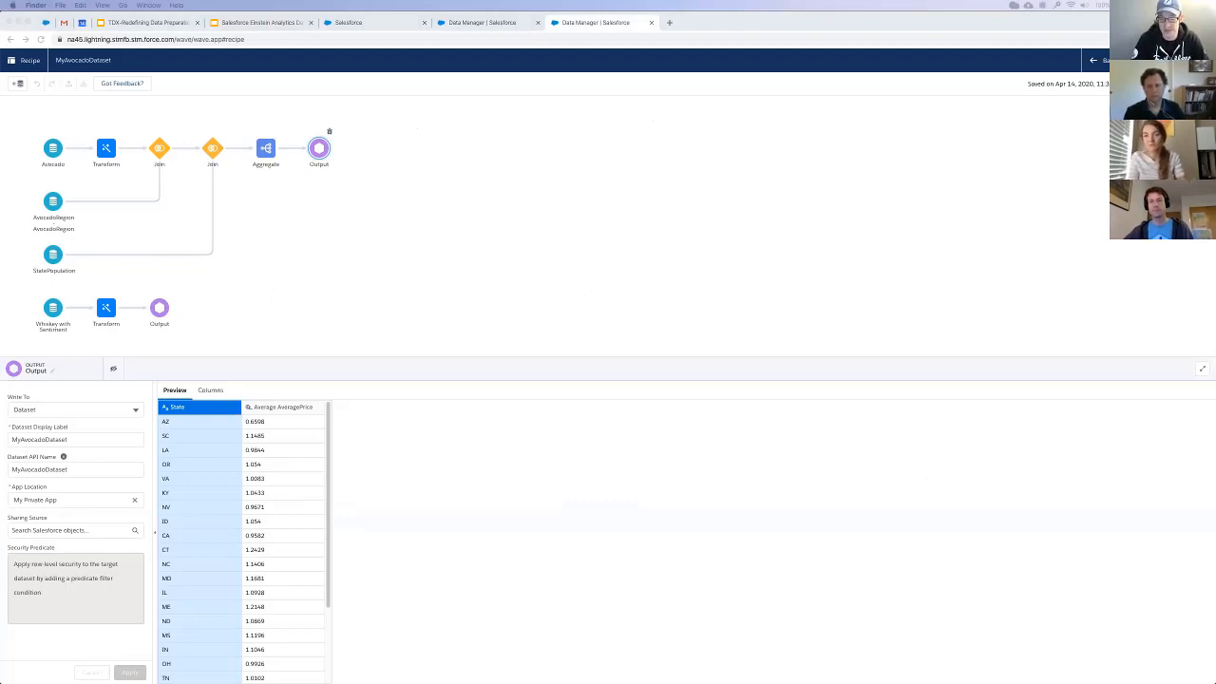
mouse_move(608, 669)
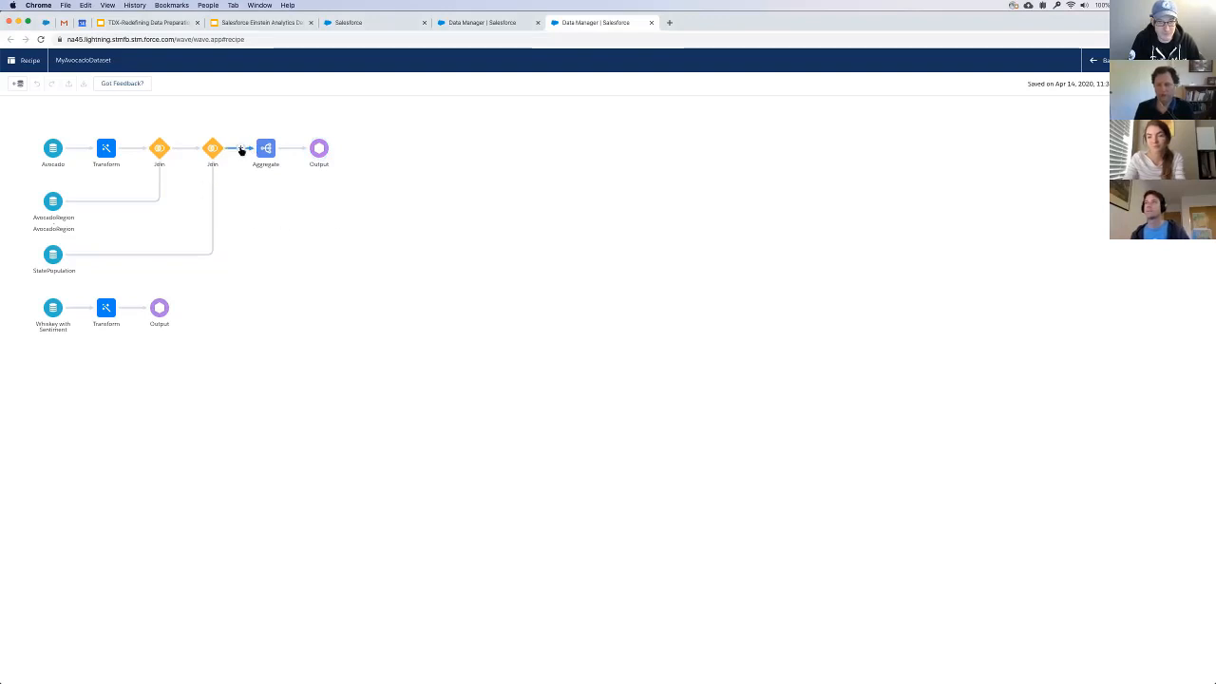
- Arrange the Aggregate and Output nodes on a row below the second join, then inspect the Transform node
drag(266, 148, 289, 247)
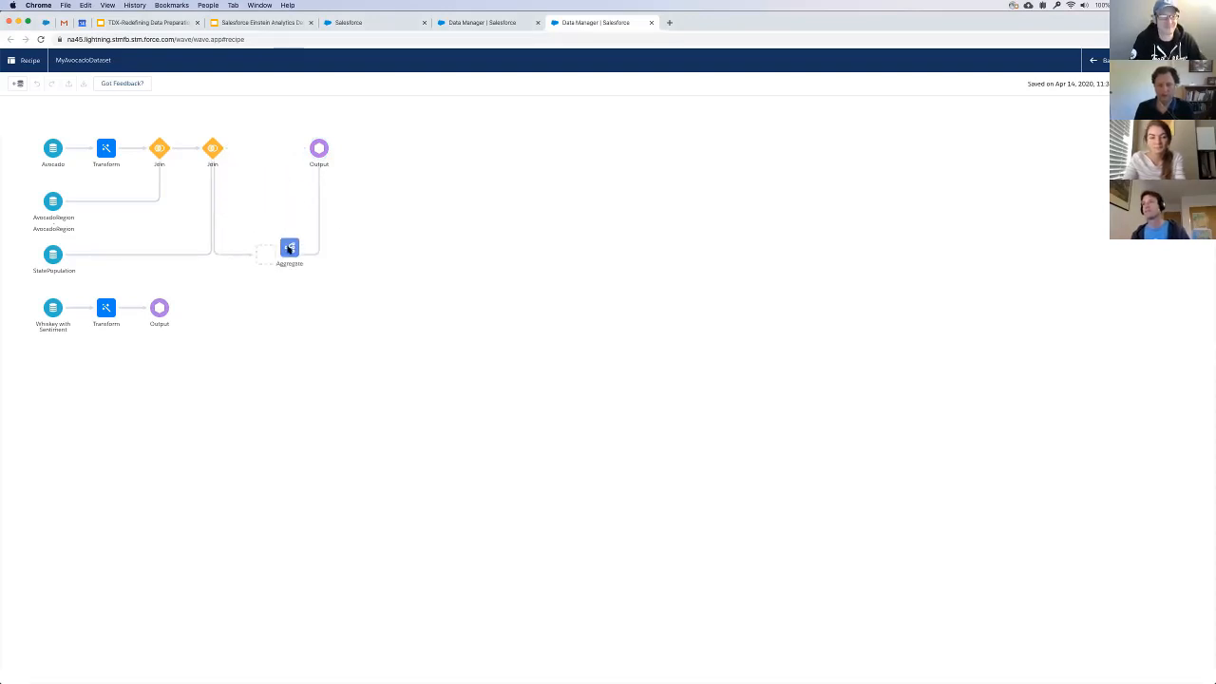
drag(288, 247, 266, 255)
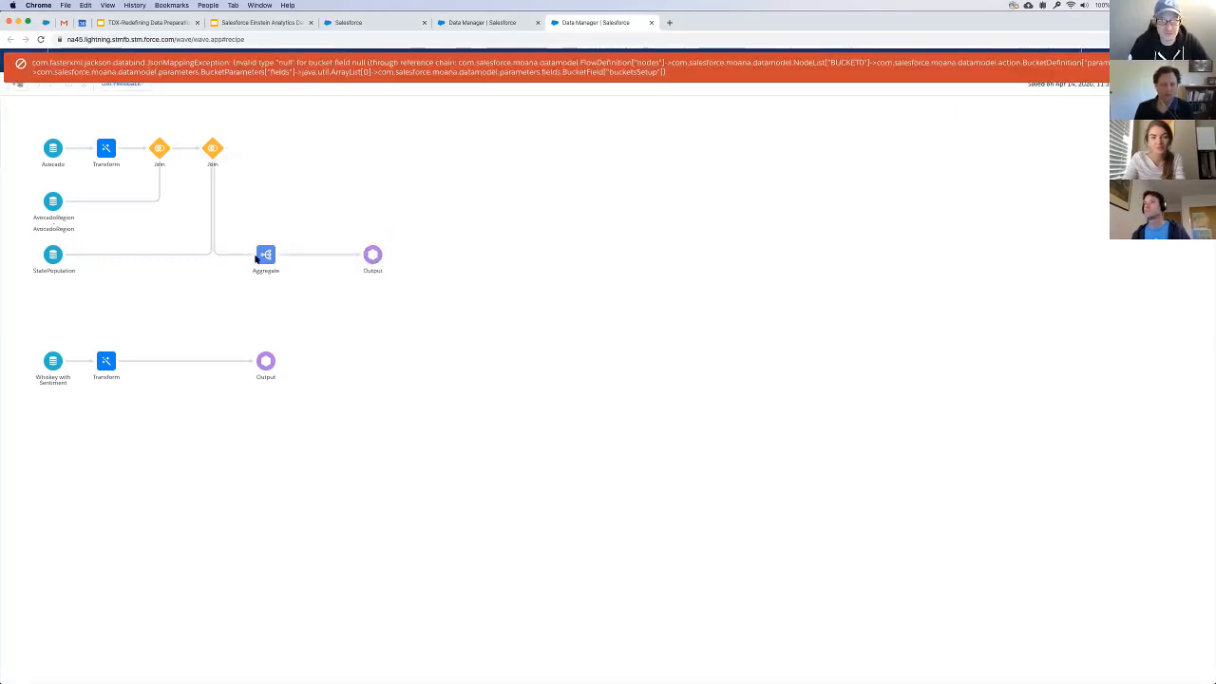
click(106, 361)
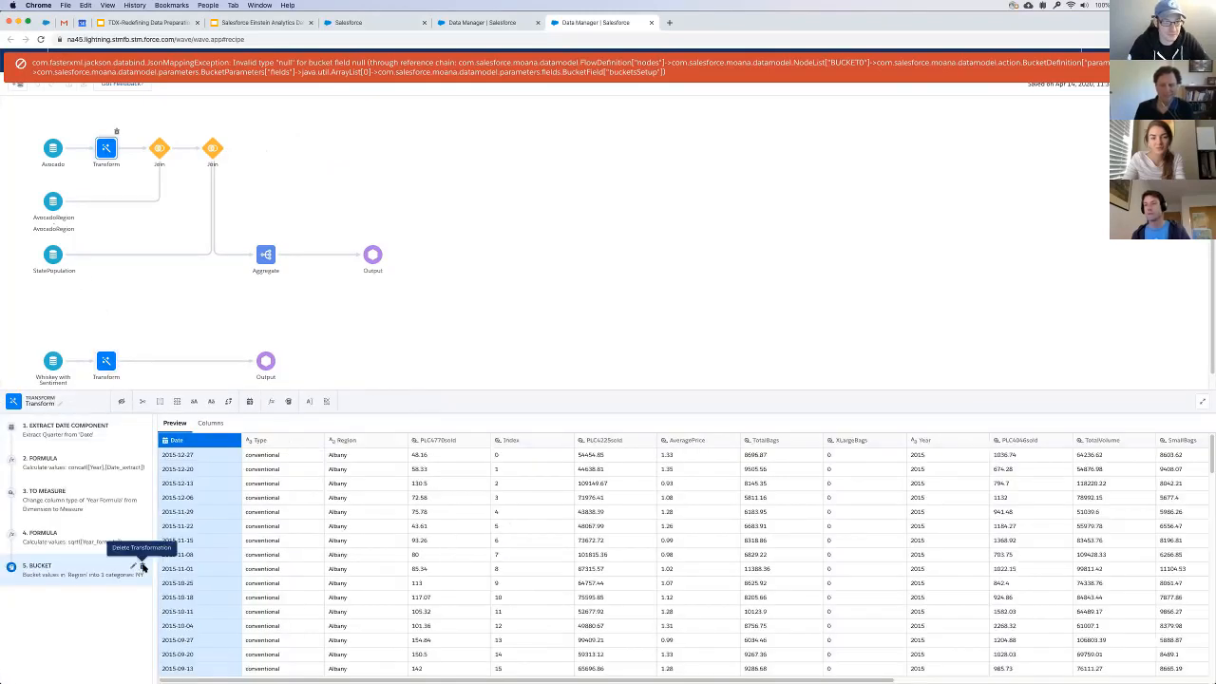
- Delete the failing Bucket step from the Transform node, clearing the null bucket error
click(142, 566)
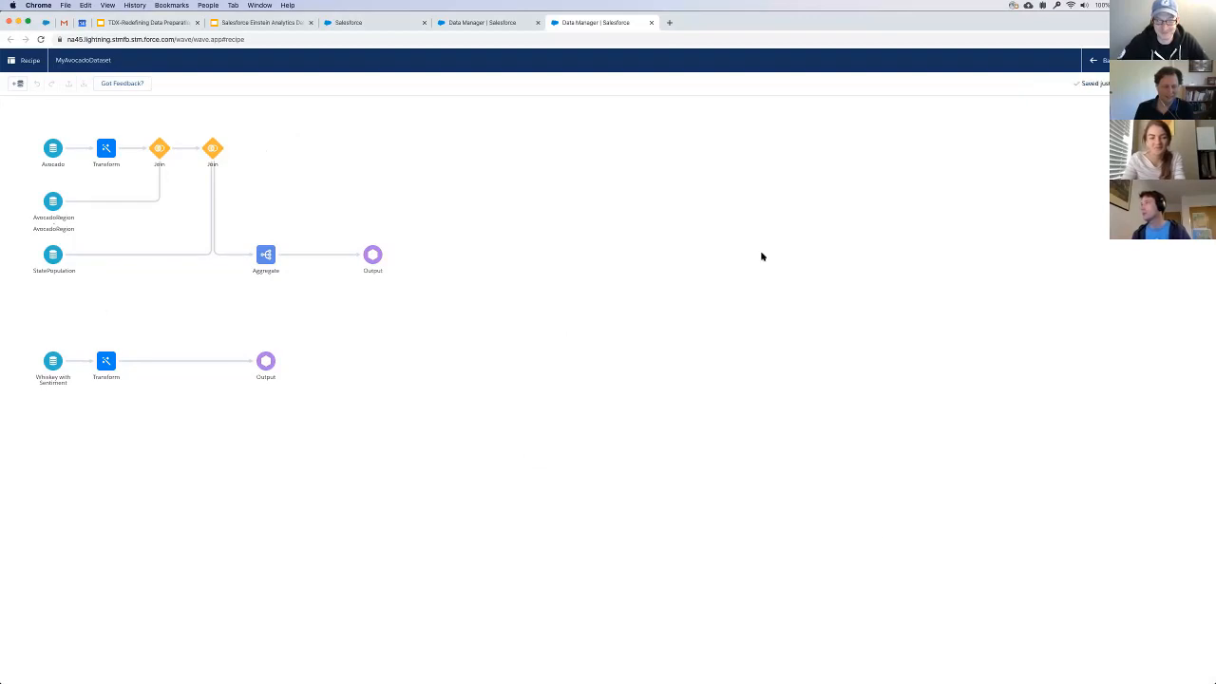
mouse_move(403, 106)
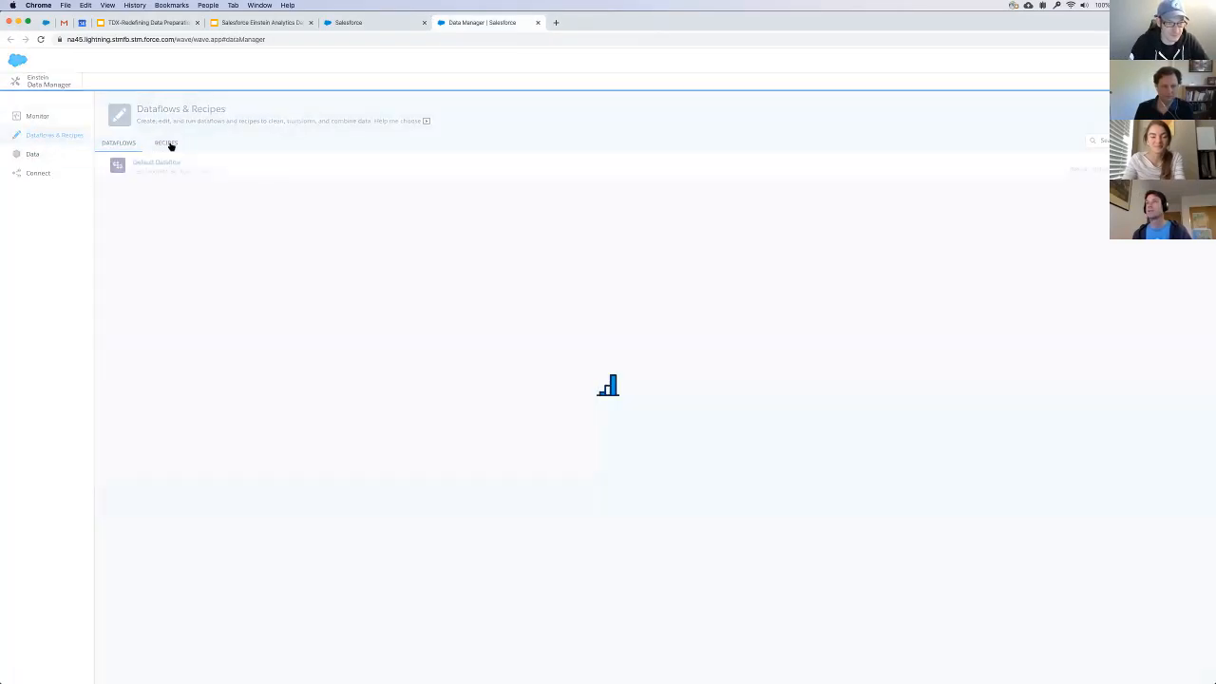
- Reopen MyAvocadoDataset from the Data Manager recipes list
click(165, 143)
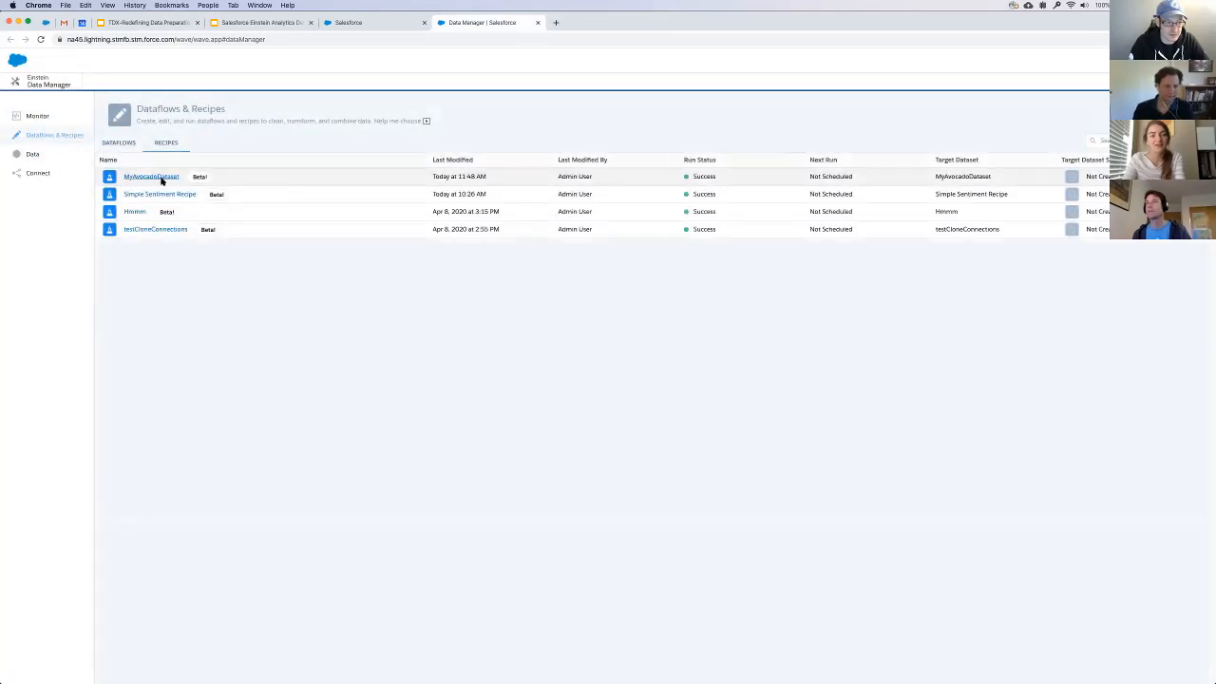
click(150, 174)
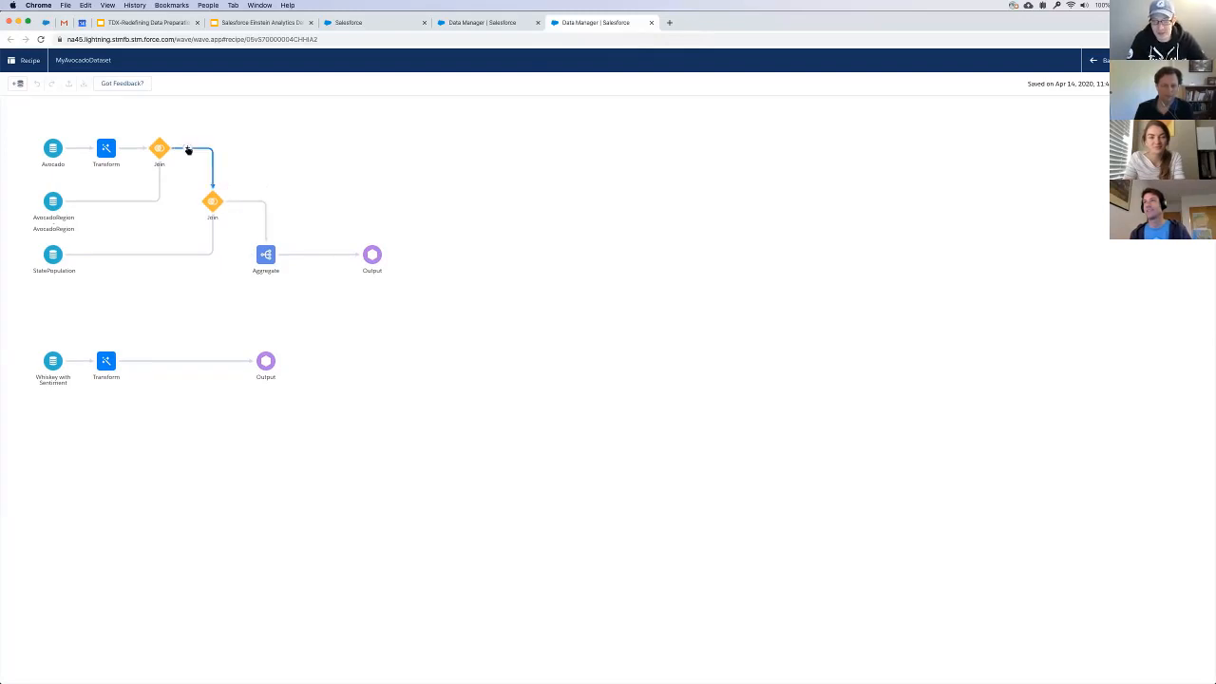
- Add a Filter node after the first join keeping rows where Date Quarter equals 1, 2 or 3
click(159, 148)
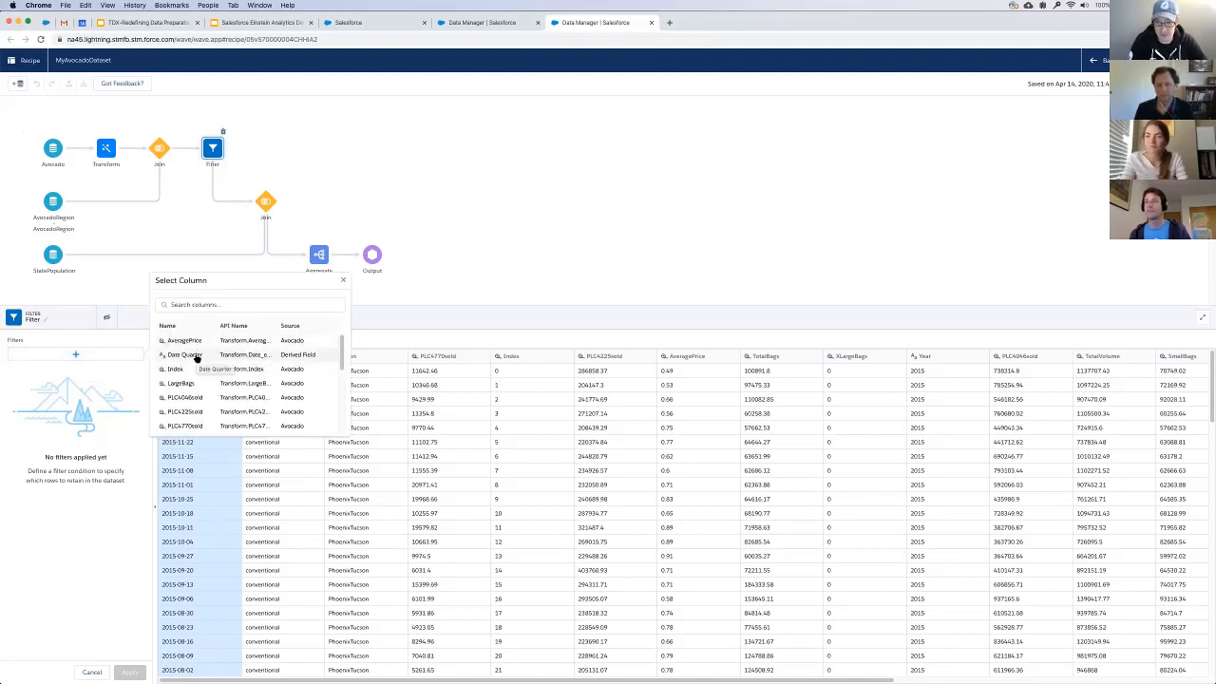
click(182, 355)
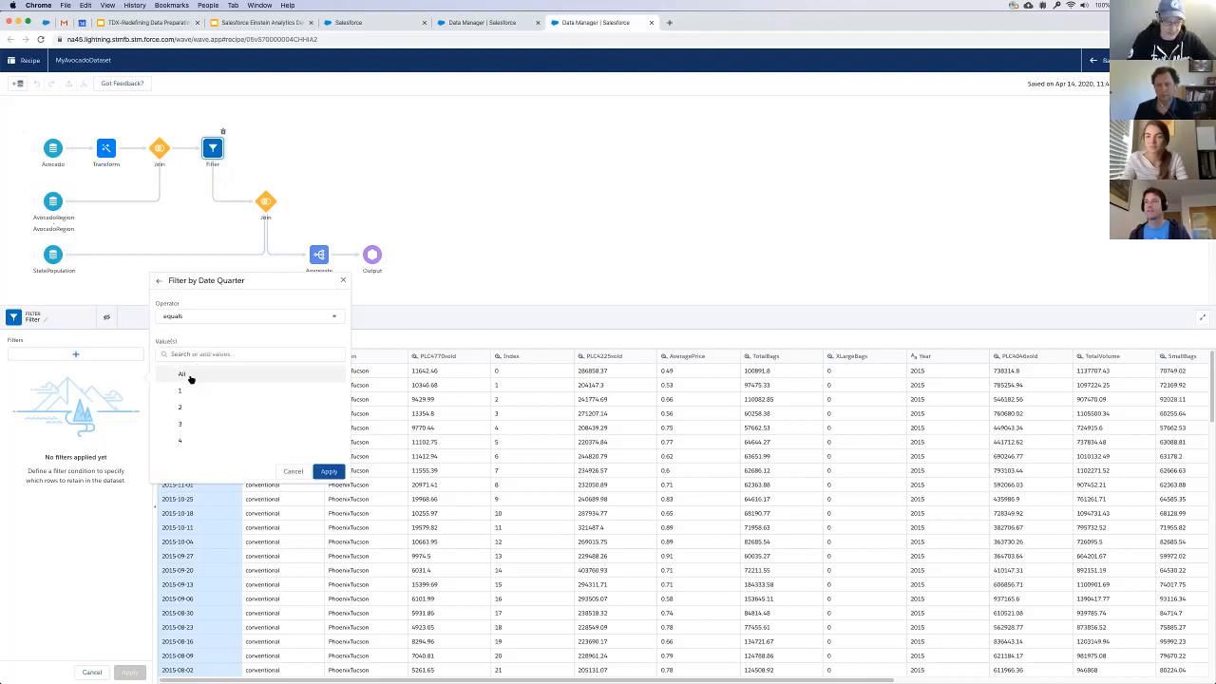
click(249, 315)
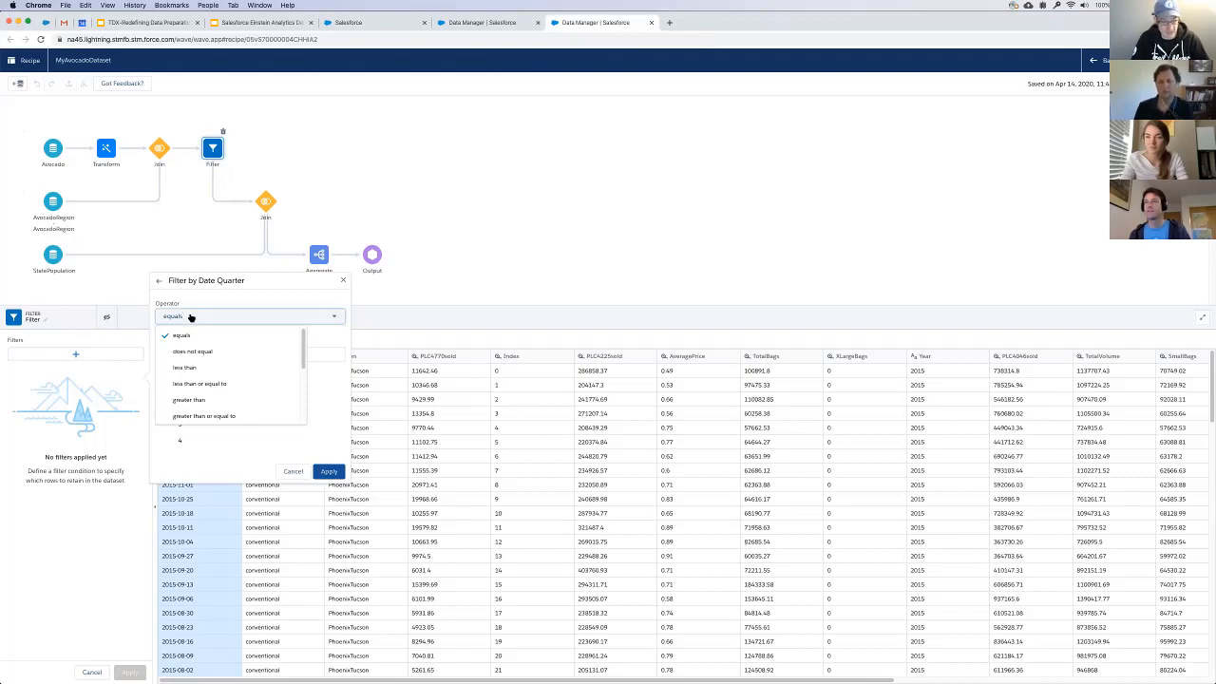
click(182, 335)
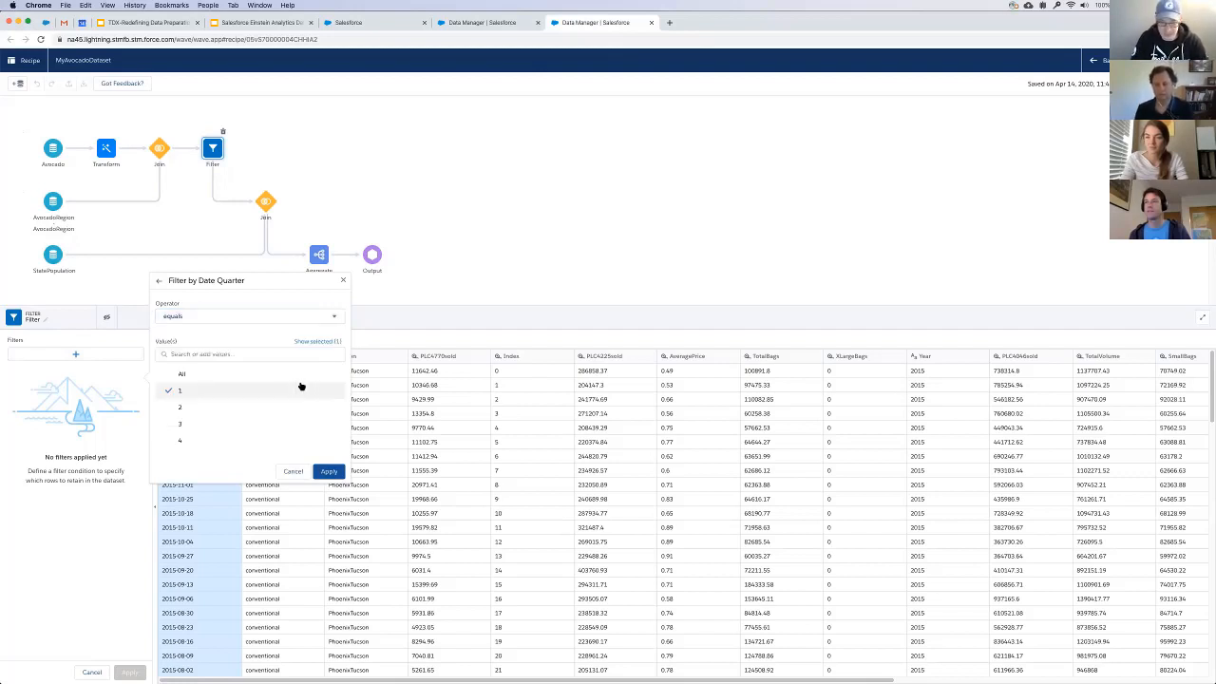
click(178, 424)
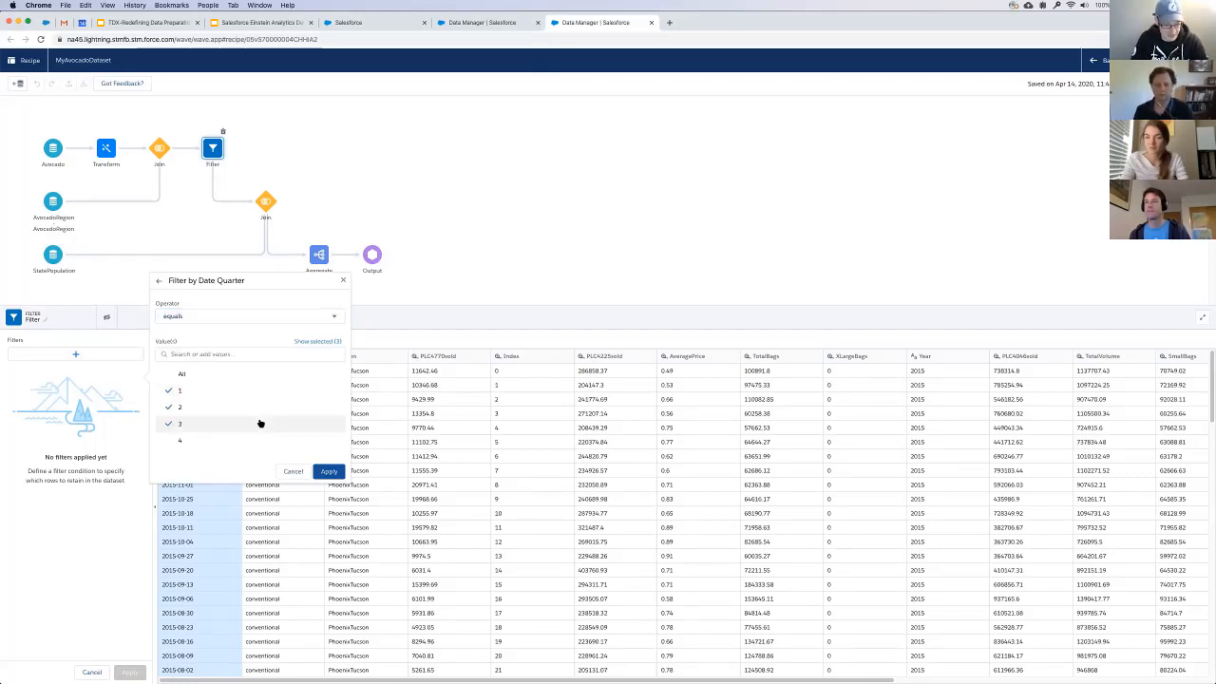
click(327, 471)
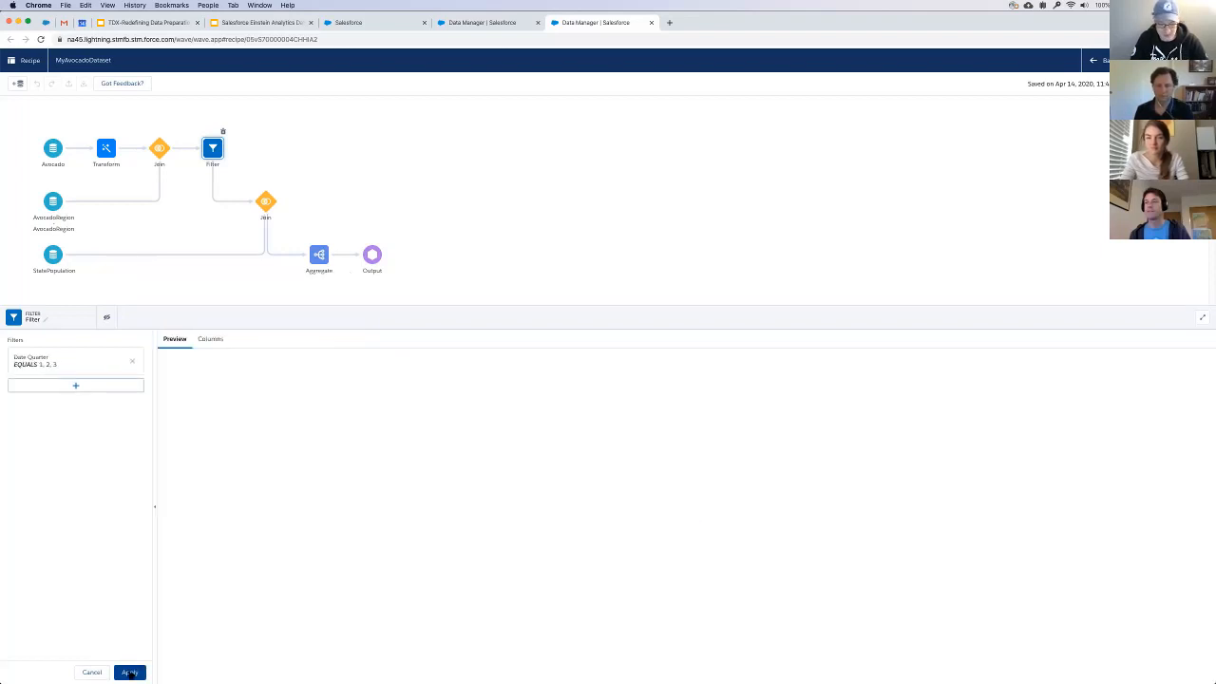
click(129, 672)
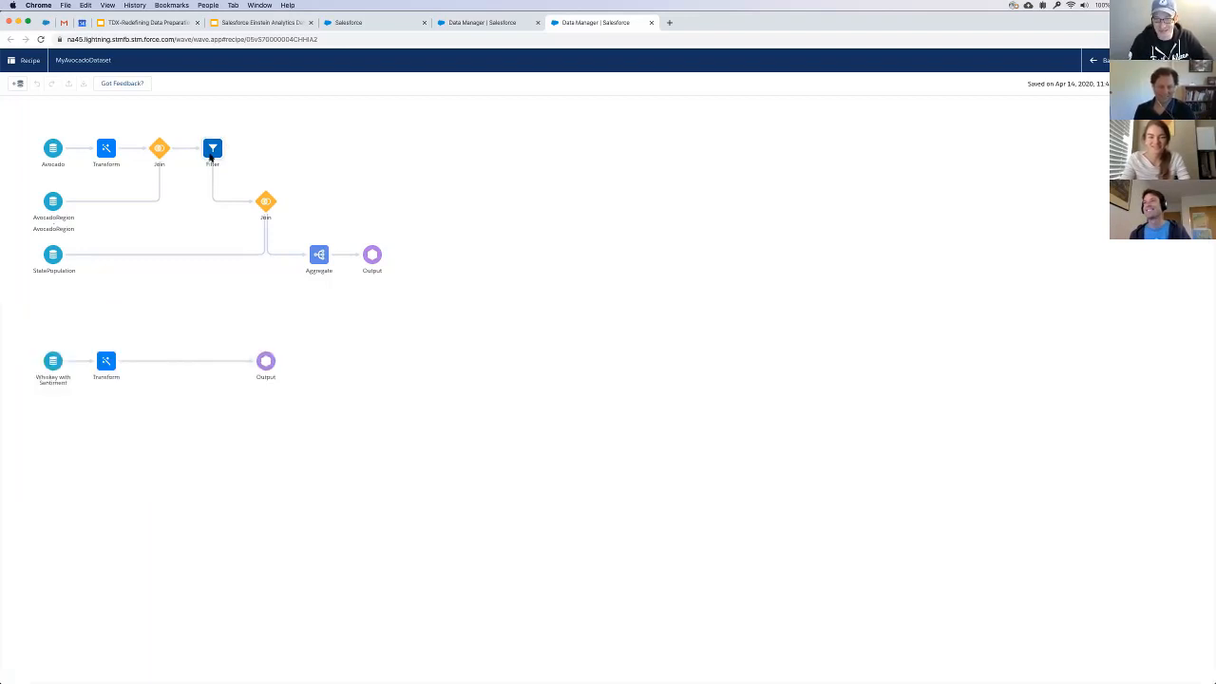
click(213, 148)
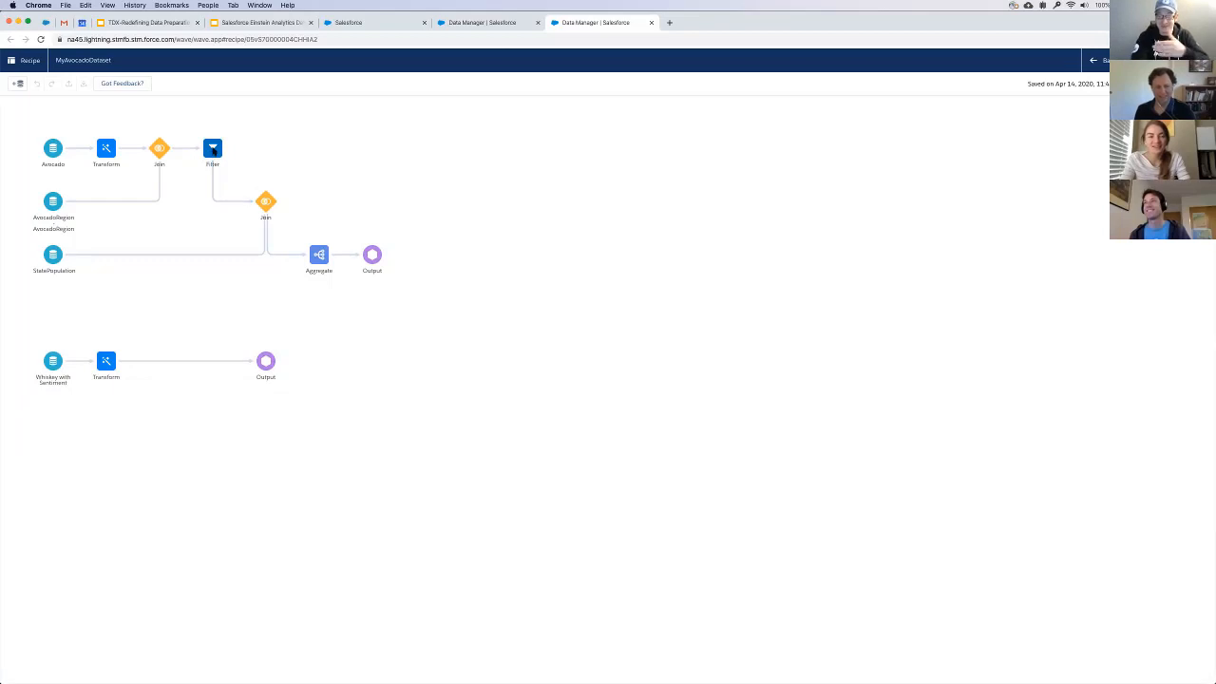
click(213, 148)
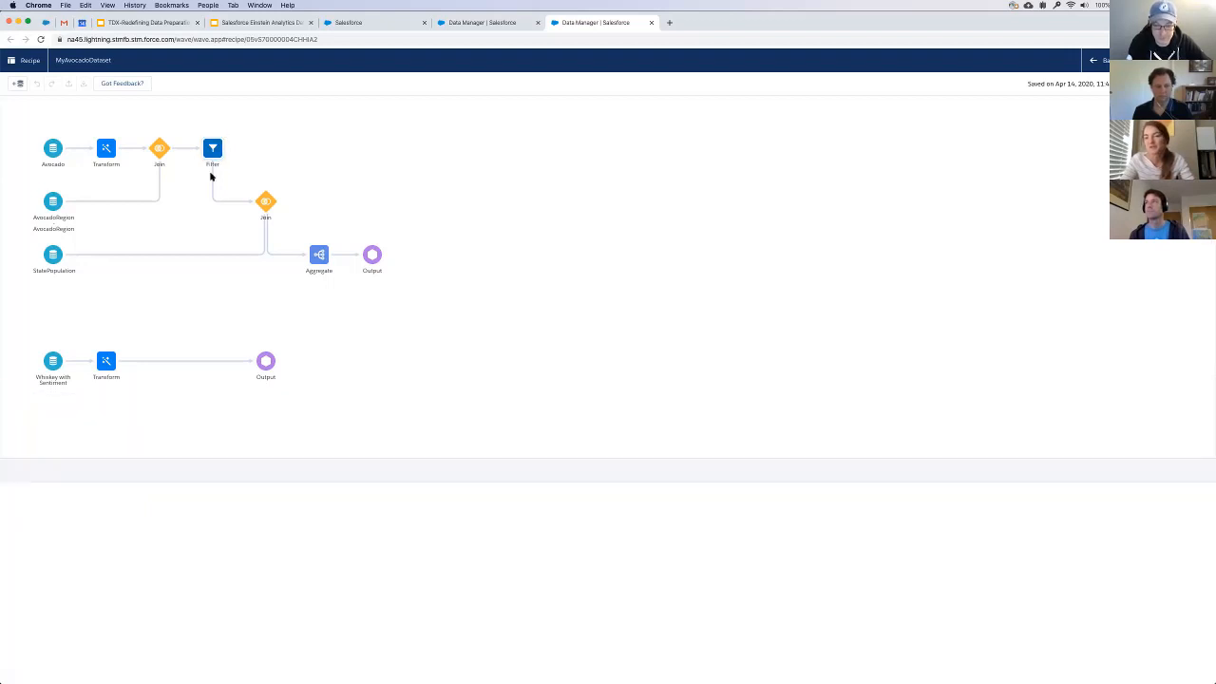
click(160, 148)
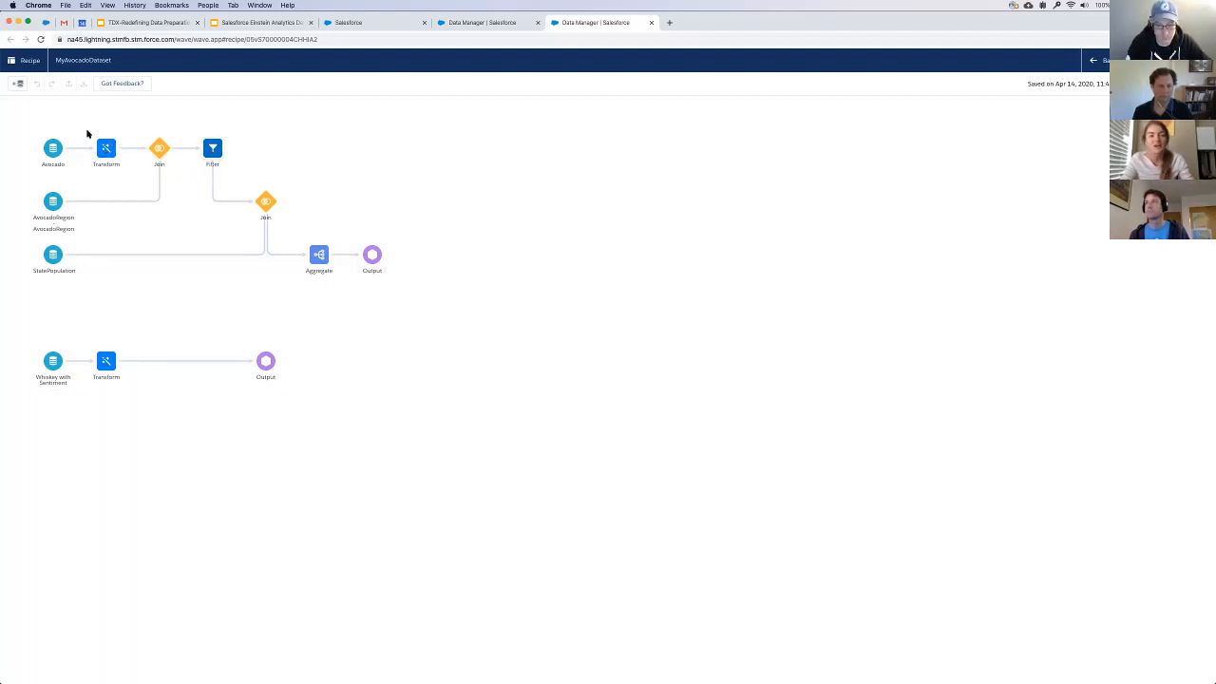
- Check the Transform steps, the Aggregate node's output columns and the second join's configuration
click(106, 148)
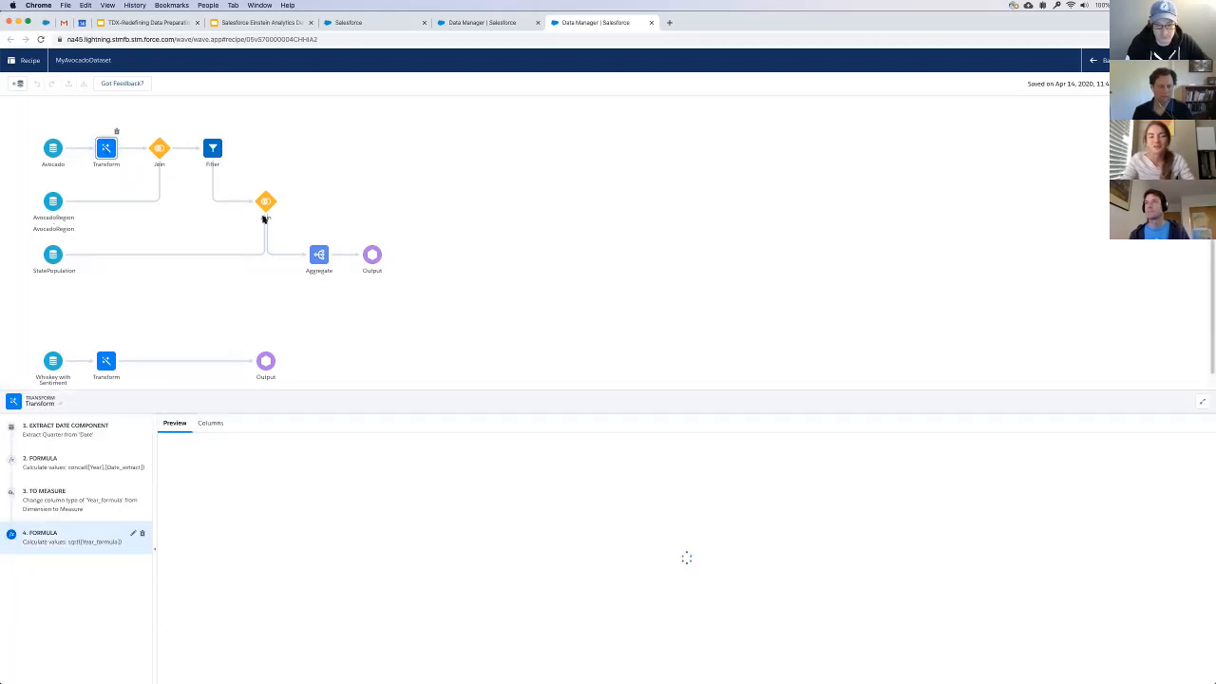
click(319, 254)
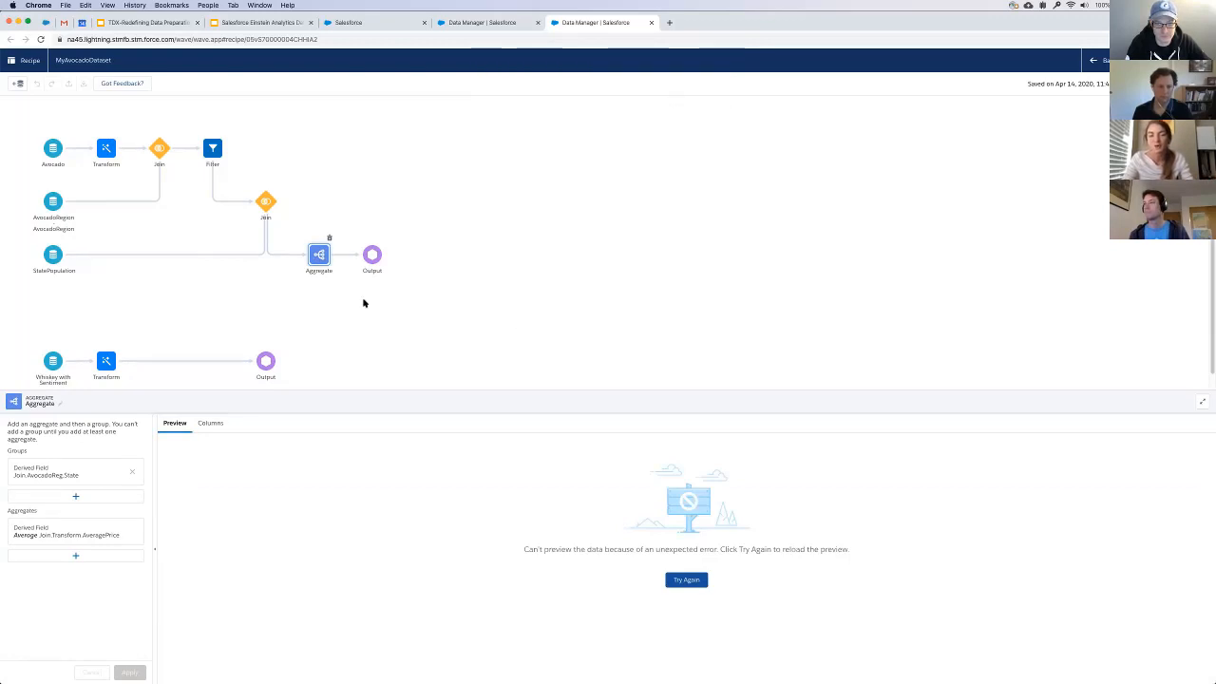
mouse_move(345, 276)
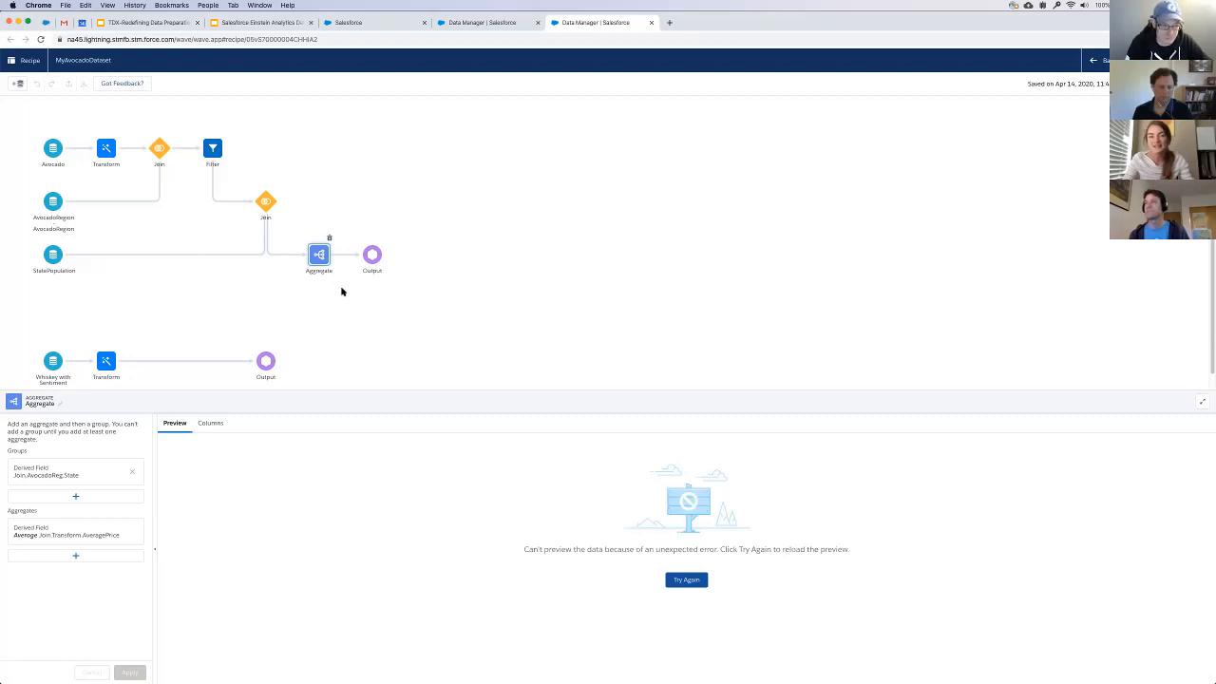
mouse_move(211, 430)
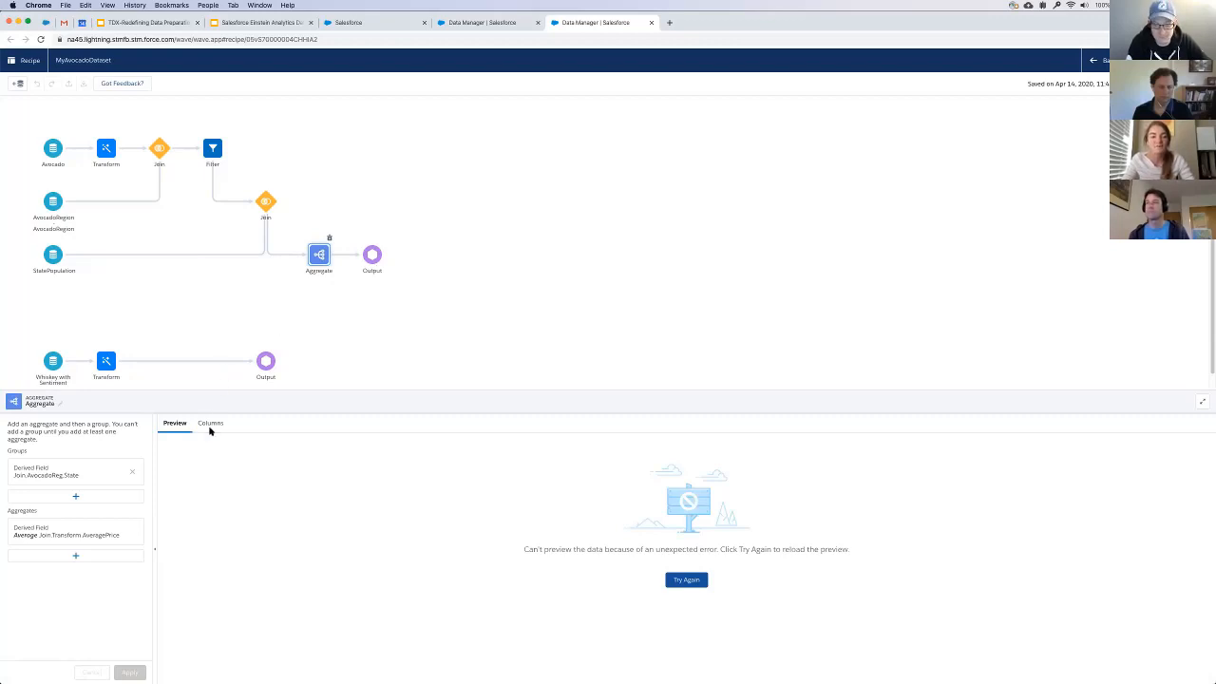
click(209, 422)
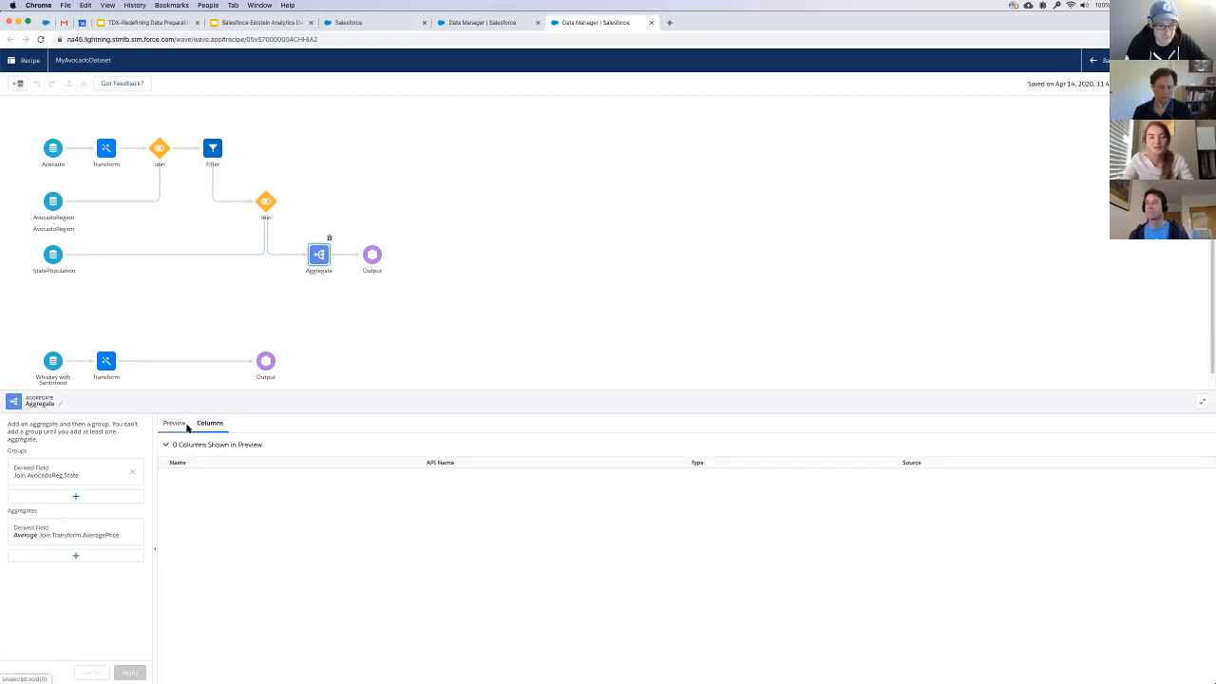
click(266, 202)
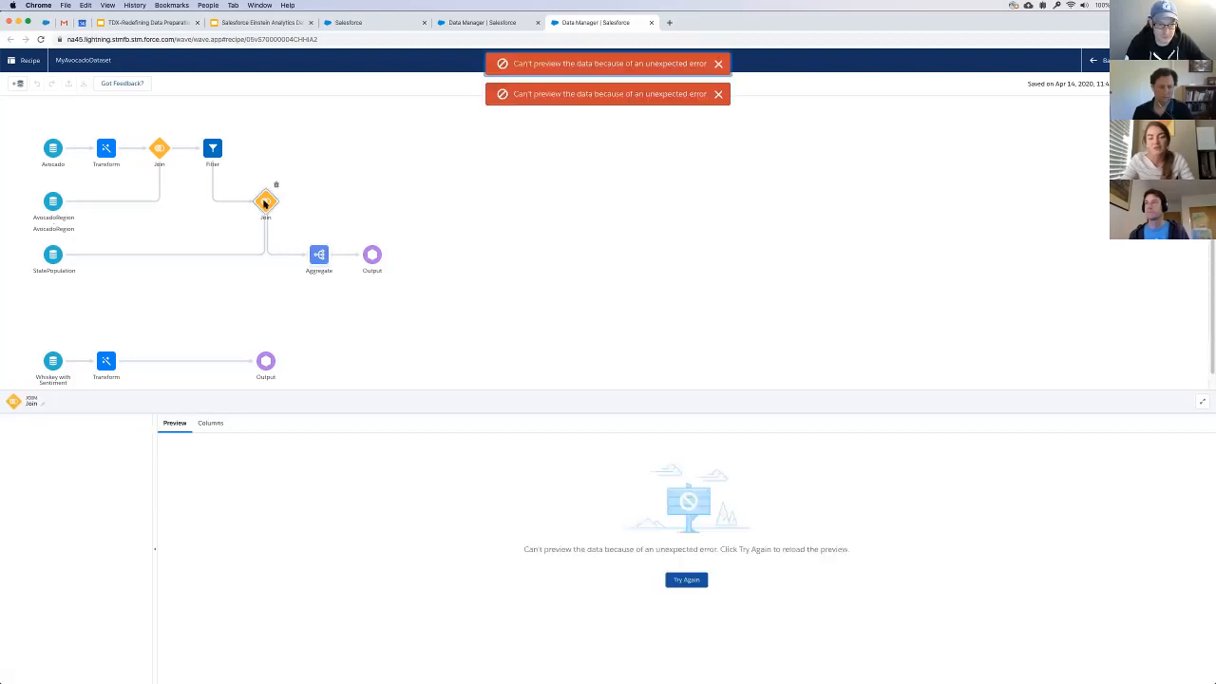
click(266, 201)
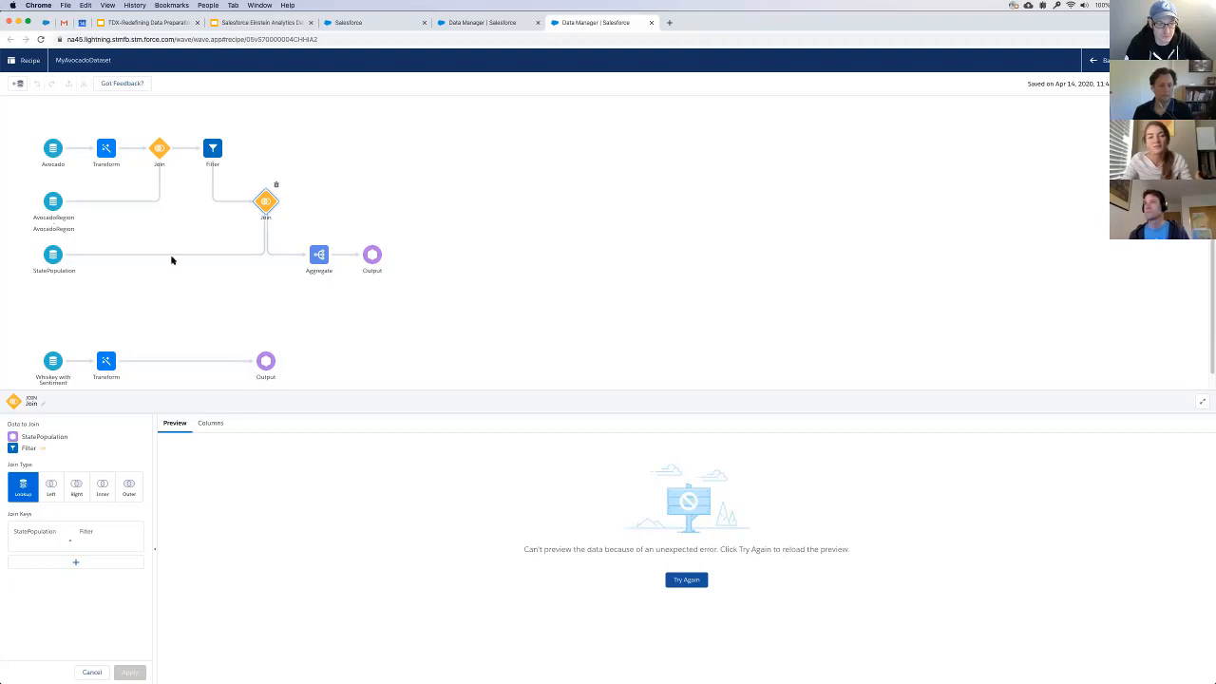
- Preview the Filter output and the StatePopulation and AvocadoRegion sources, then show only the canvas
click(213, 149)
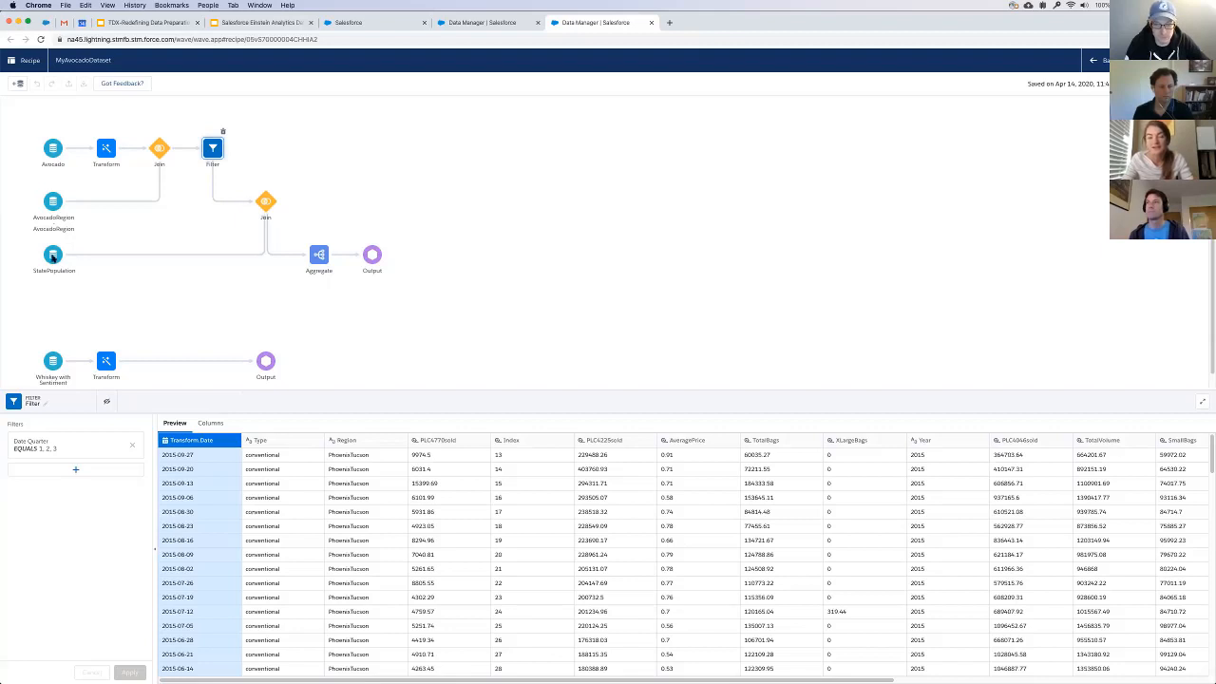
click(54, 254)
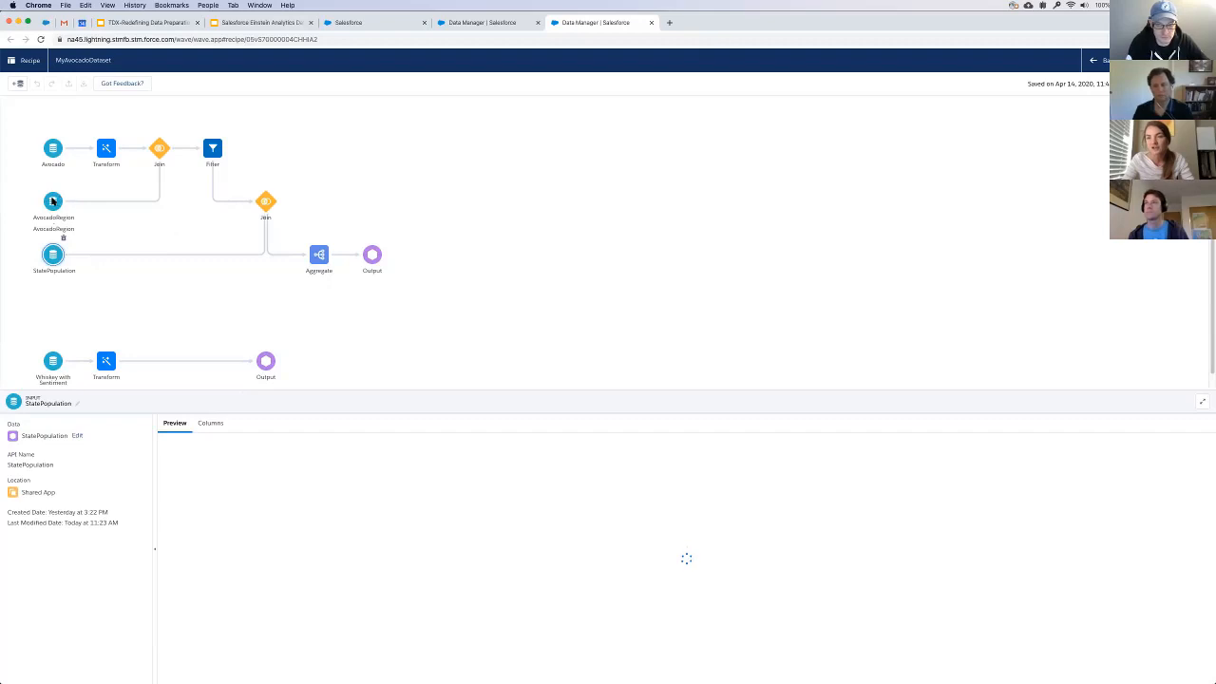
click(53, 202)
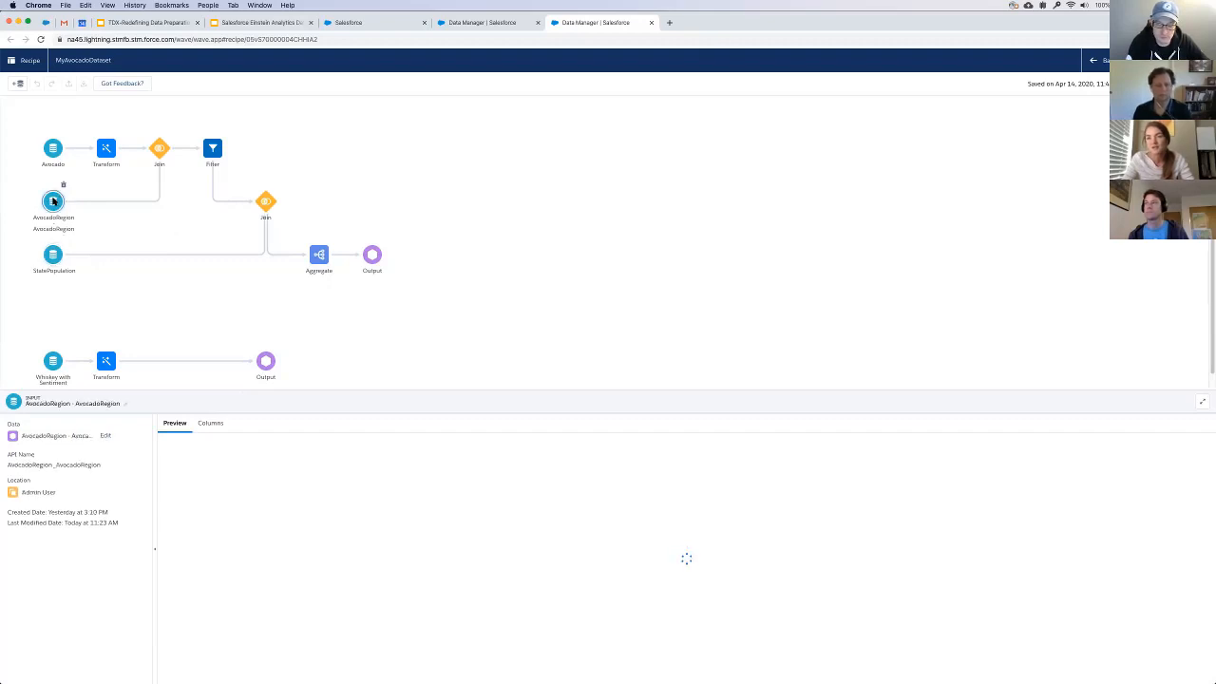
click(53, 148)
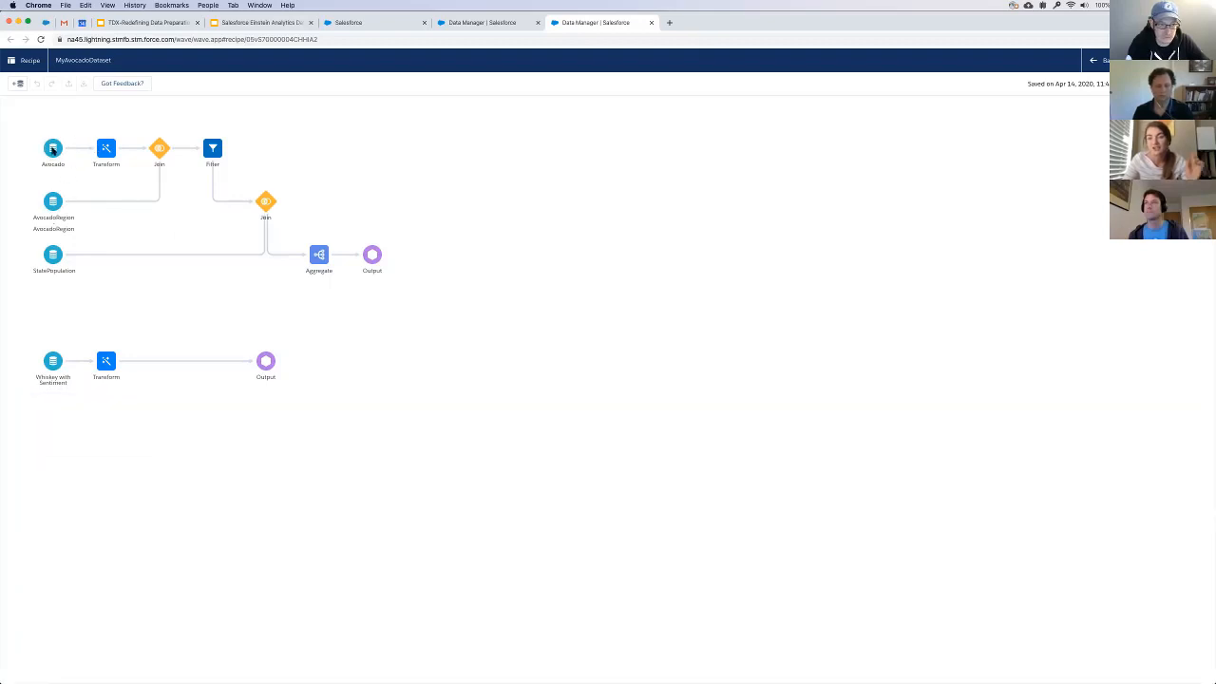
- Show the Avocado source node's details and row preview
click(53, 148)
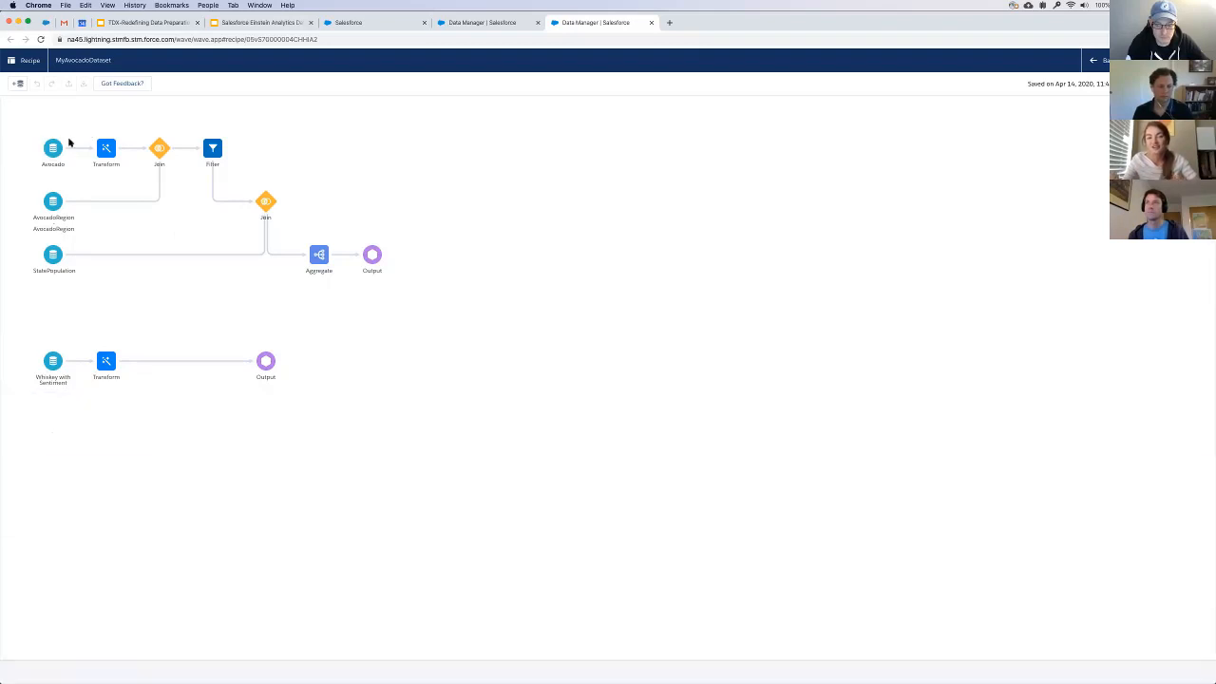
click(53, 148)
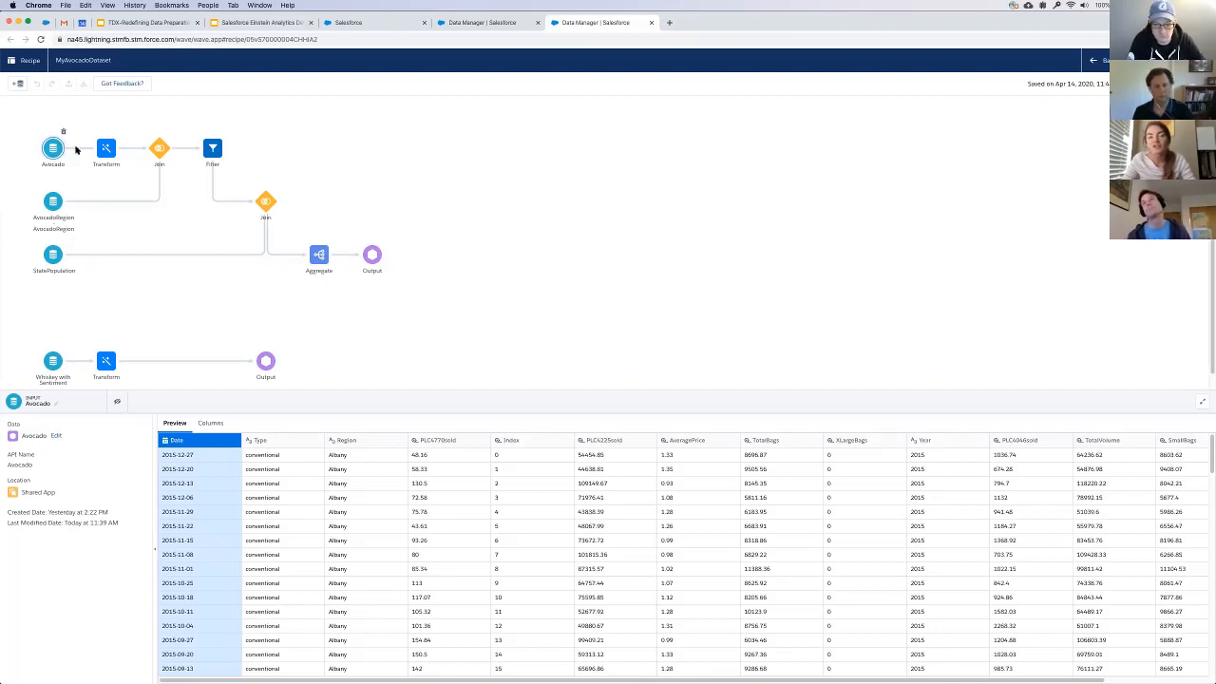
mouse_move(88, 123)
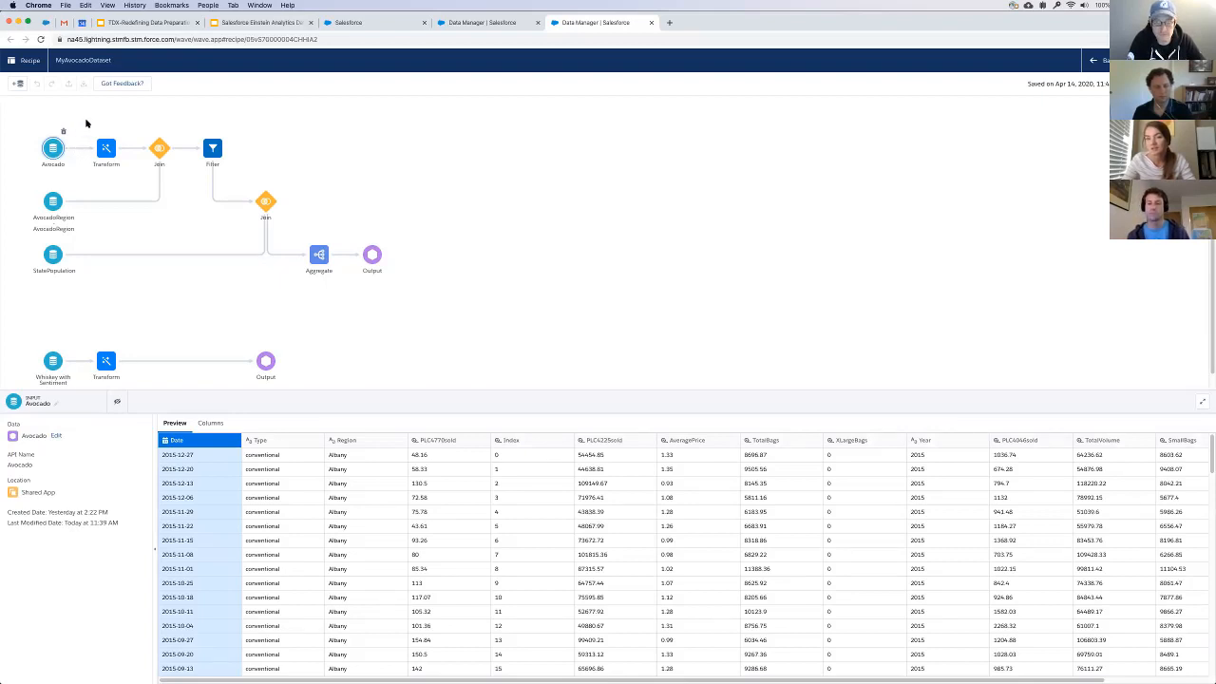
mouse_move(53, 163)
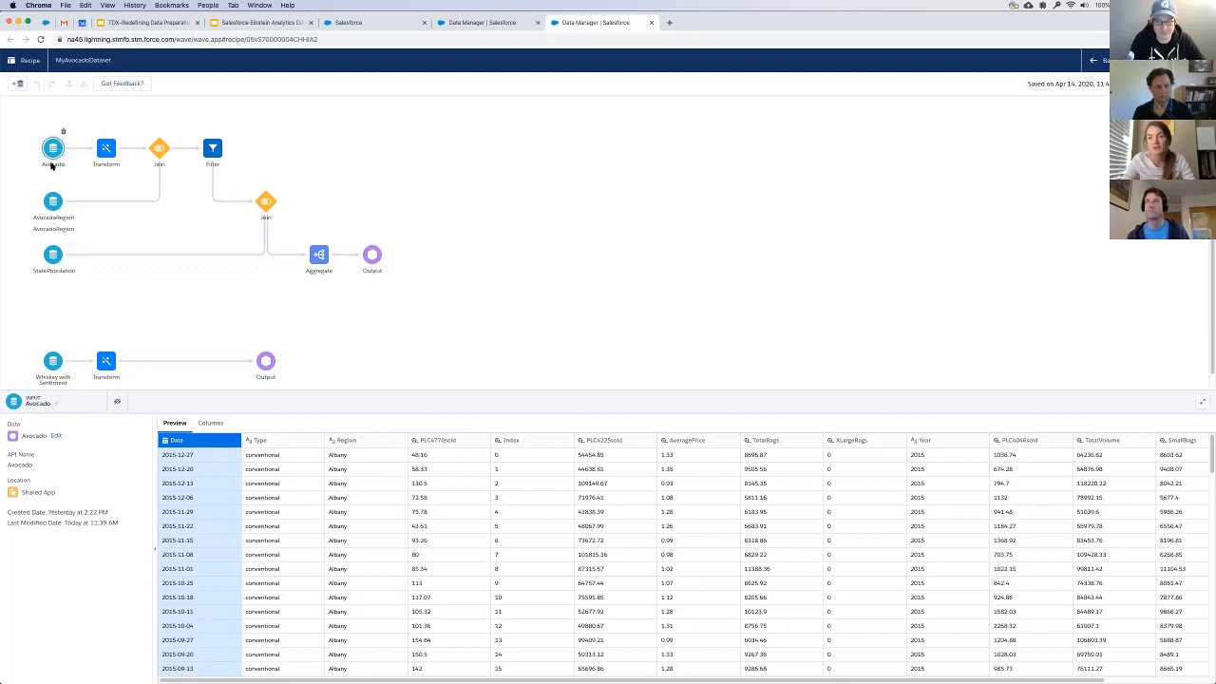
- Start a Filter step after Avocado, browse its column list, then cancel it
right_click(54, 148)
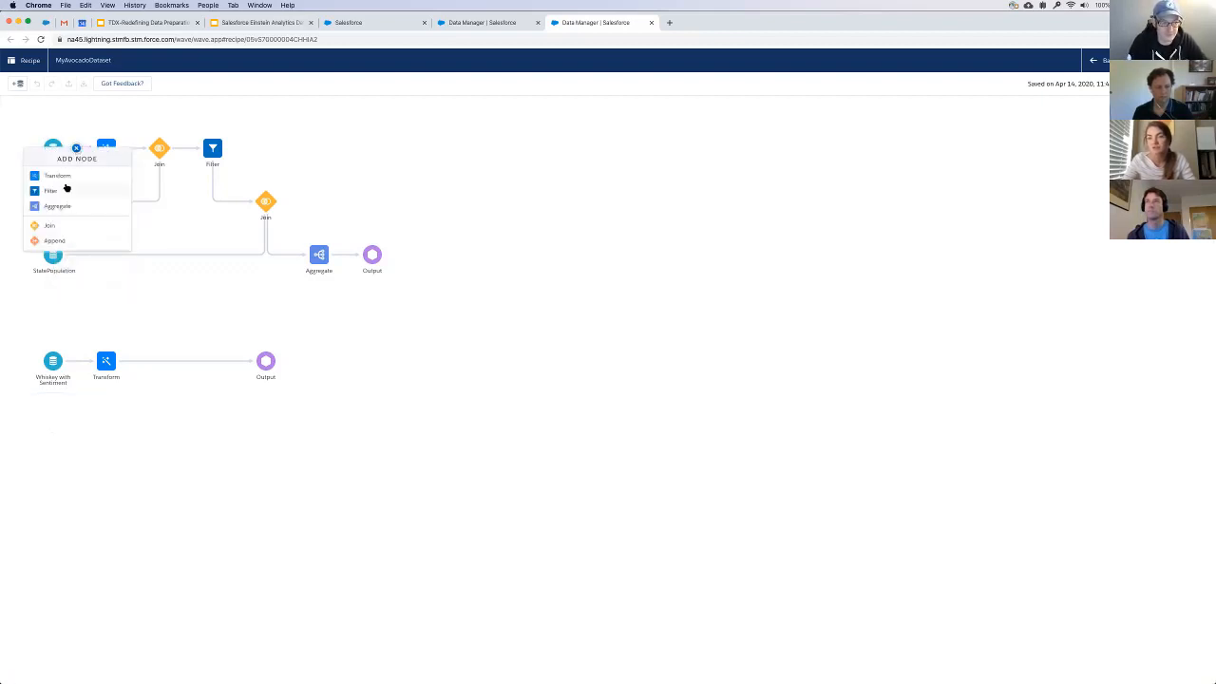
click(52, 190)
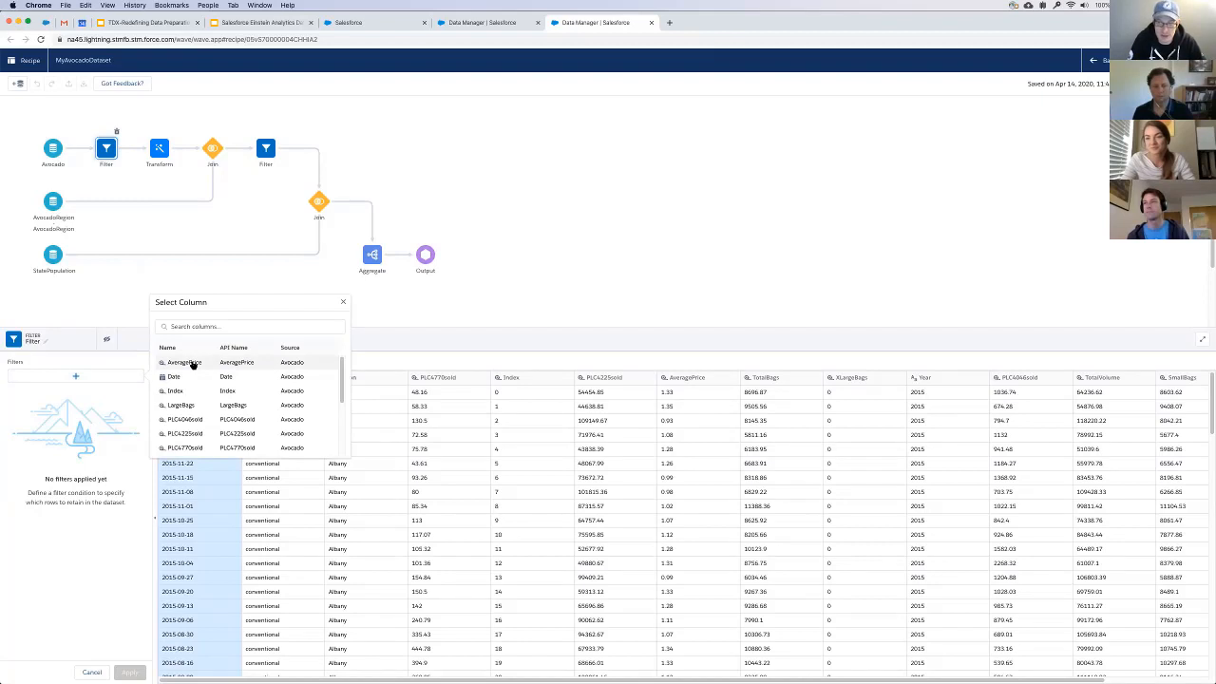
scroll(down, 3)
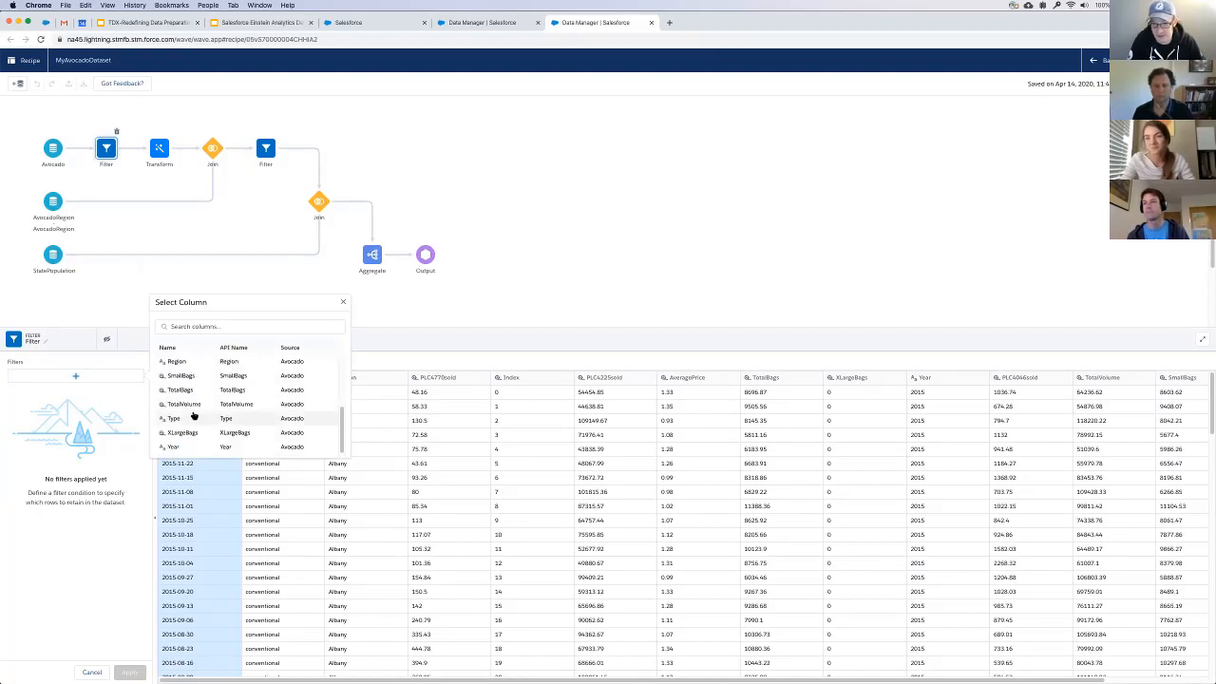
mouse_move(190, 446)
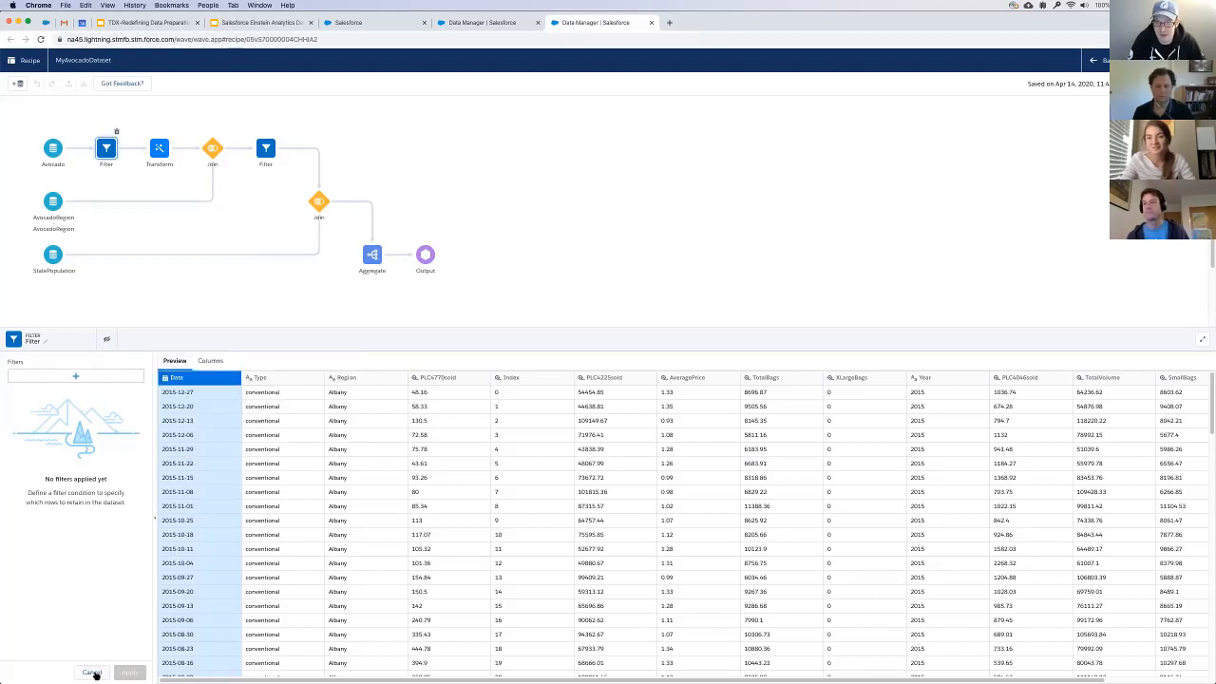
click(91, 673)
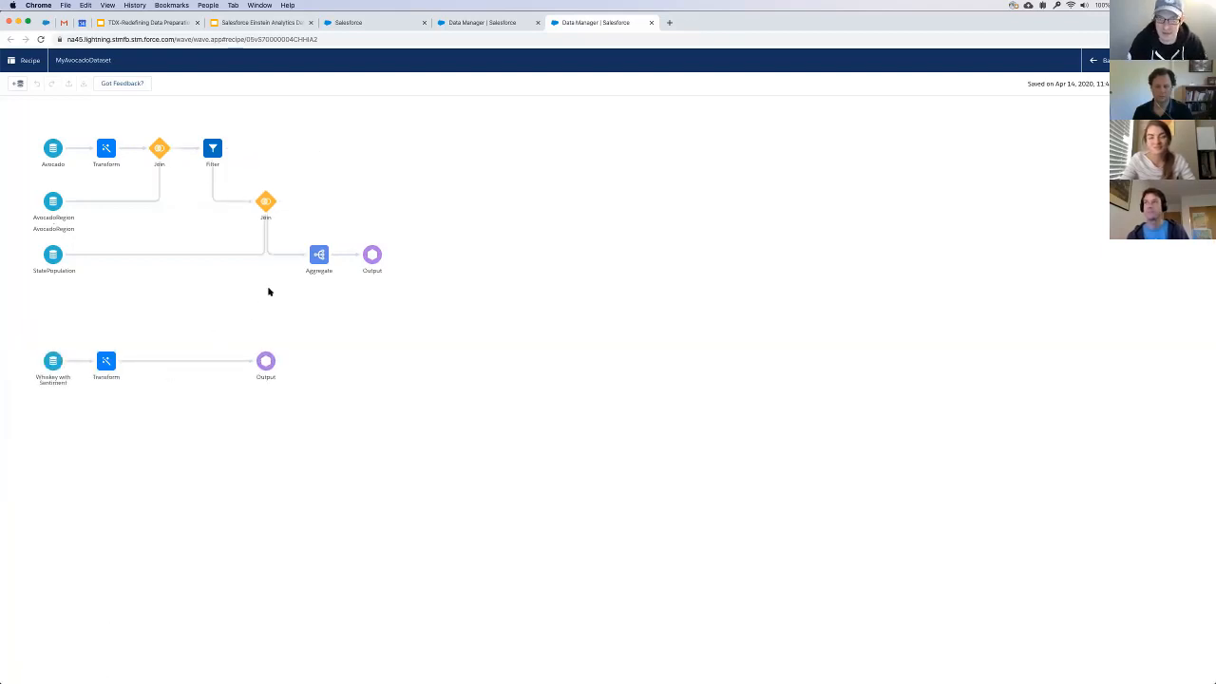
- Inspect the StatePopulation source, then reopen the Avocado source's row preview
click(53, 255)
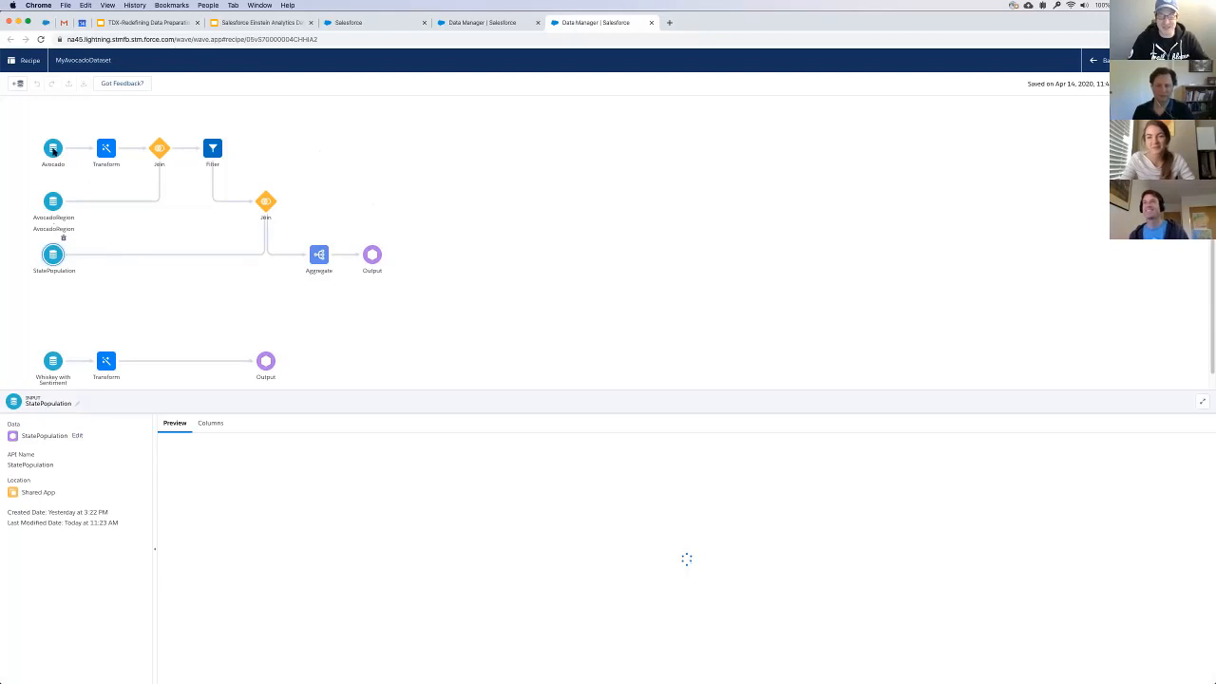
click(53, 148)
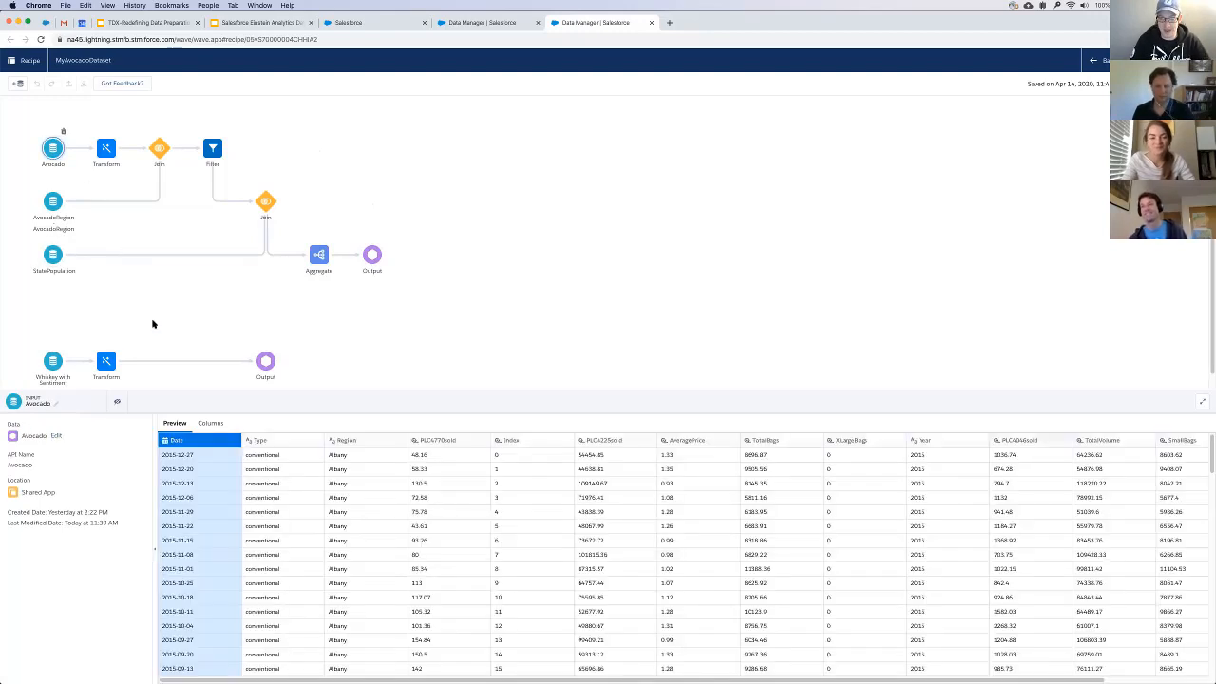
mouse_move(170, 371)
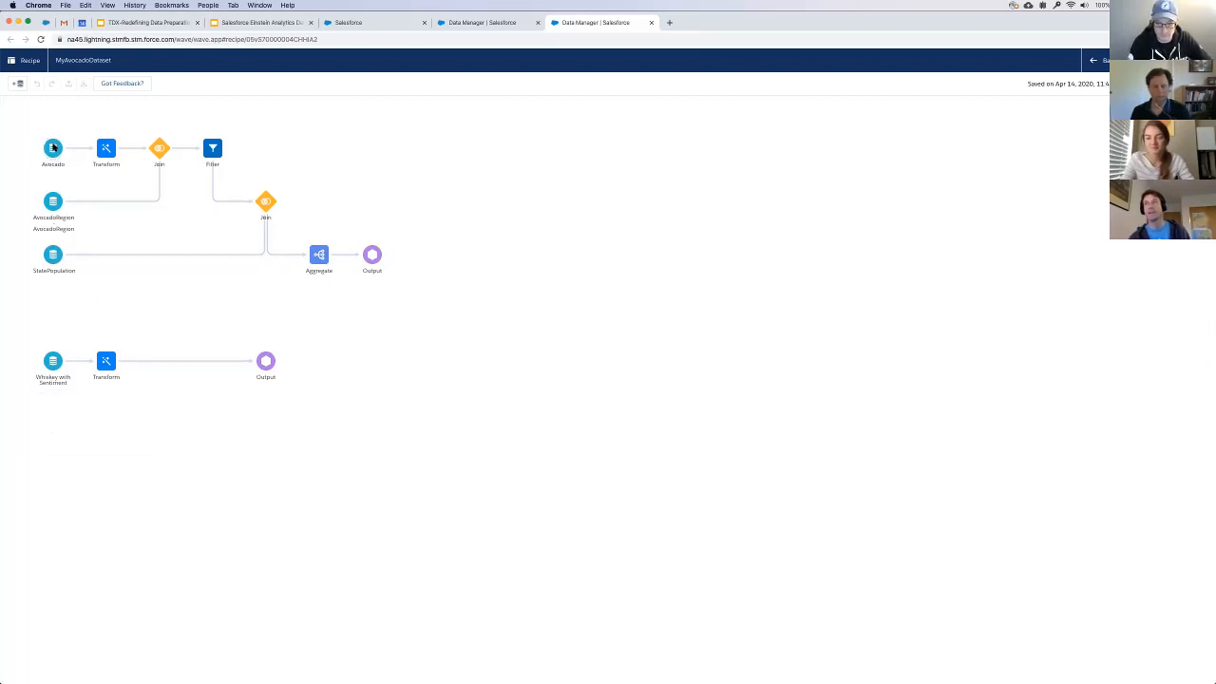
click(53, 148)
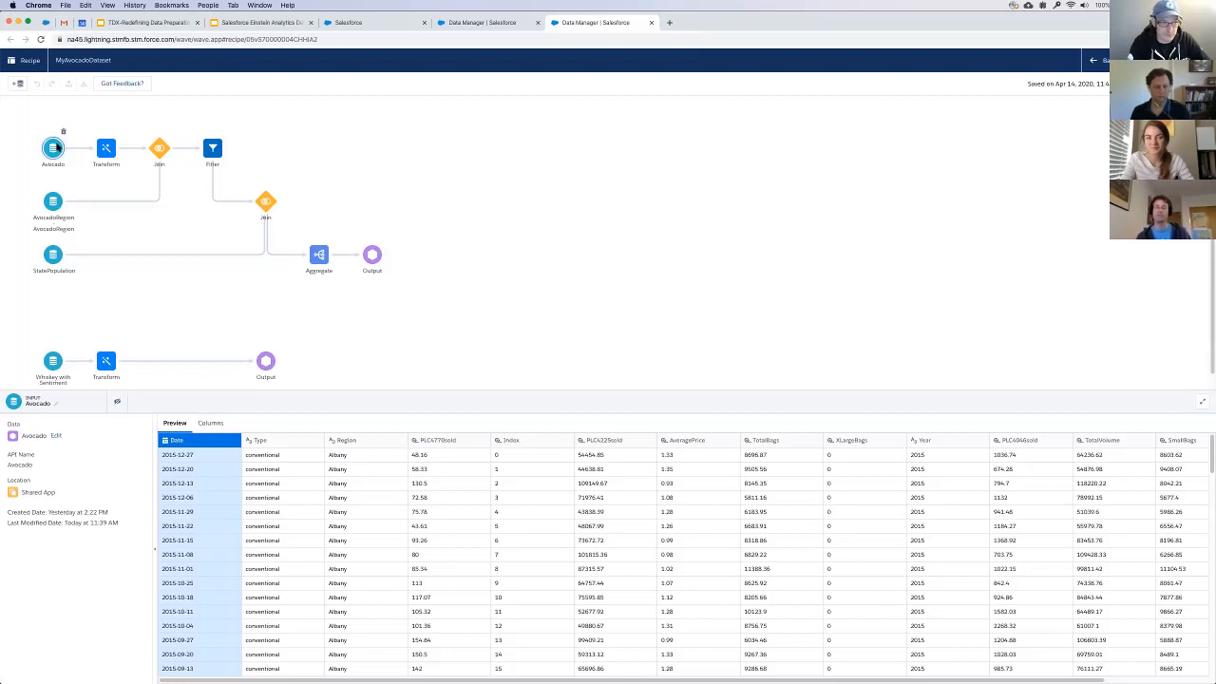